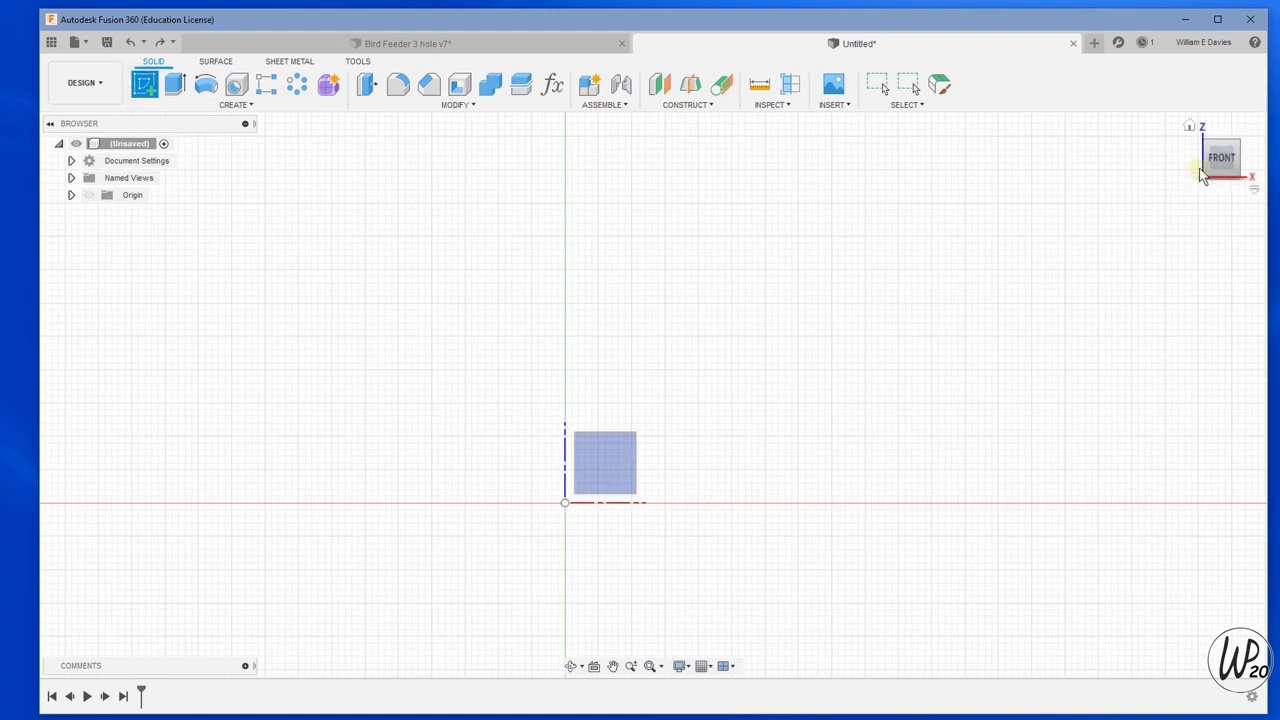
Sketch a 230 mm circle at the origin and start a concentric 150 mm circle.
left_click(1220, 160)
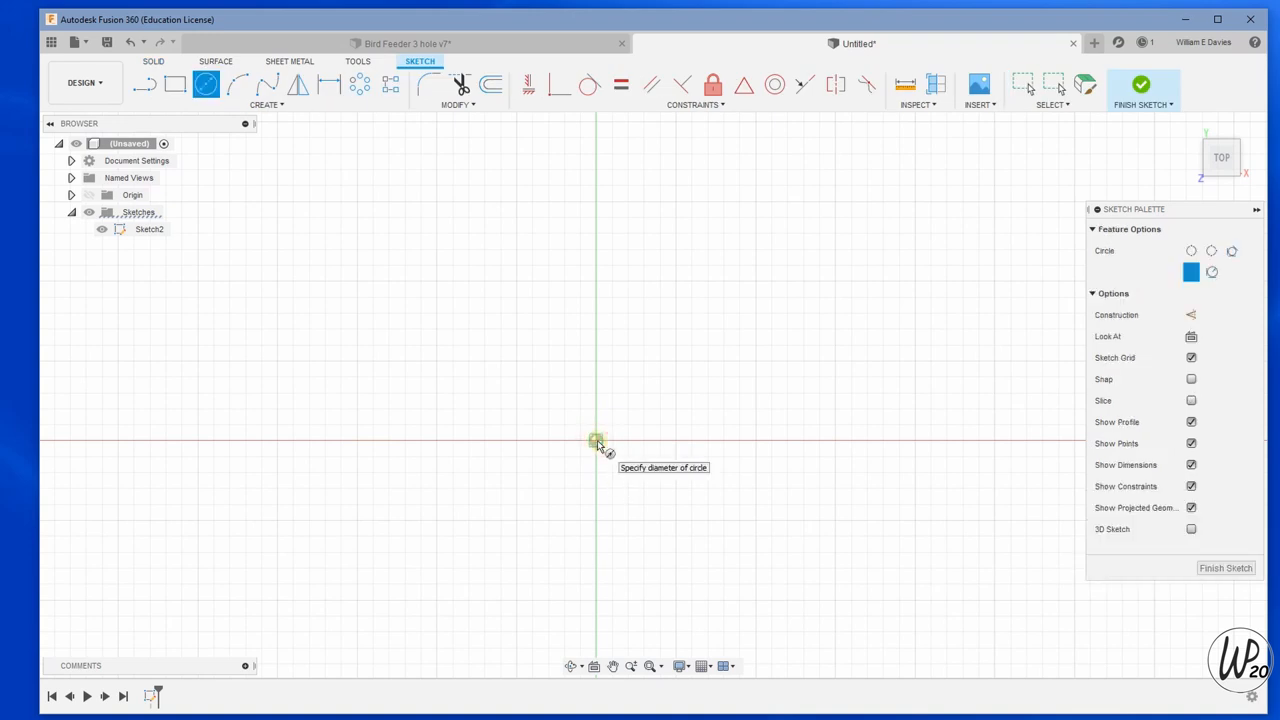
mouse_move(790, 515)
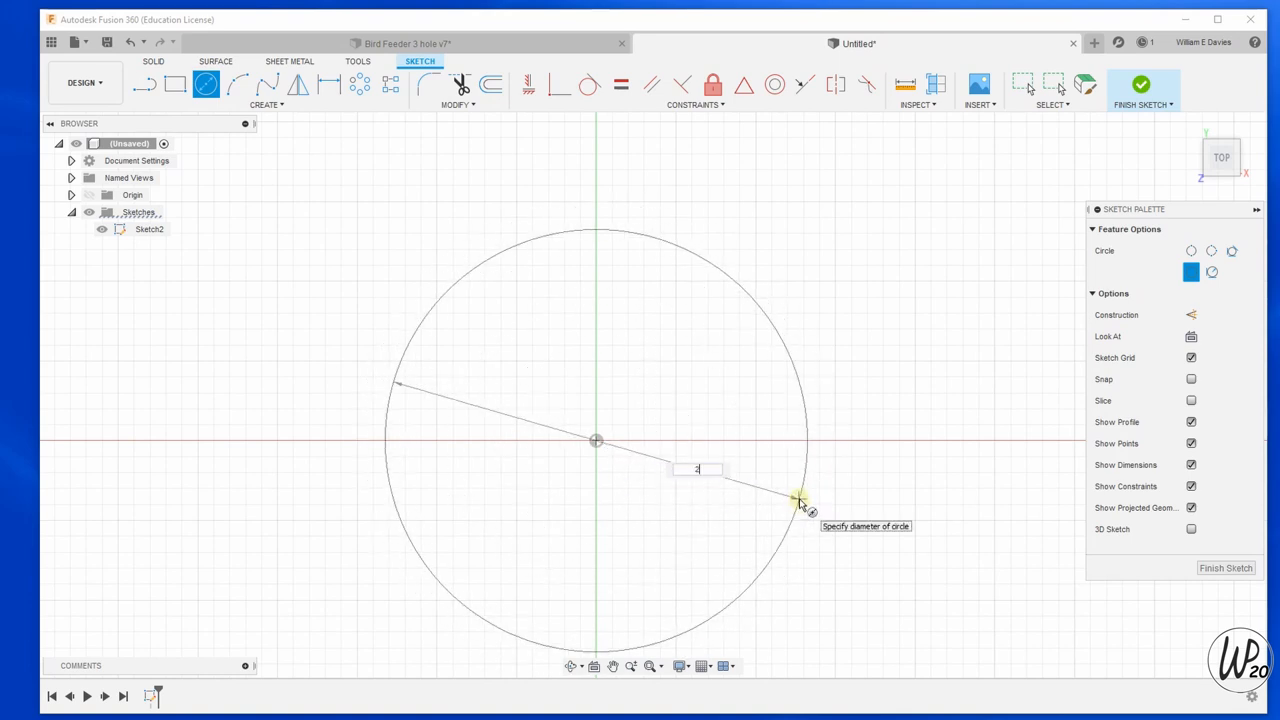
type("230.00")
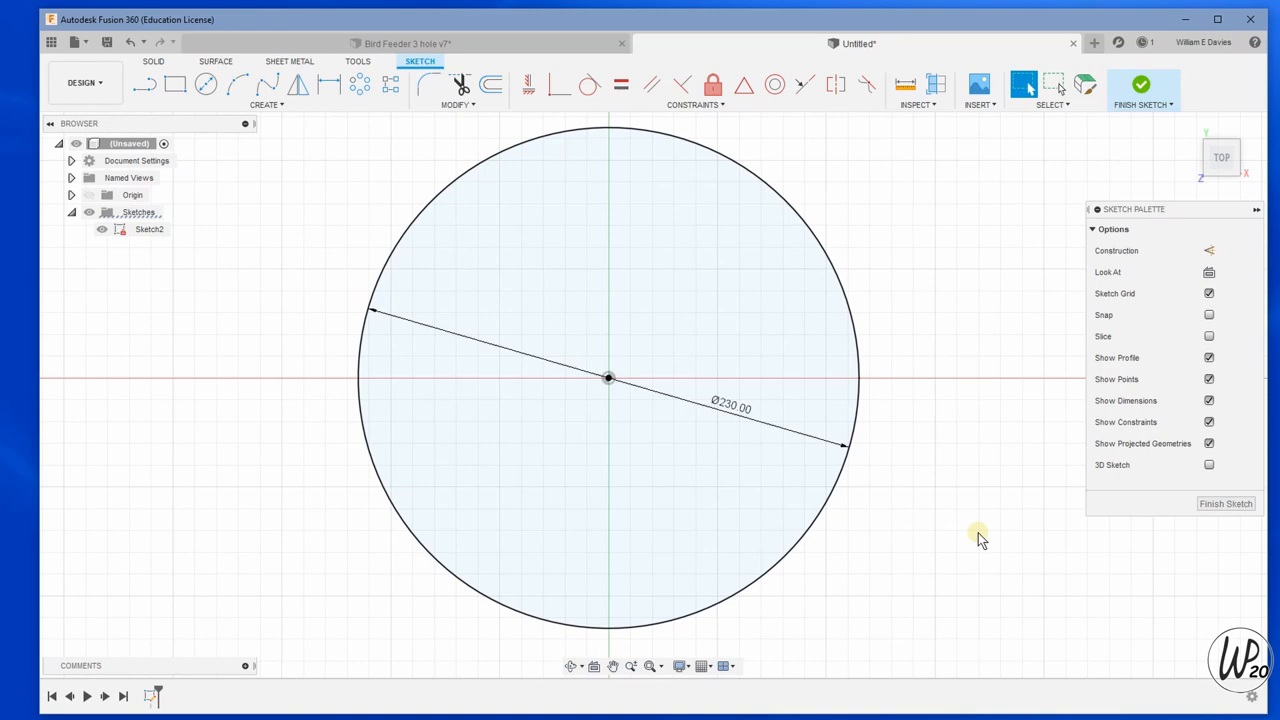
left_click(205, 84)
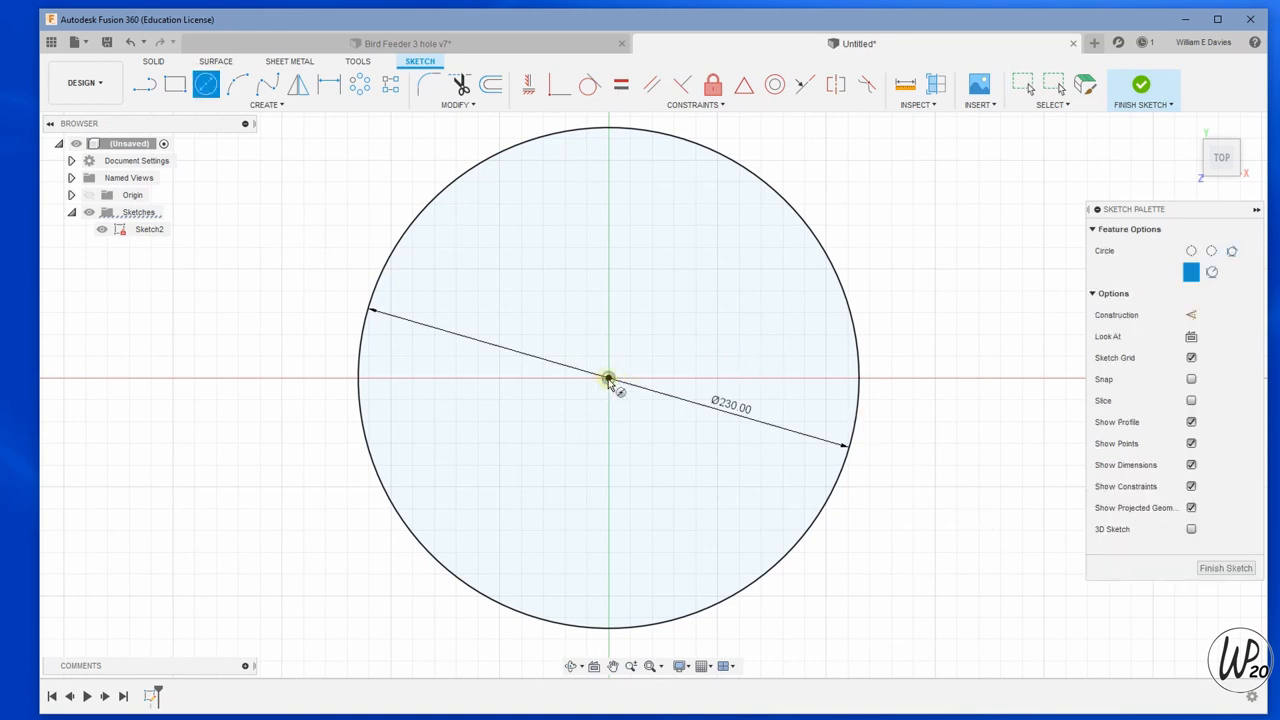
mouse_move(610, 380)
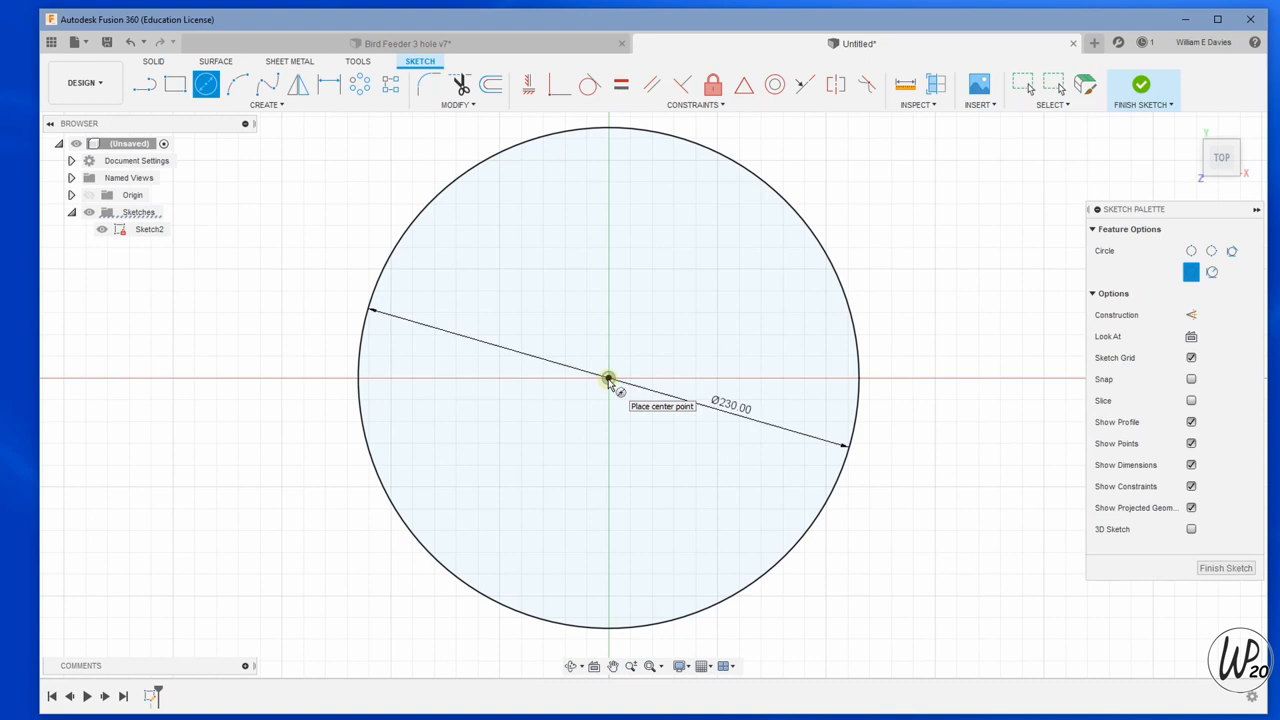
left_click(608, 378)
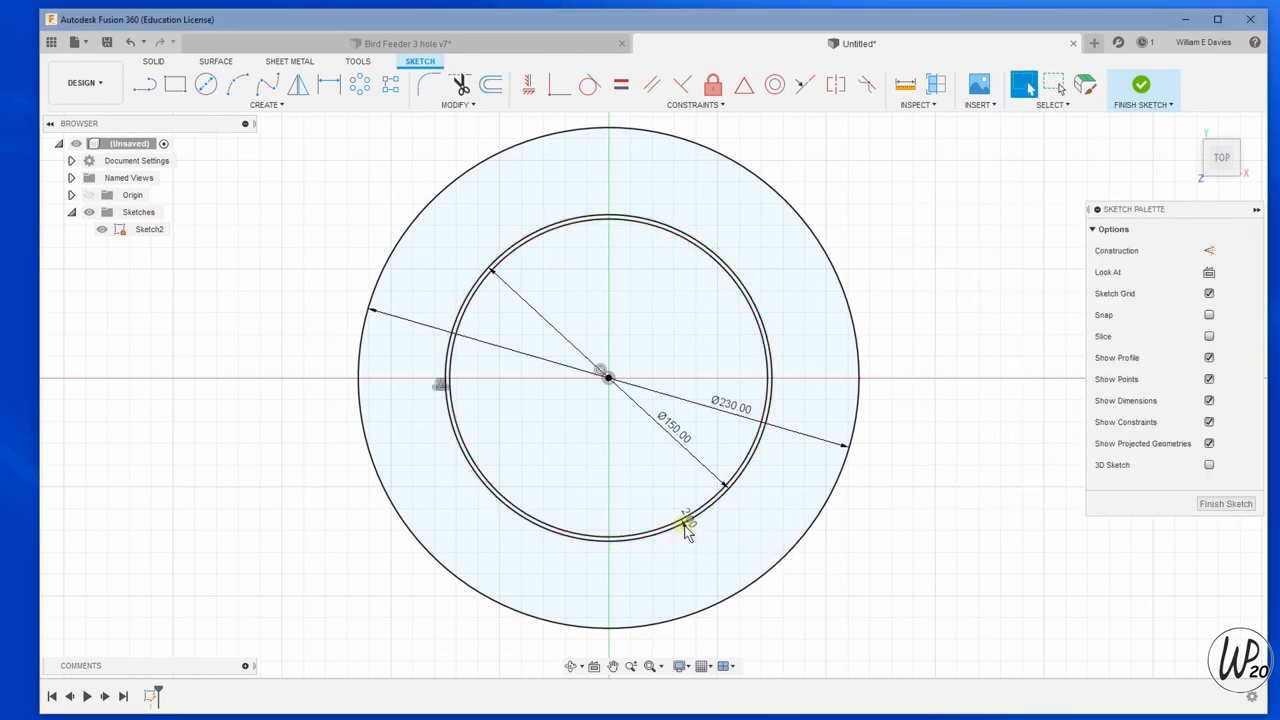
Offset the ring around the 150 mm circle 3 mm inward.
left_click(683, 525)
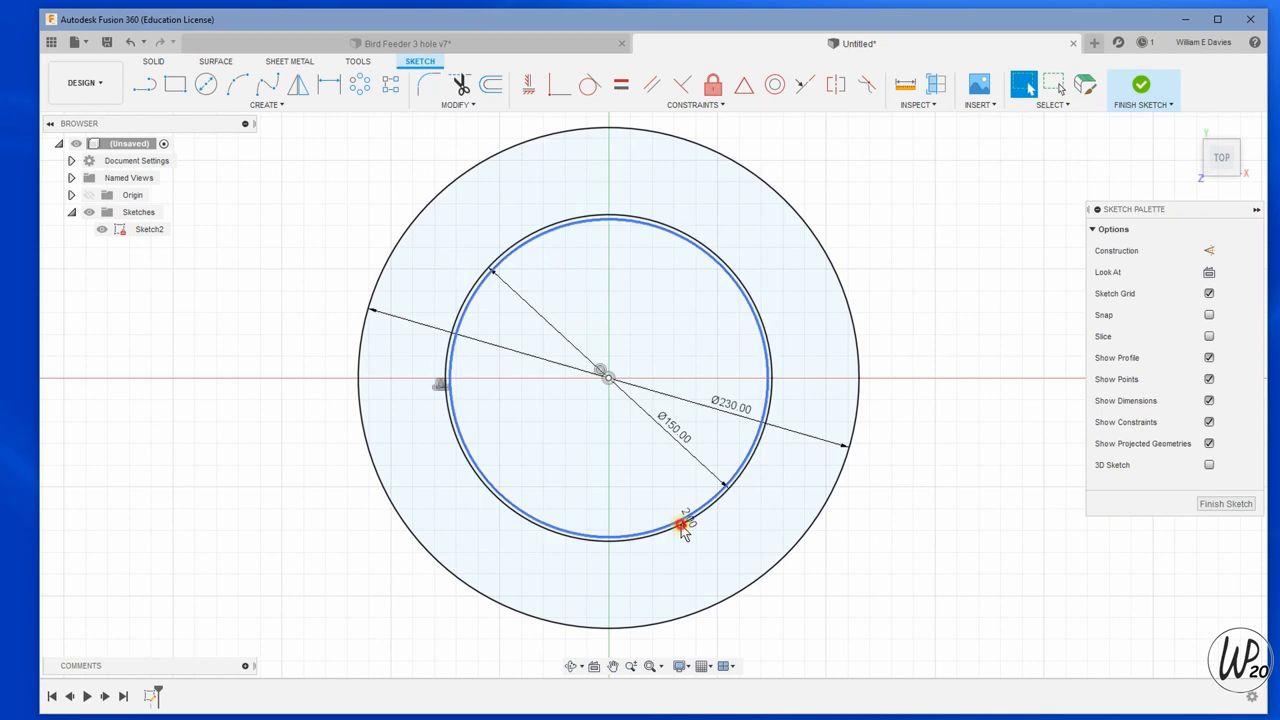
left_click(490, 84)
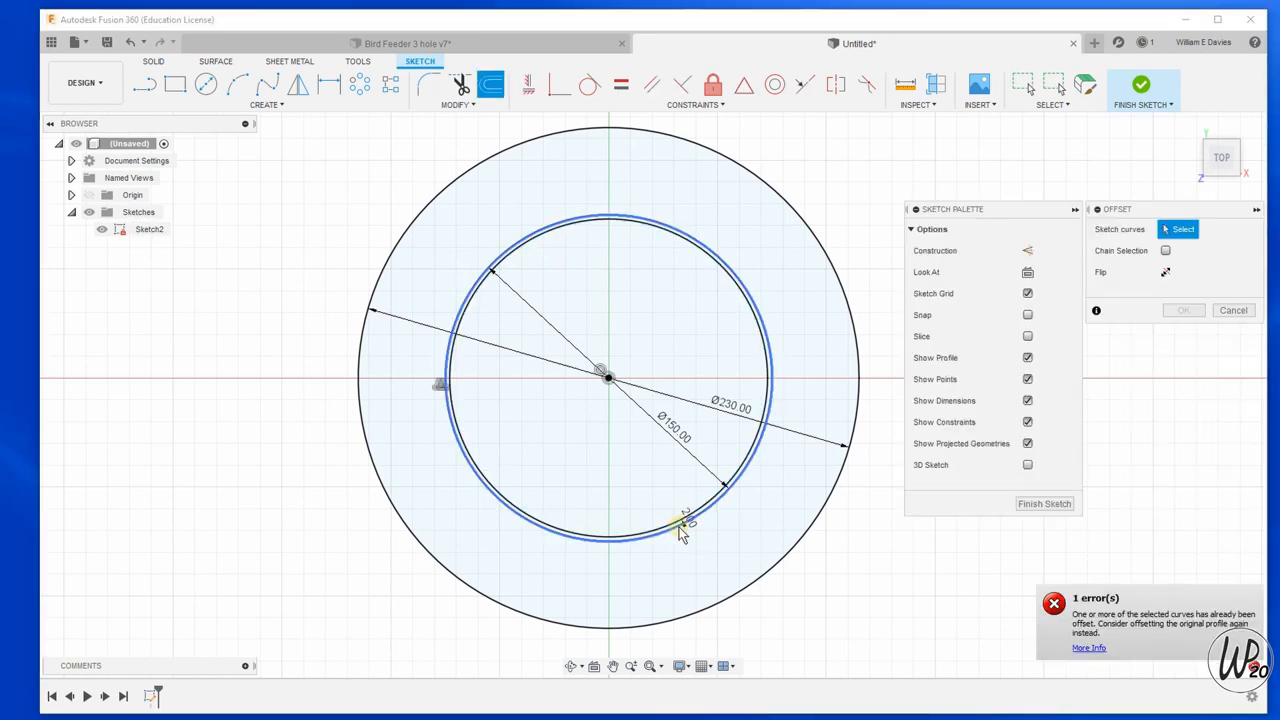
left_click(680, 524)
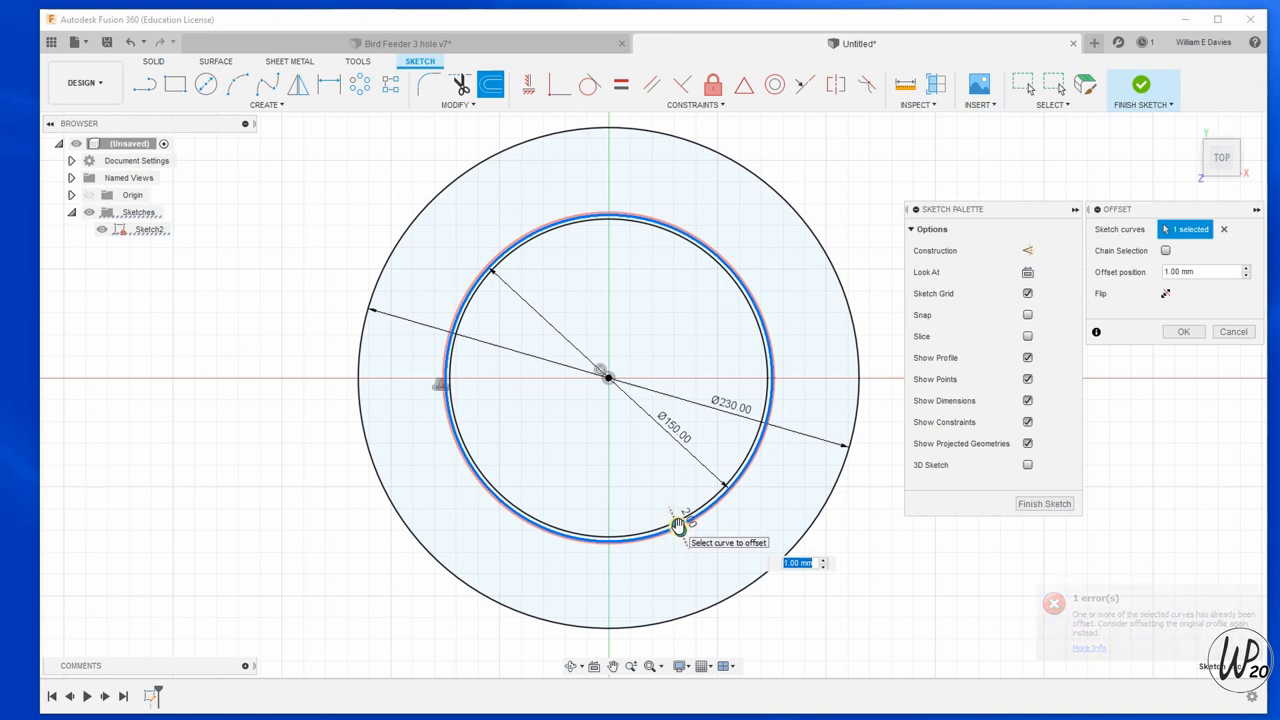
type("3")
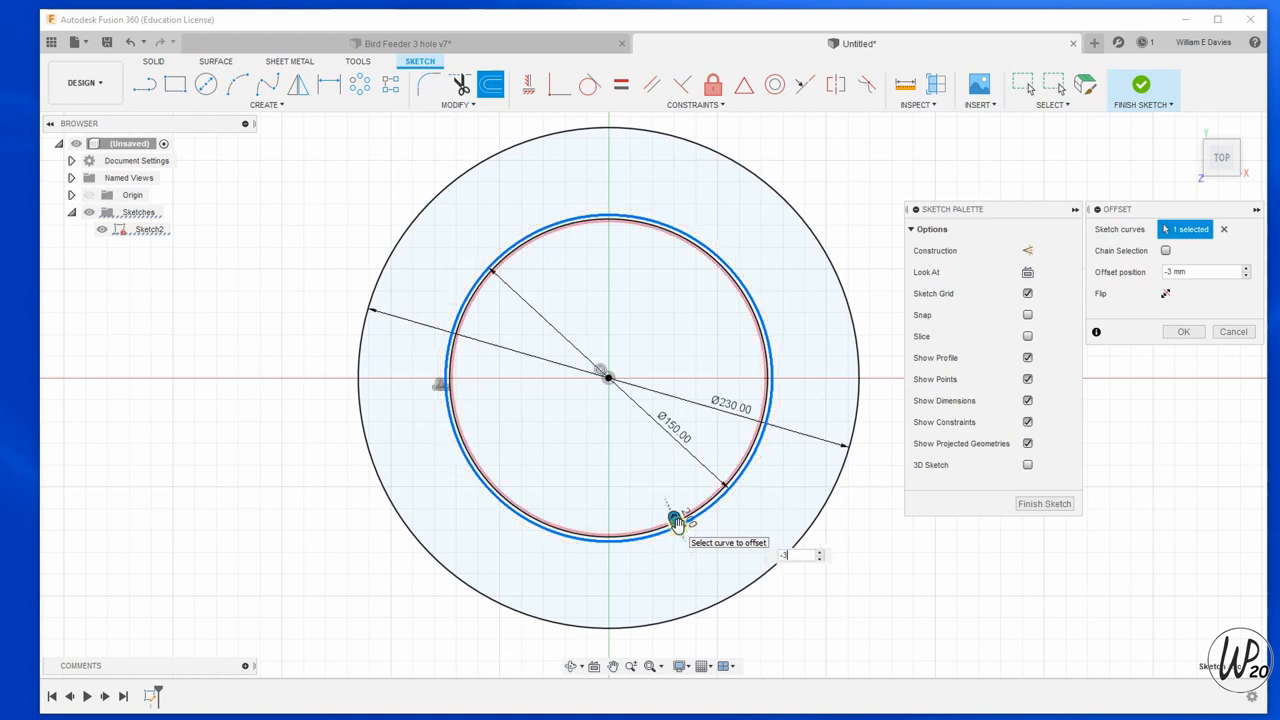
left_click(1183, 331)
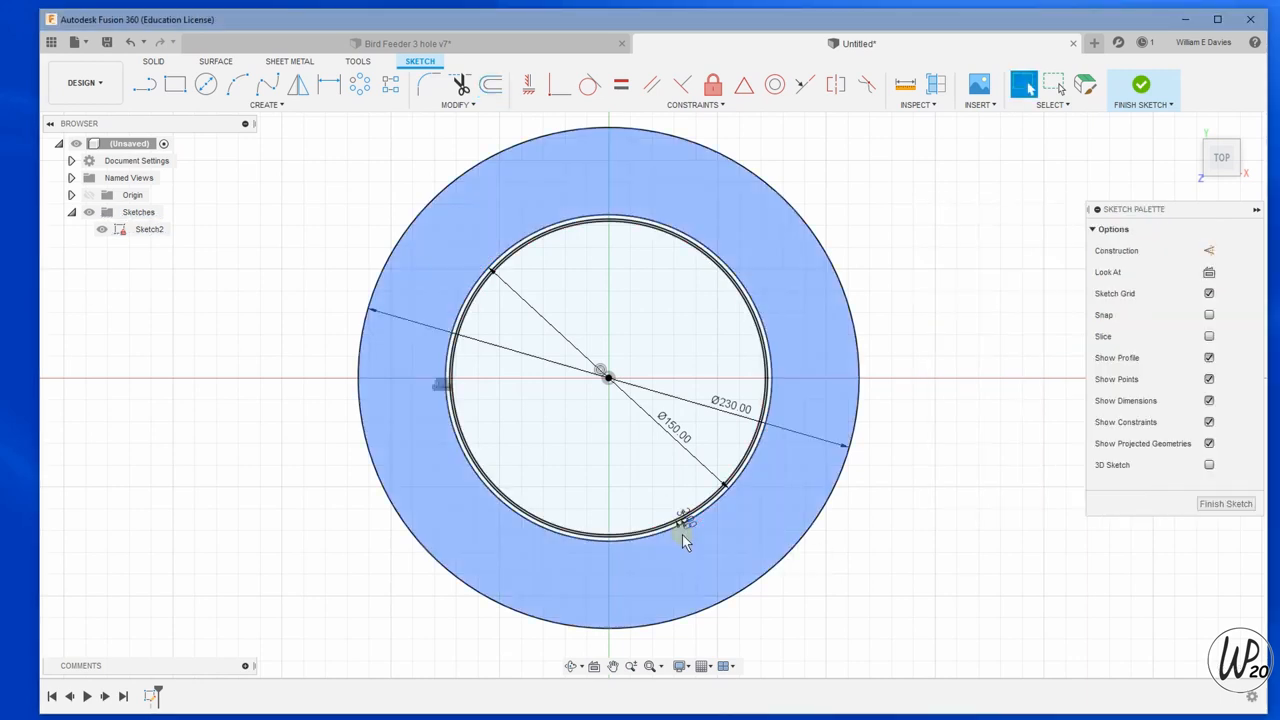
Offset the same ring again 5 mm inward.
left_click(490, 85)
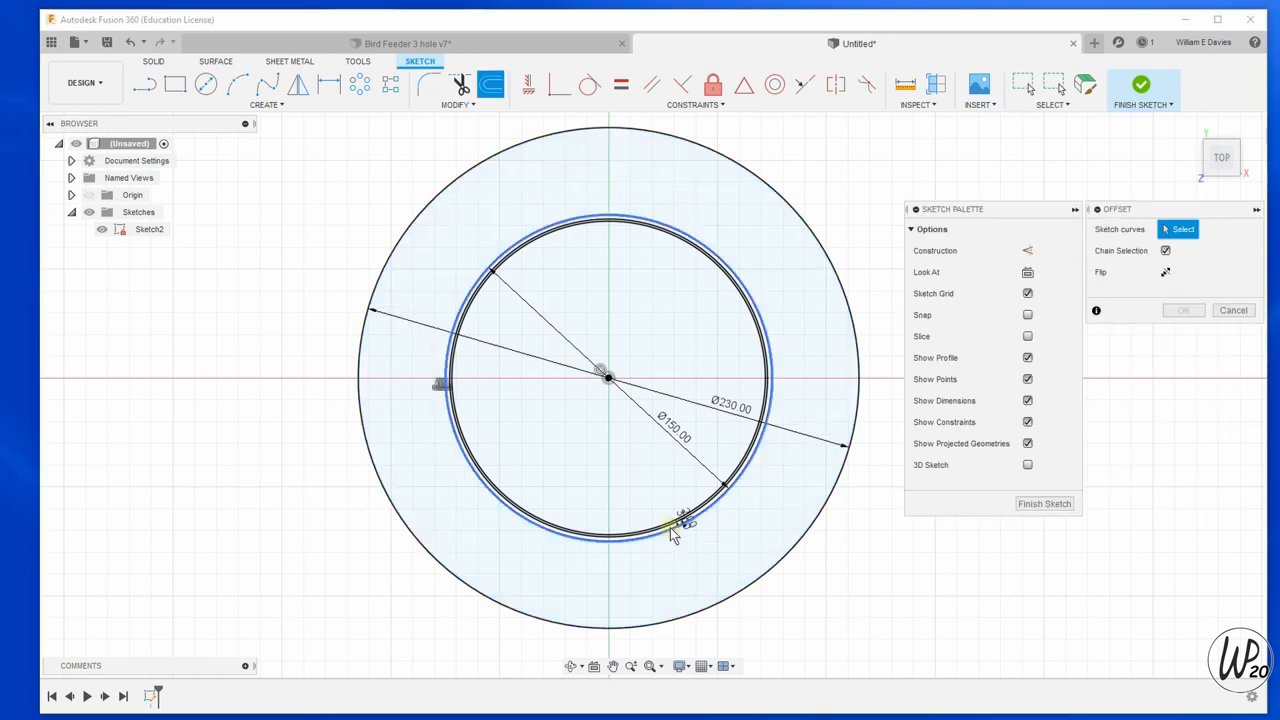
left_click(670, 527)
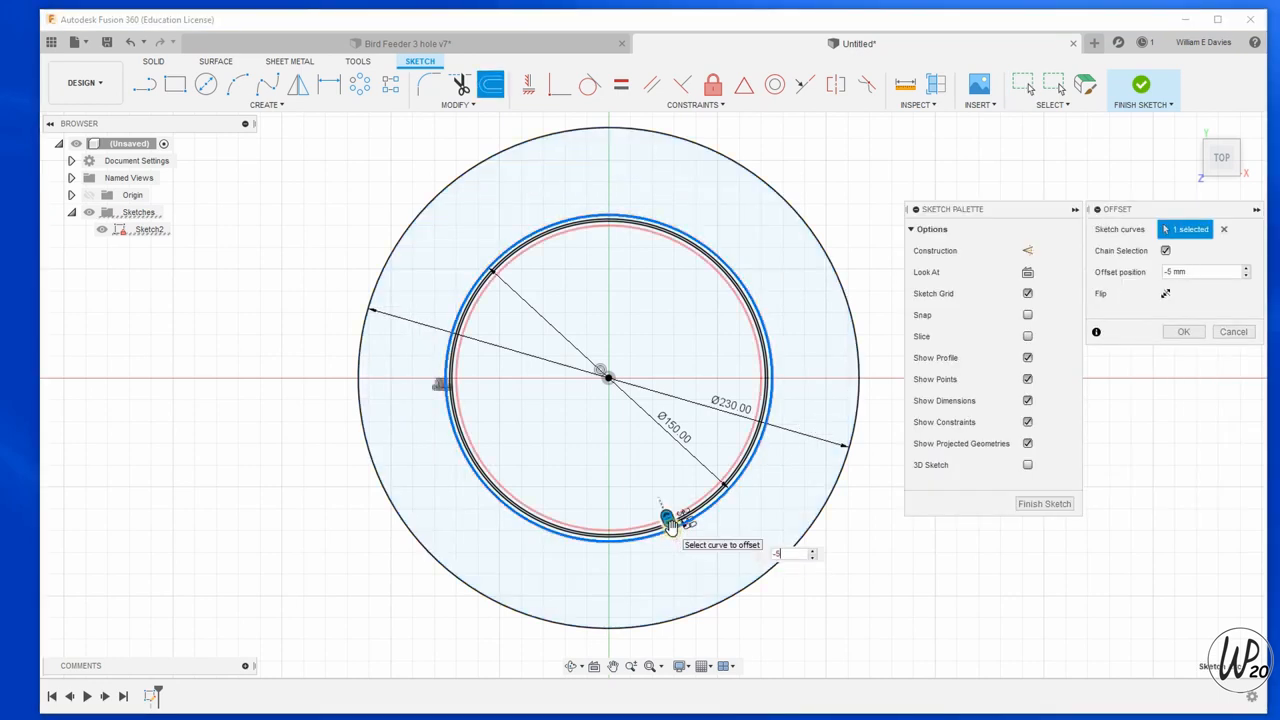
left_click(1182, 331)
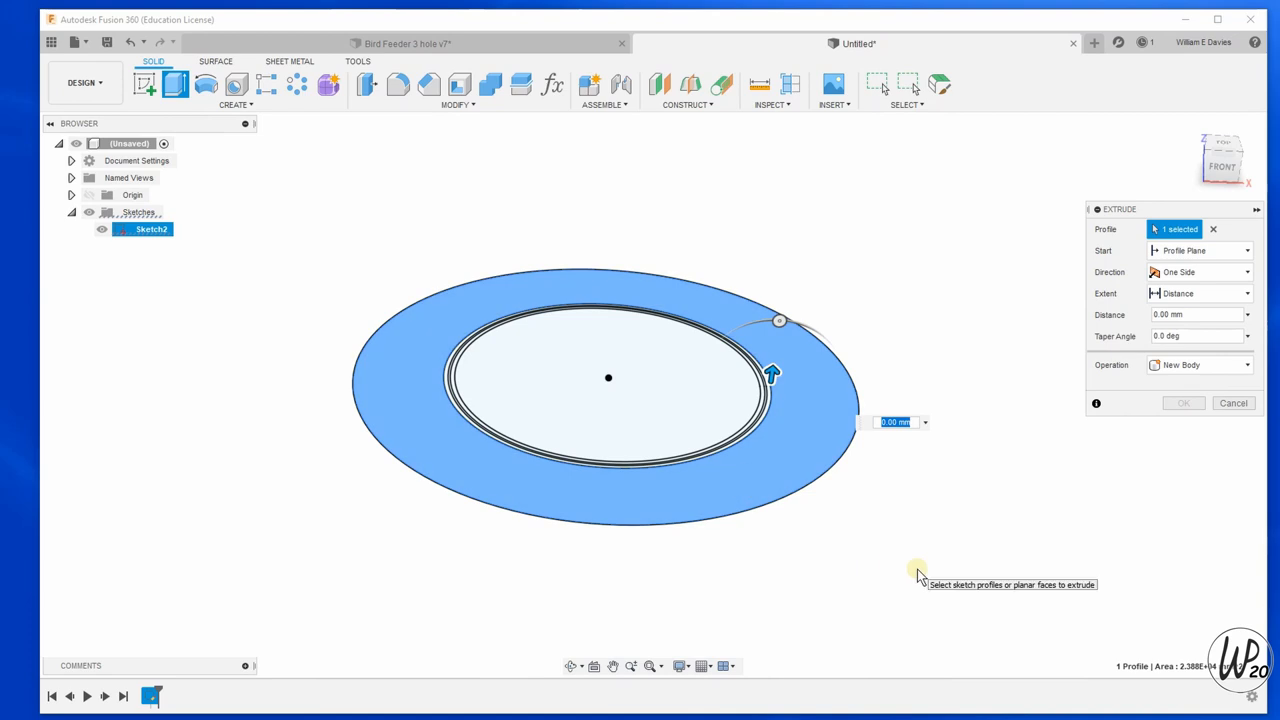
Extrude the outer ring plate 2 mm and the inner disc 2 mm as a new body.
type("2")
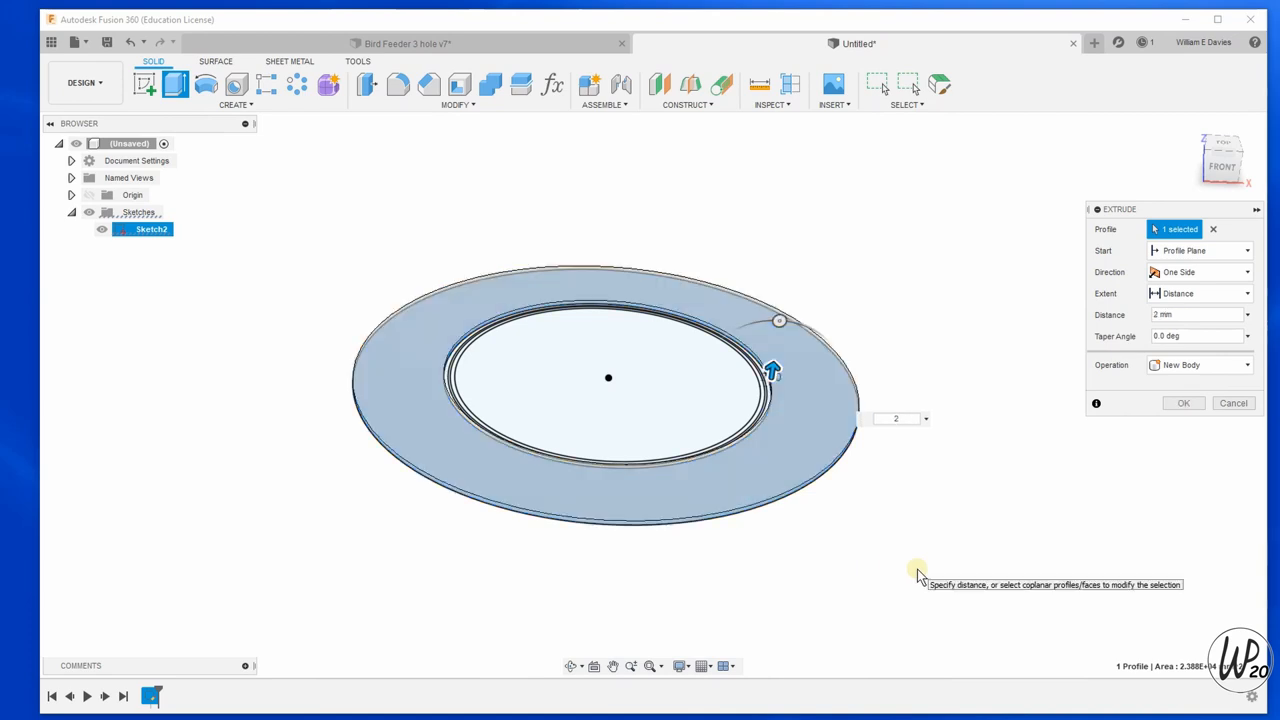
left_click(1183, 402)
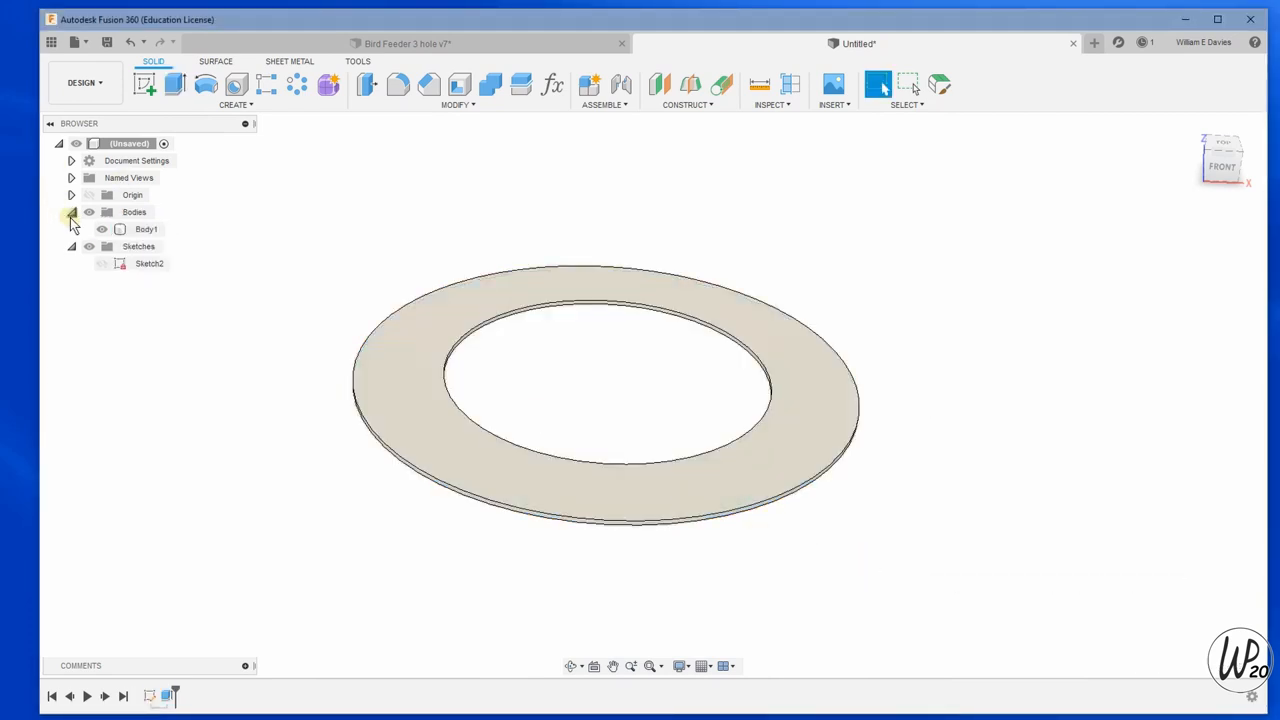
left_click(101, 246)
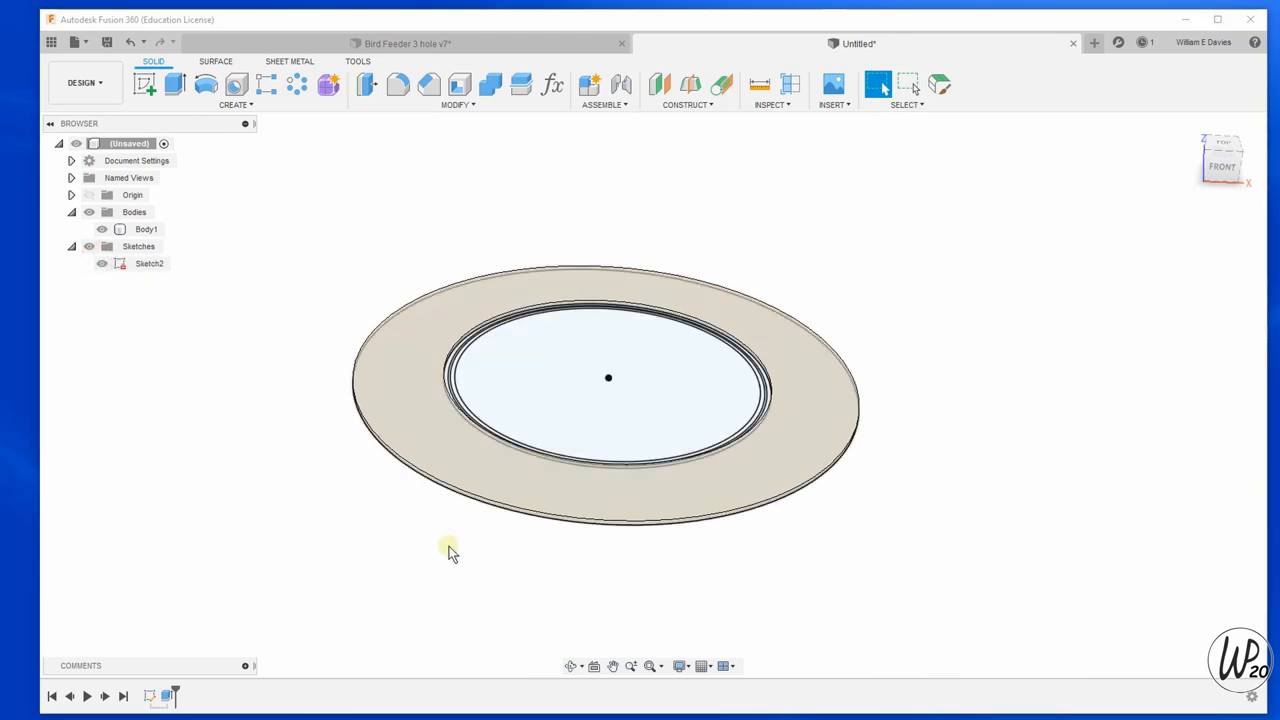
left_click(174, 84)
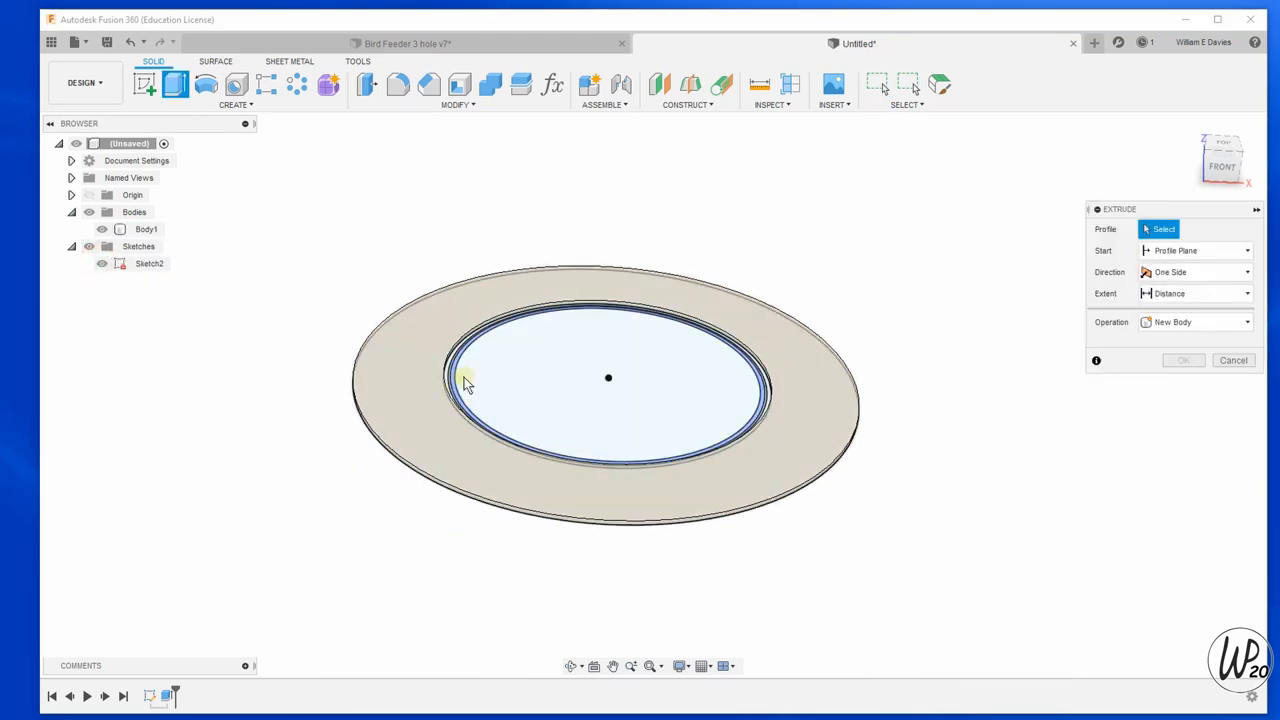
left_click(608, 378)
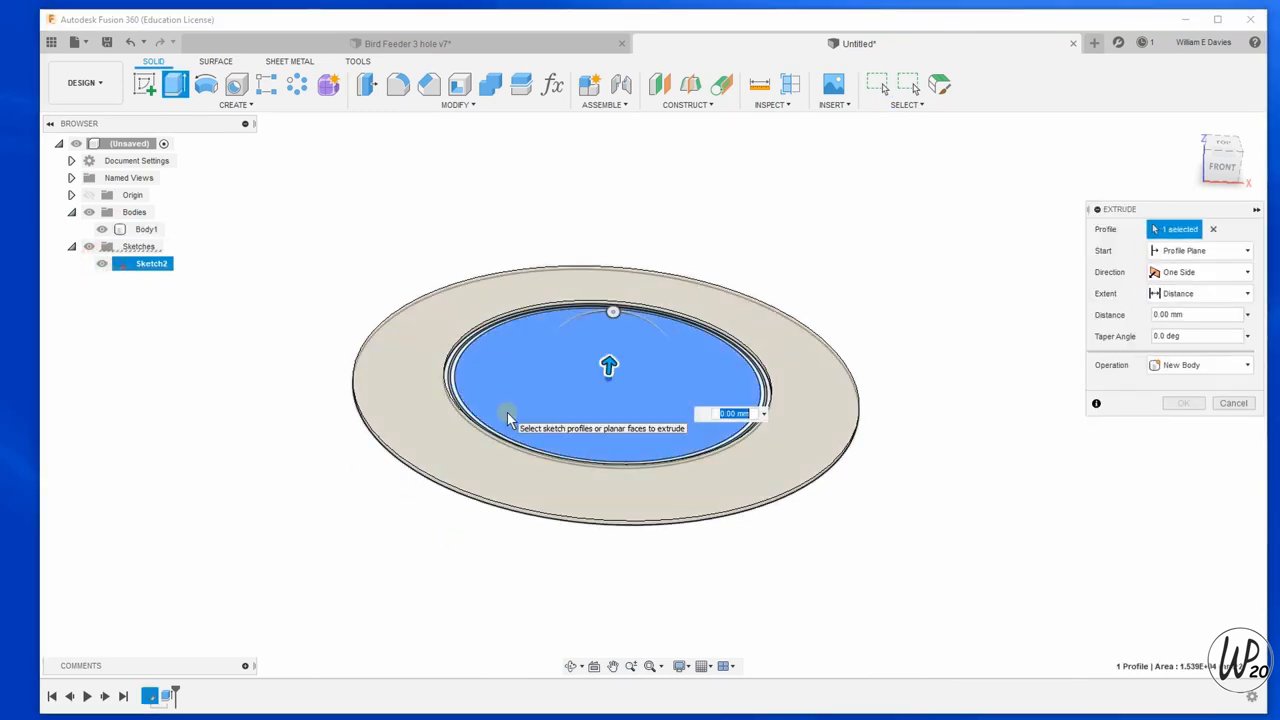
type("2")
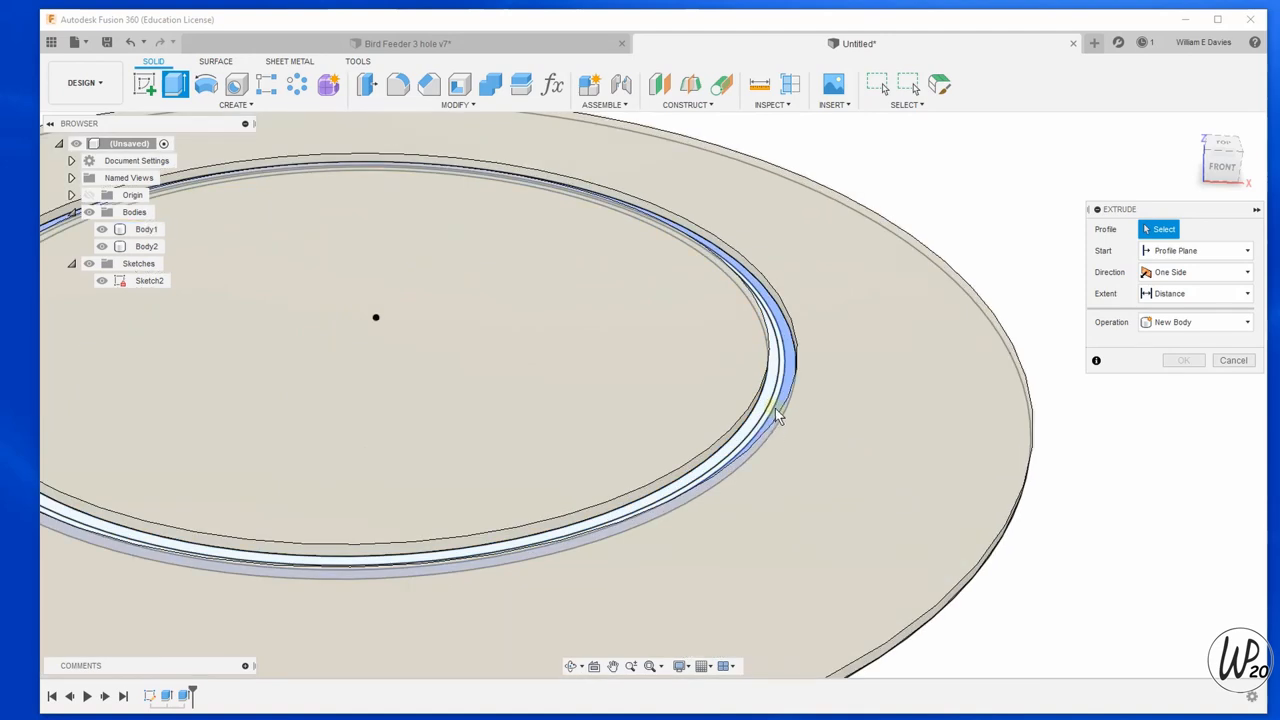
Extrude the thin ring profiles 22 mm as a joined wall.
left_click(780, 410)
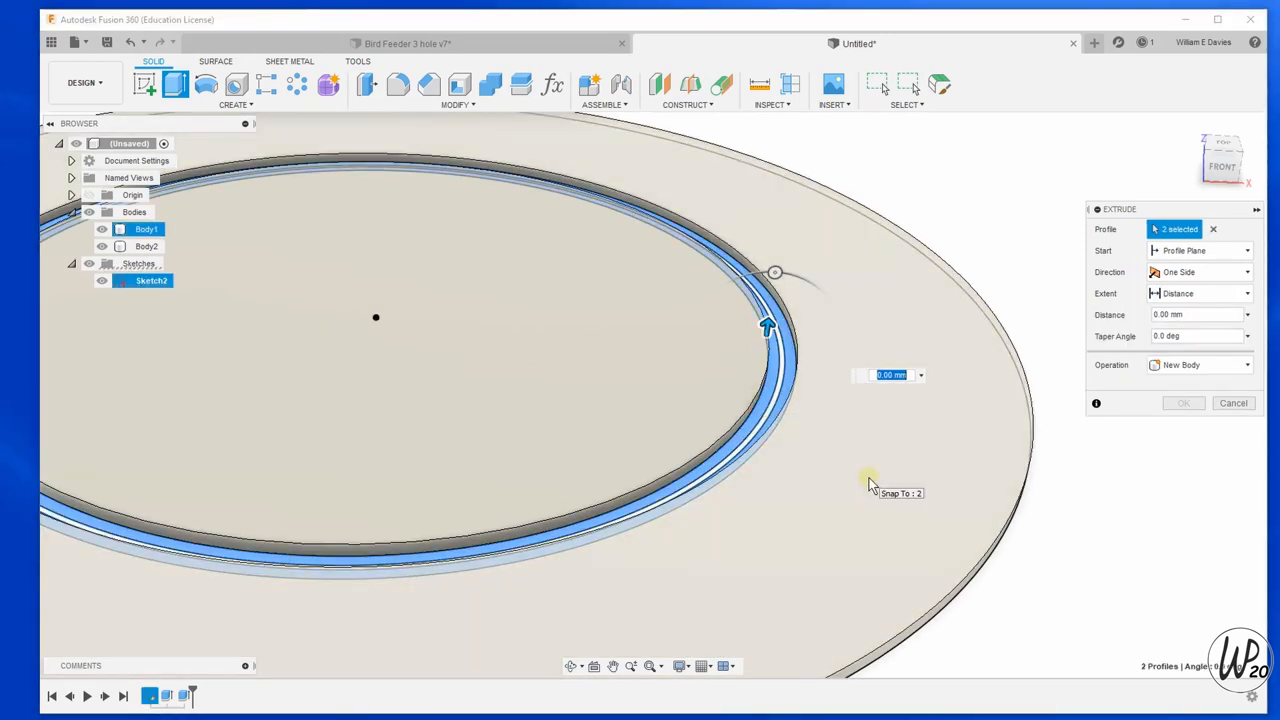
type("22")
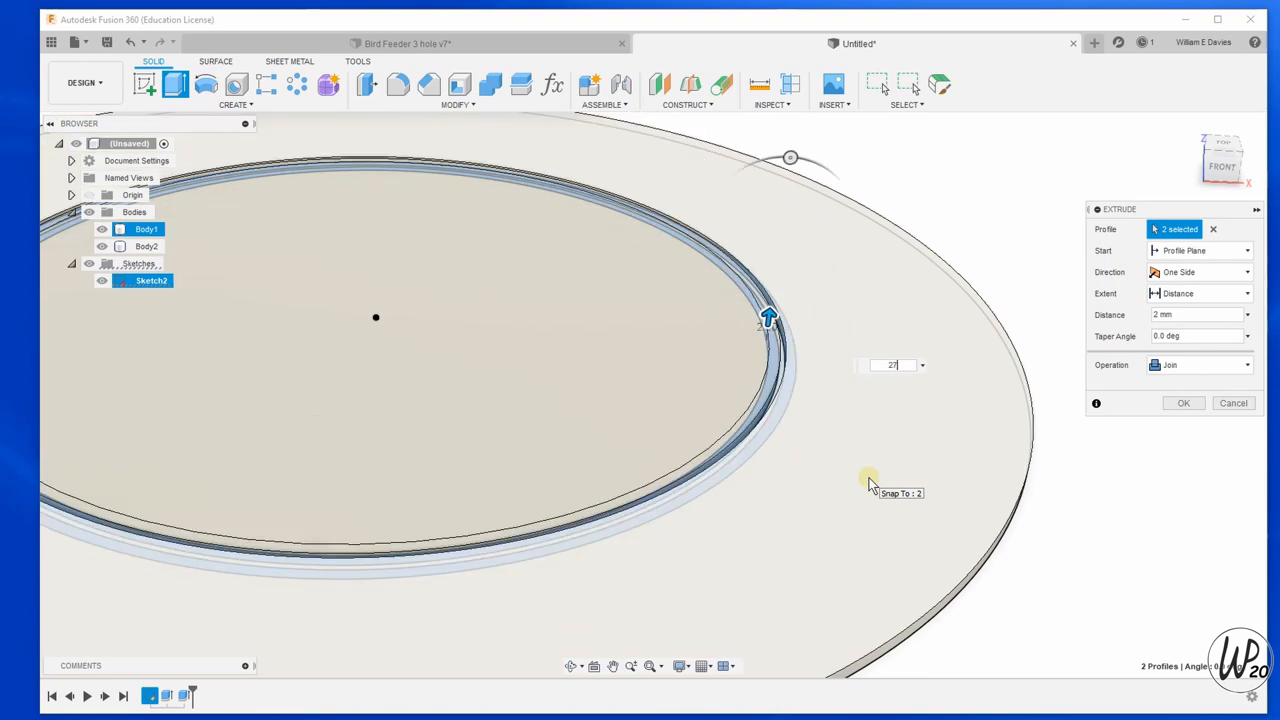
left_click(1183, 403)
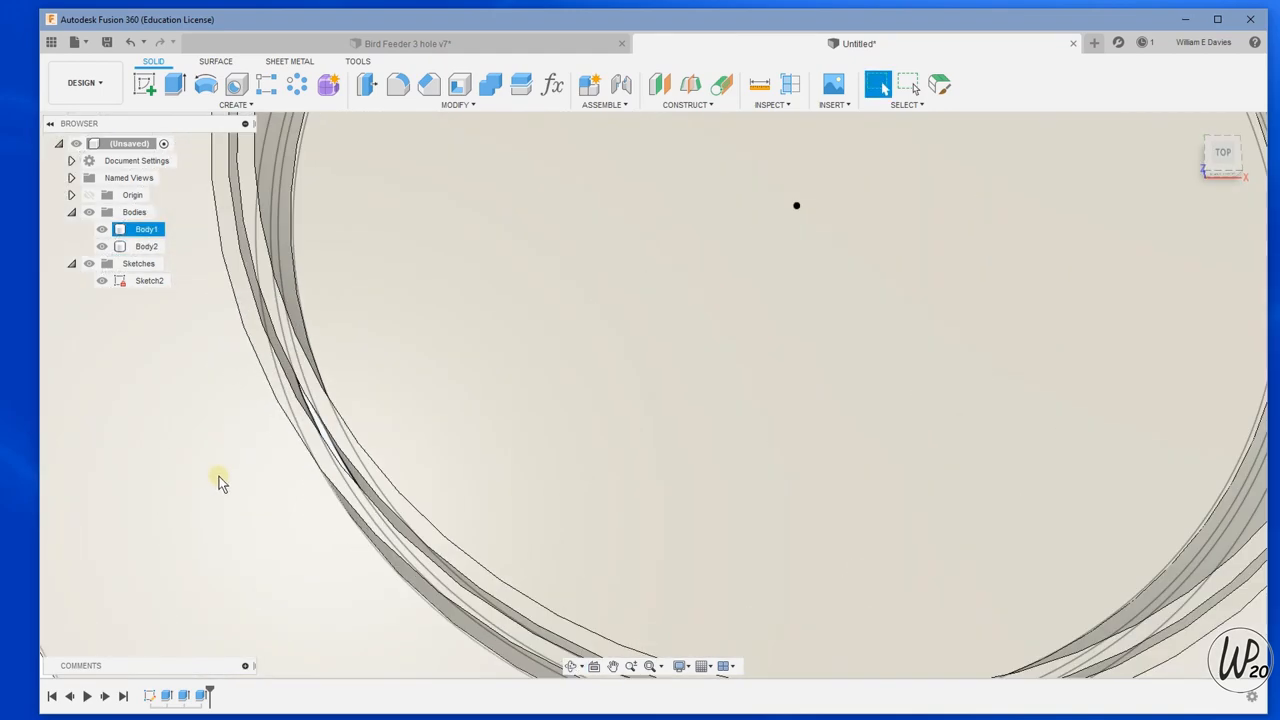
Extrude the remaining thin ring into the wall, joined to Body1, and inspect the base.
left_click(143, 84)
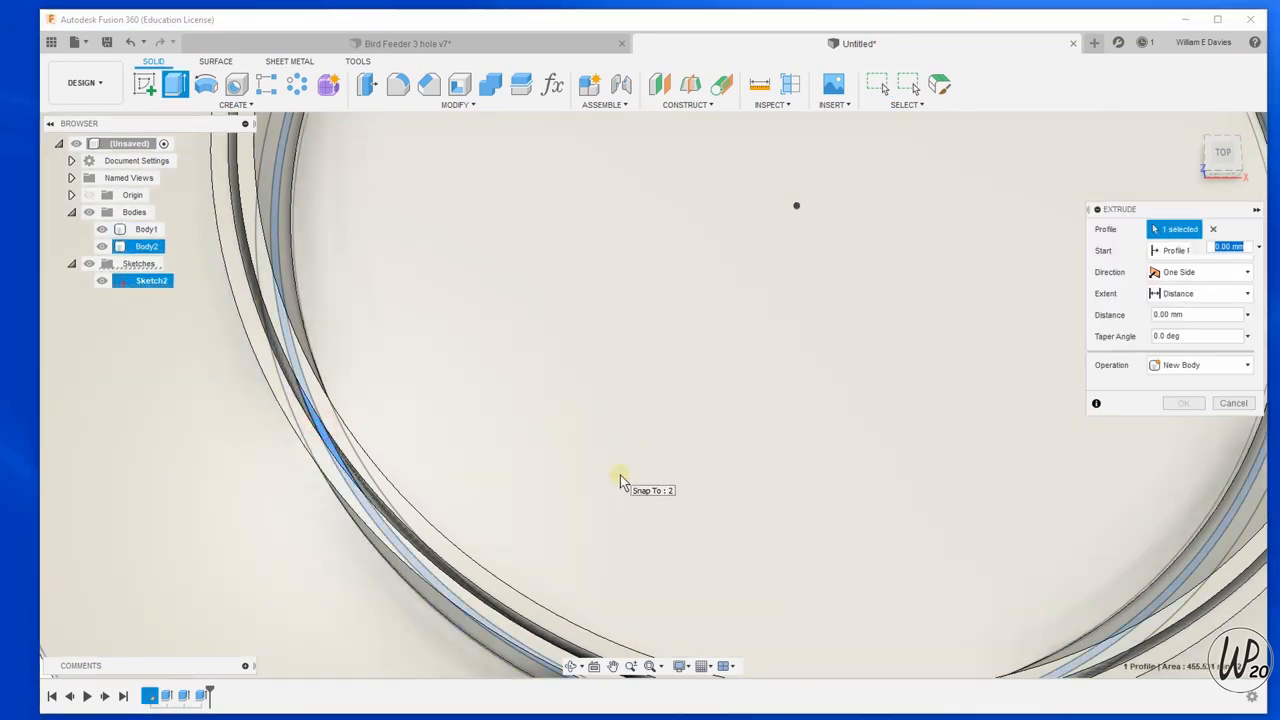
left_click(1233, 402)
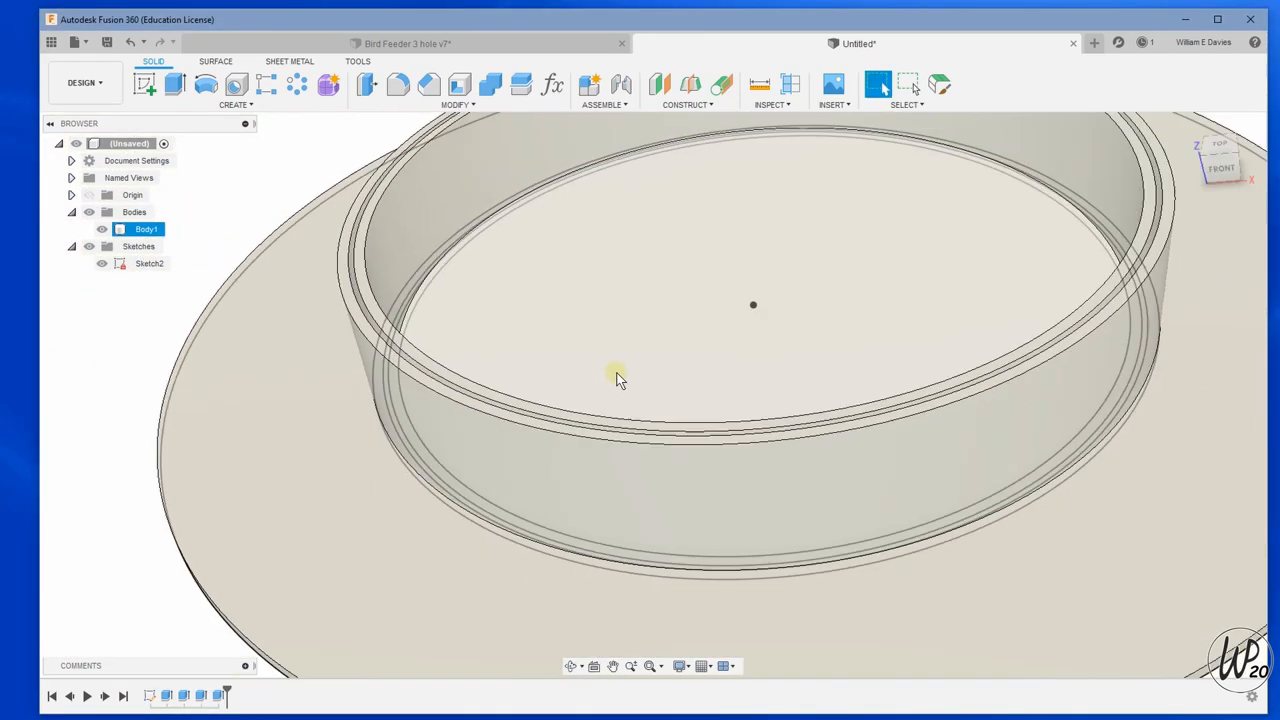
left_click_drag(615, 378, 707, 400)
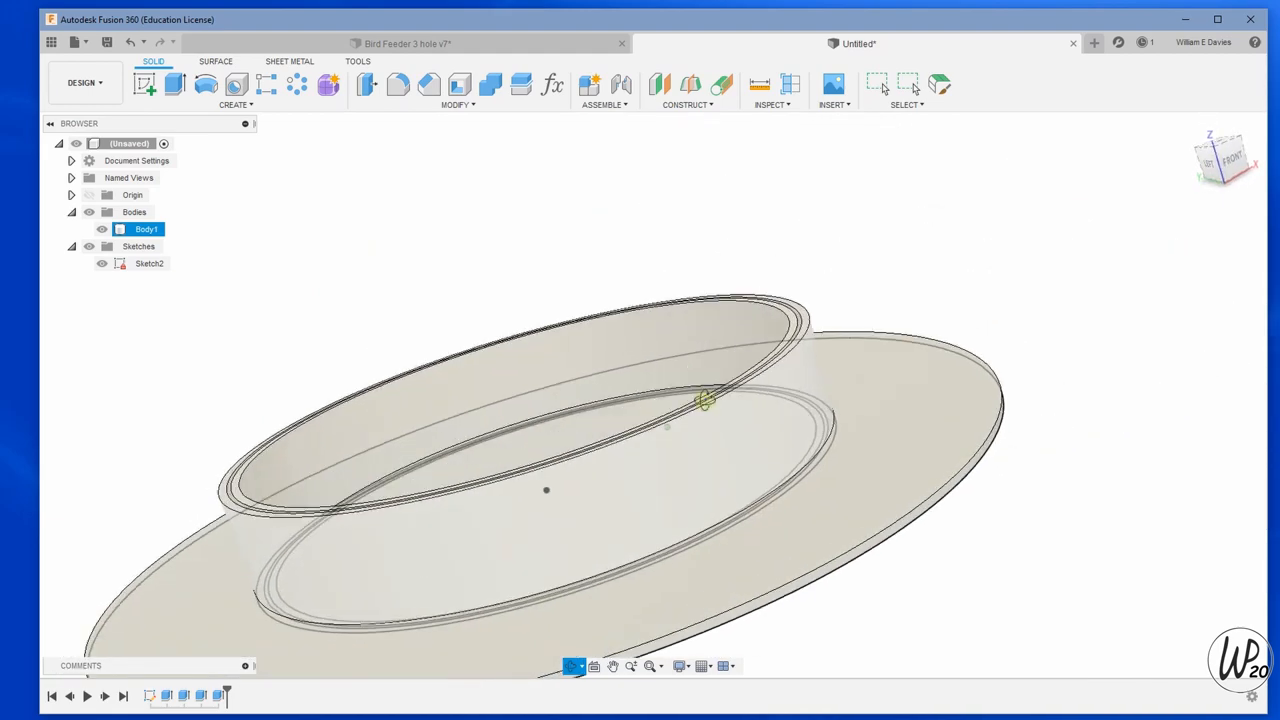
left_click_drag(700, 400, 690, 355)
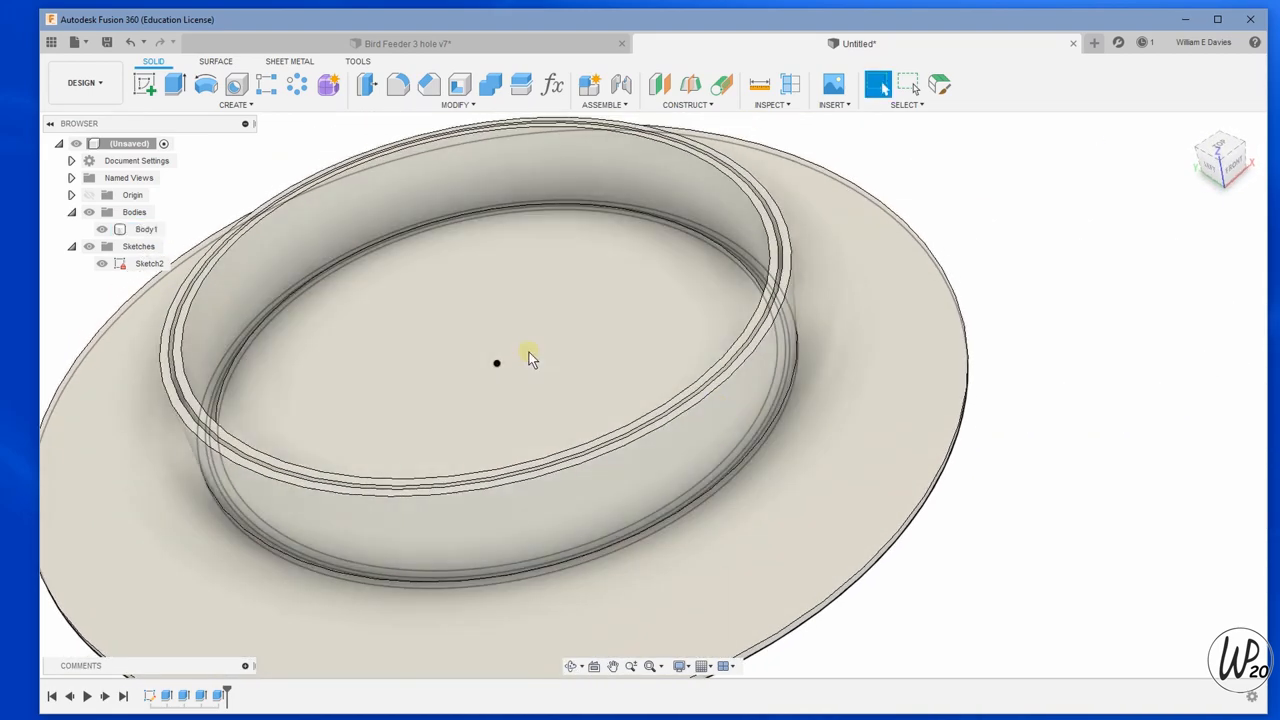
mouse_move(393, 167)
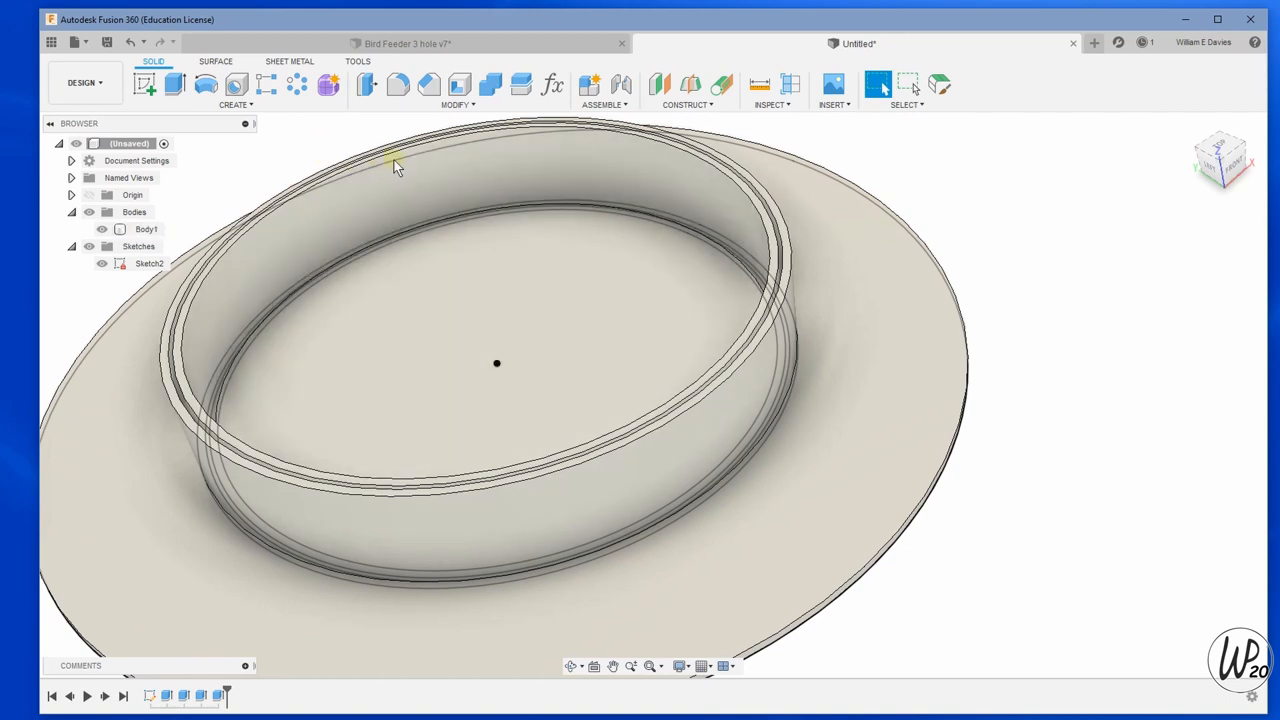
mouse_move(659, 85)
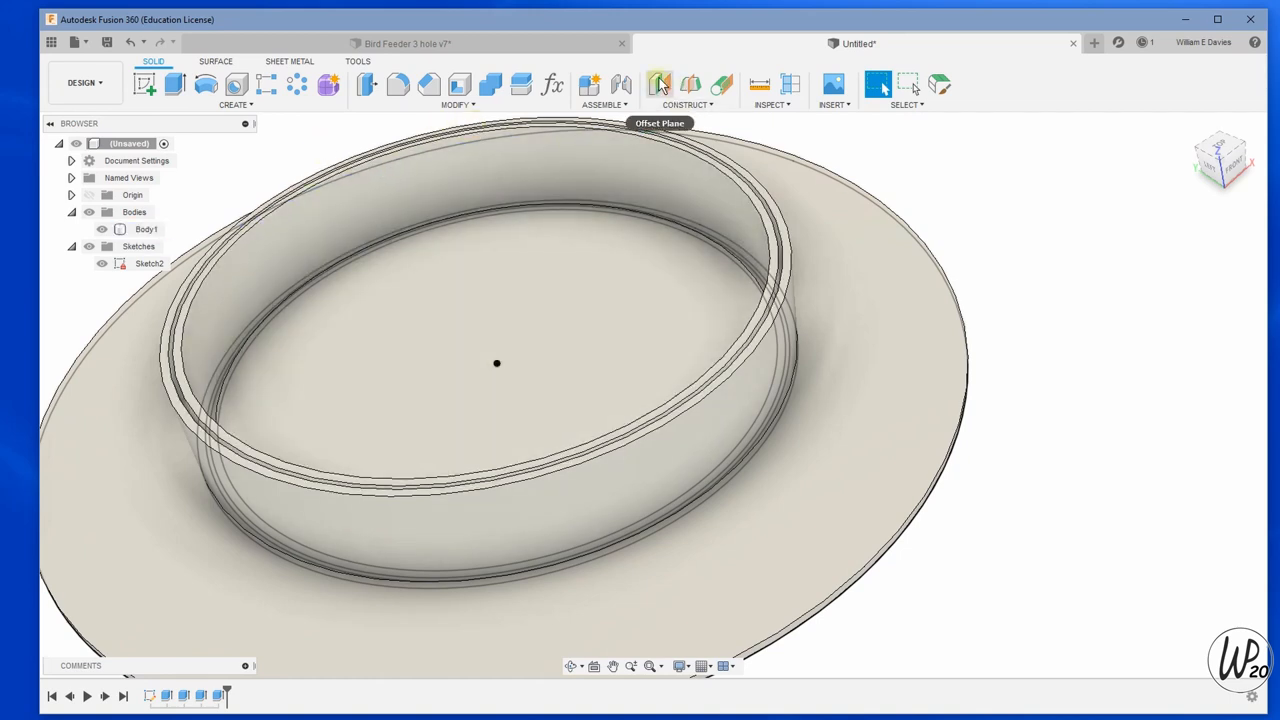
Create a construction plane offset 2 mm from the base disc face.
left_click(659, 84)
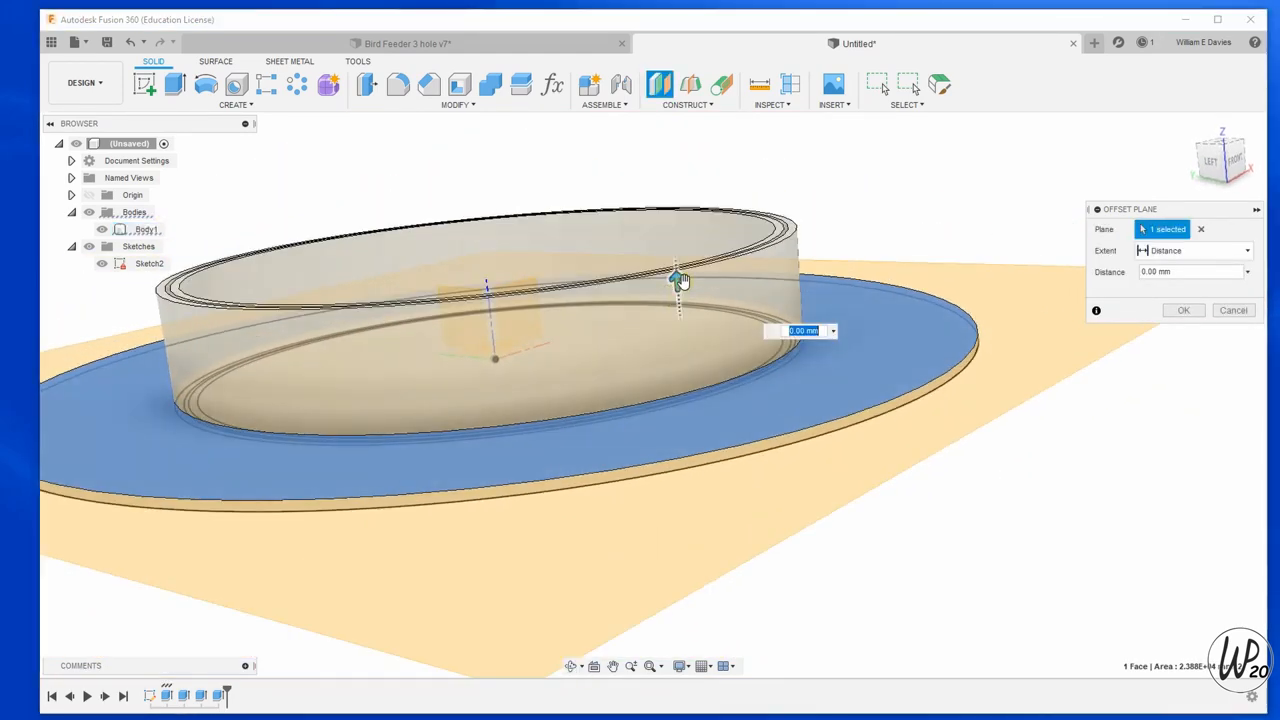
left_click_drag(678, 278, 672, 228)
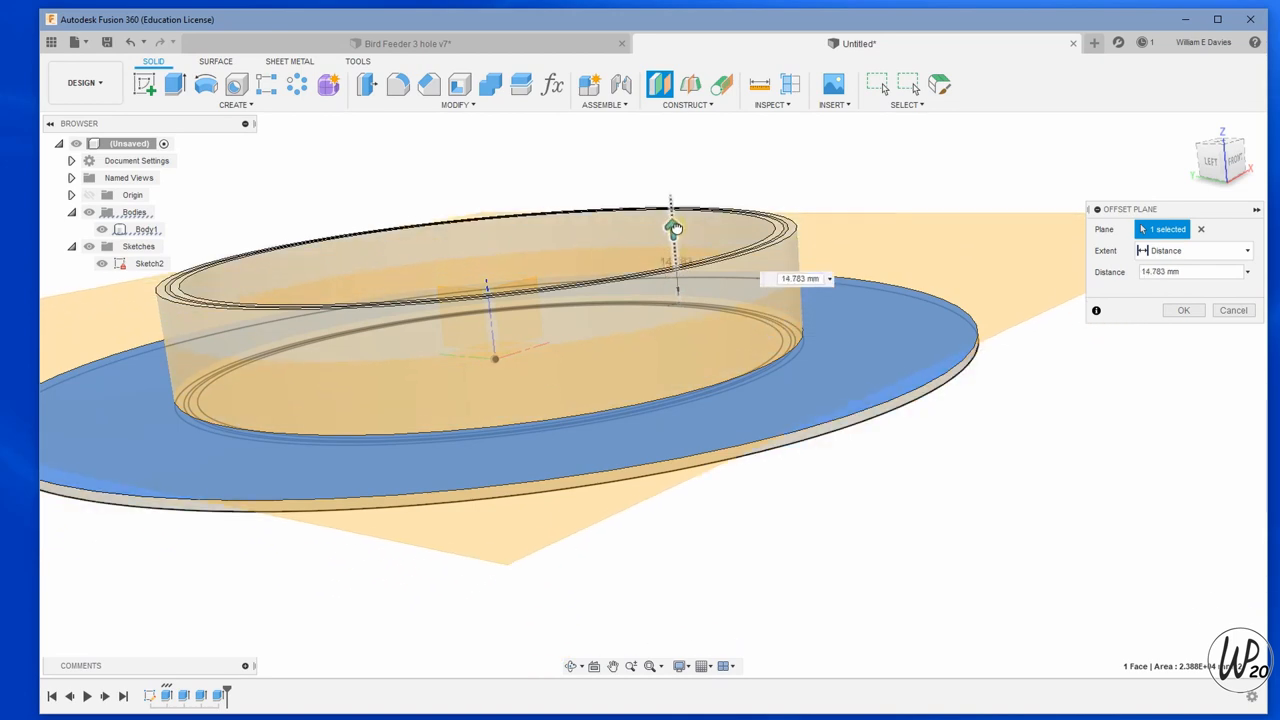
left_click_drag(673, 228, 670, 205)
type("20")
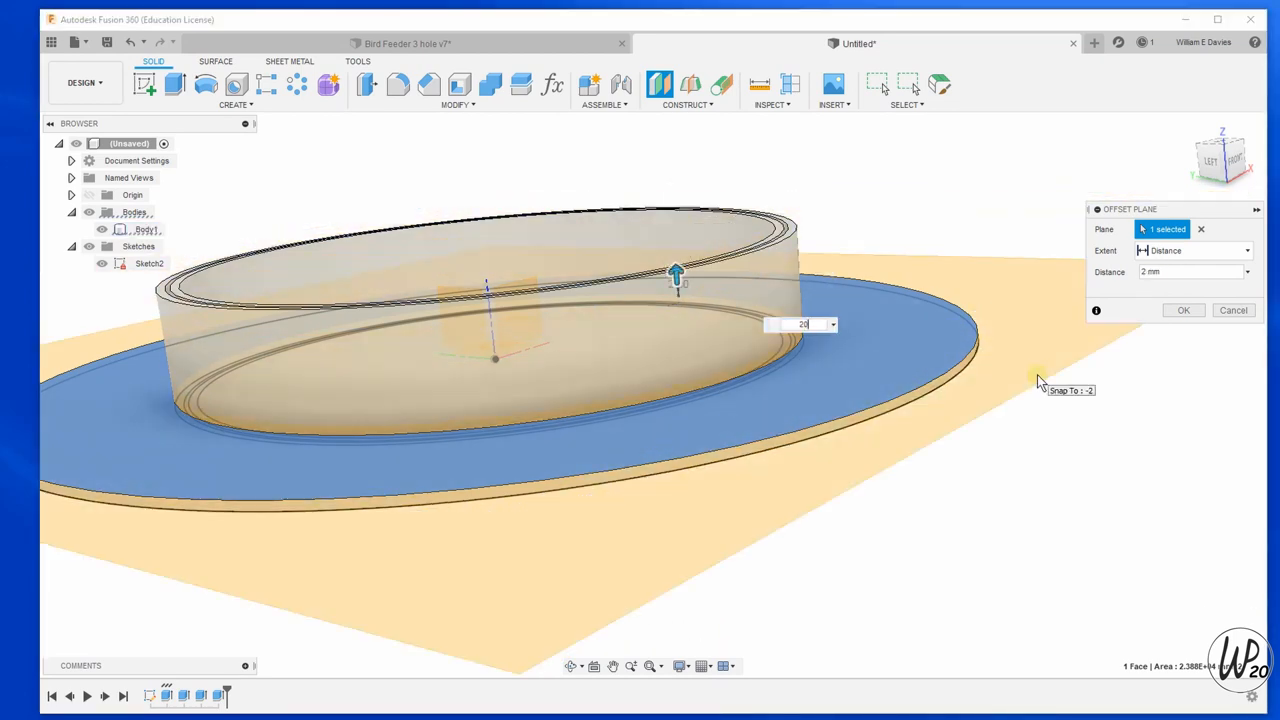
left_click(1183, 310)
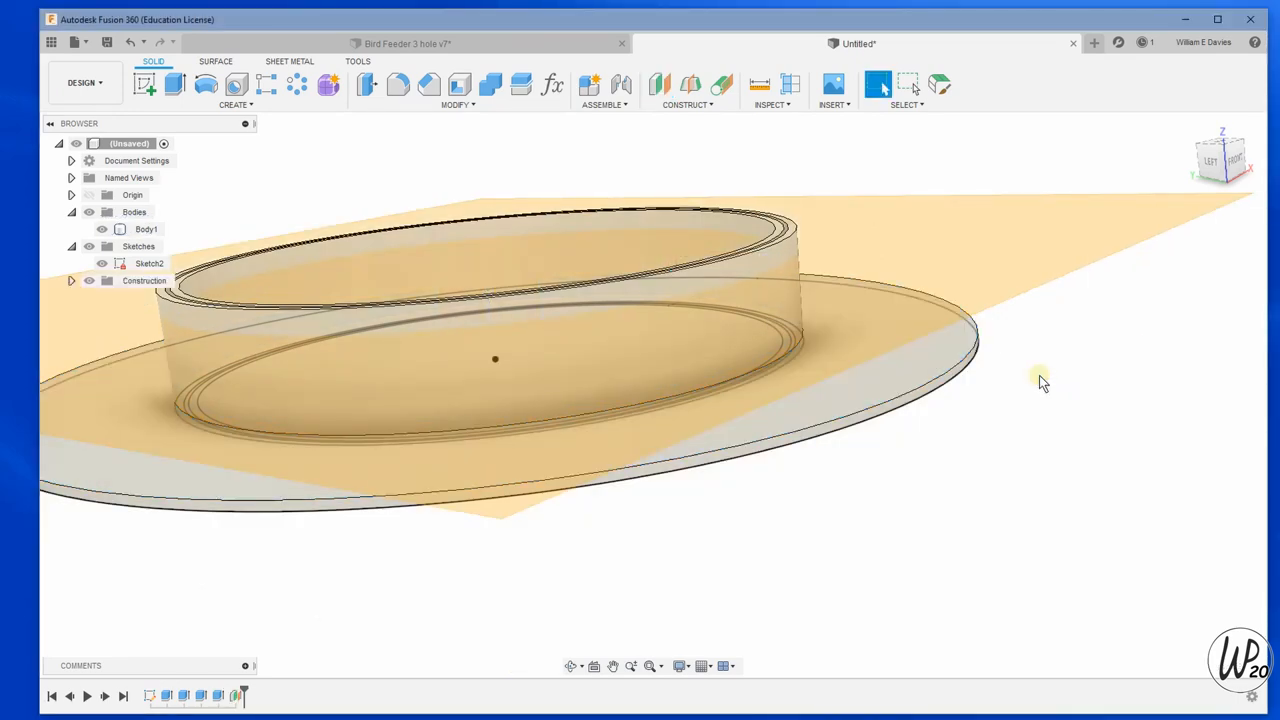
mouse_move(143, 85)
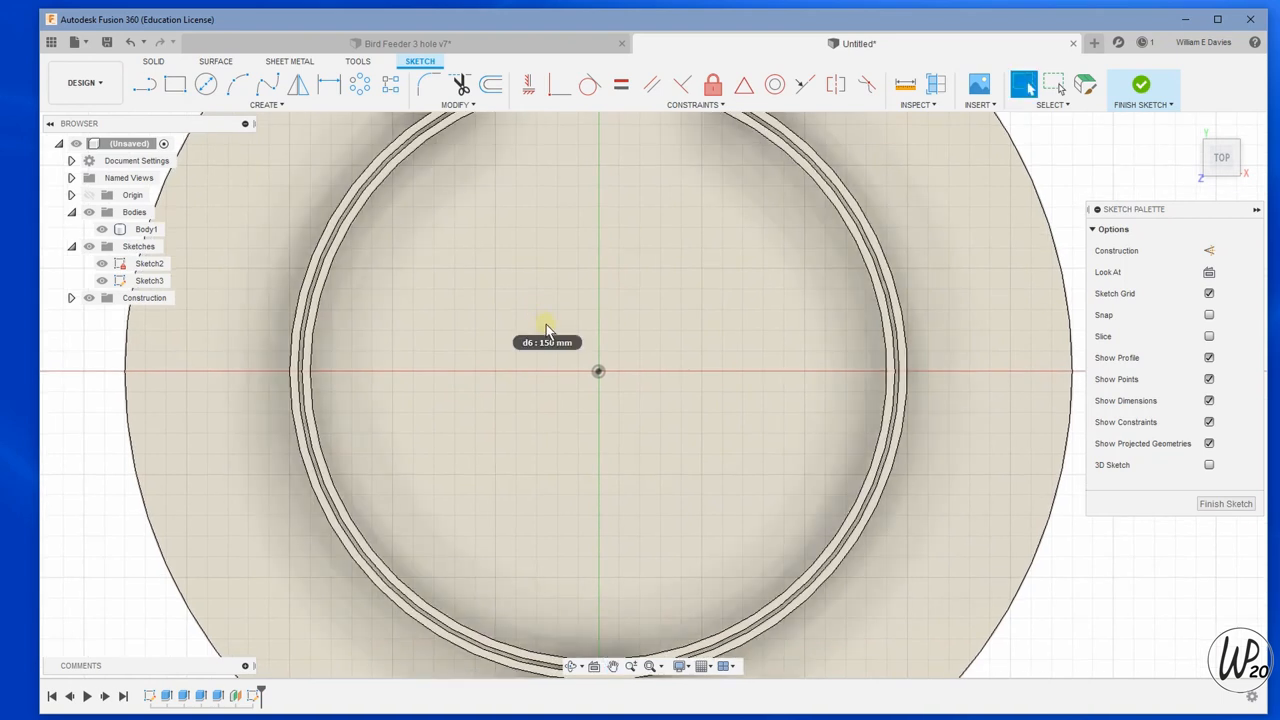
Sketch a small centre circle on the offset plane and hide the base body.
left_click(205, 84)
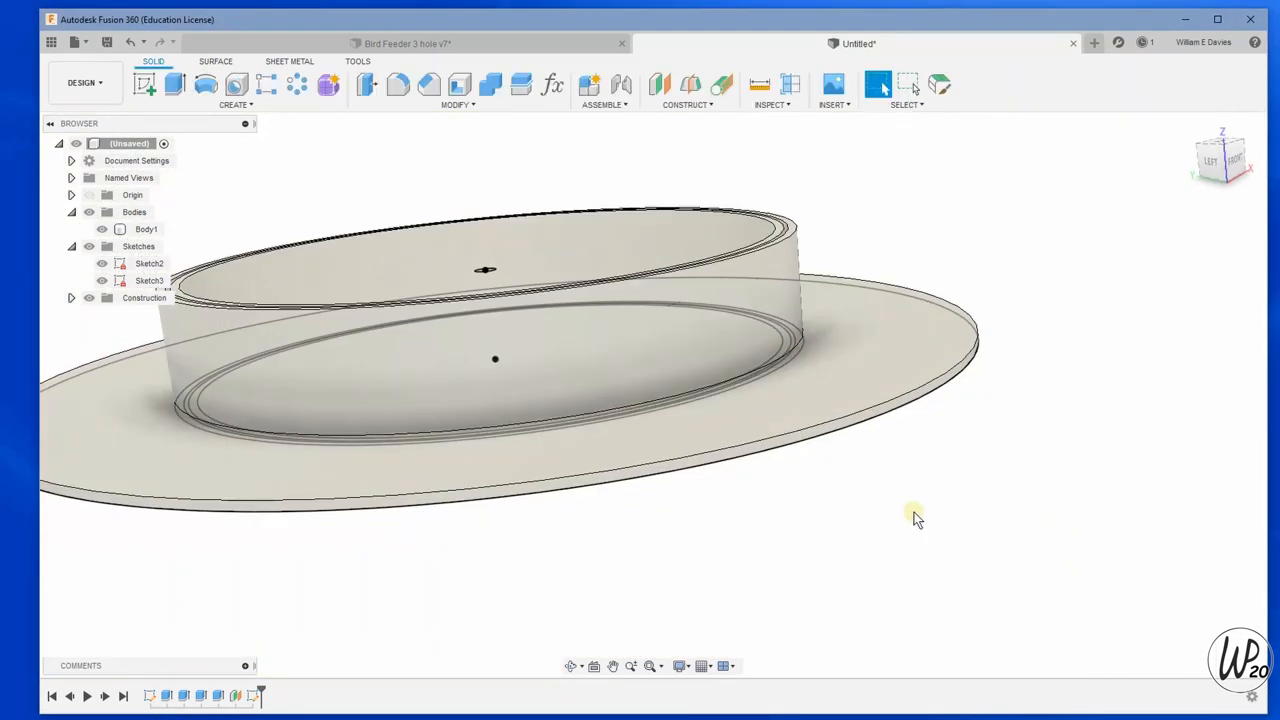
left_click(101, 229)
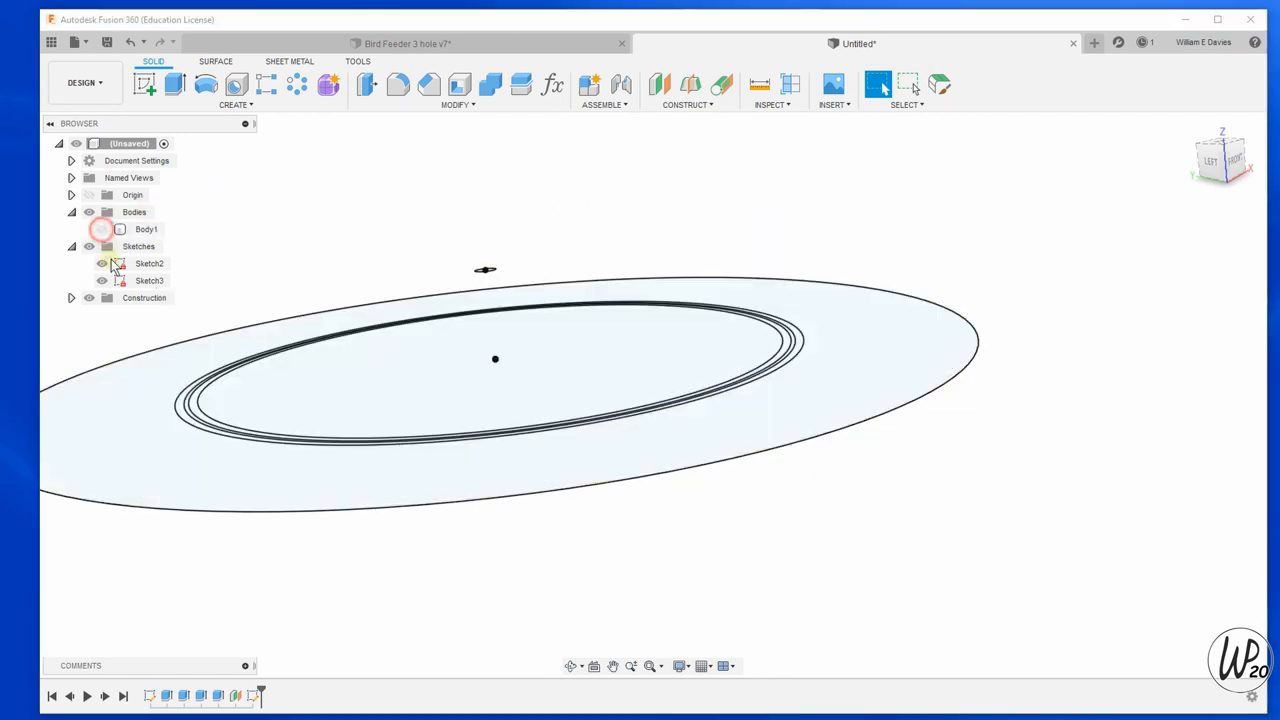
mouse_move(192, 100)
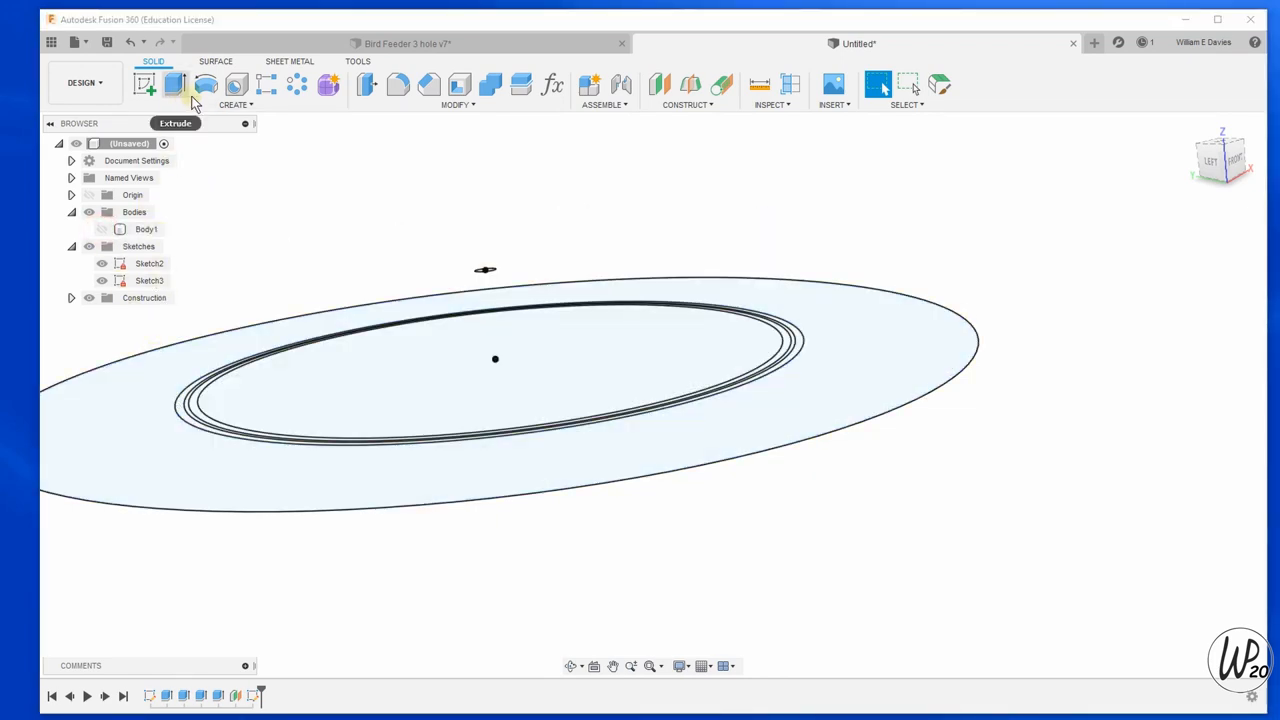
Loft from the inner floor circle to the small circle with Join, forming a domed floor.
left_click(237, 90)
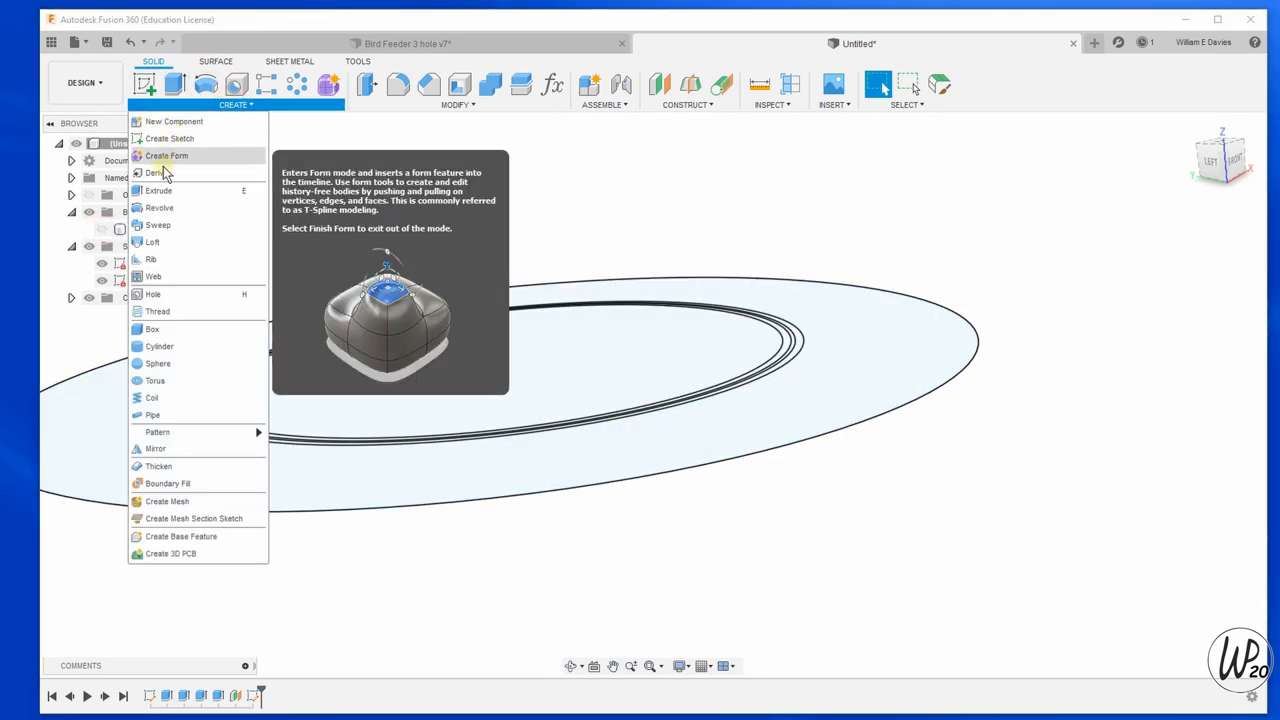
left_click(152, 242)
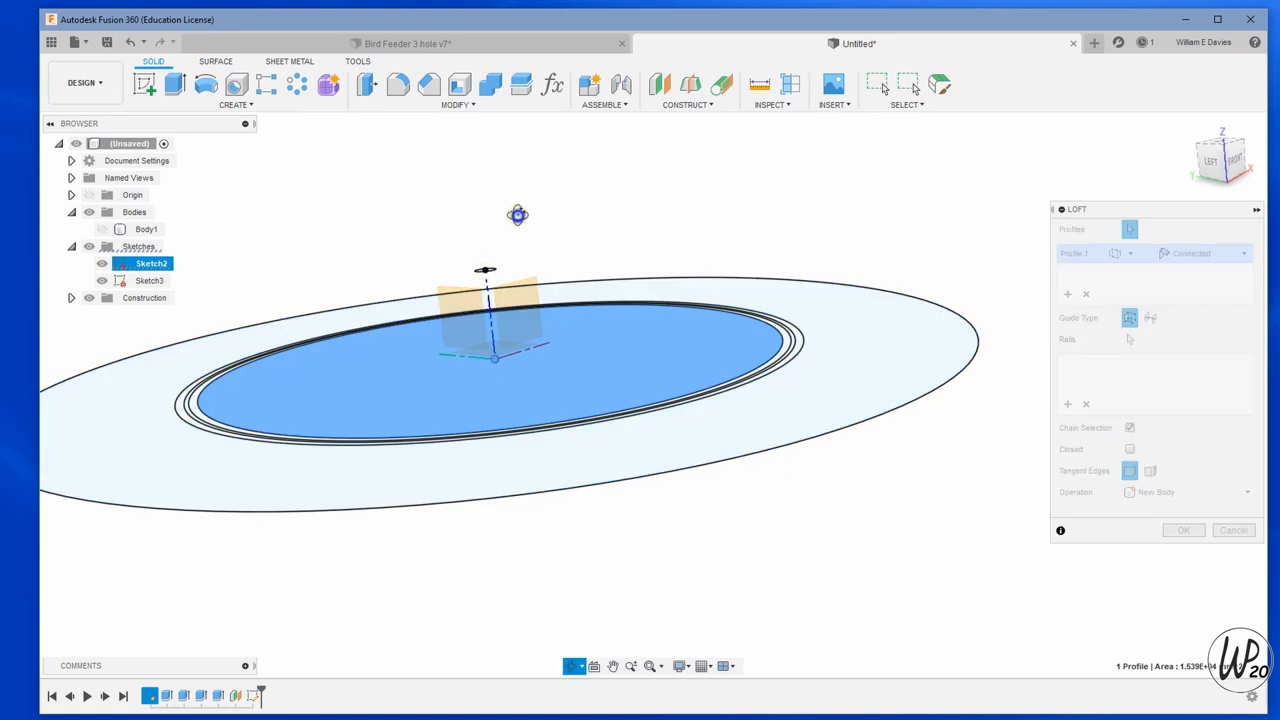
left_click(485, 280)
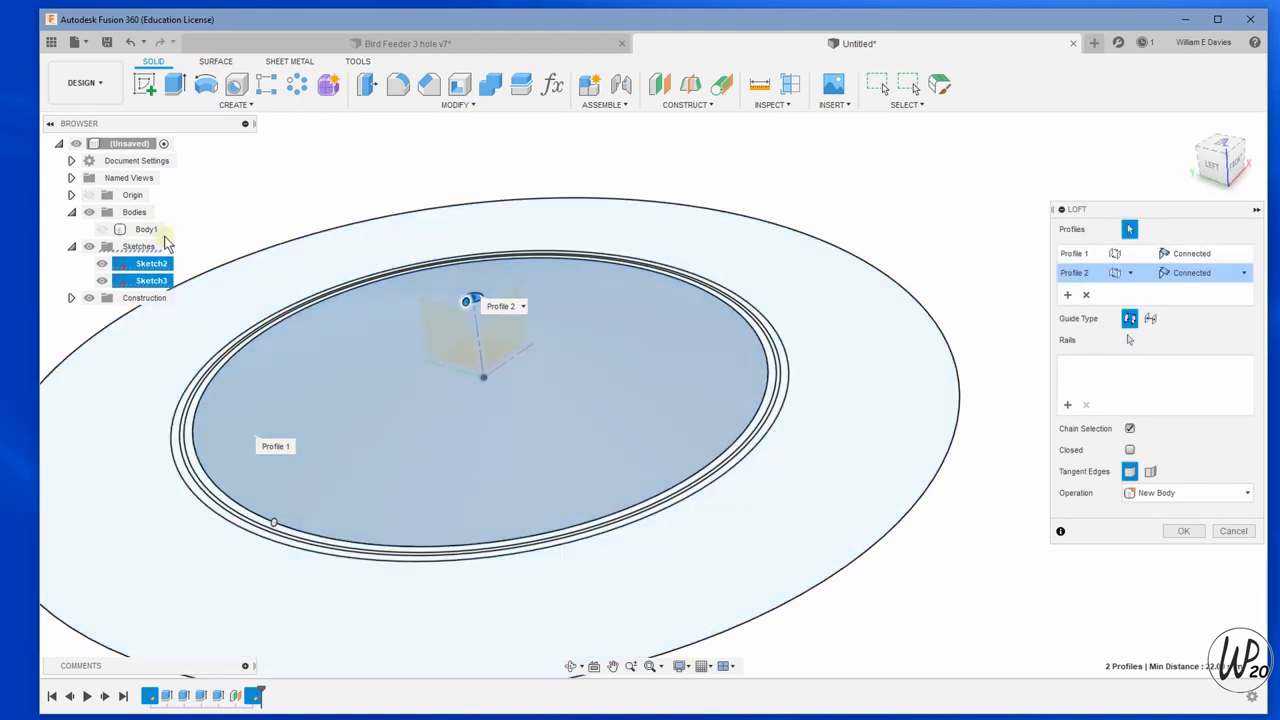
left_click(1247, 492)
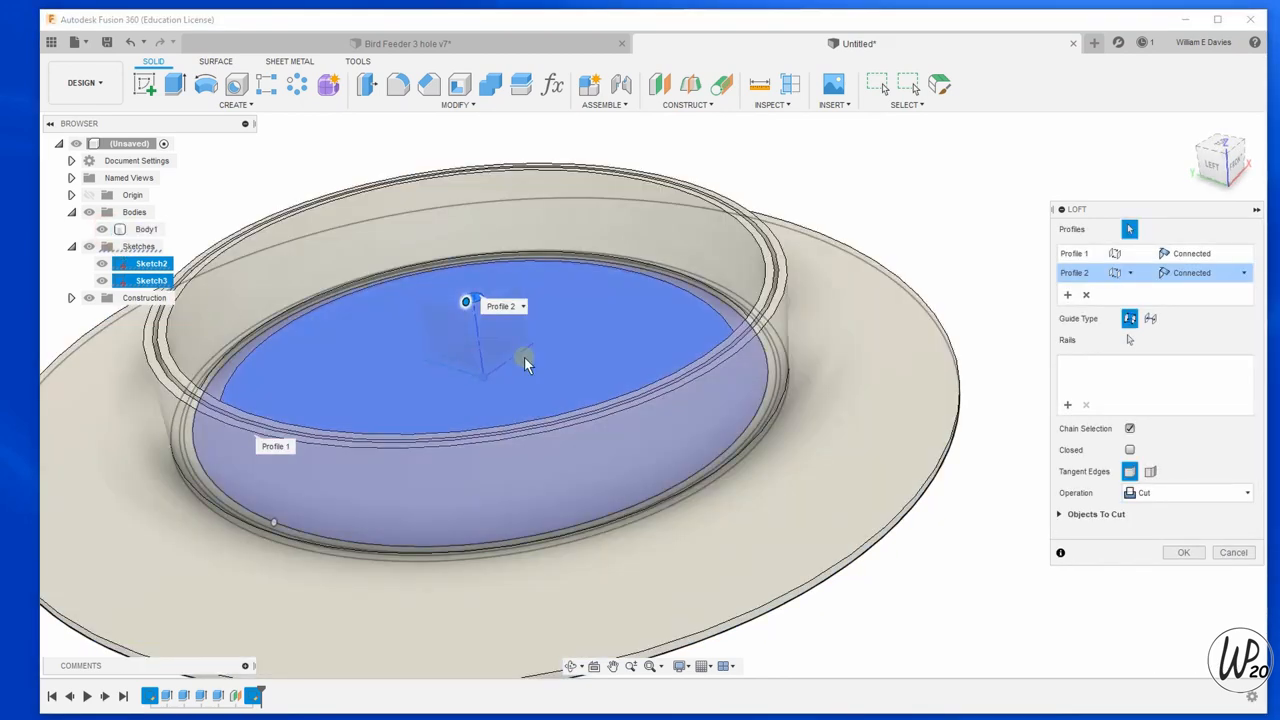
left_click(1185, 492)
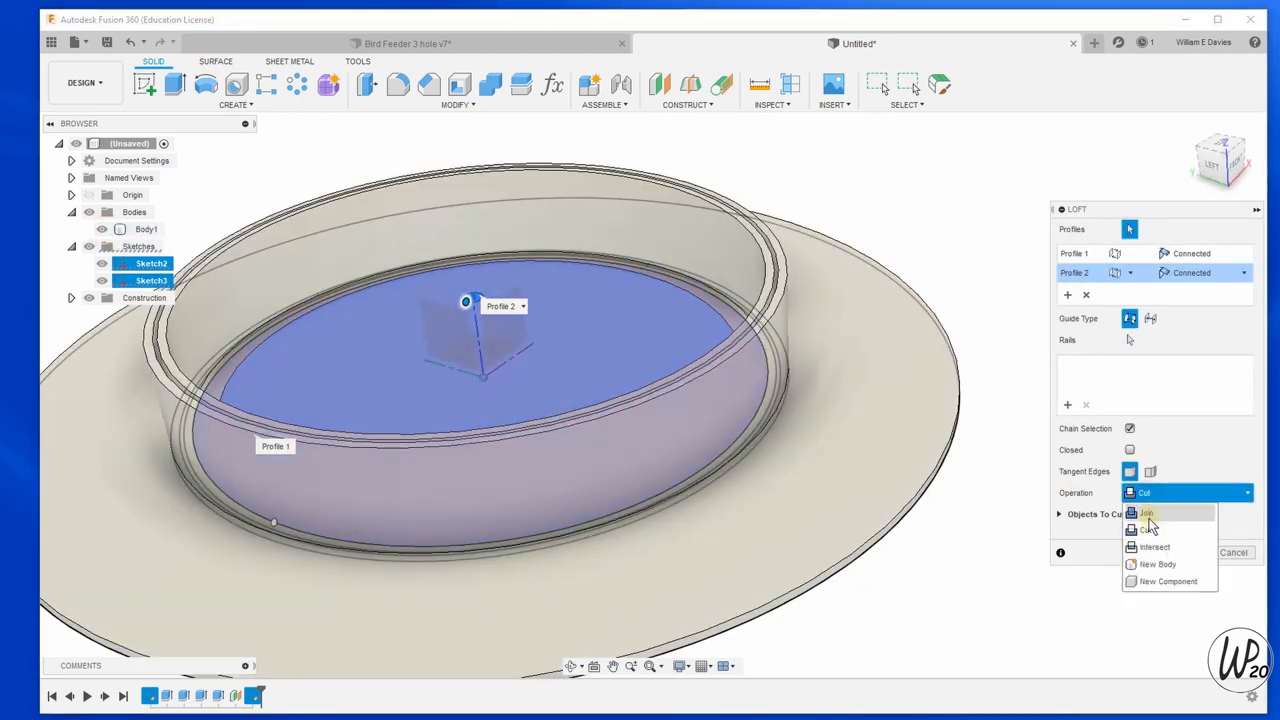
left_click(1146, 513)
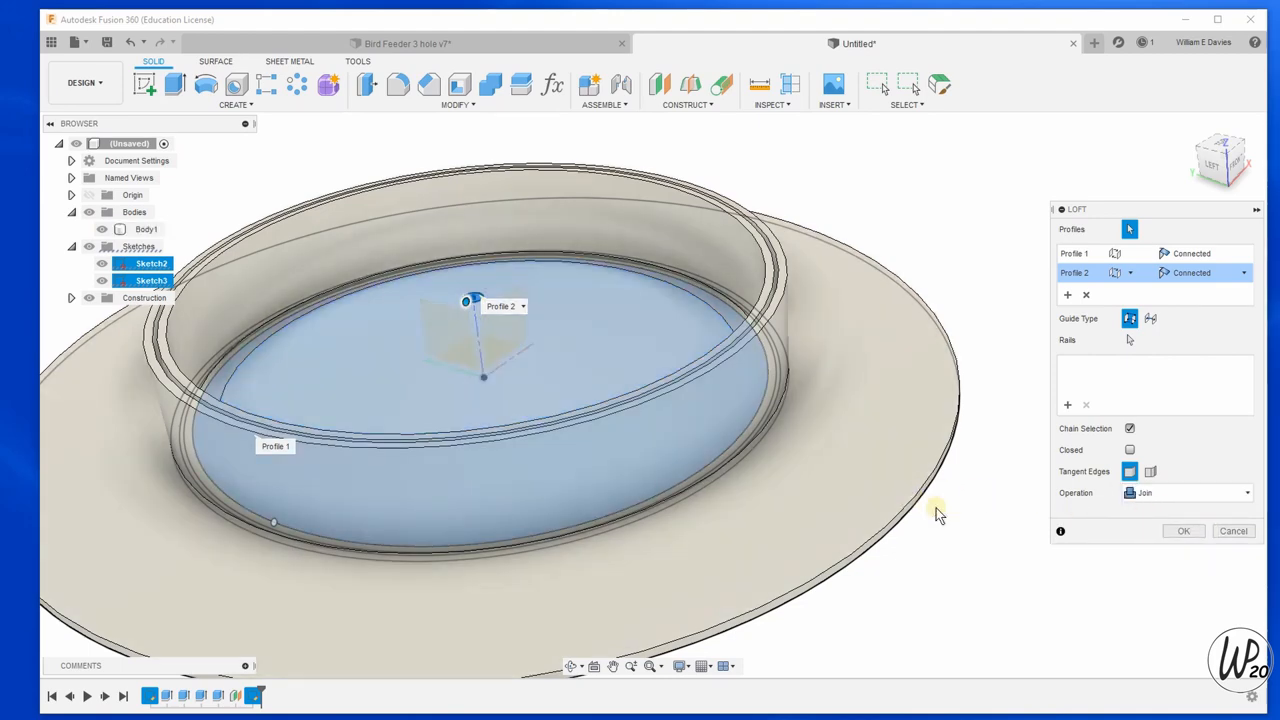
left_click(1183, 531)
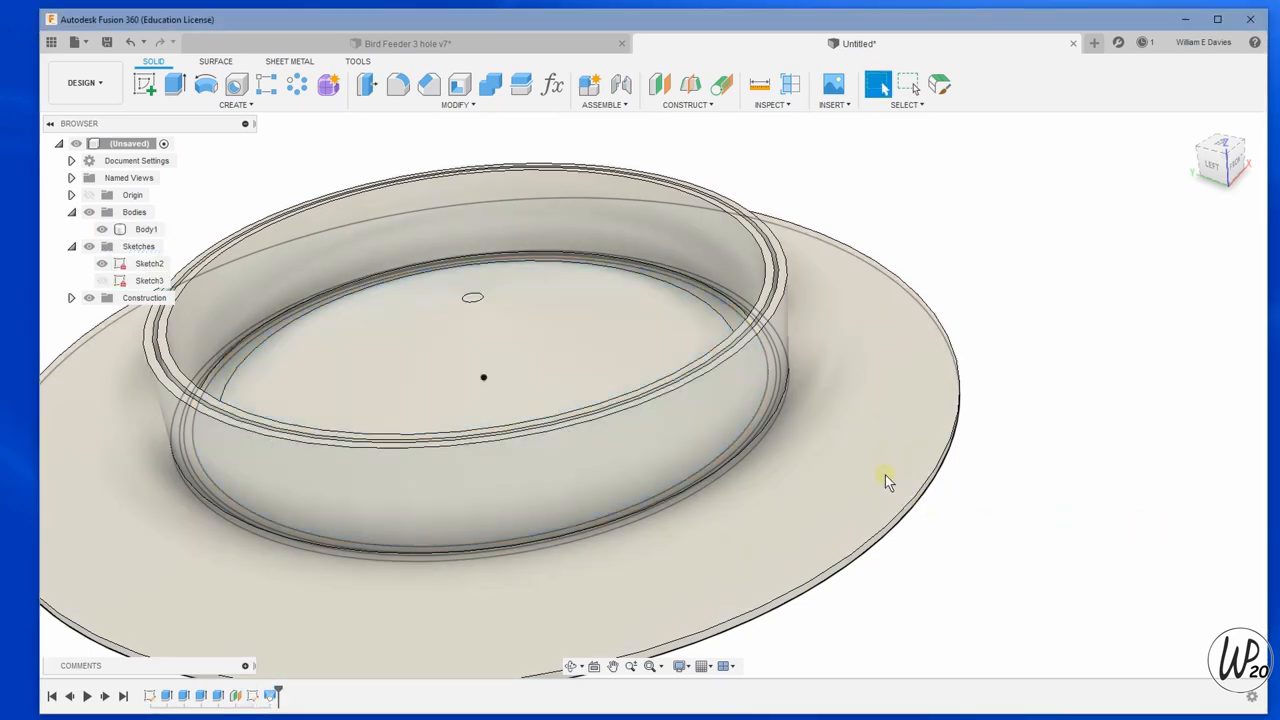
left_click_drag(885, 483, 875, 450)
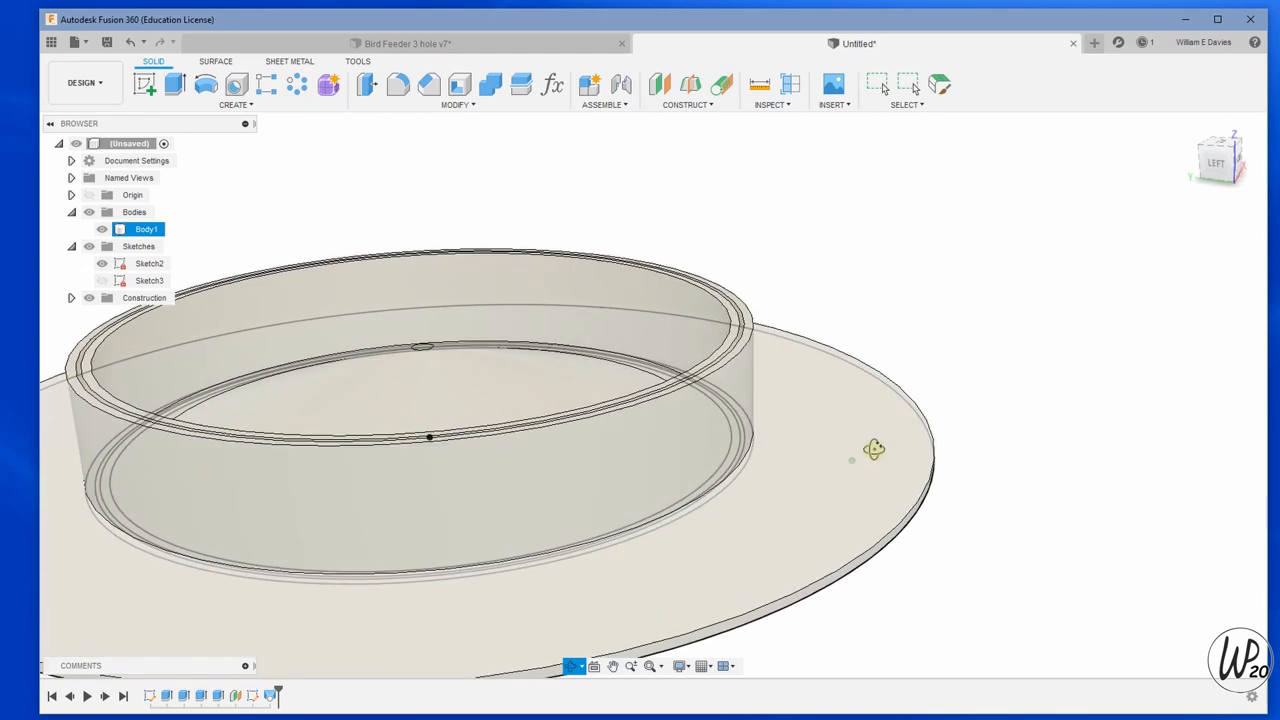
left_click_drag(875, 450, 805, 340)
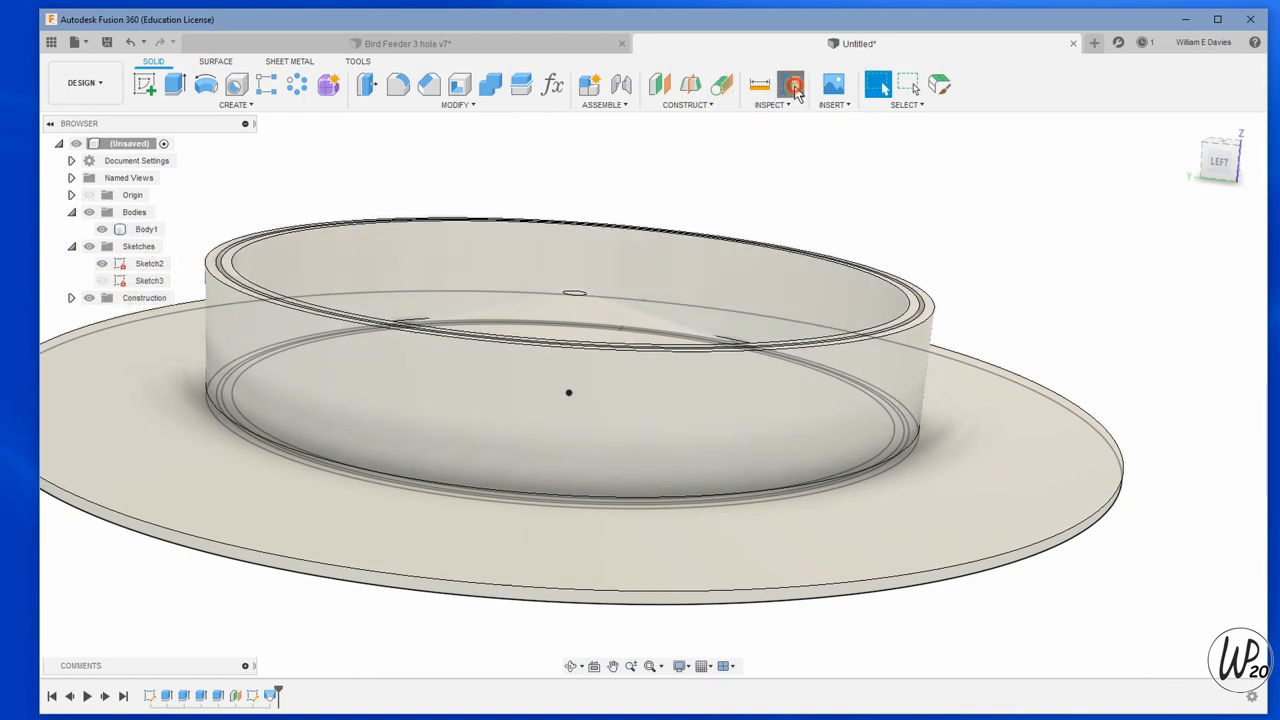
Add a vertical section analysis and preview a broad (~242 mm) fillet on the cone's base edge.
left_click(791, 85)
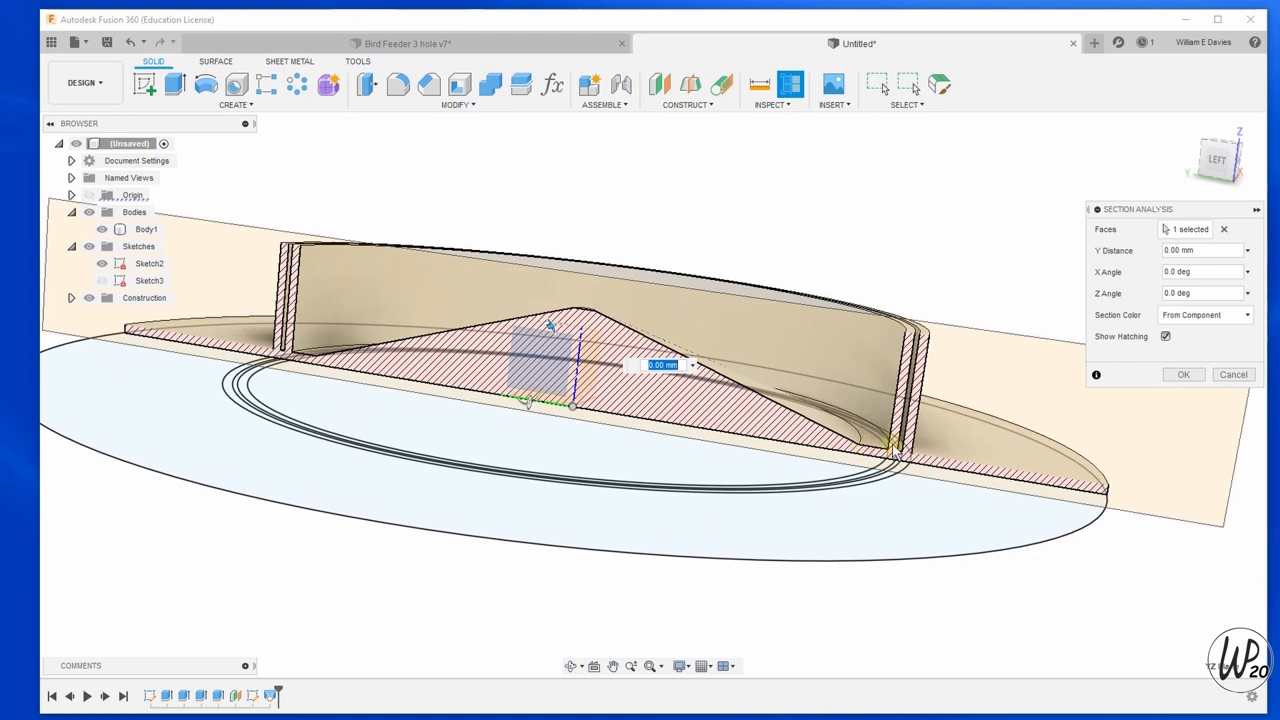
mouse_move(328, 148)
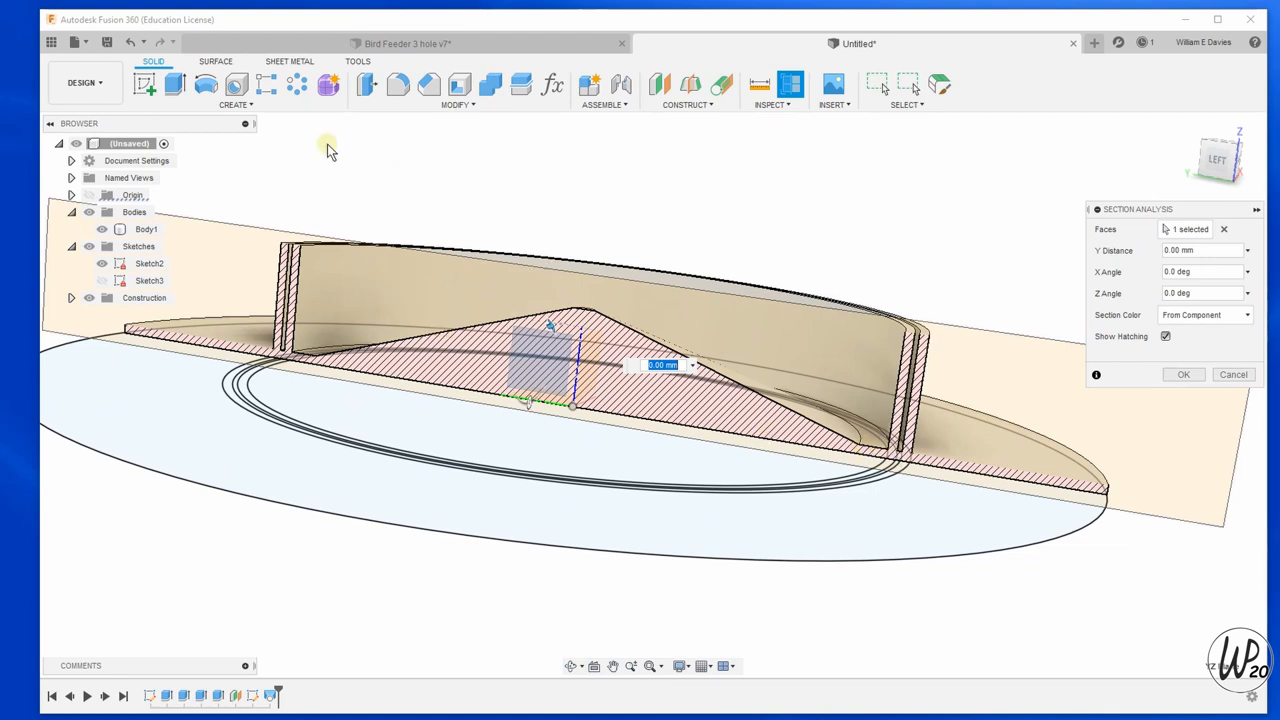
left_click(398, 84)
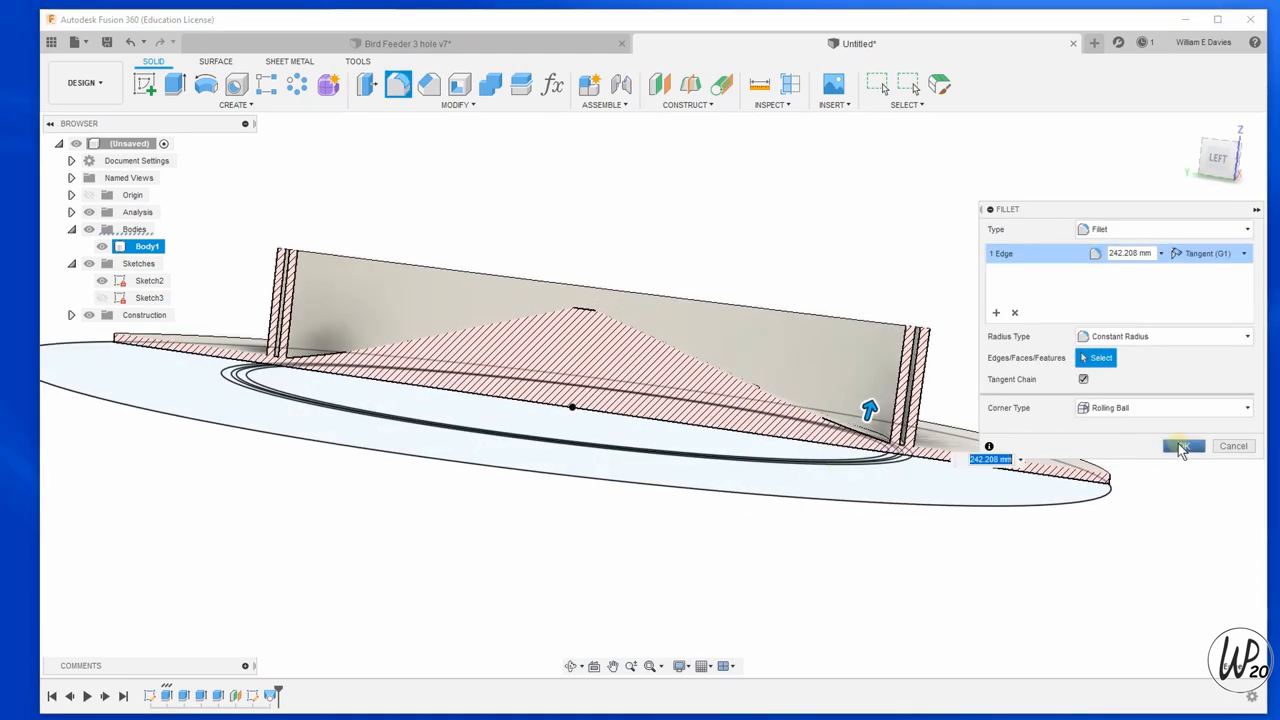
Apply the fillet blending the cone into the floor and hide the section analysis.
left_click(1184, 446)
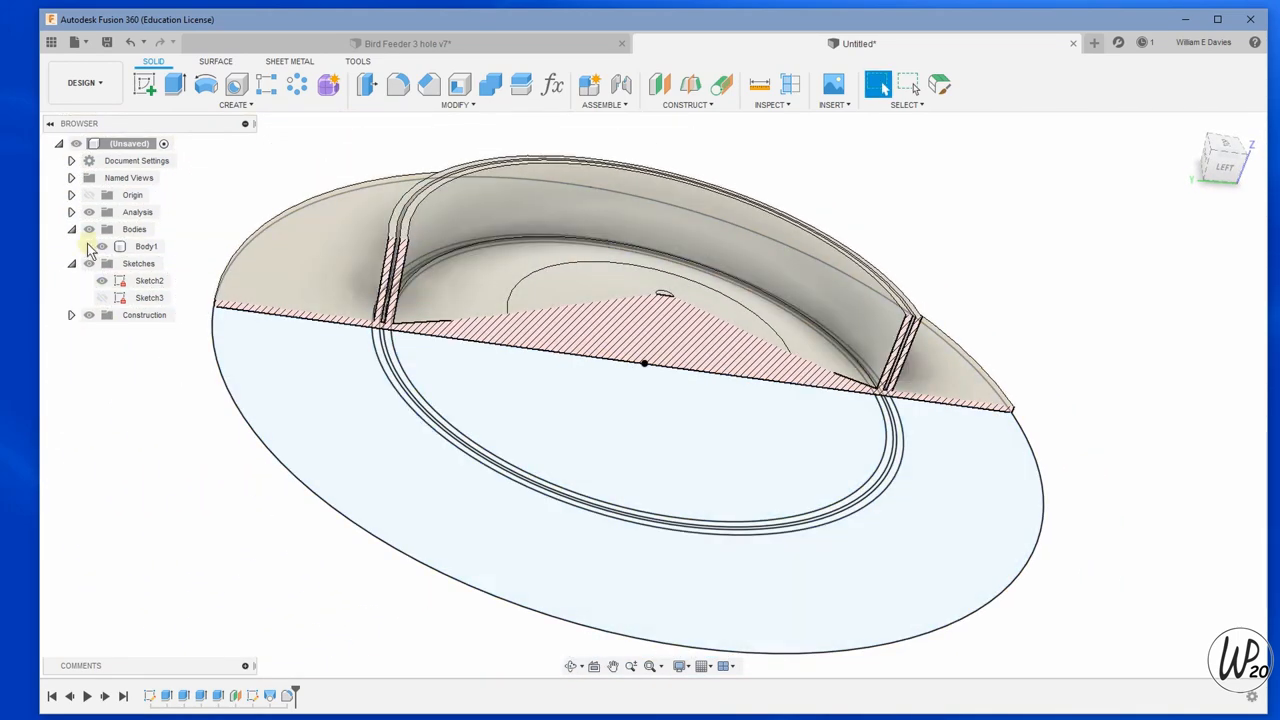
left_click(146, 246)
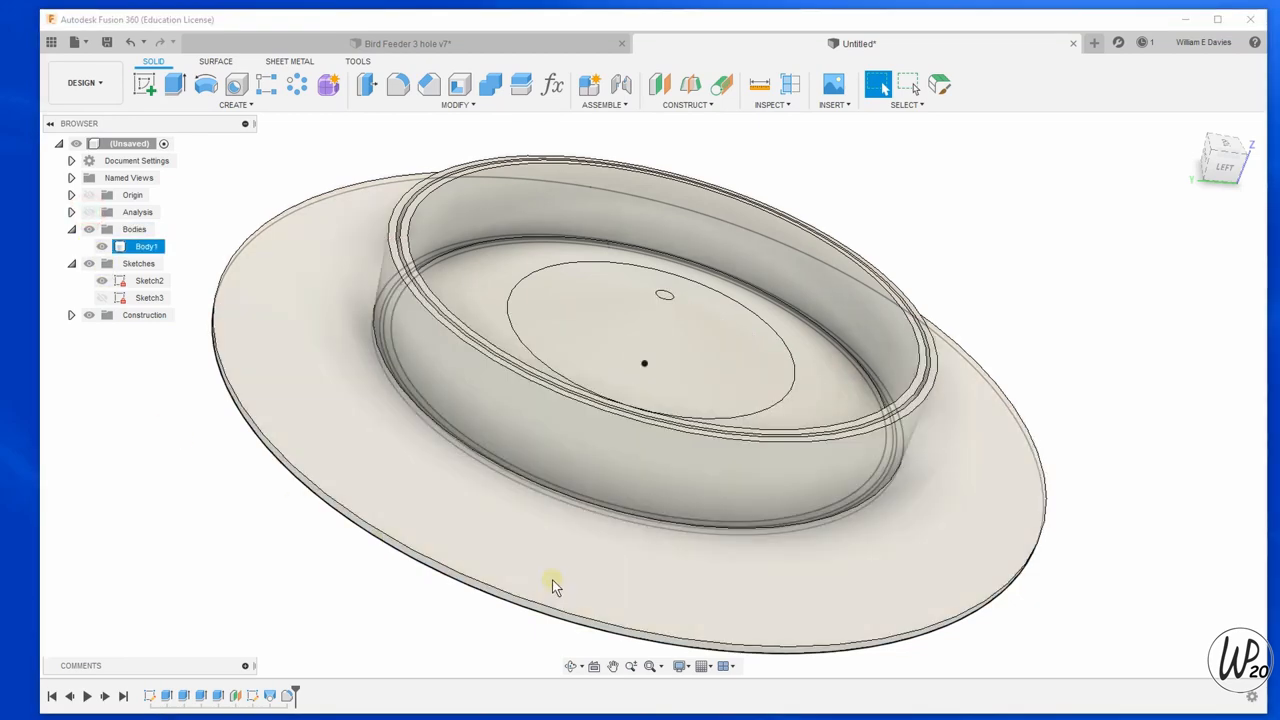
left_click_drag(555, 587, 530, 530)
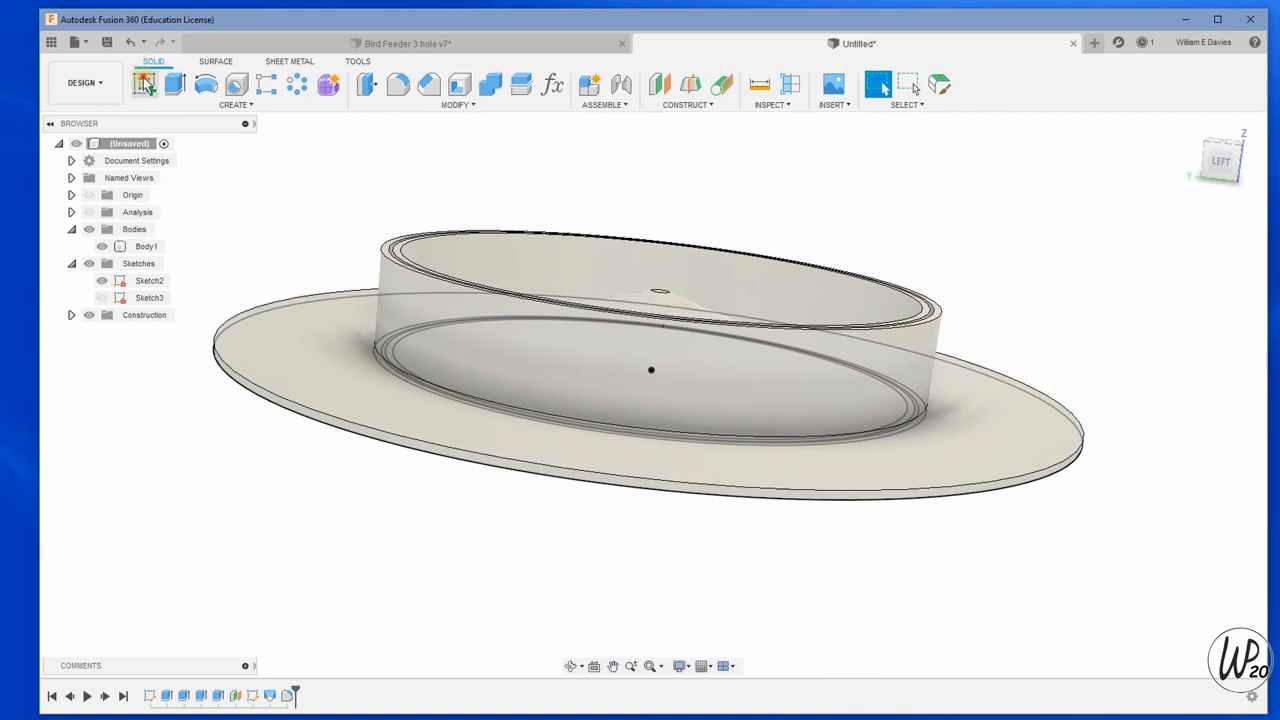
Start a new sketch on a vertical origin plane.
left_click(148, 280)
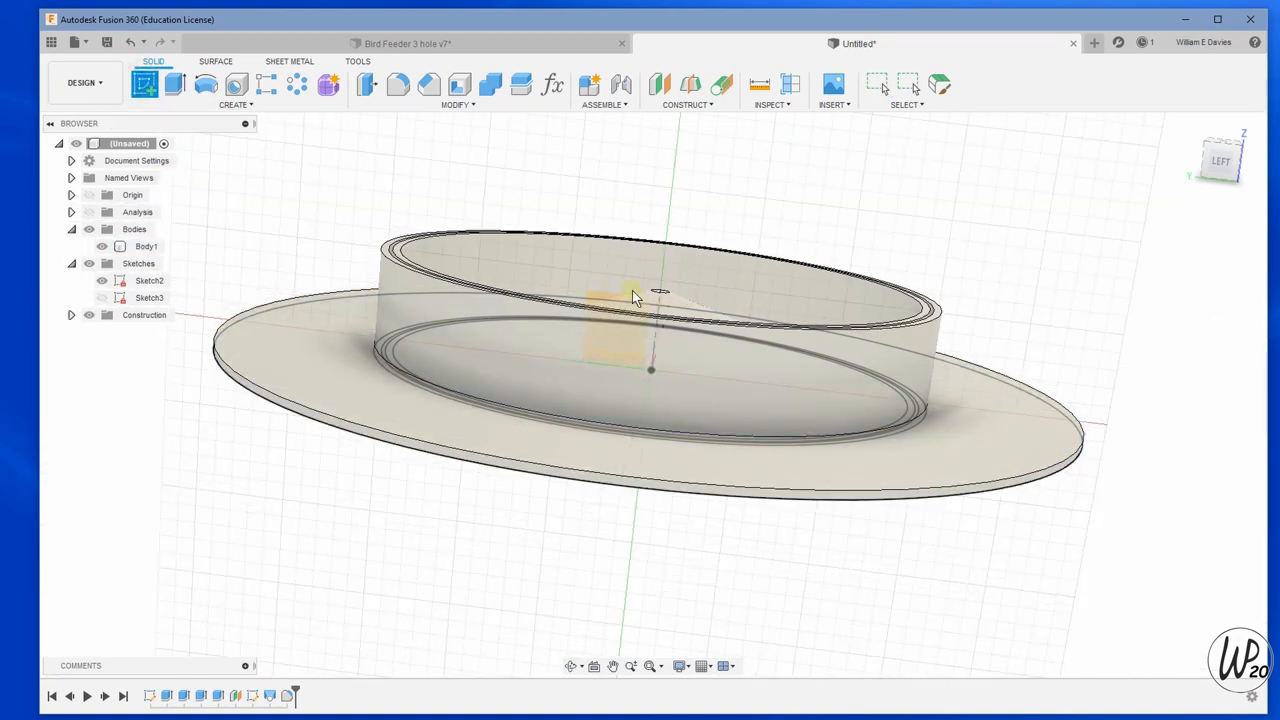
left_click_drag(640, 300, 660, 115)
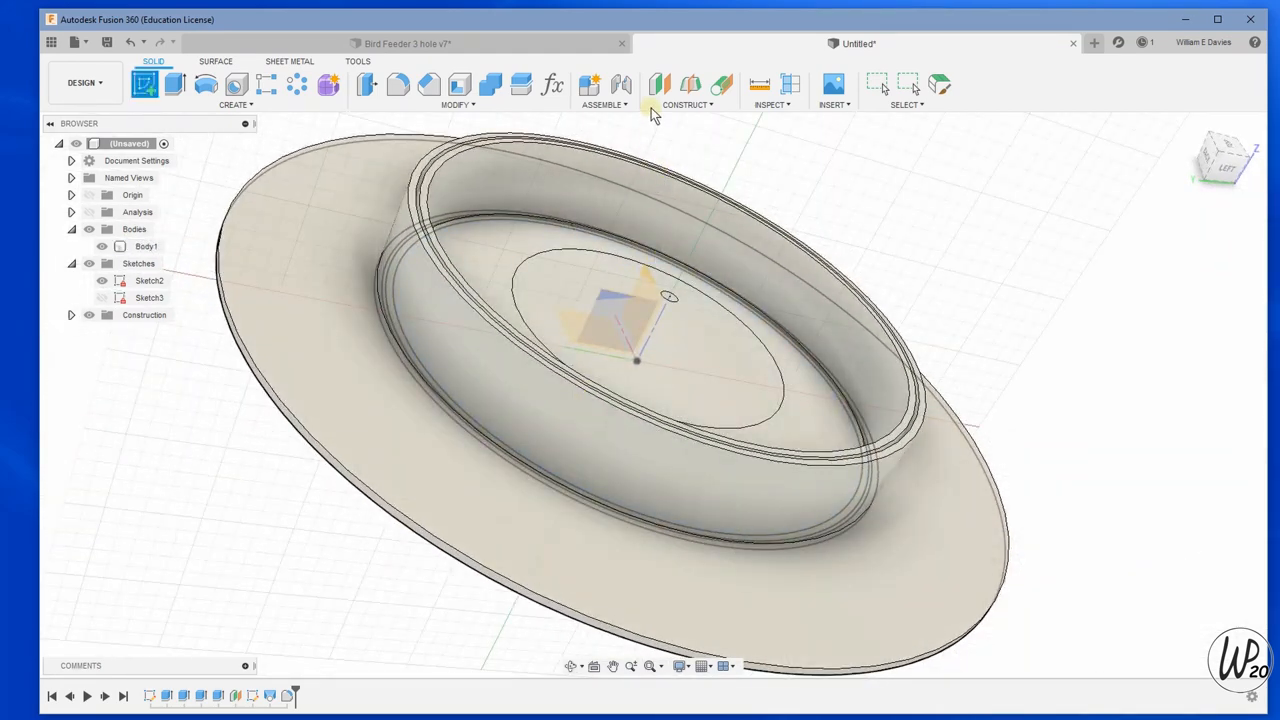
left_click(660, 84)
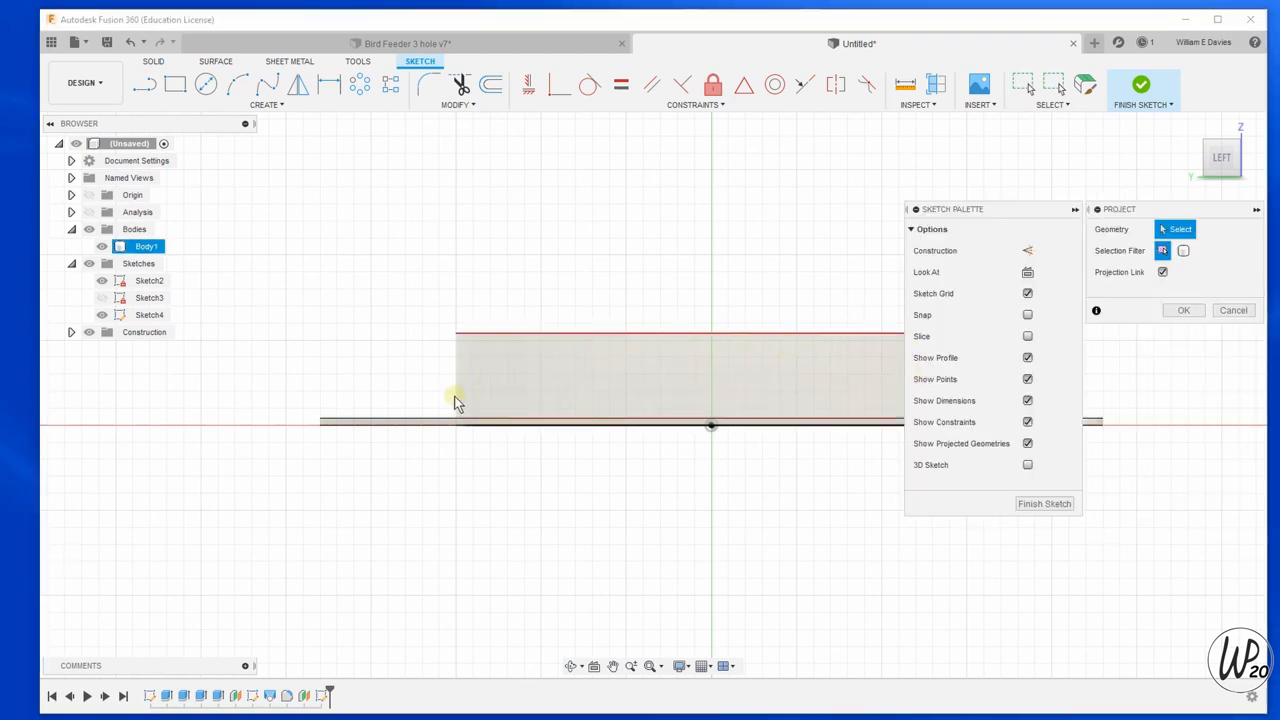
Project the base's rim and plate edges into the sketch as reference geometry.
left_click(462, 332)
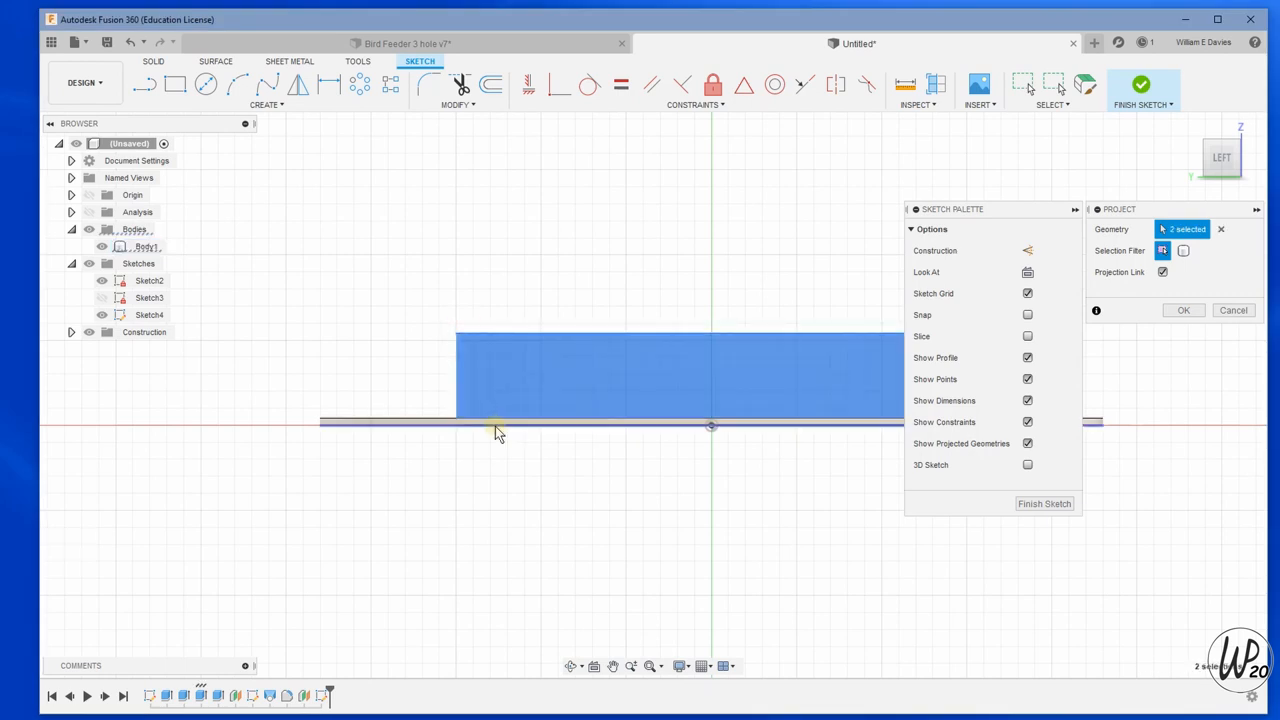
left_click(495, 422)
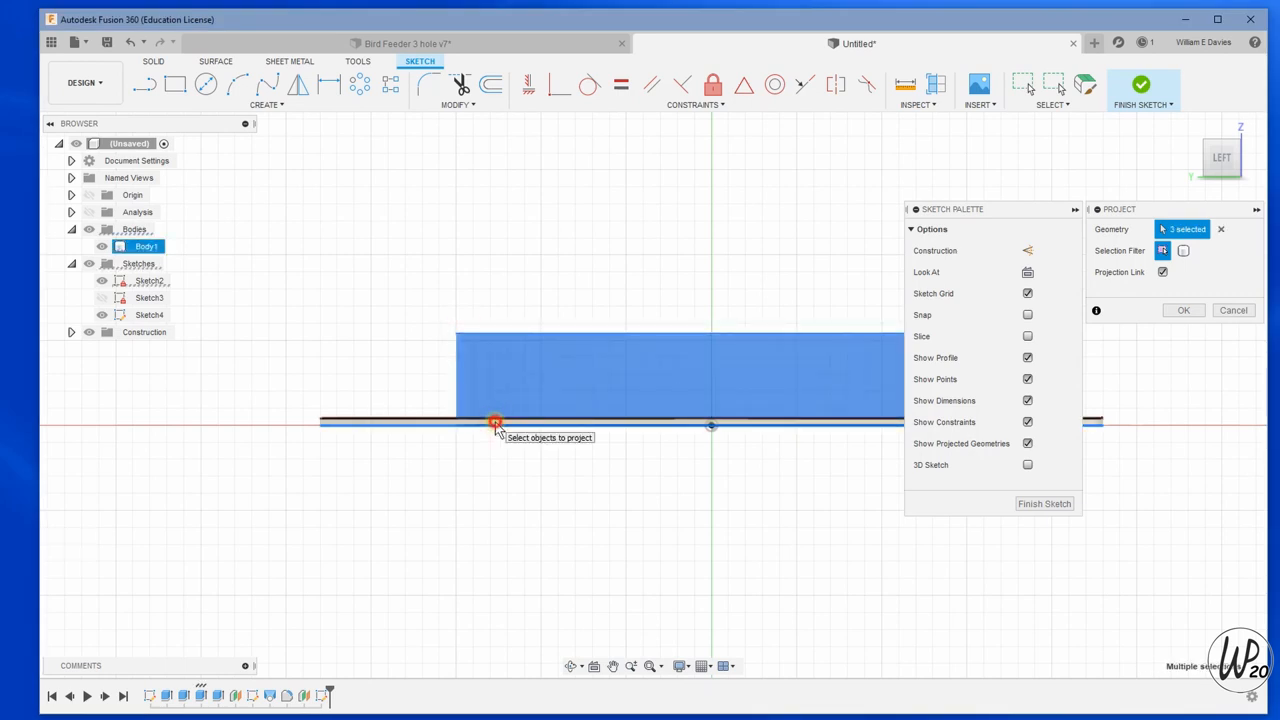
left_click(495, 423)
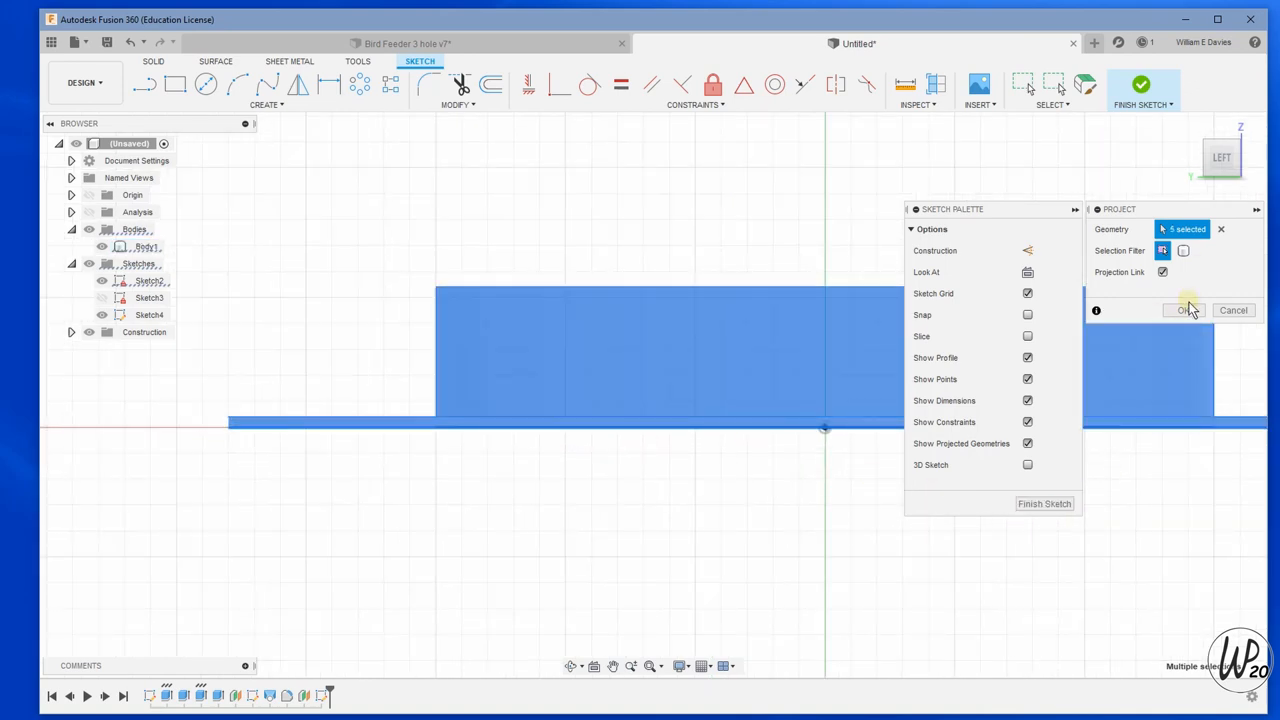
left_click(1186, 310)
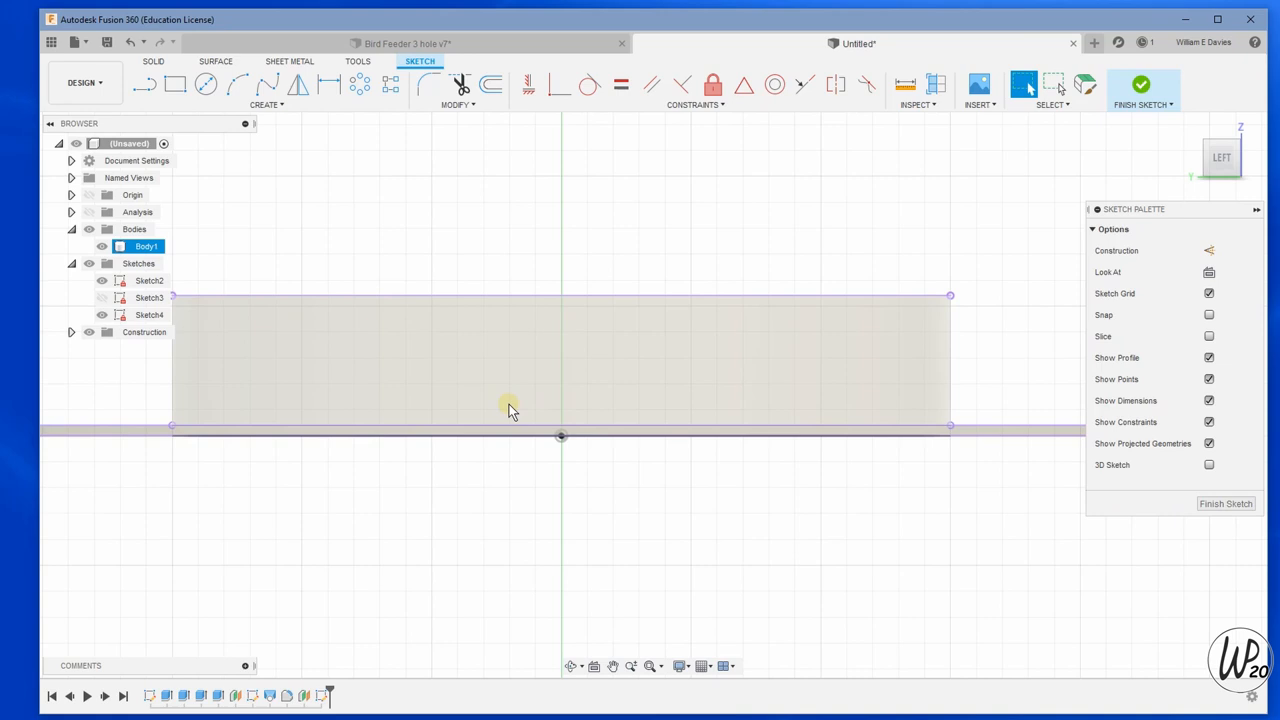
Draw a 24 mm wide opening rectangle rising from the projected base line.
left_click(174, 84)
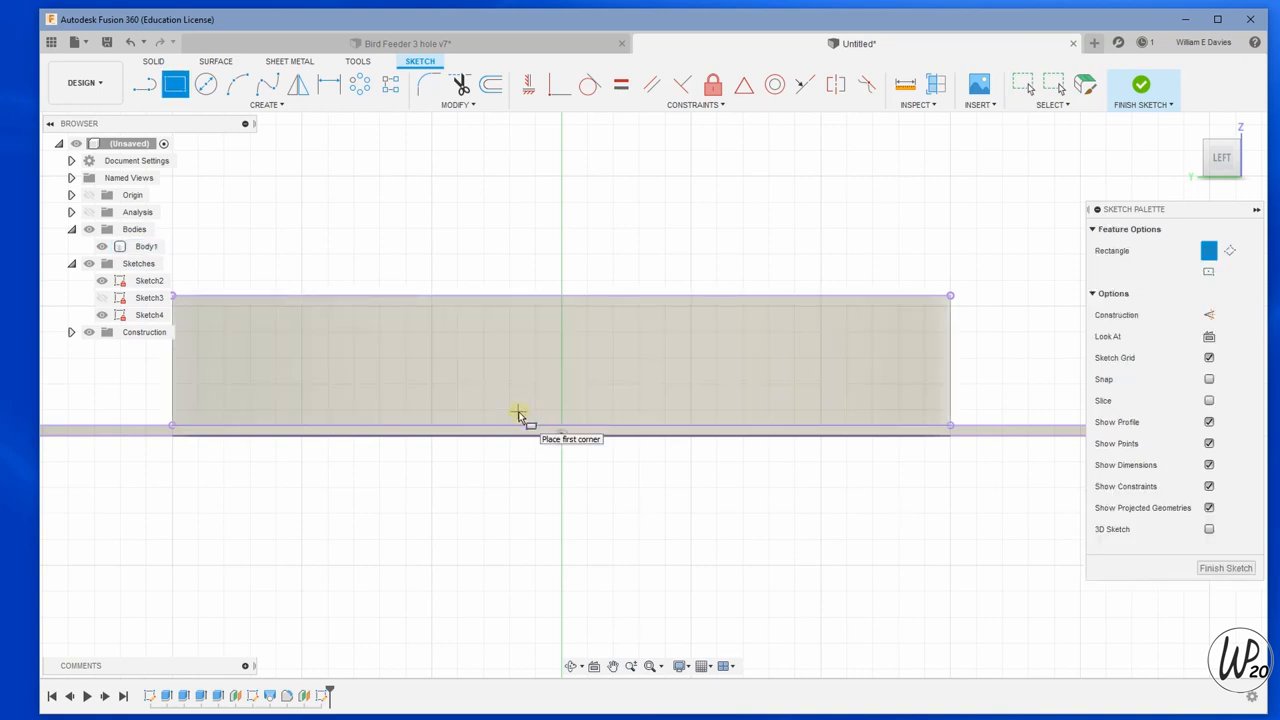
left_click(507, 426)
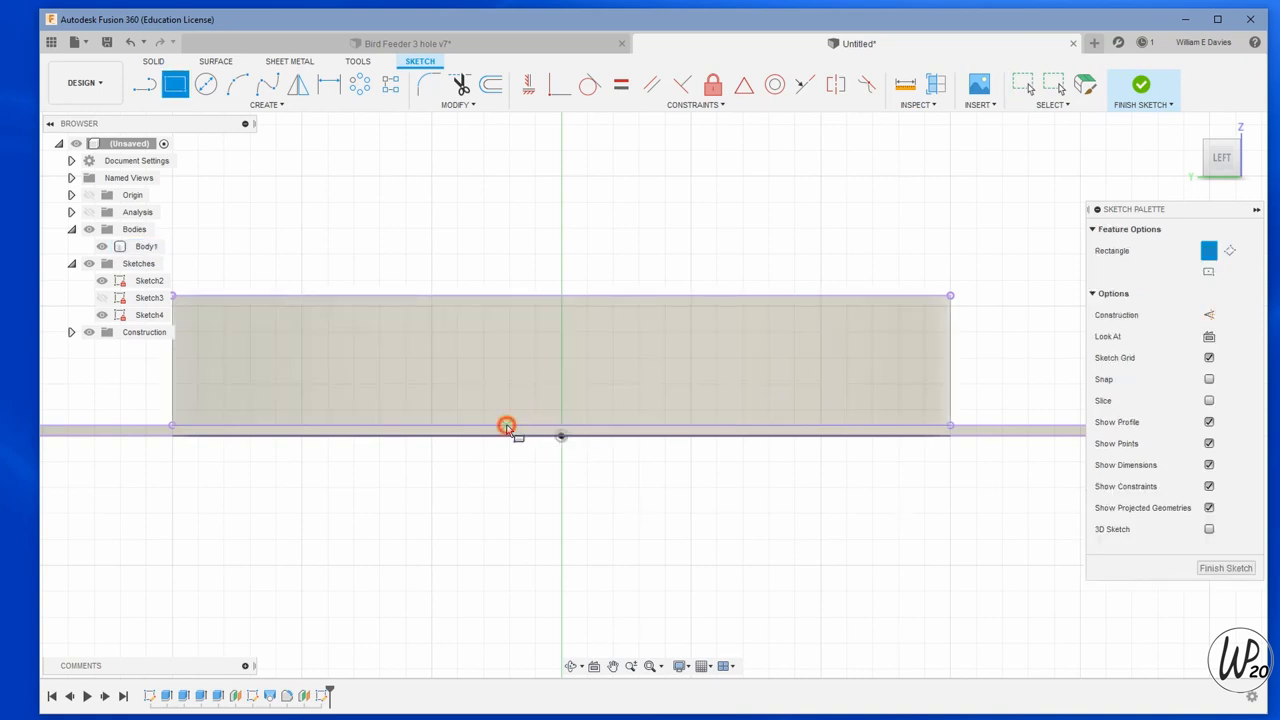
left_click_drag(505, 425, 625, 337)
type("15")
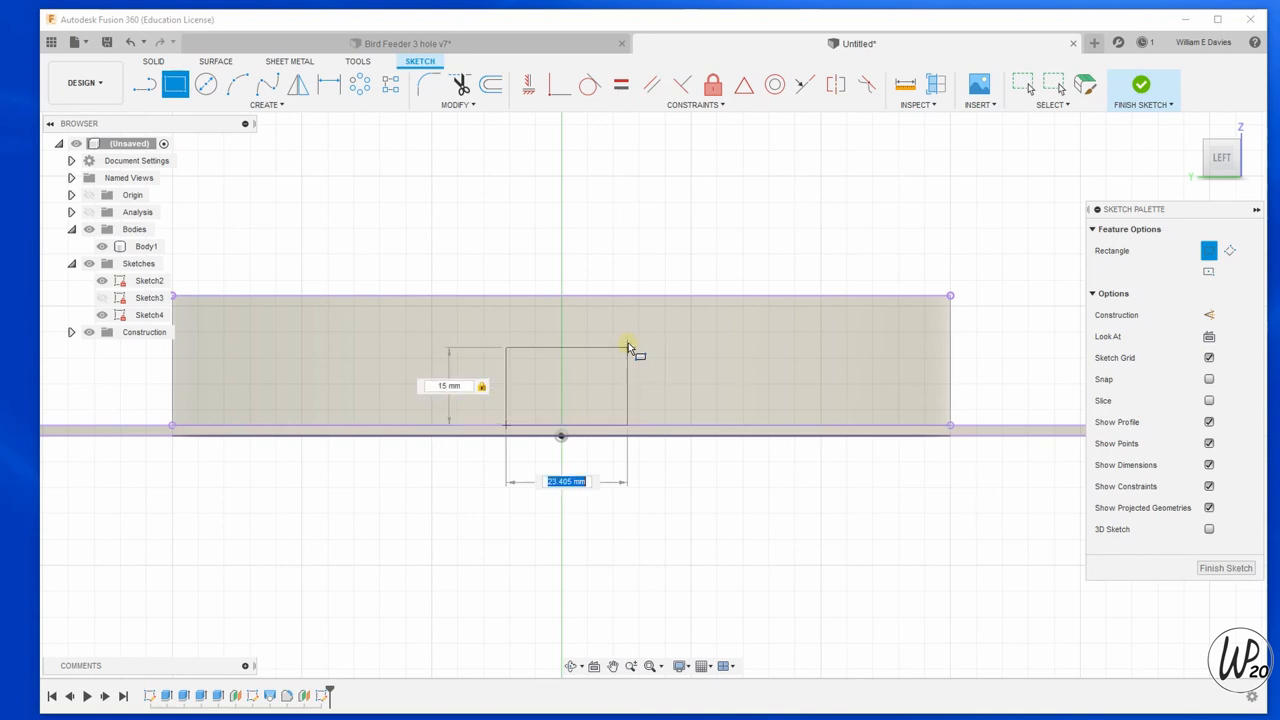
type("24.00")
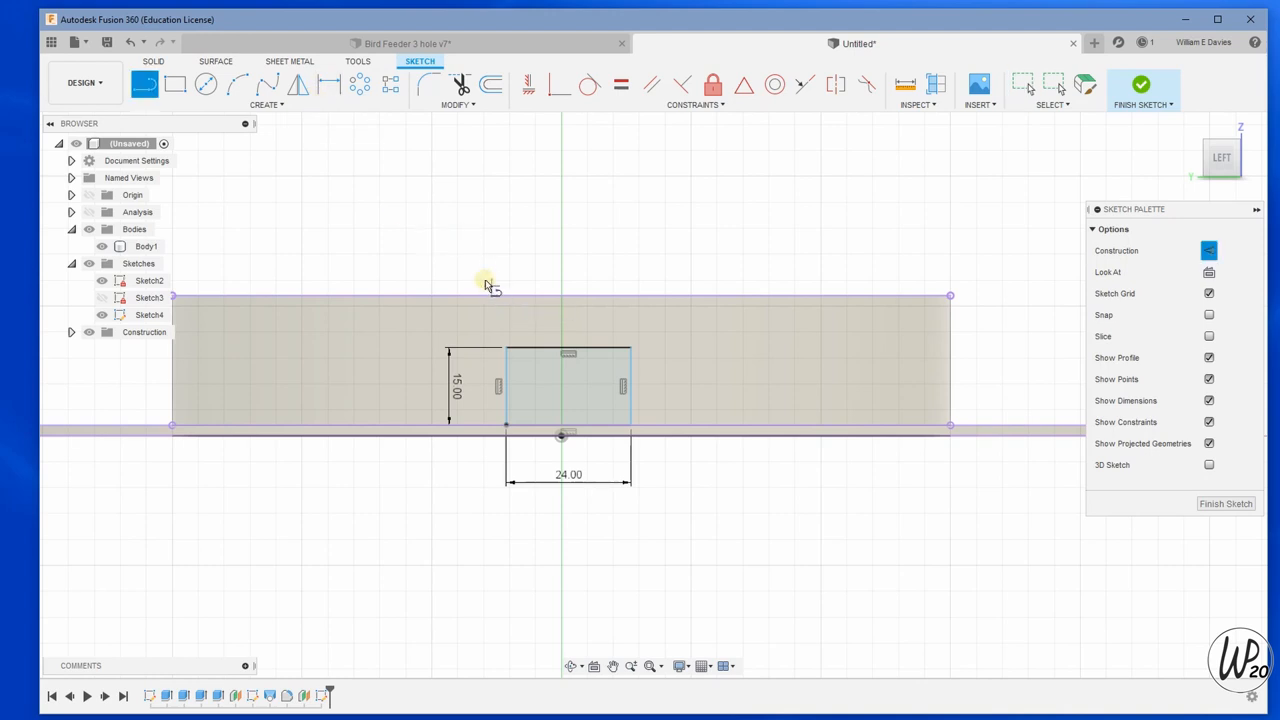
mouse_move(568, 348)
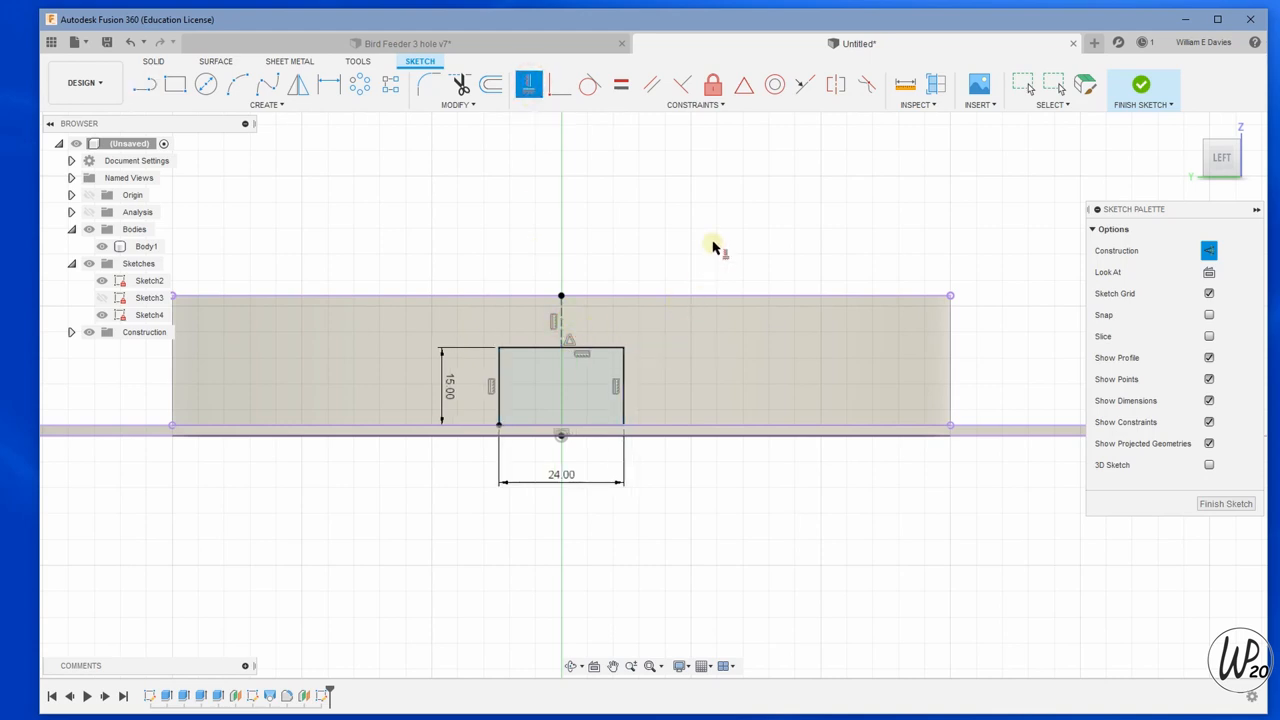
mouse_move(714, 246)
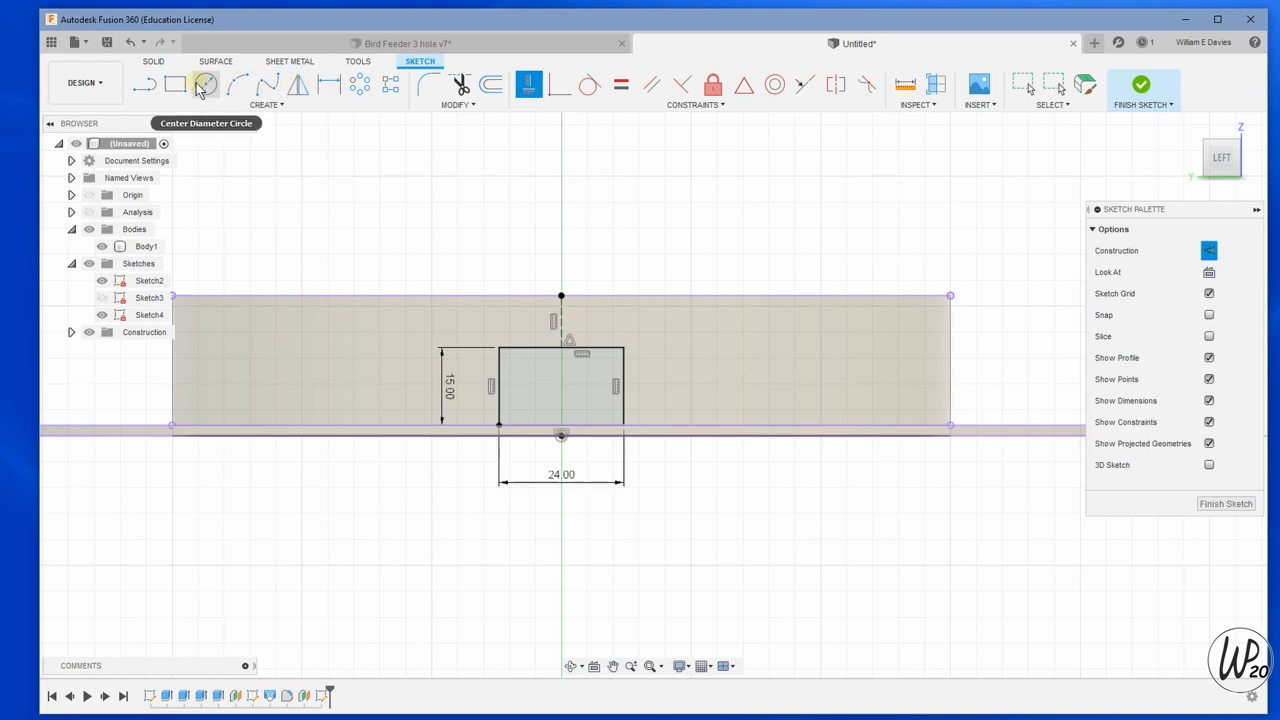
mouse_move(262, 85)
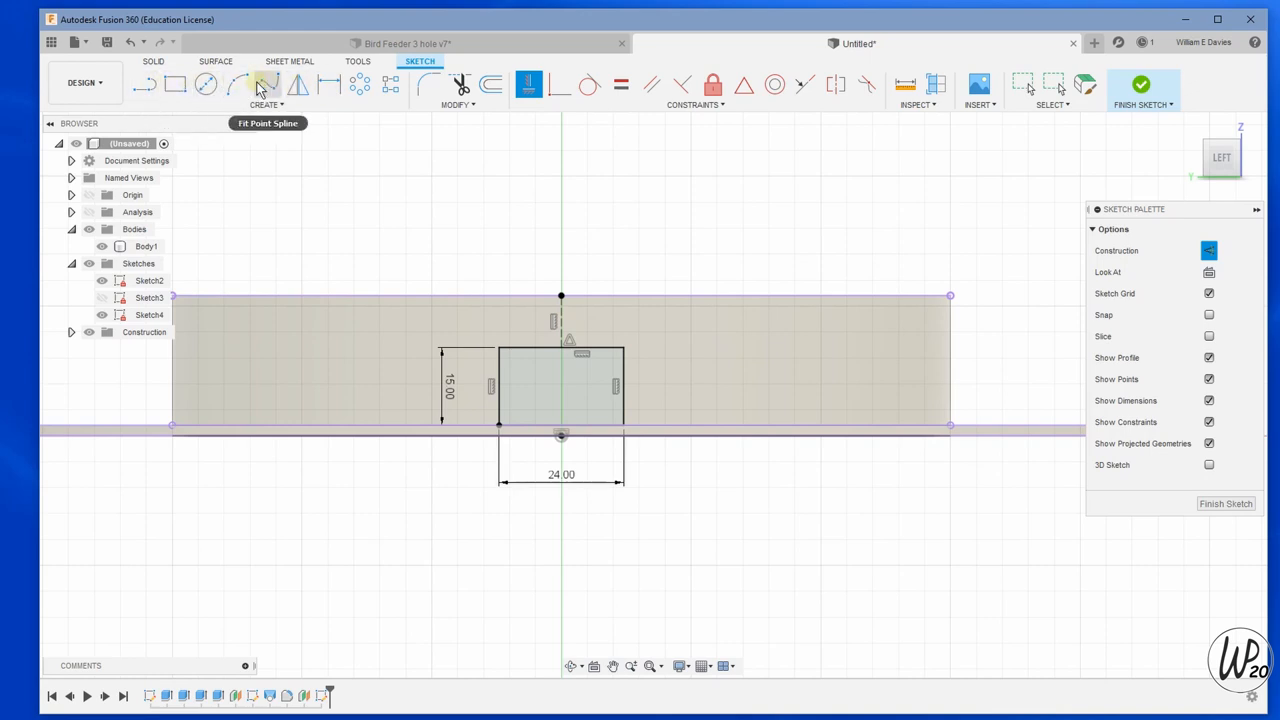
Cap the rectangle with a 3-point arc and trim away its top edge to form an arch.
left_click(206, 84)
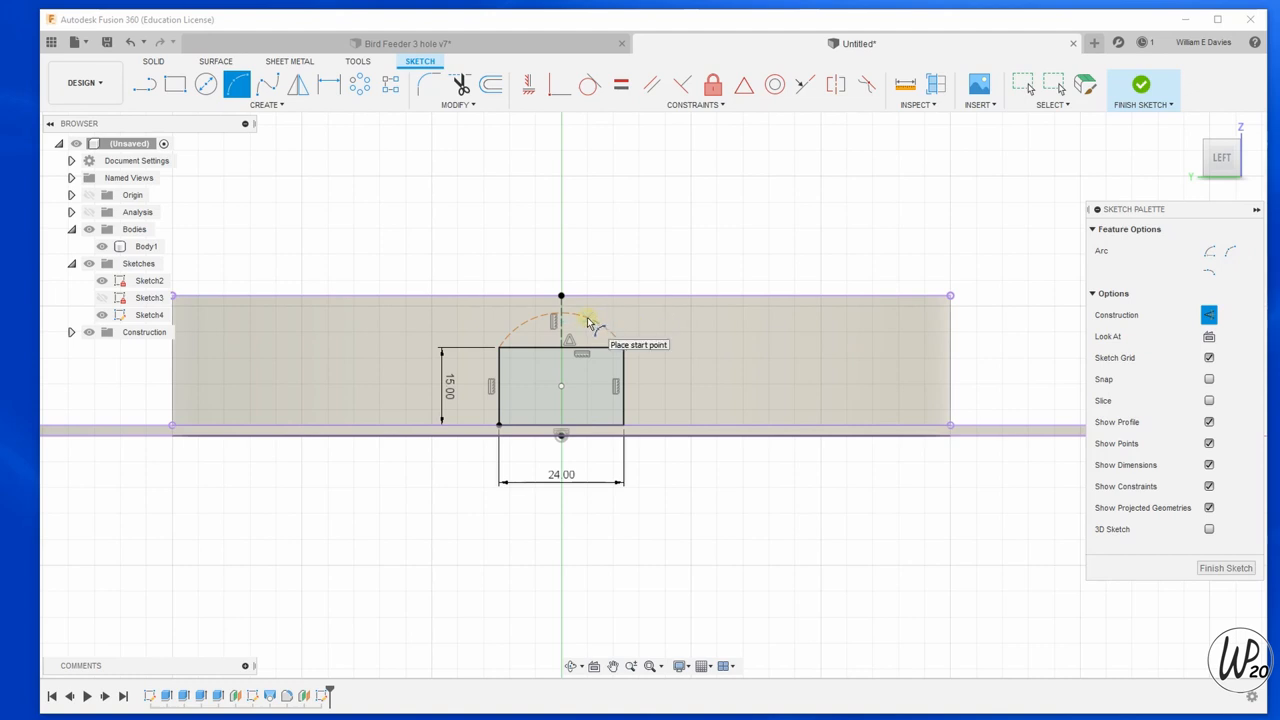
left_click(595, 325)
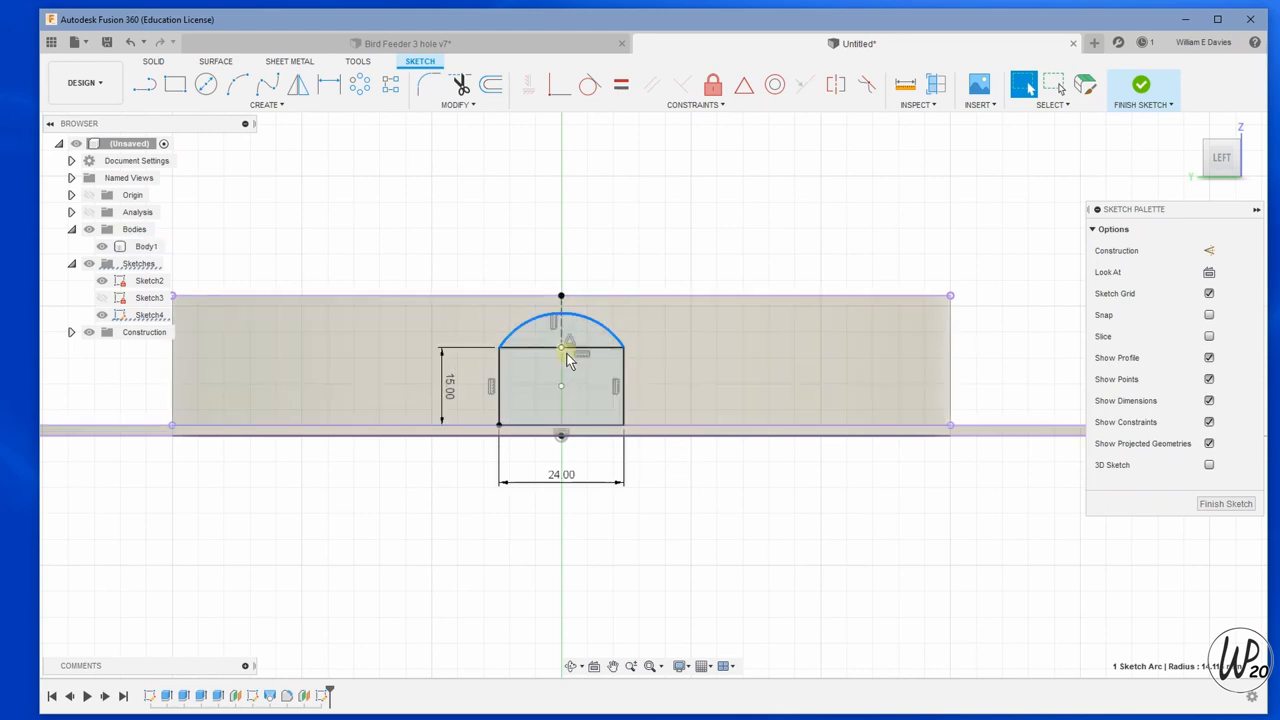
left_click(461, 84)
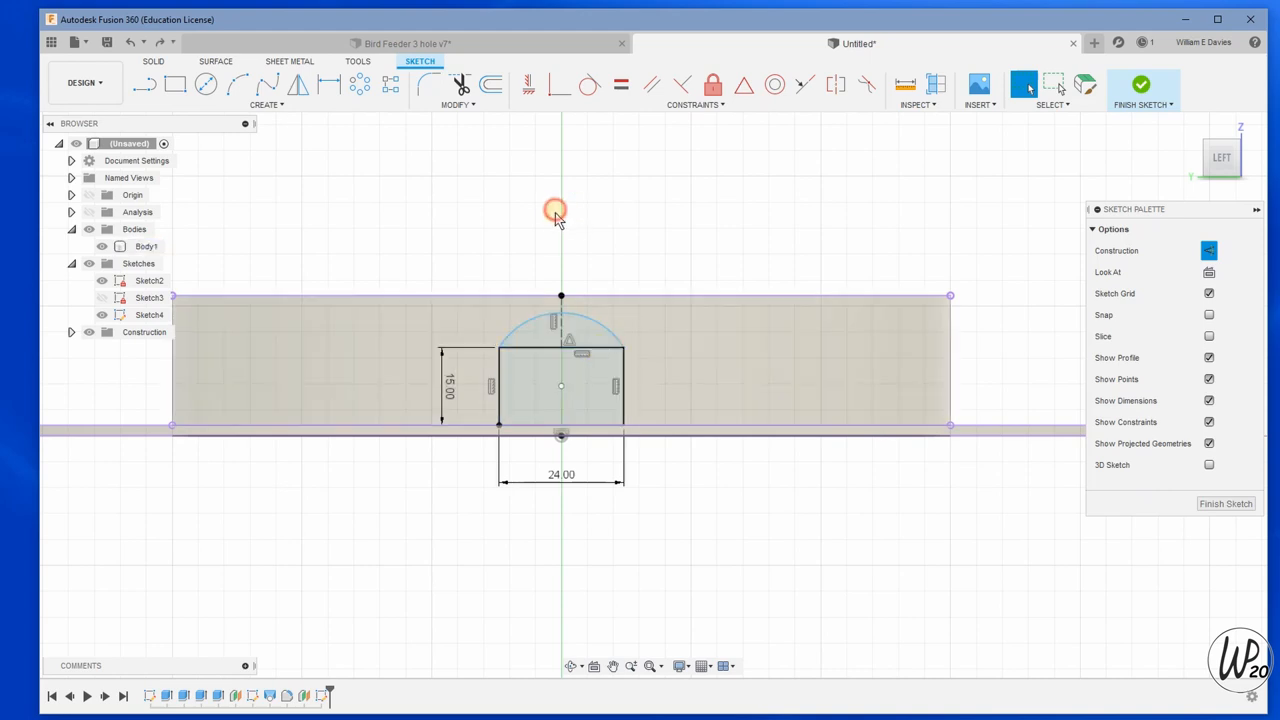
left_click(460, 85)
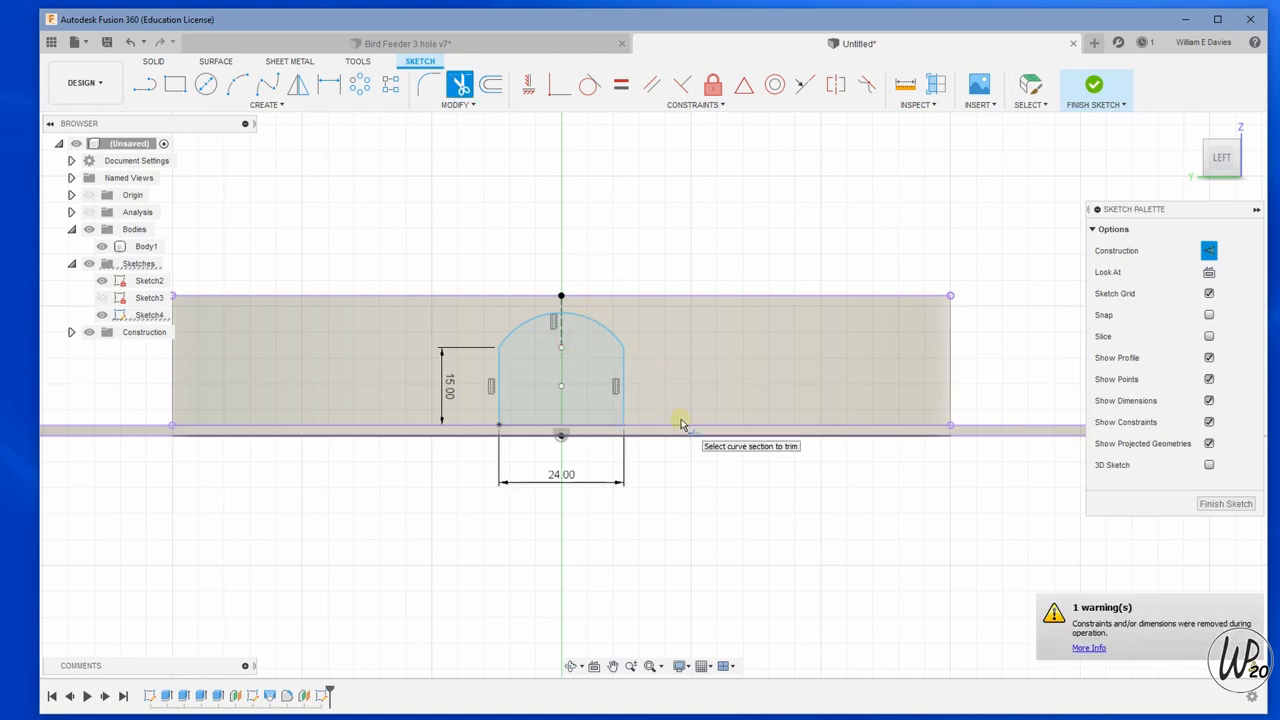
mouse_move(945, 495)
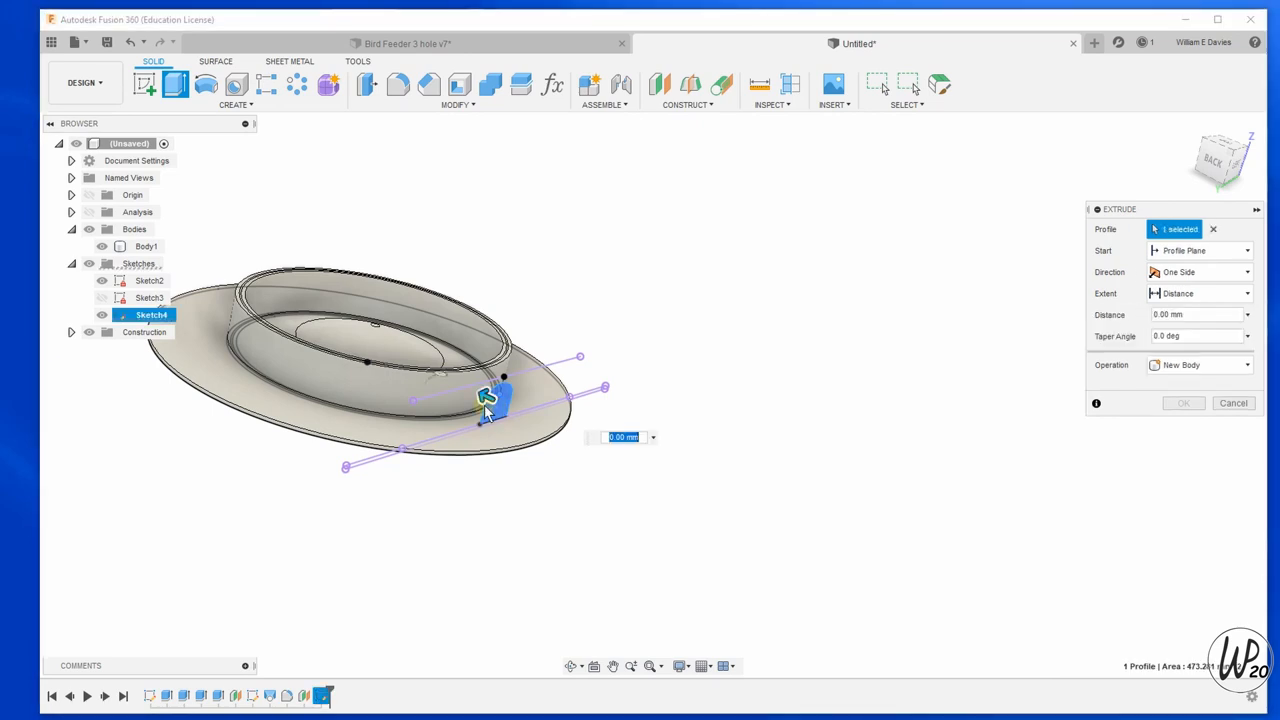
Extrude the arch profile as a cut through the wall, then inspect the opening from outside.
left_click_drag(485, 398, 470, 395)
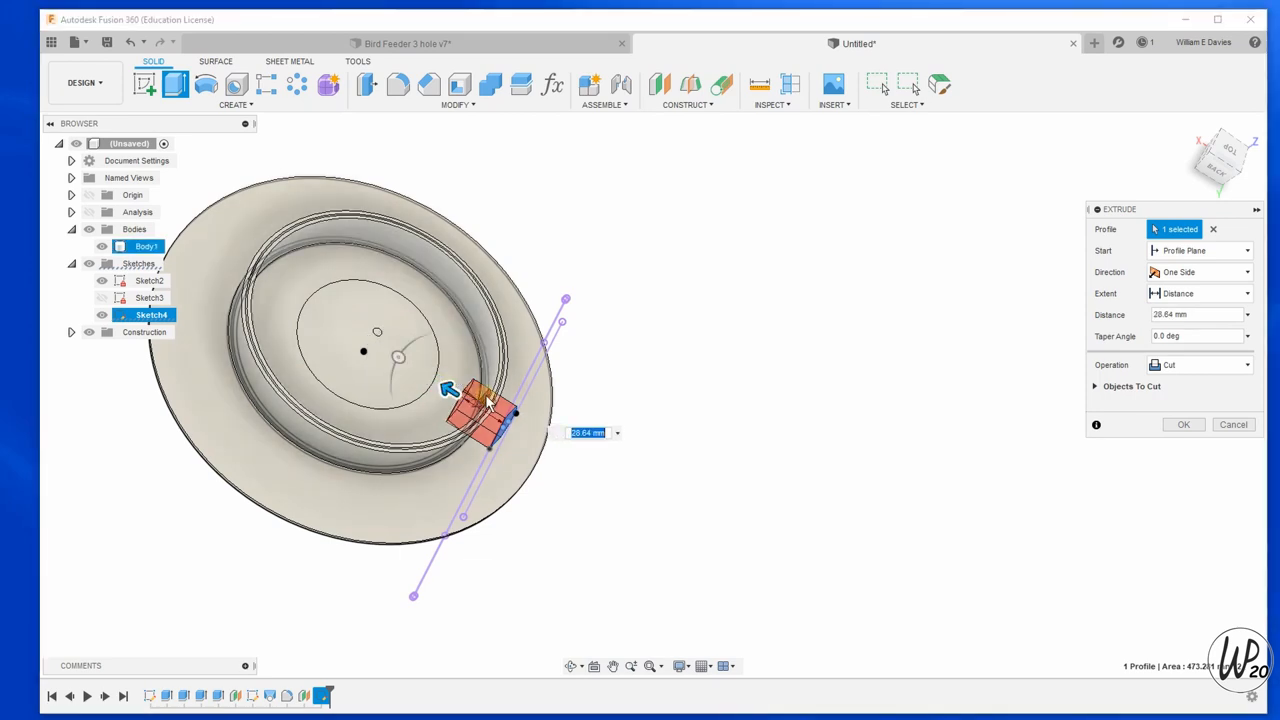
scroll("up", 3)
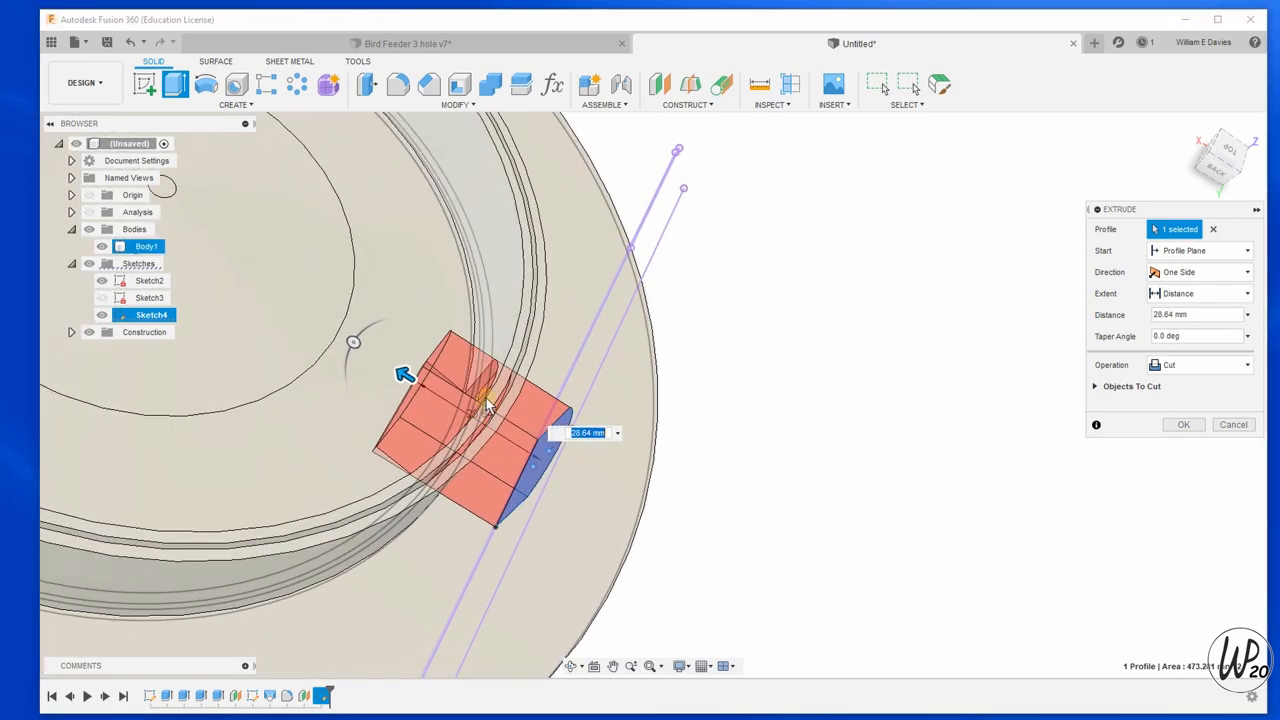
left_click_drag(480, 380, 510, 420)
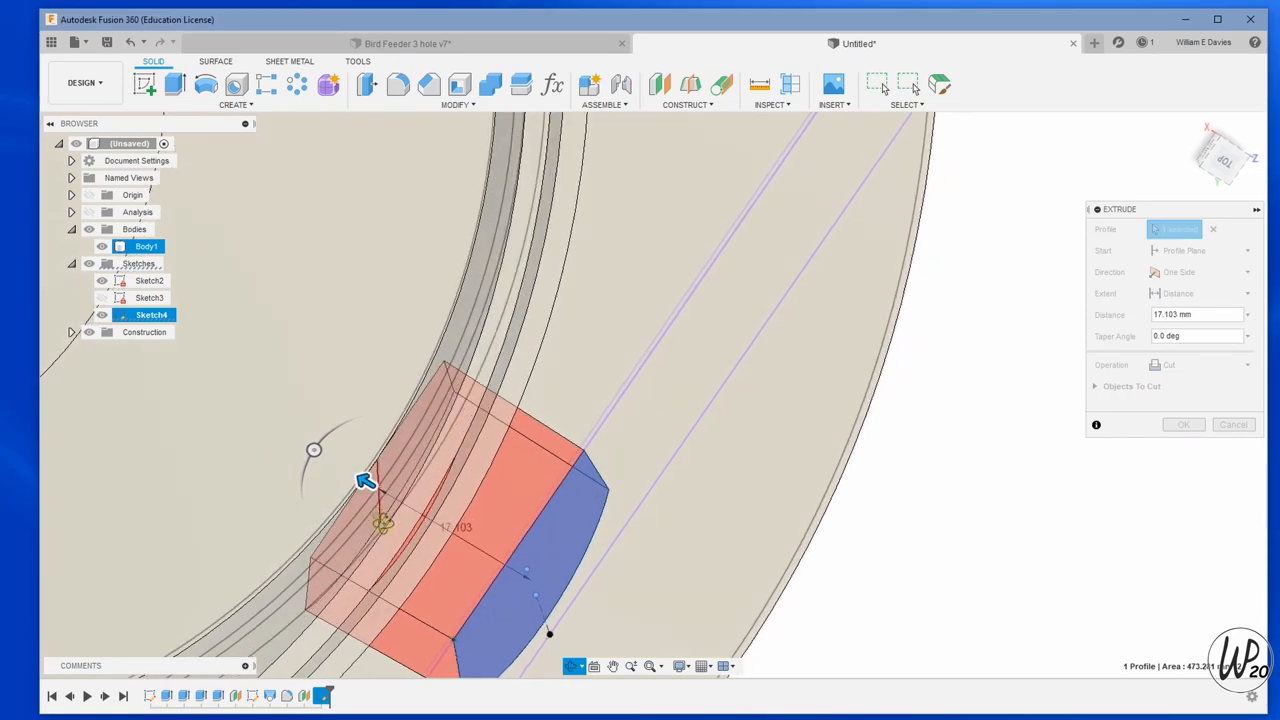
left_click(305, 553)
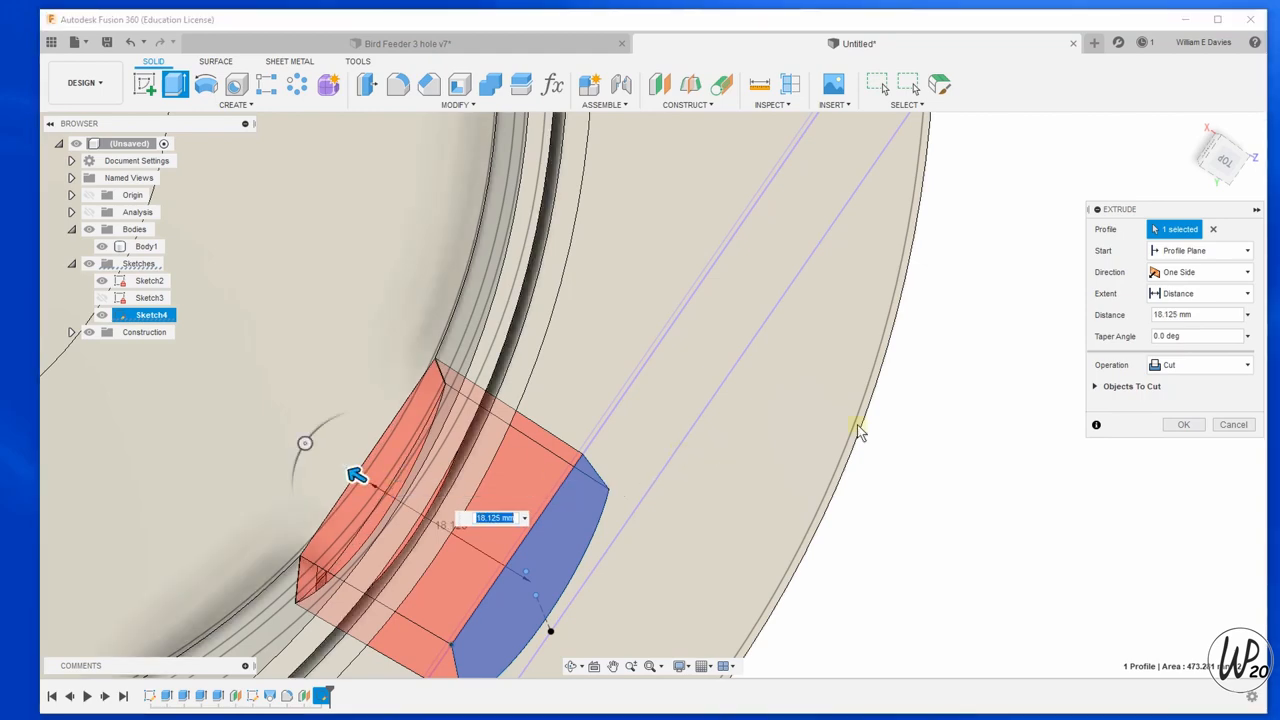
left_click(1183, 424)
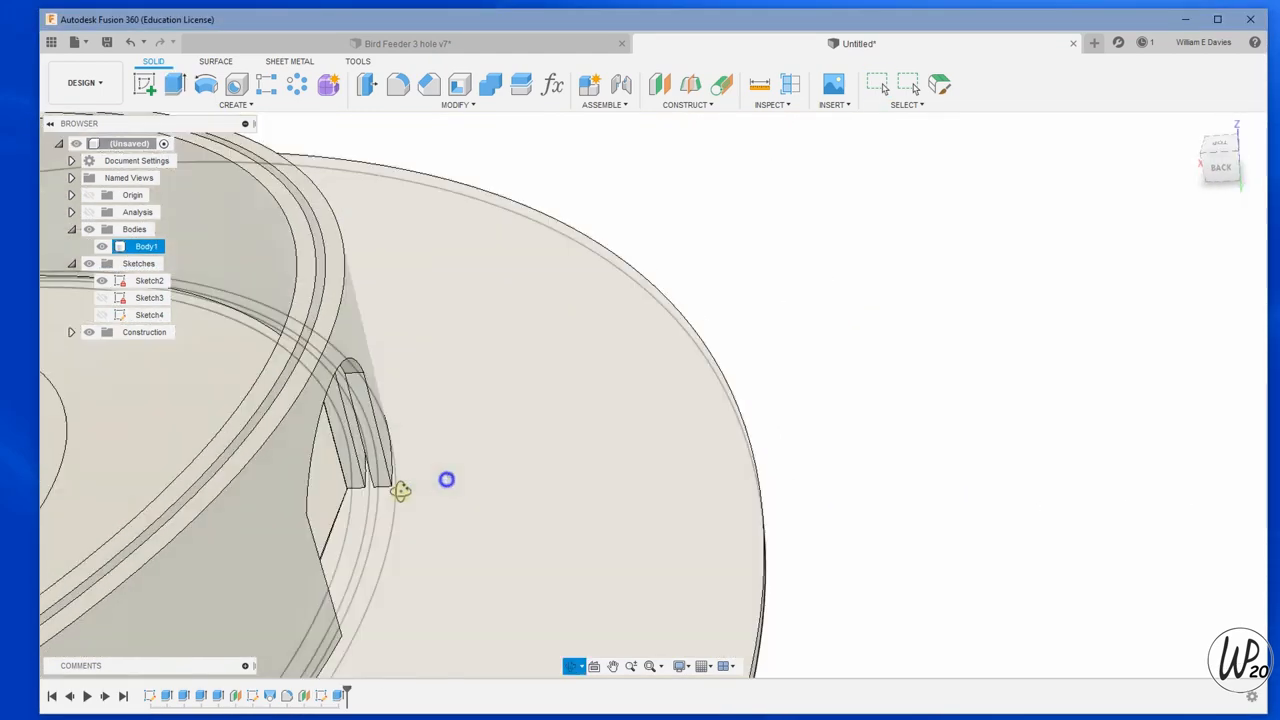
left_click_drag(447, 479, 546, 382)
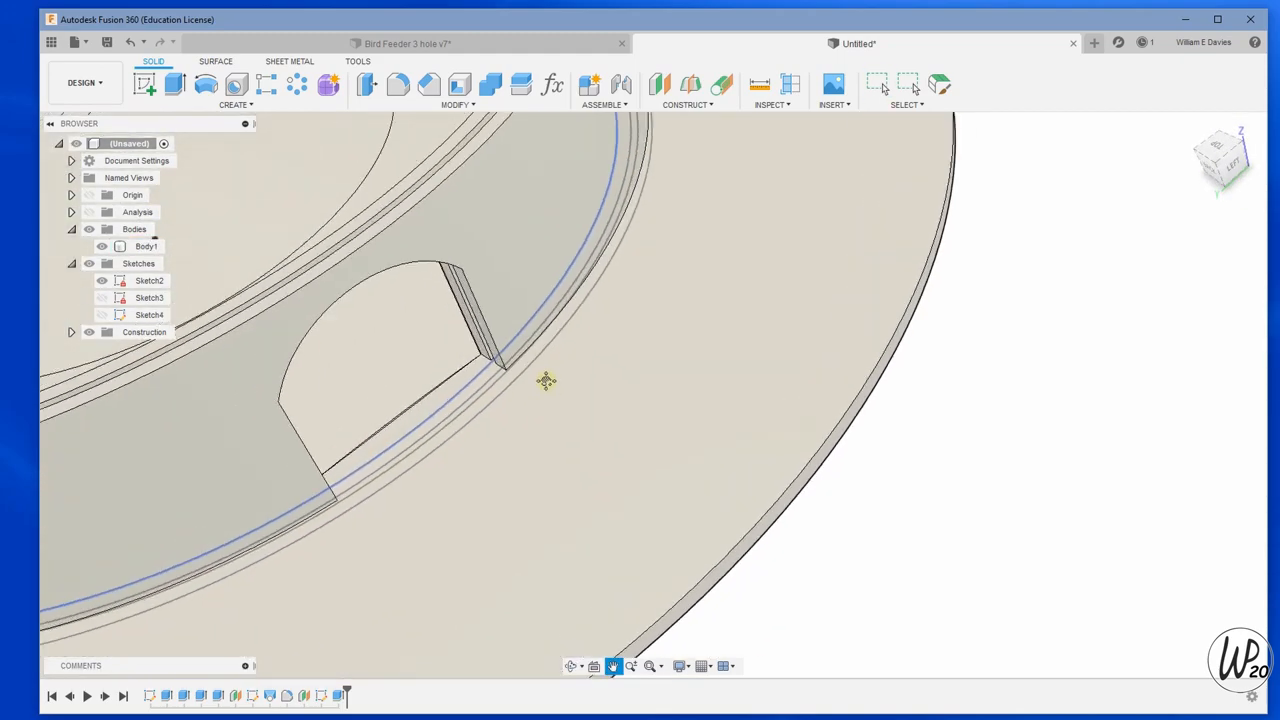
left_click_drag(546, 380, 531, 477)
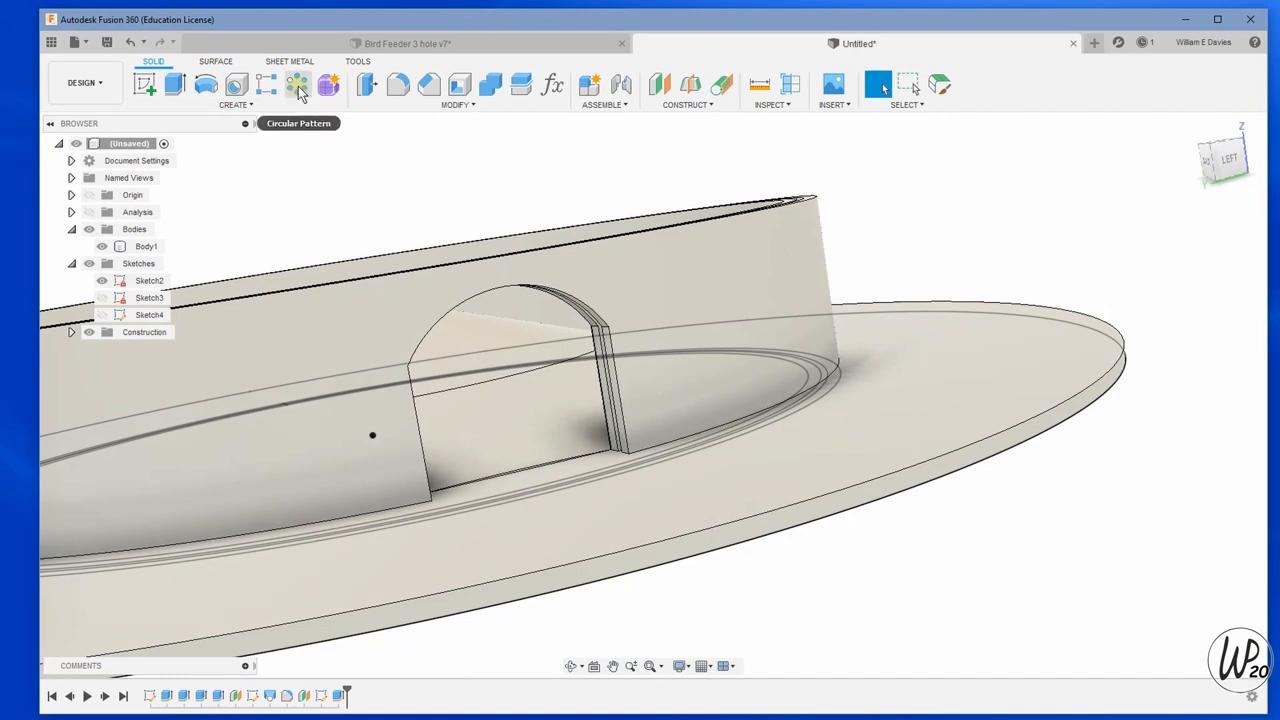
Circular-pattern the opening's faces around the centre axis to get evenly spaced arches.
left_click(298, 85)
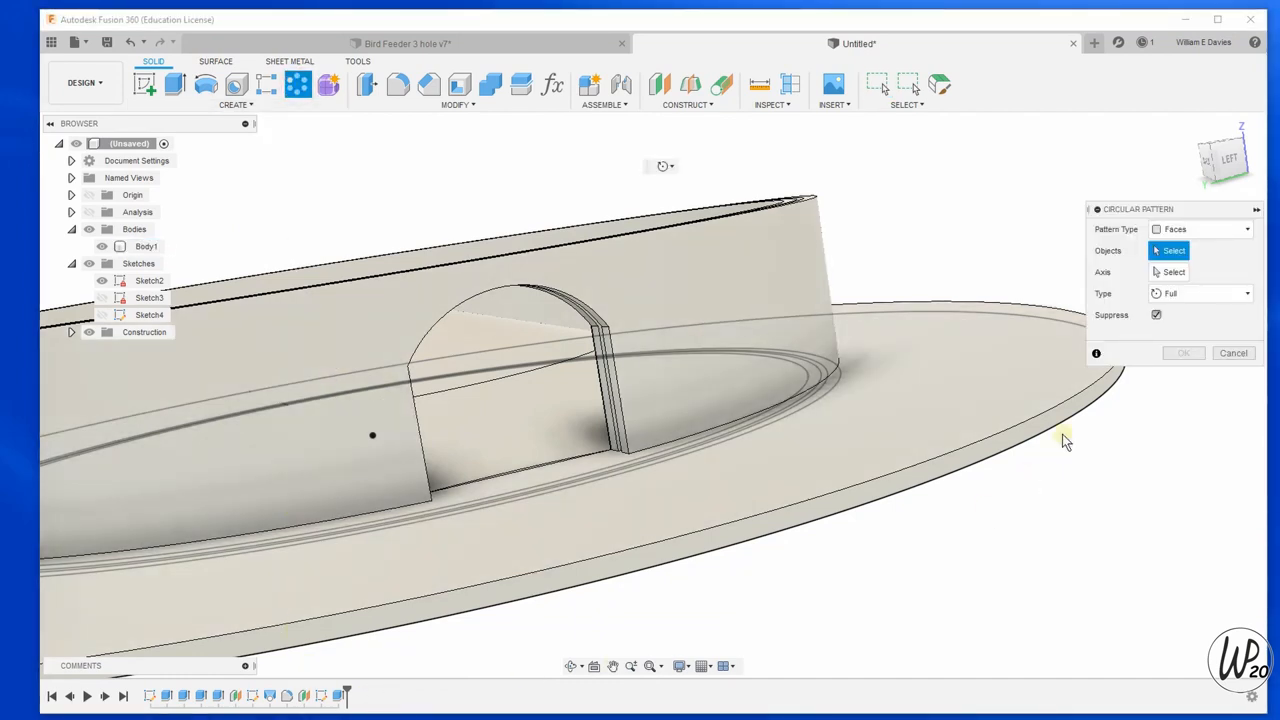
left_click(1246, 229)
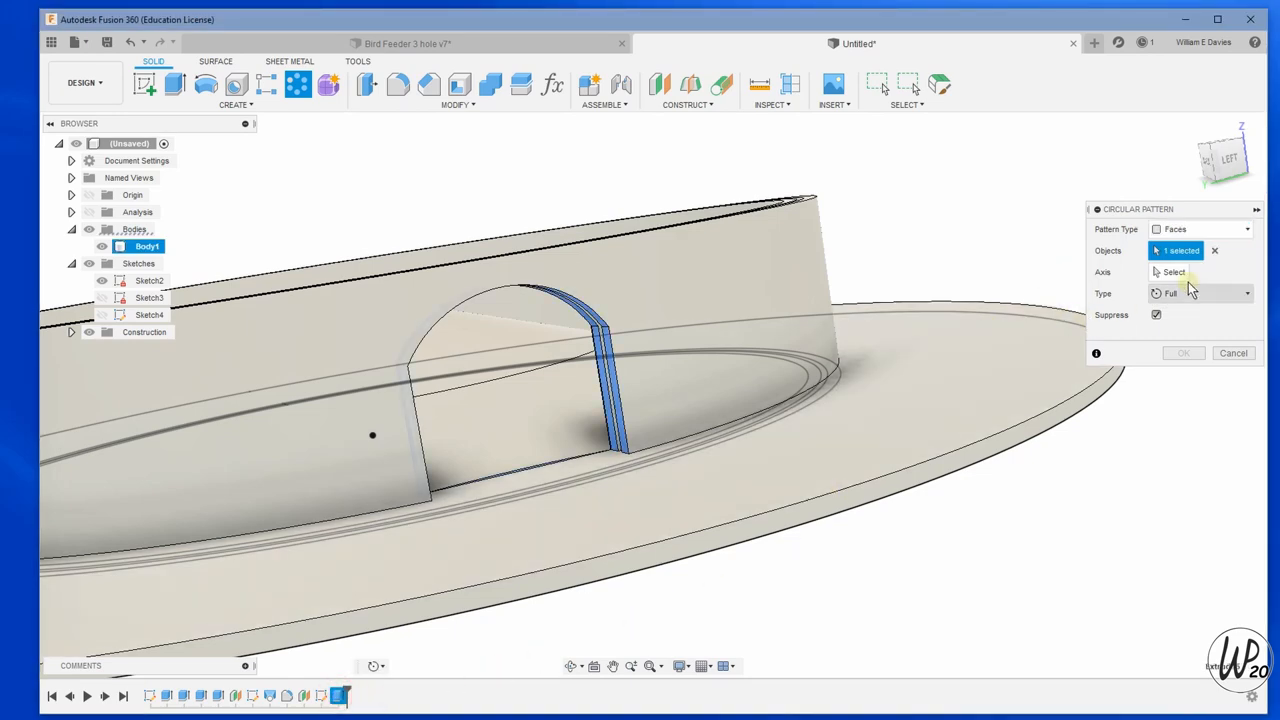
left_click(1173, 272)
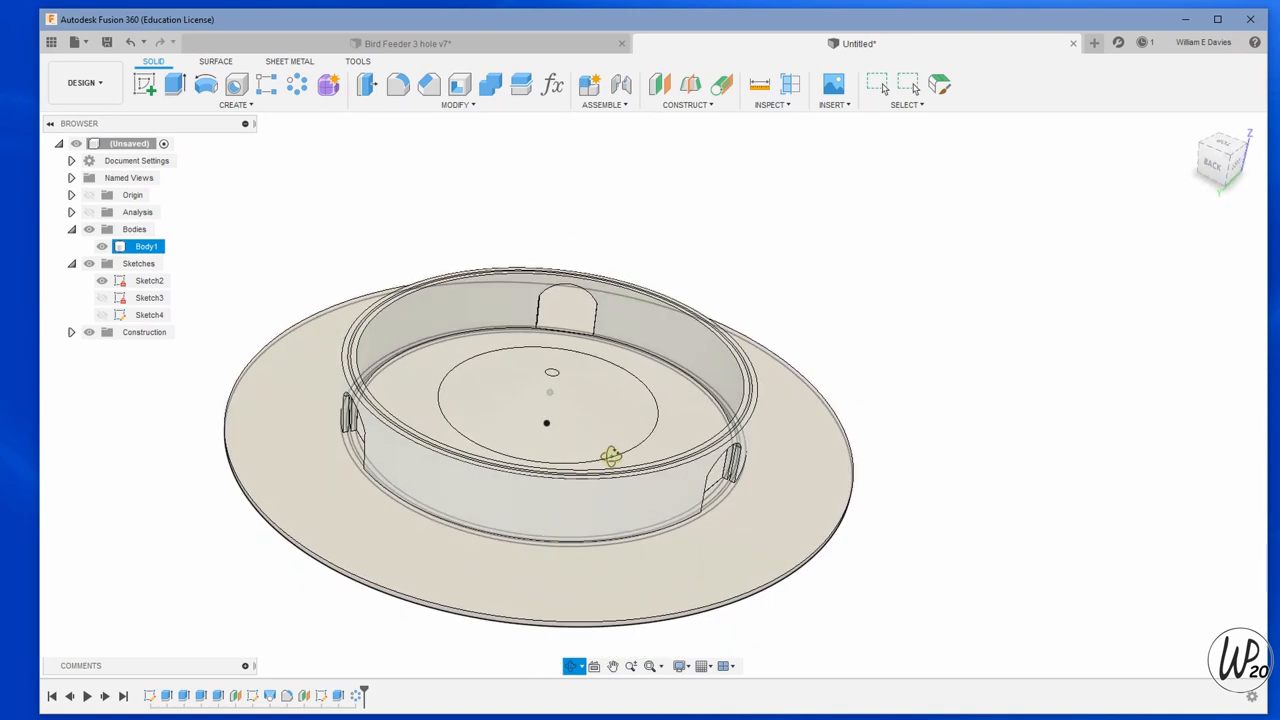
left_click(878, 85)
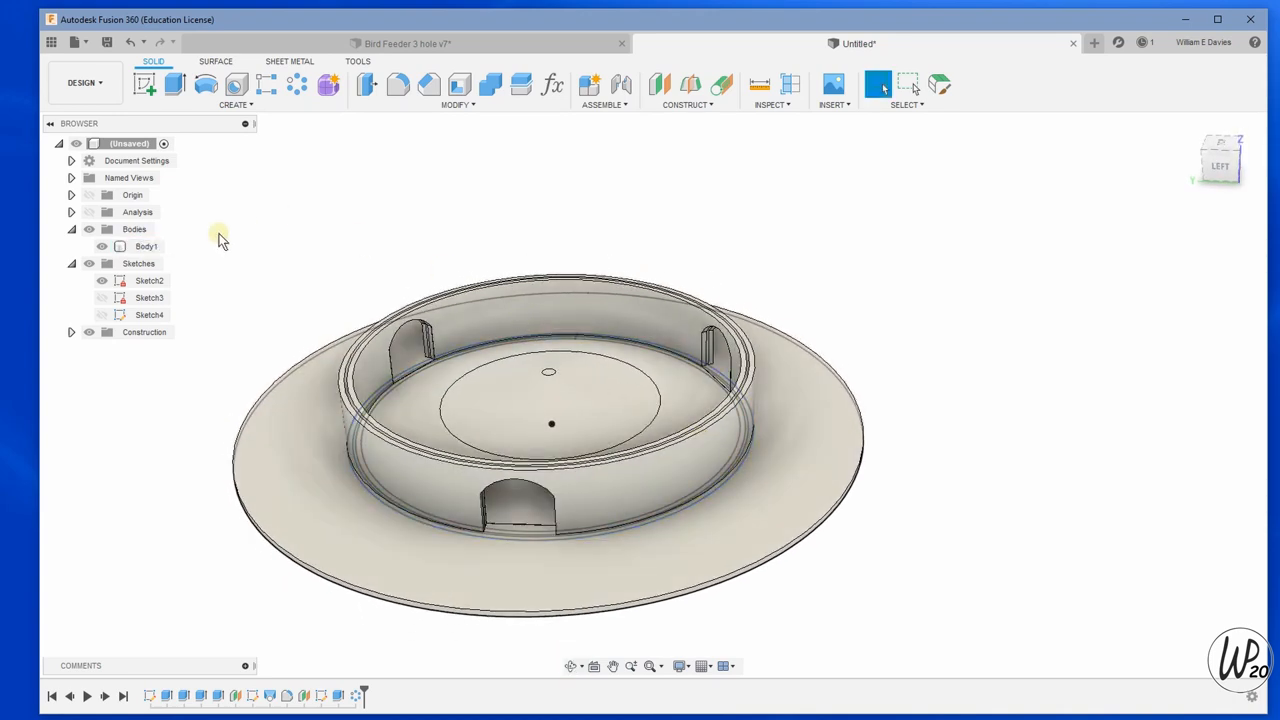
Sketch on the side plane a roughly 39 mm sloped line outward from the plate's edge.
left_click(550, 425)
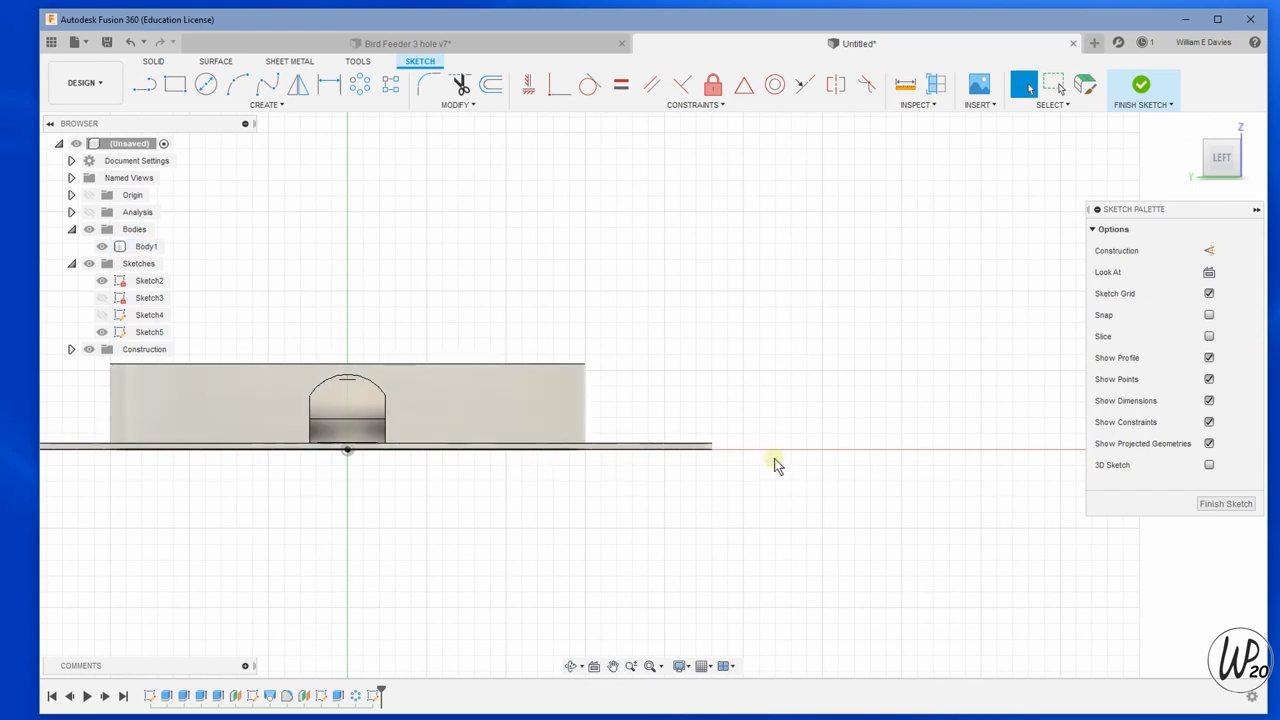
left_click(145, 84)
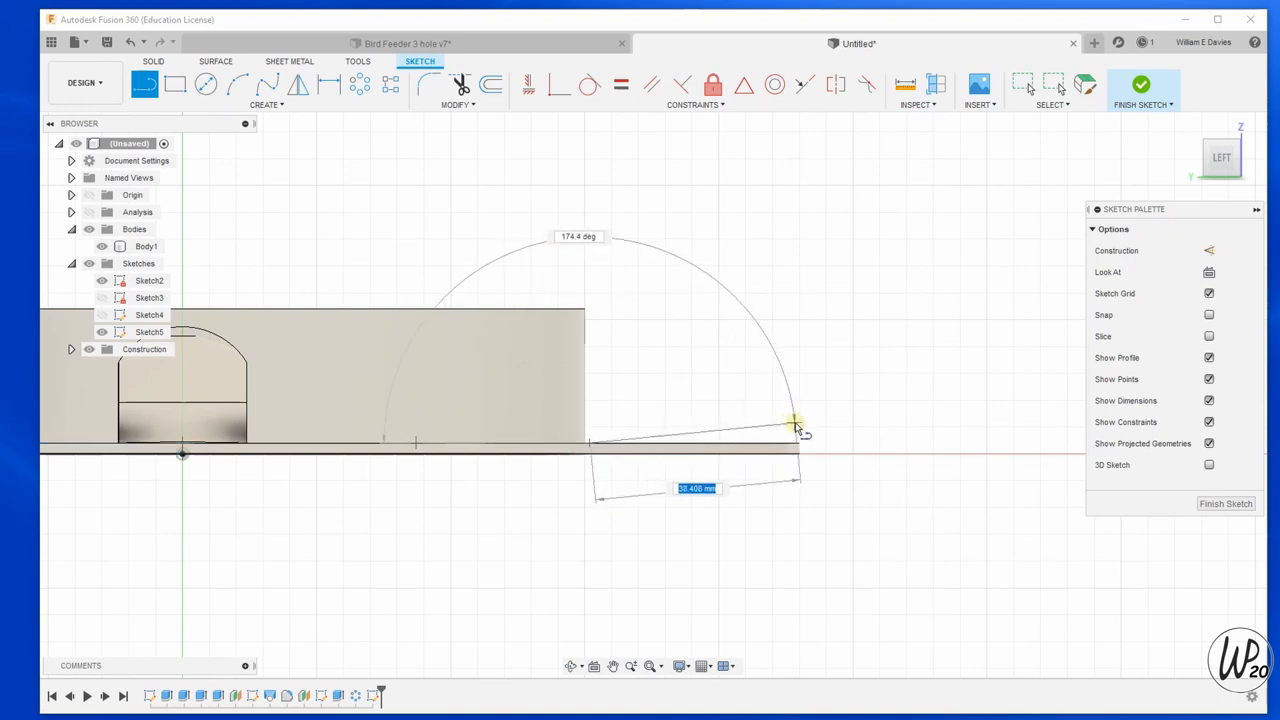
mouse_move(797, 428)
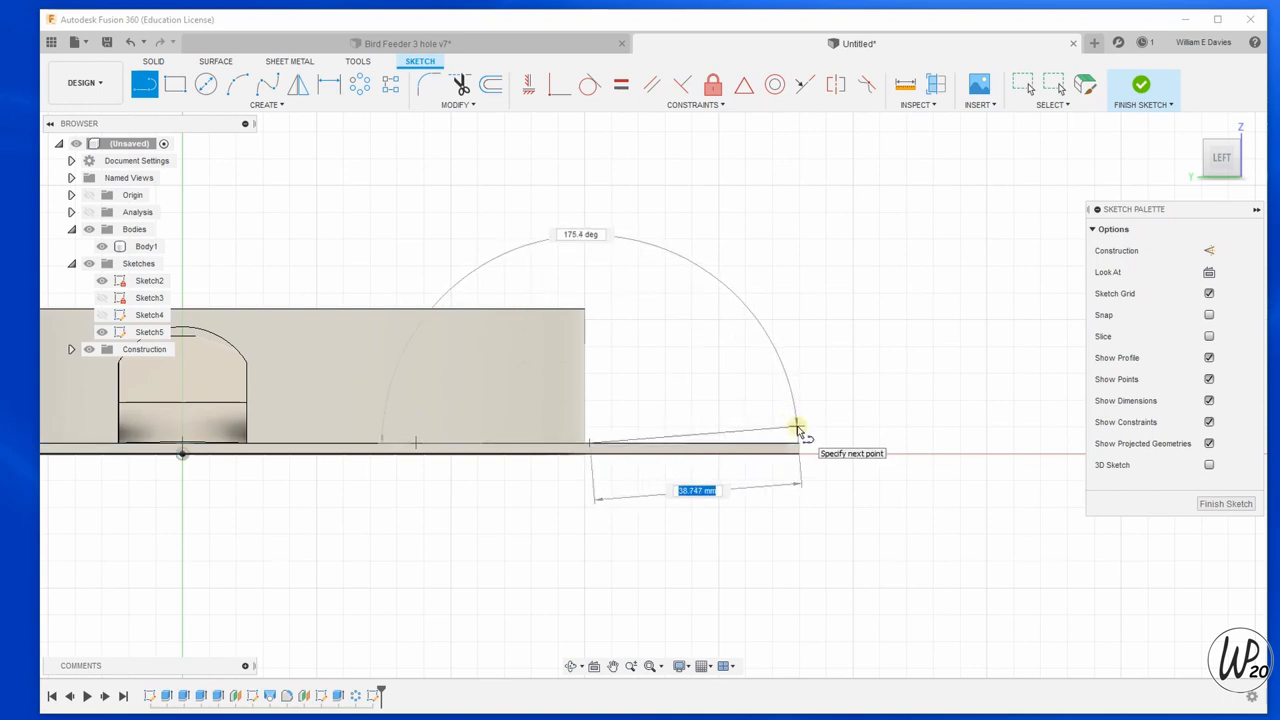
mouse_move(800, 445)
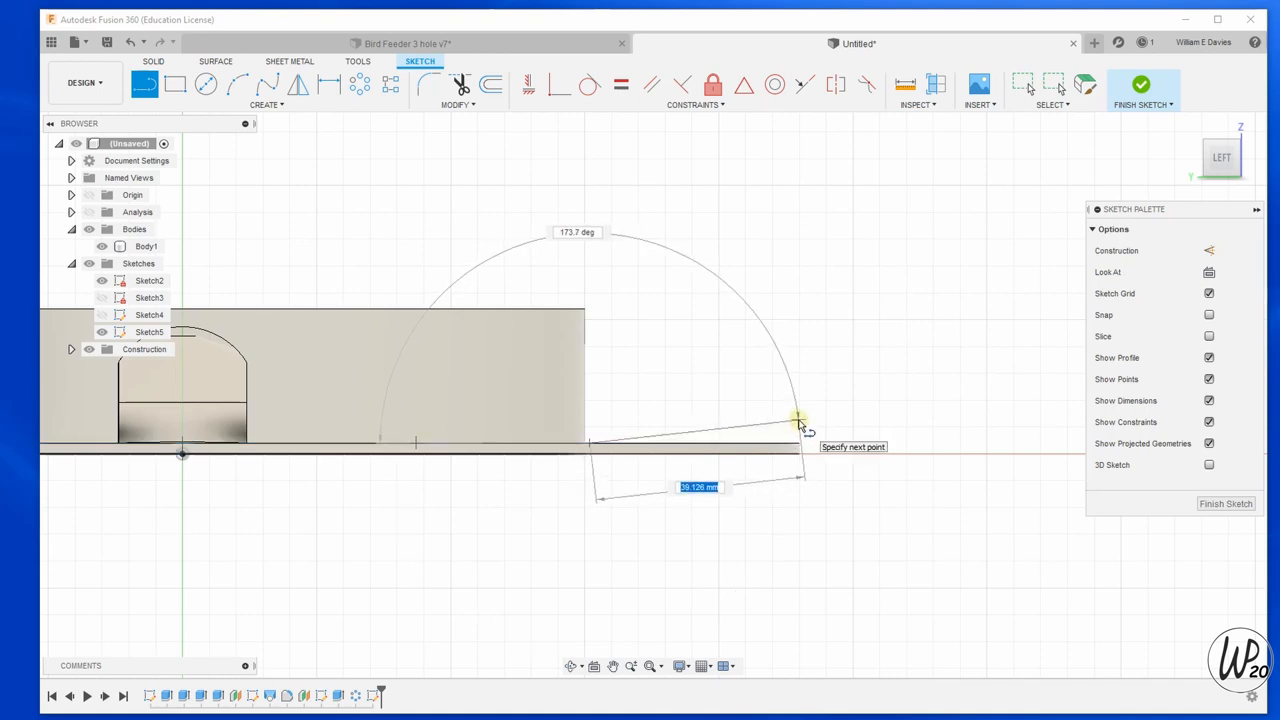
mouse_move(800, 437)
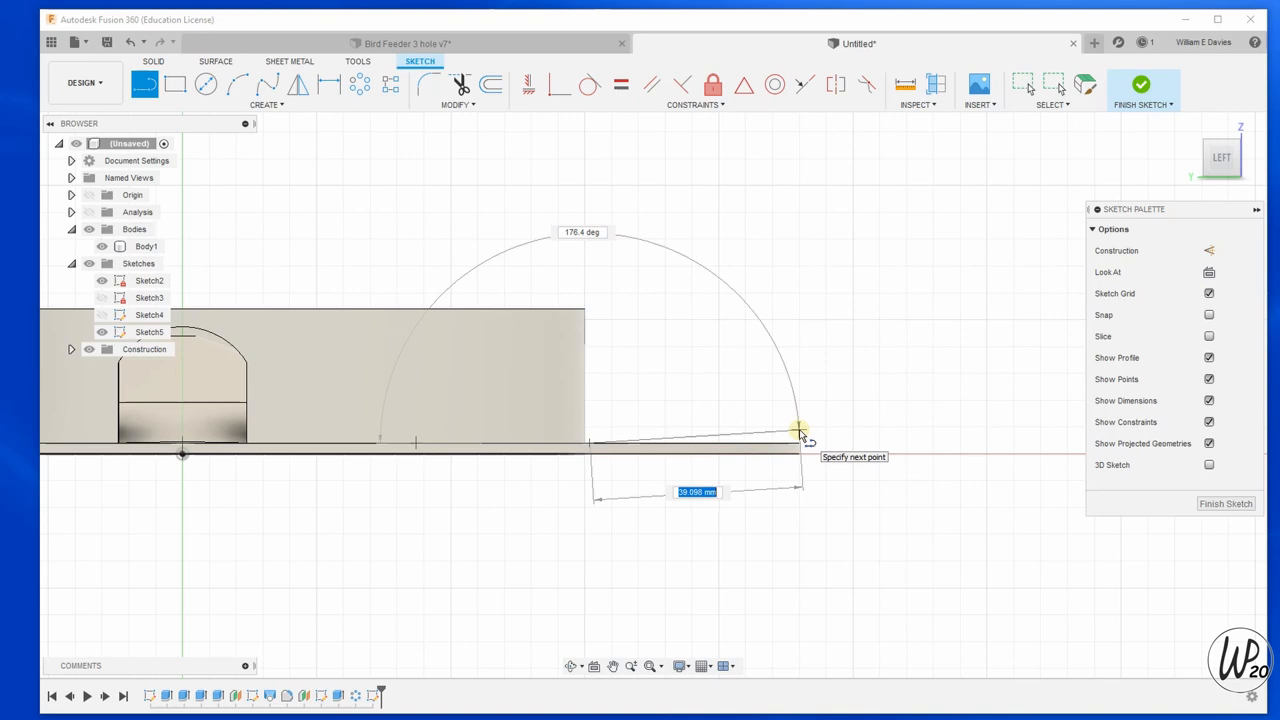
left_click(800, 440)
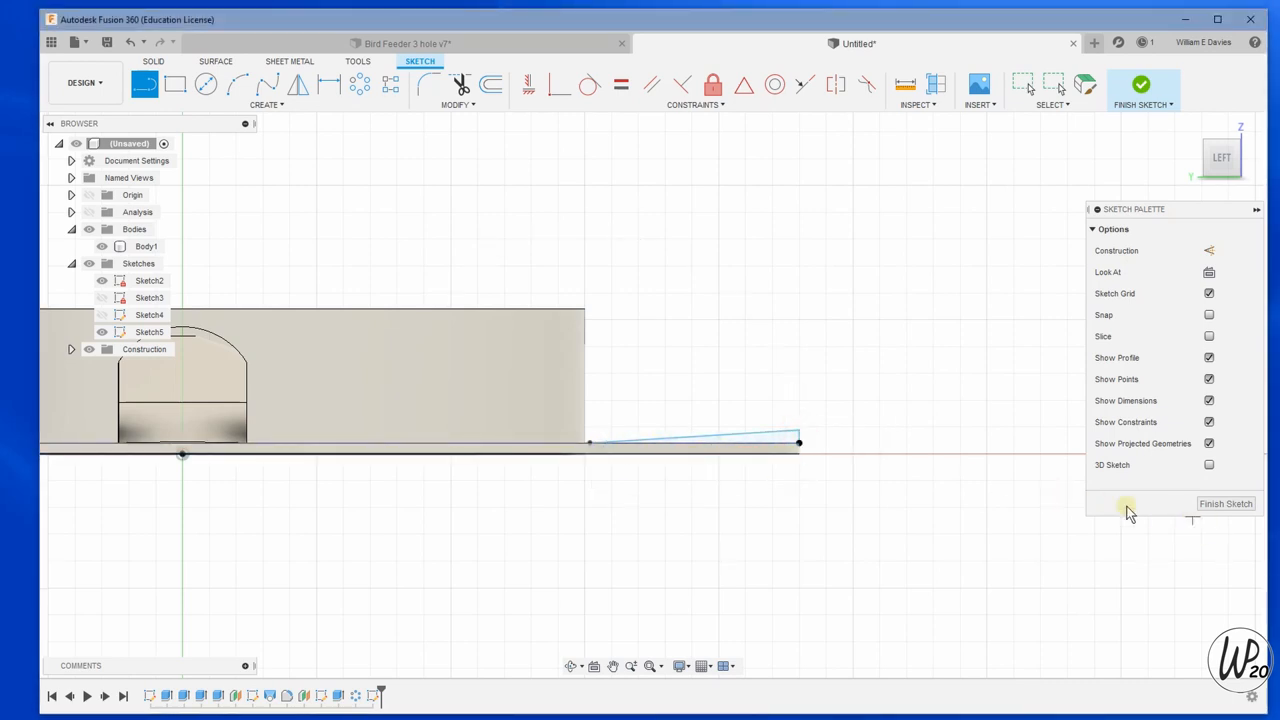
left_click(266, 104)
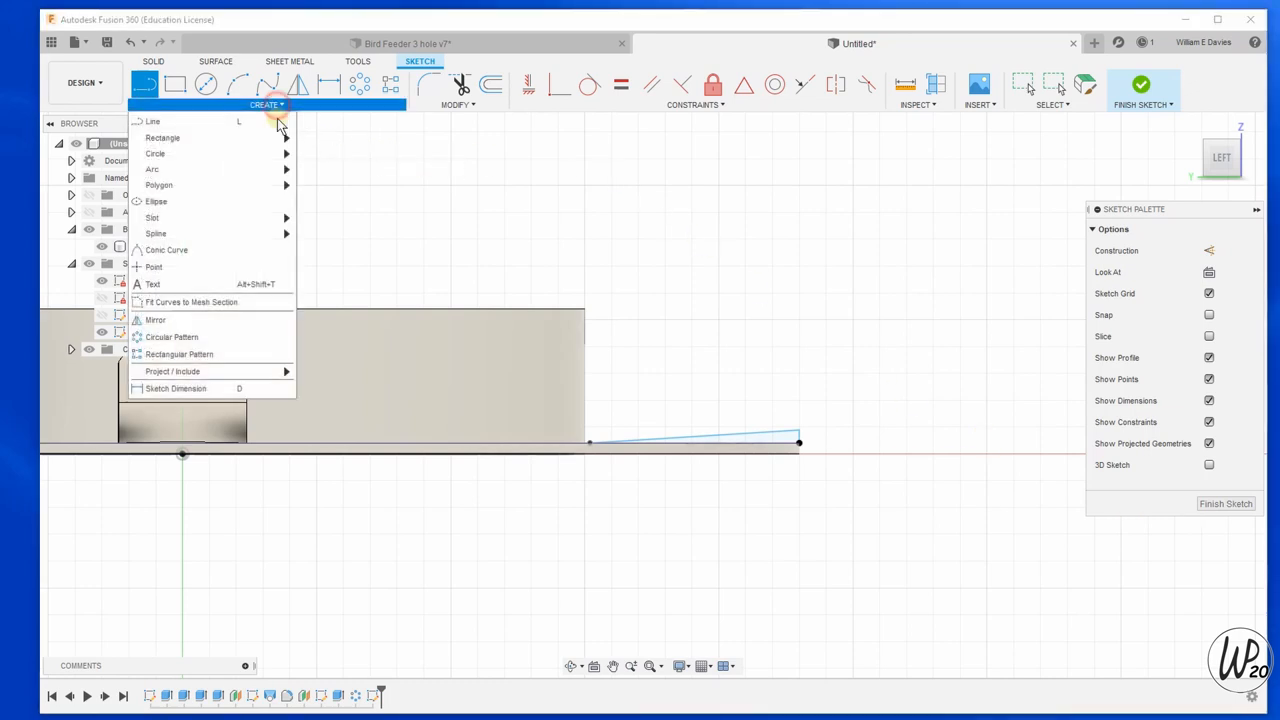
mouse_move(157, 319)
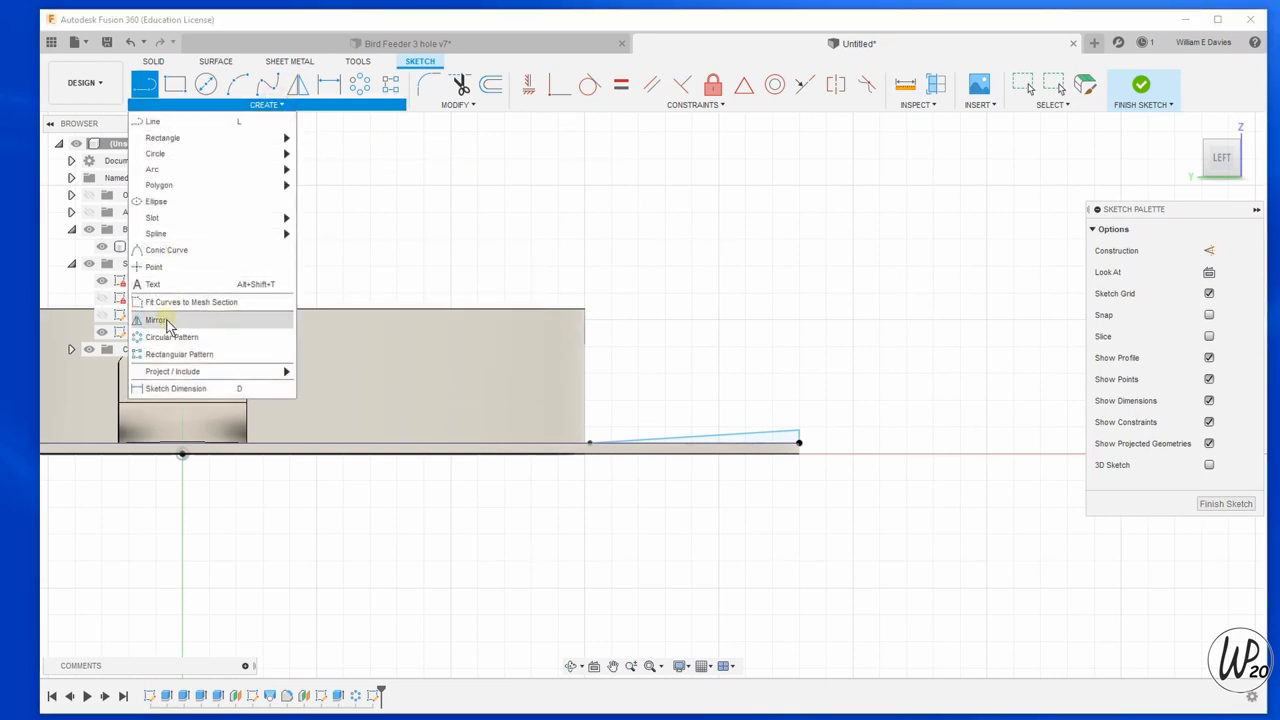
mouse_move(171, 337)
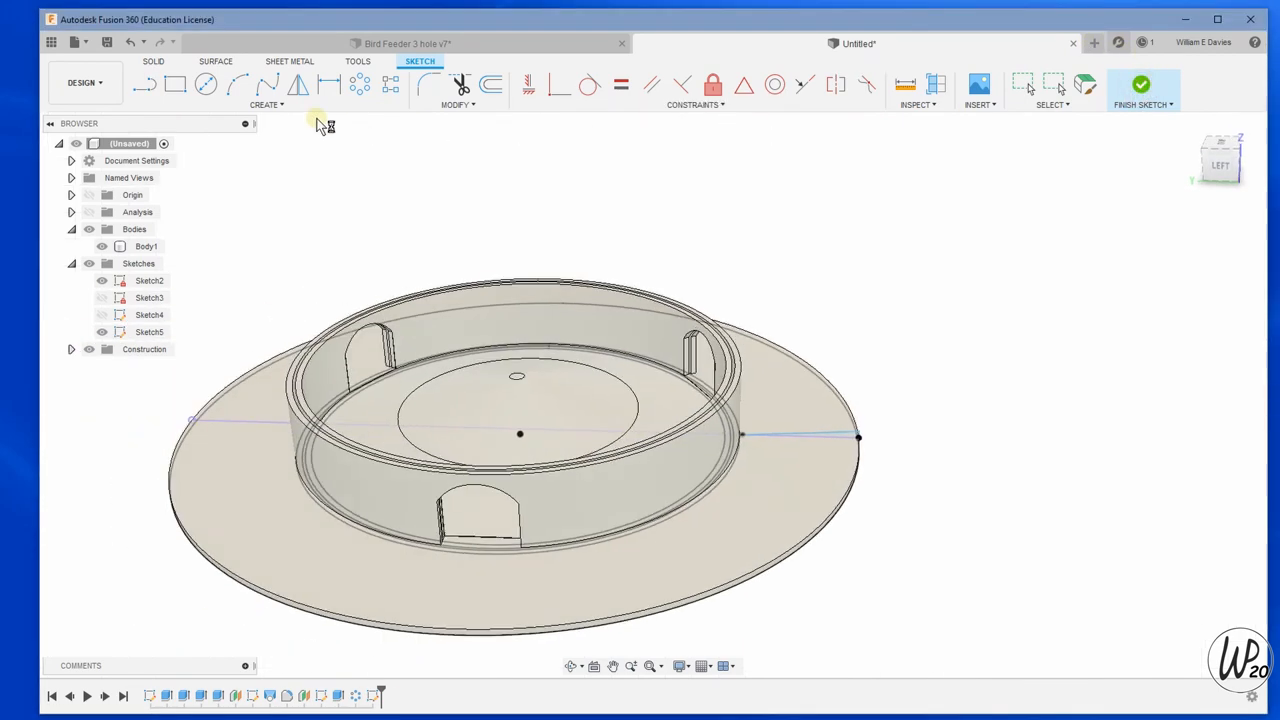
Revolve the thin sloped profile 360° about the central axis, joined to the body.
left_click(237, 104)
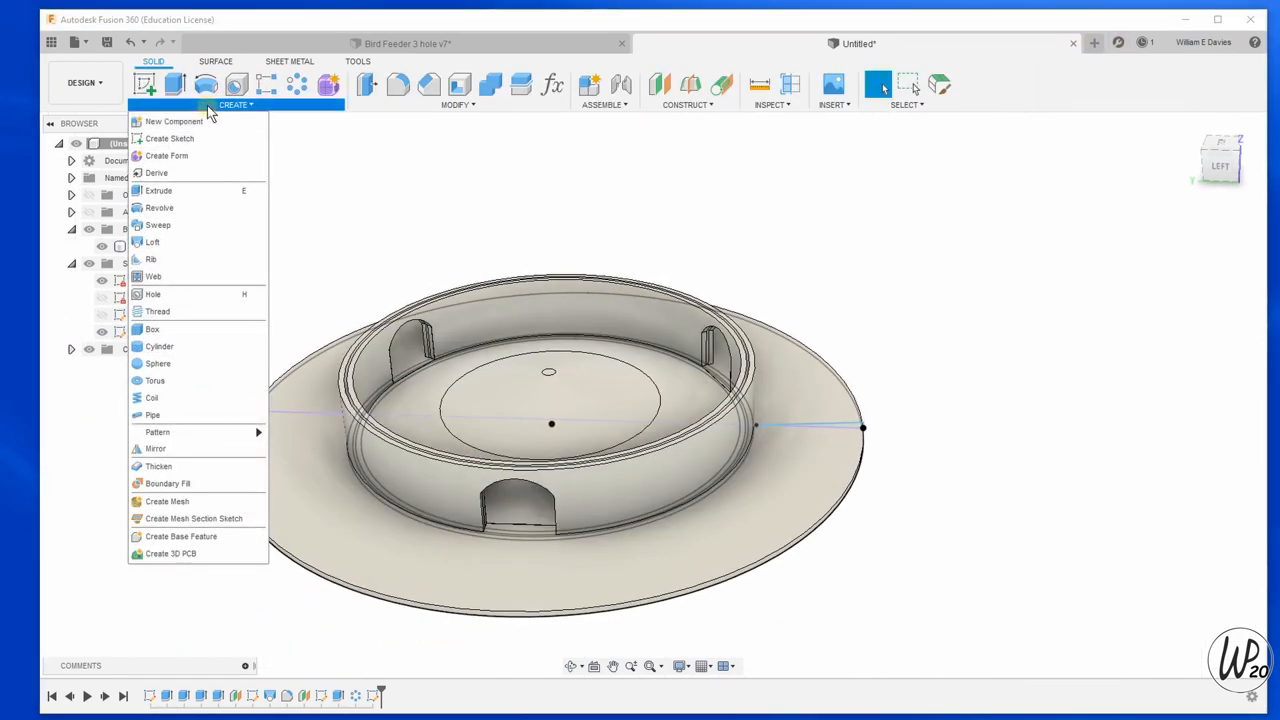
left_click(159, 207)
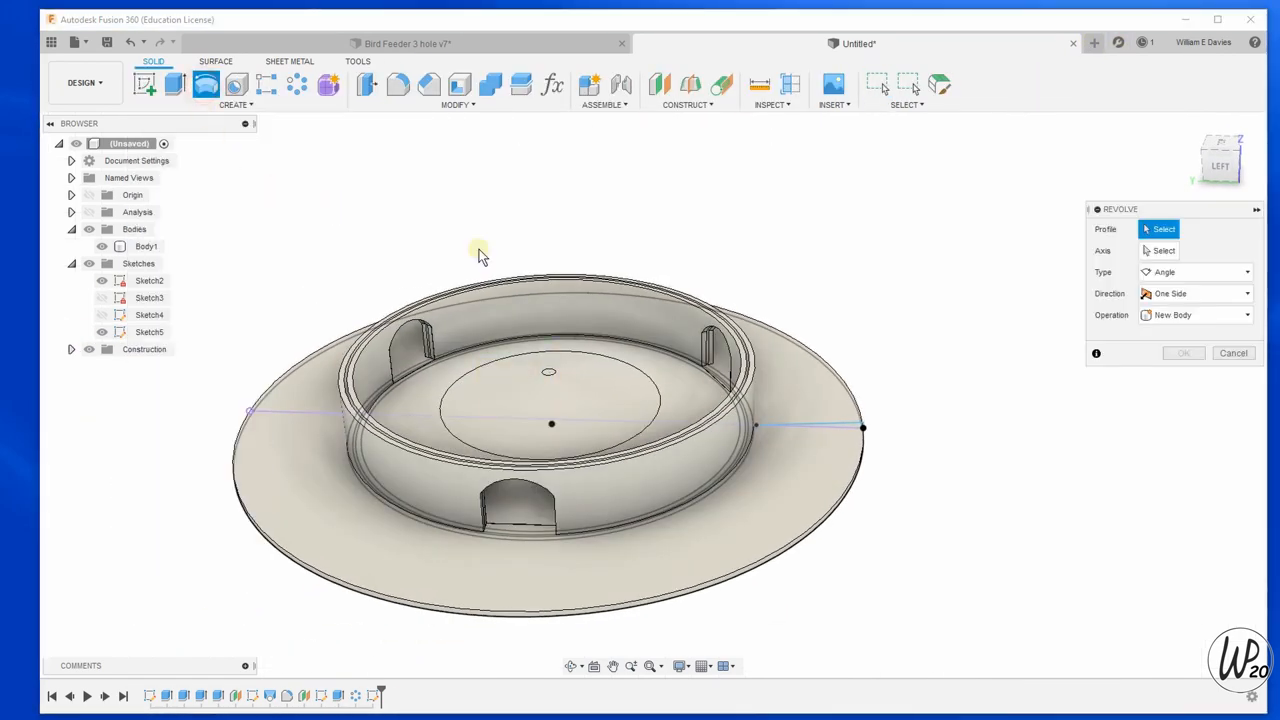
left_click(858, 430)
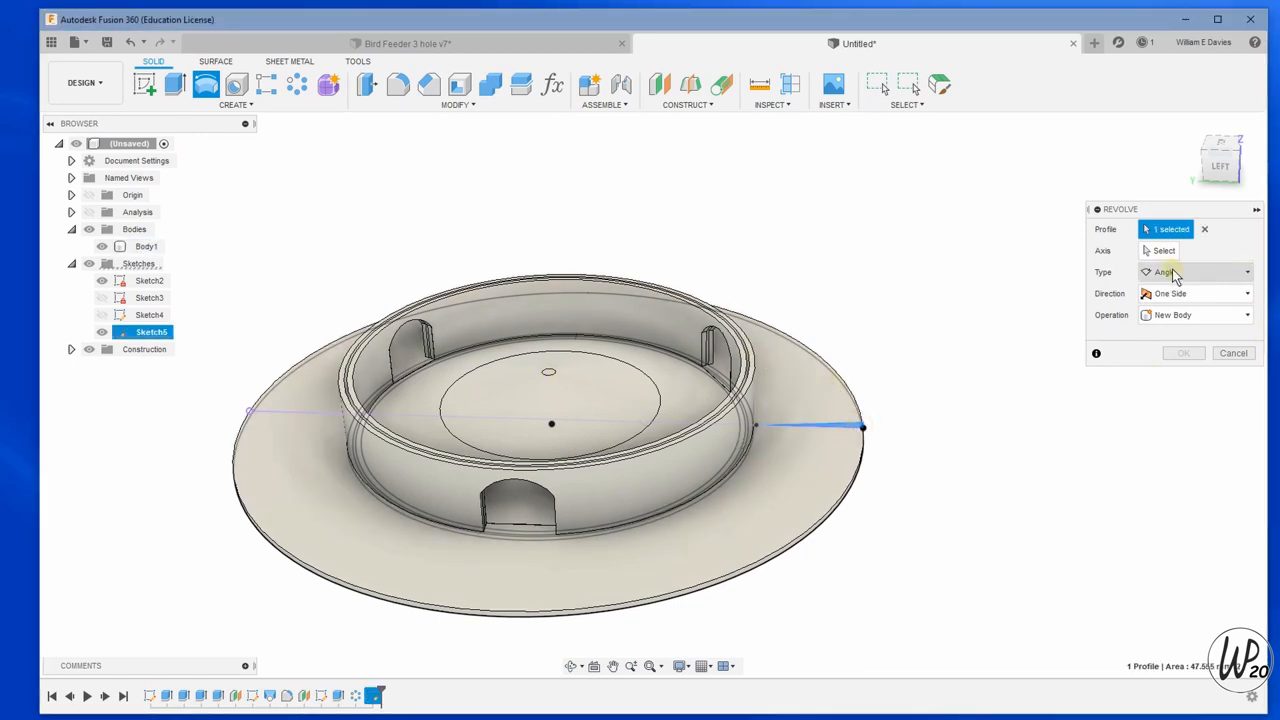
left_click(1163, 250)
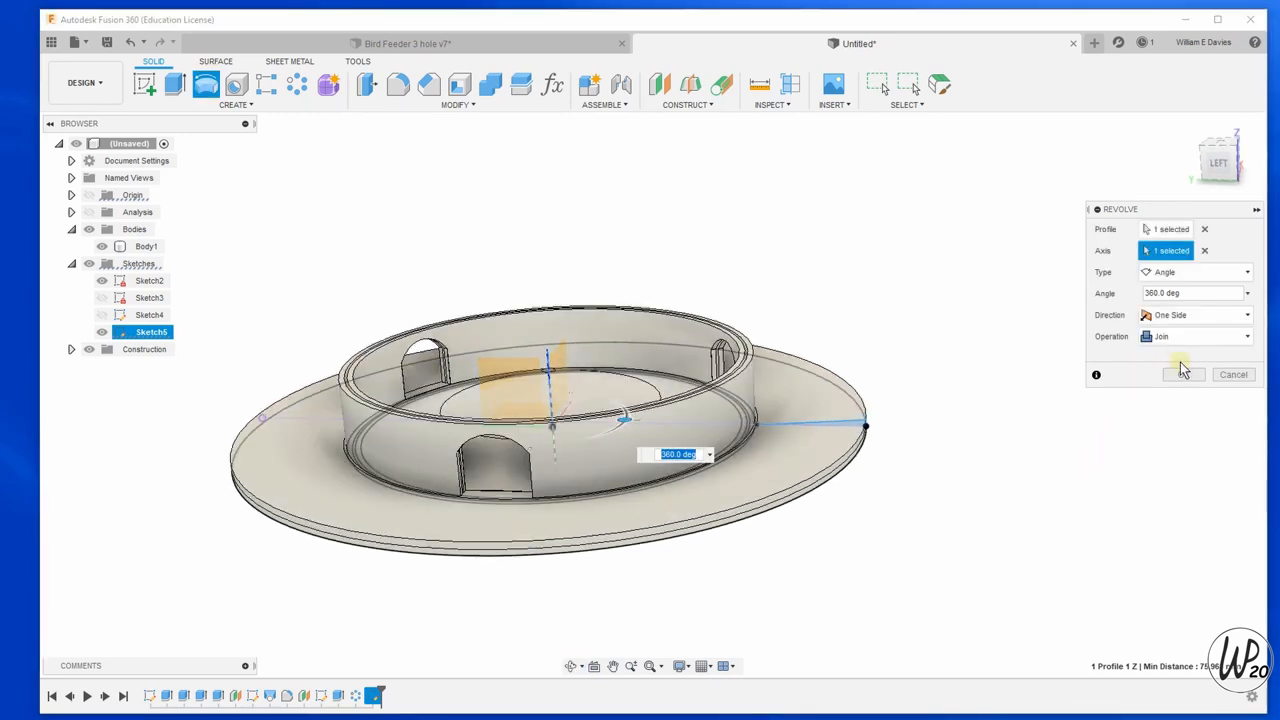
left_click(1183, 374)
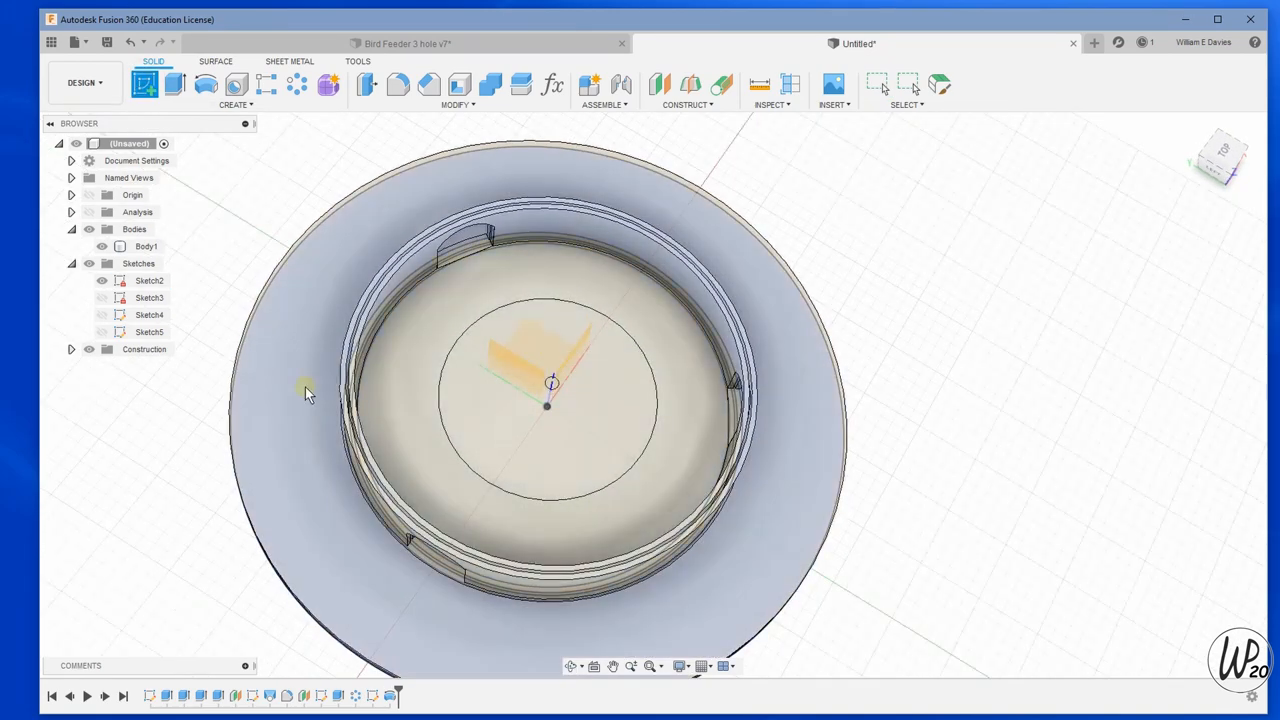
Zoom in over the feeder base in the new Sketch6 from above.
scroll("up", 3)
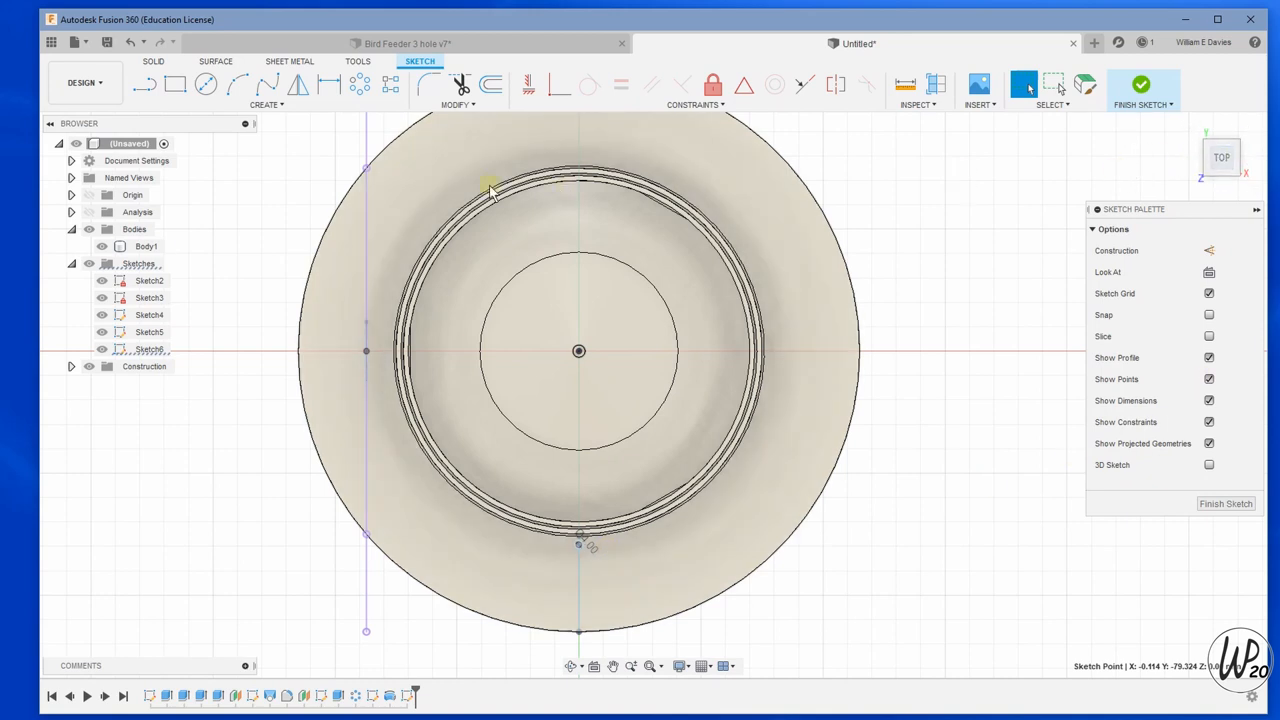
Circular-pattern the sketch point around the base centre, full type, quantity lowered from 25 to 23.
left_click(359, 84)
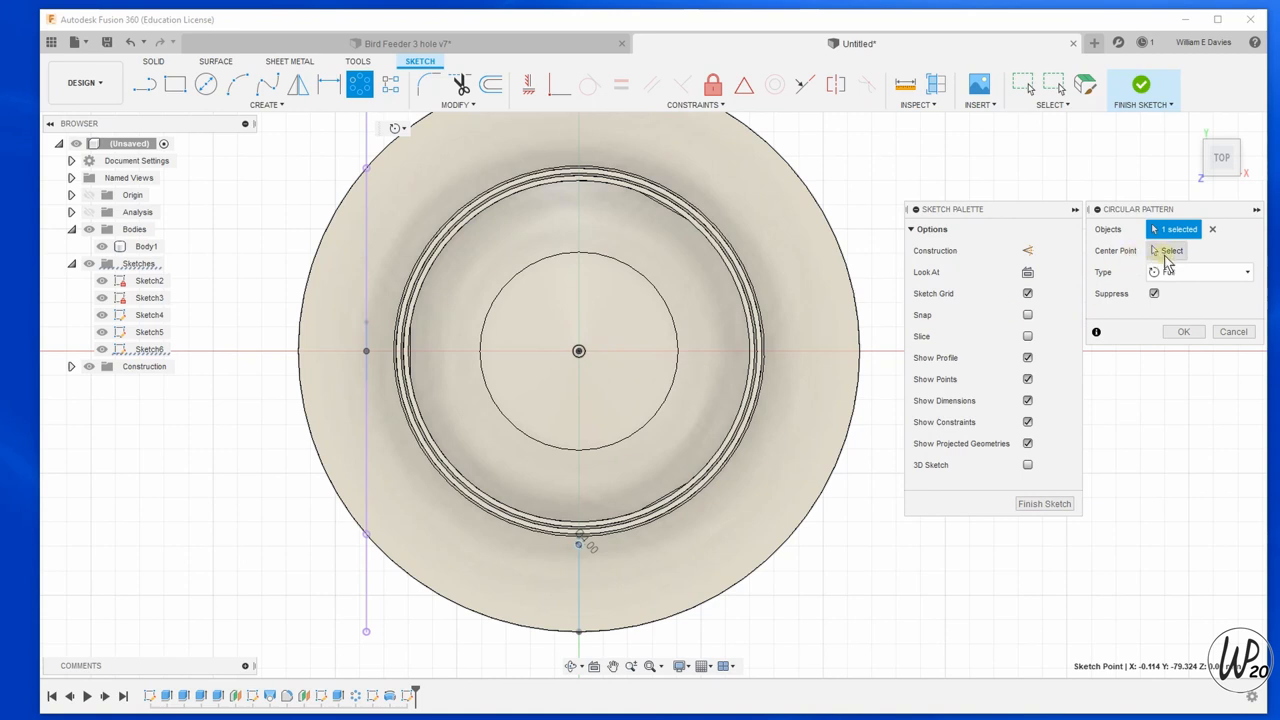
left_click(578, 351)
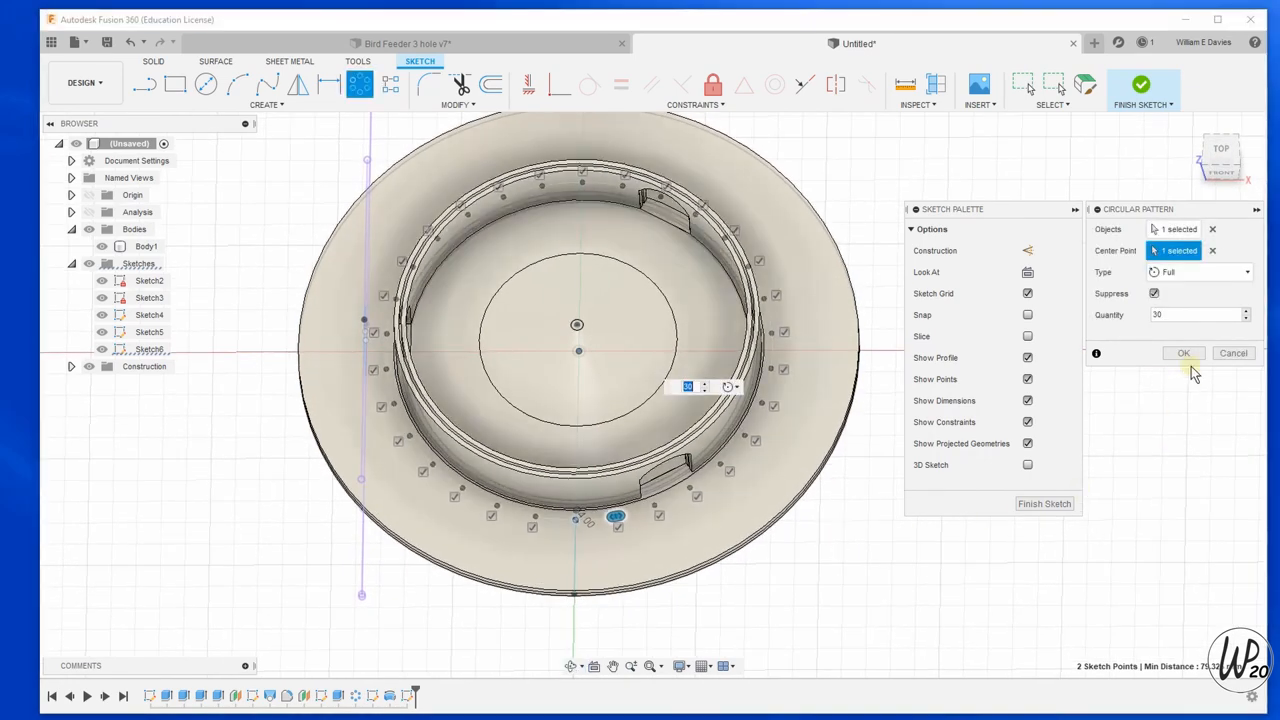
left_click(1195, 314)
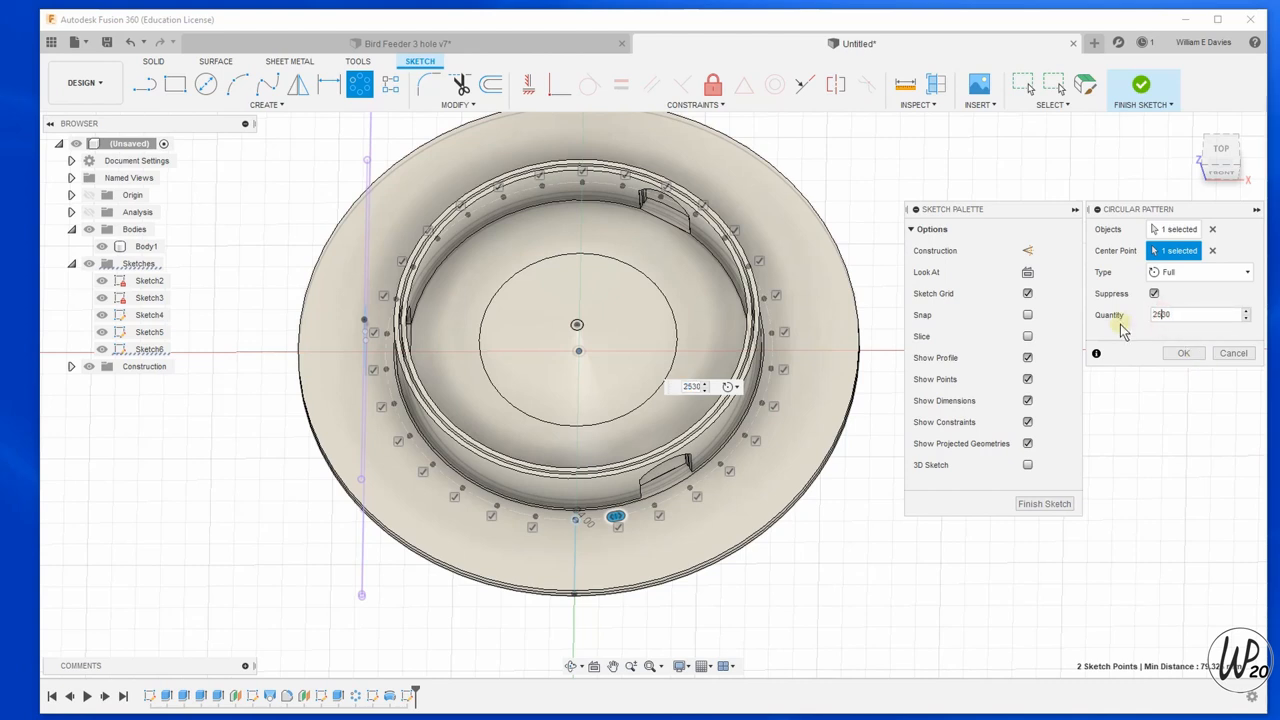
type("25")
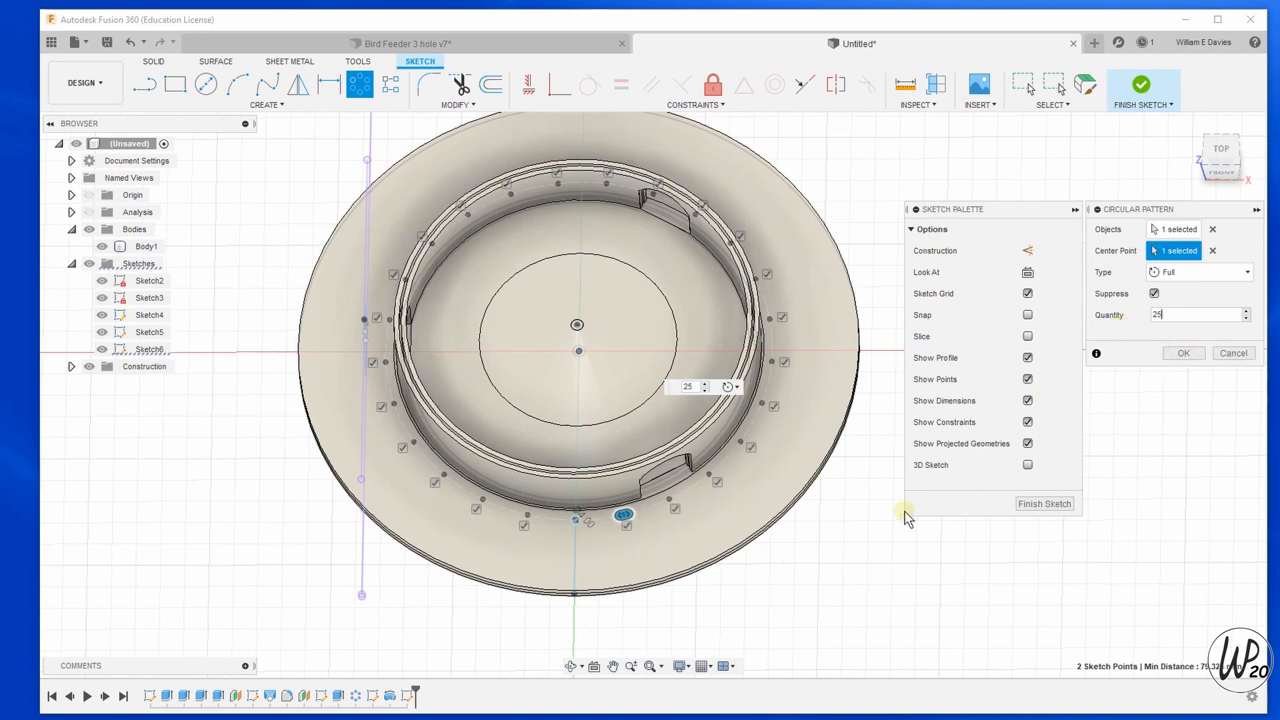
mouse_move(1247, 322)
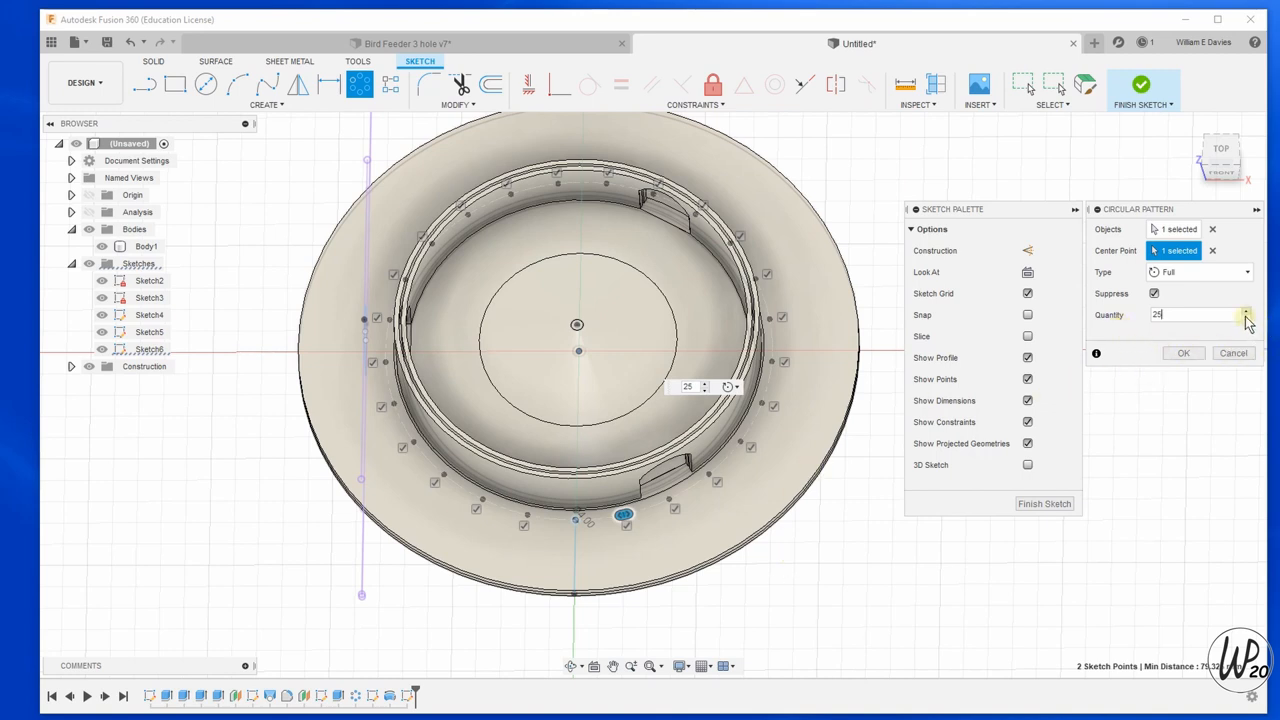
left_click(1245, 318)
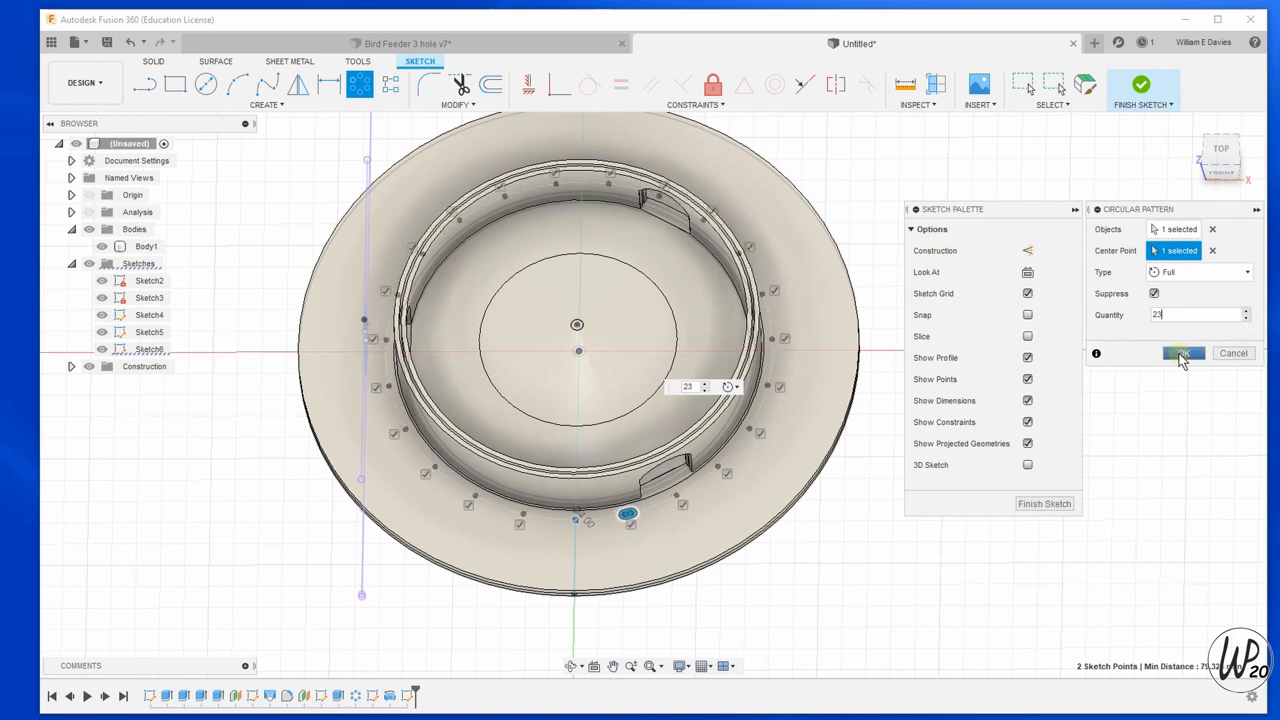
left_click(1184, 353)
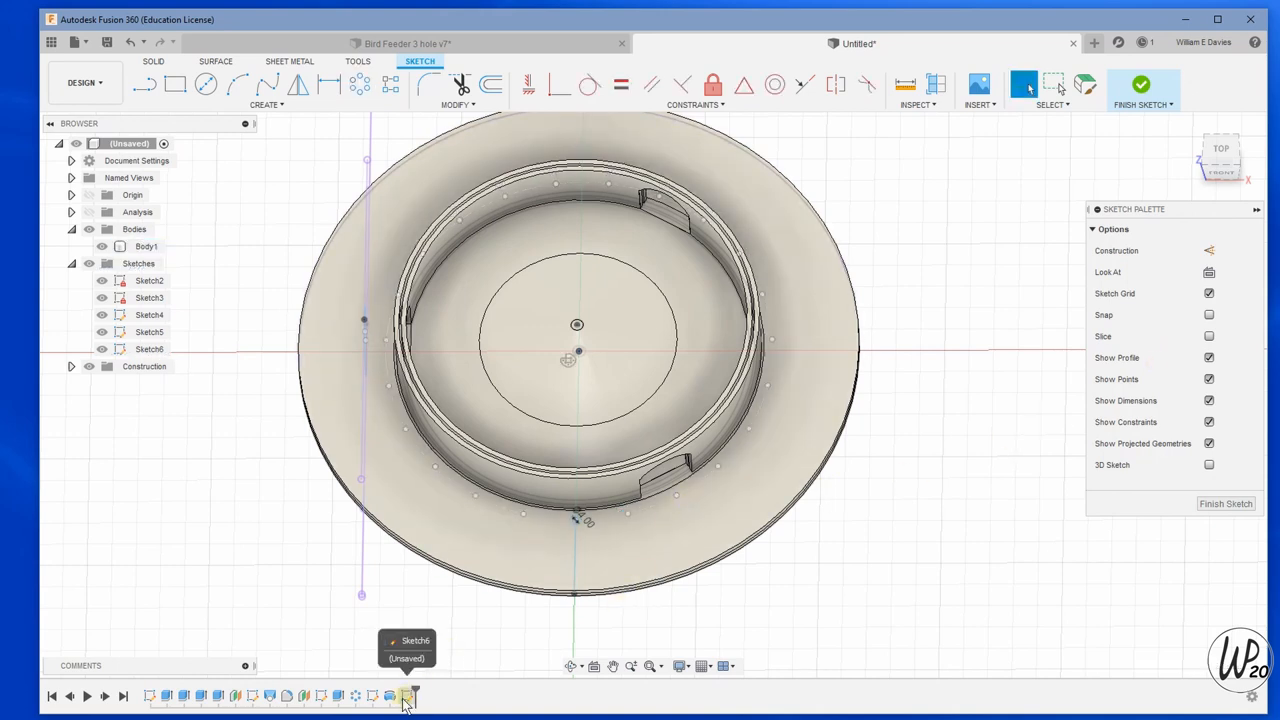
Edit the point pattern: suppress unwanted copies and raise the quantity to 25.
right_click(577, 362)
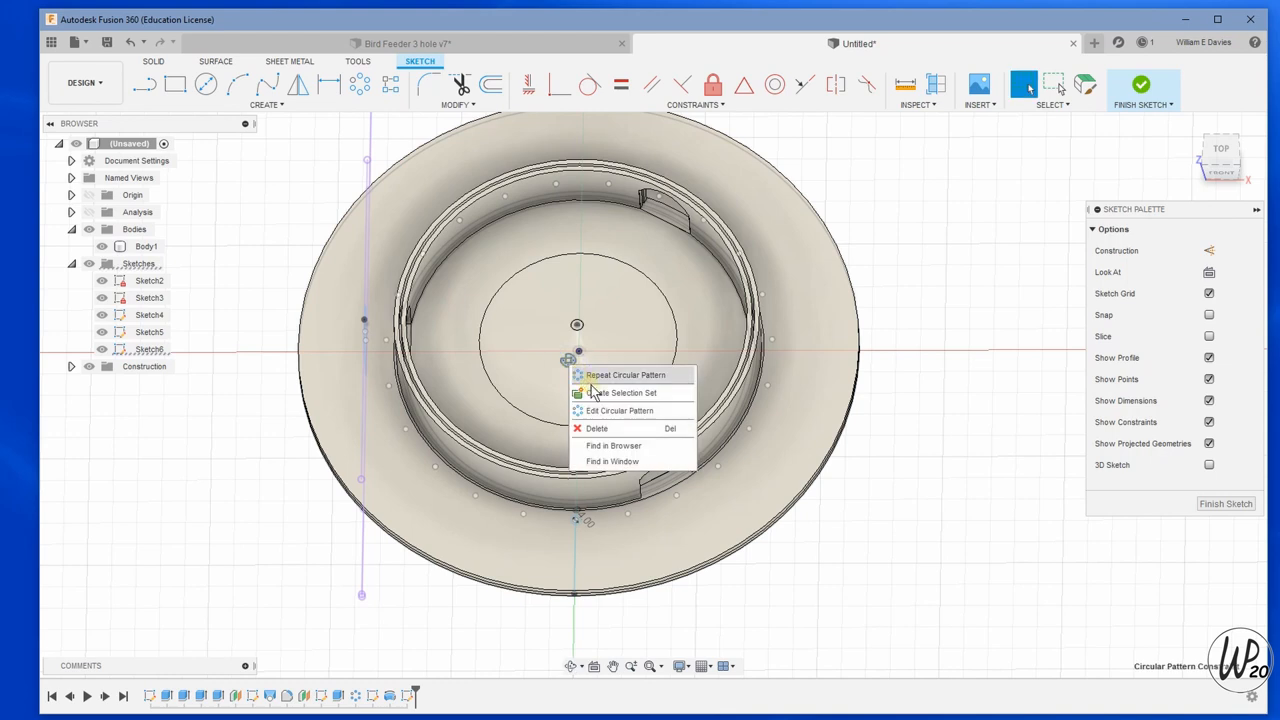
left_click(617, 410)
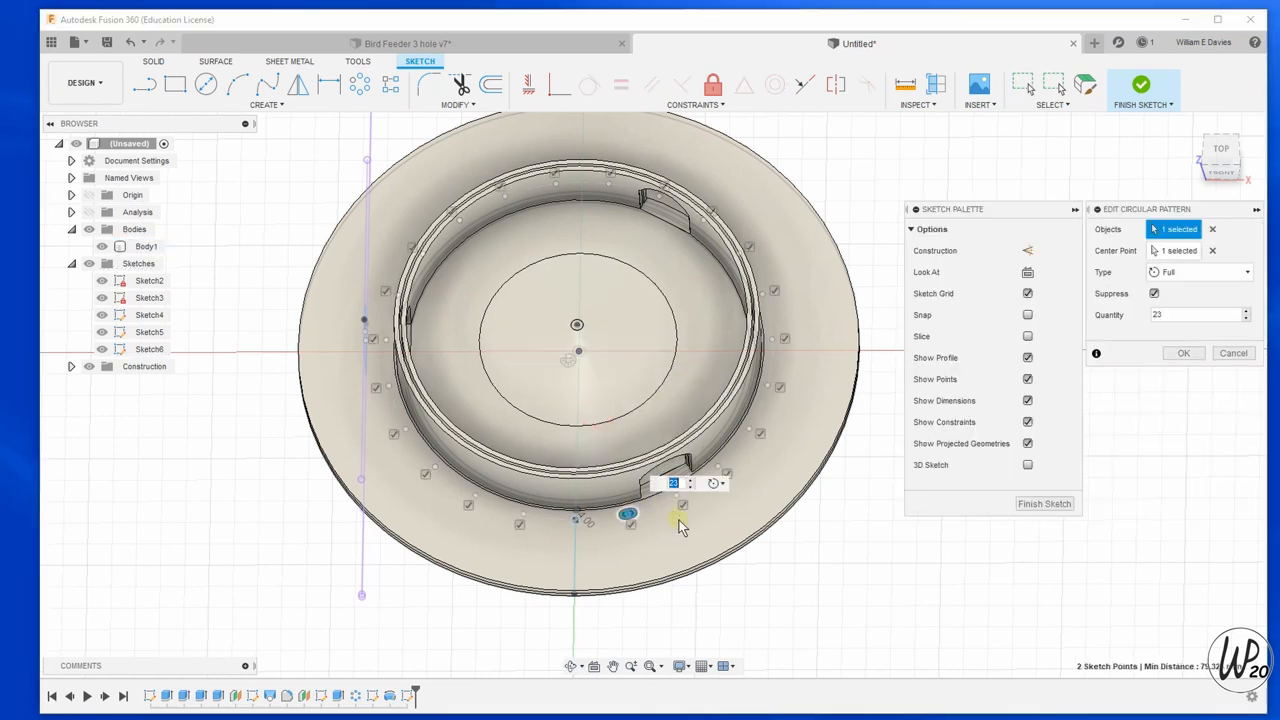
mouse_move(810, 400)
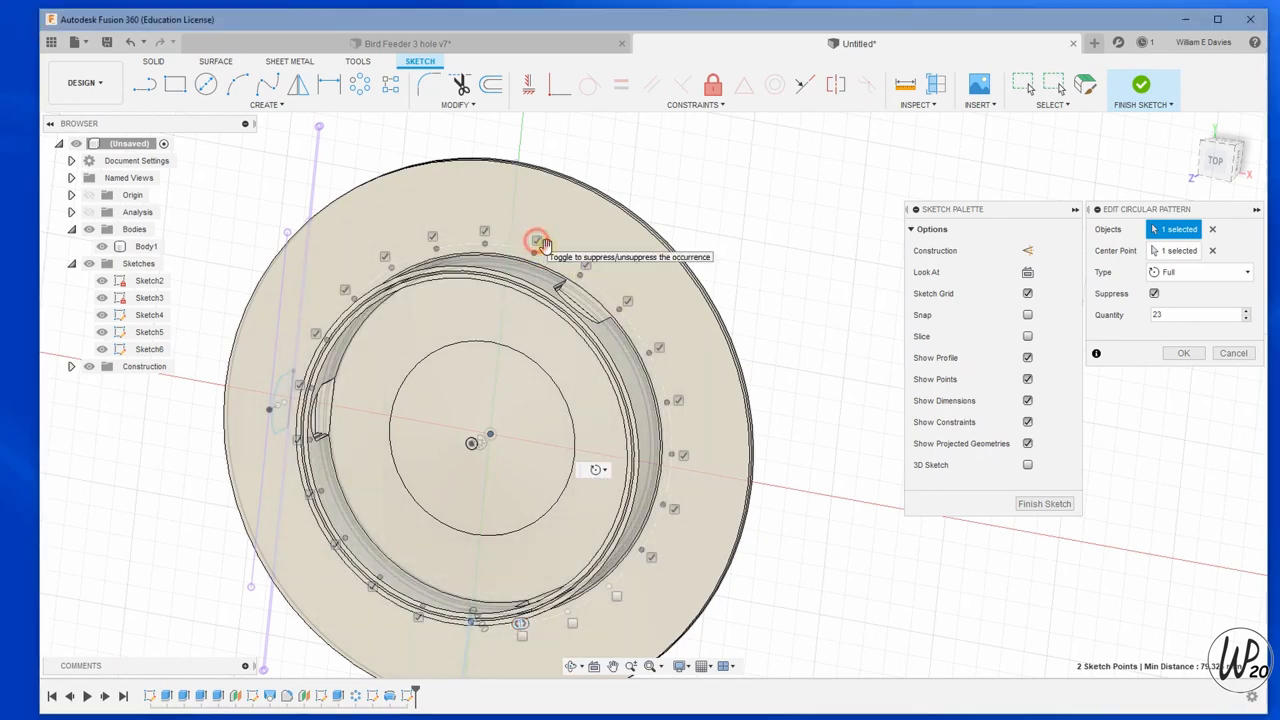
left_click(537, 240)
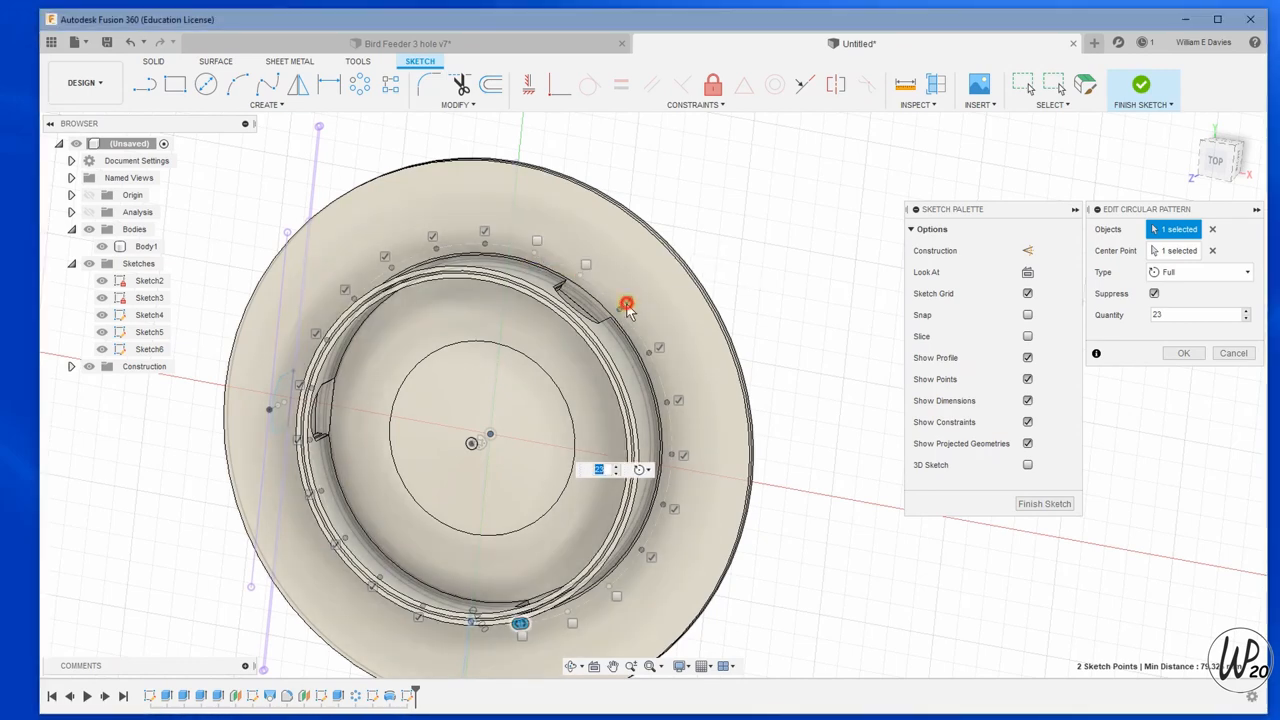
mouse_move(313, 340)
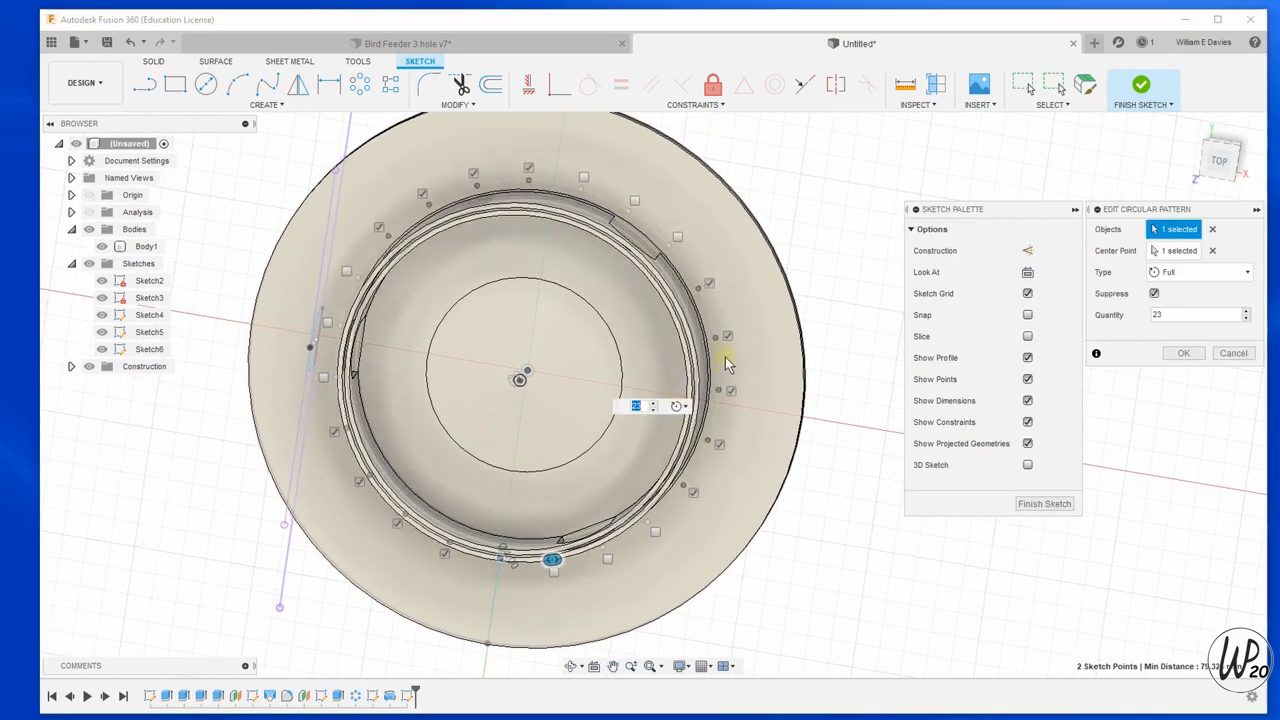
mouse_move(703, 530)
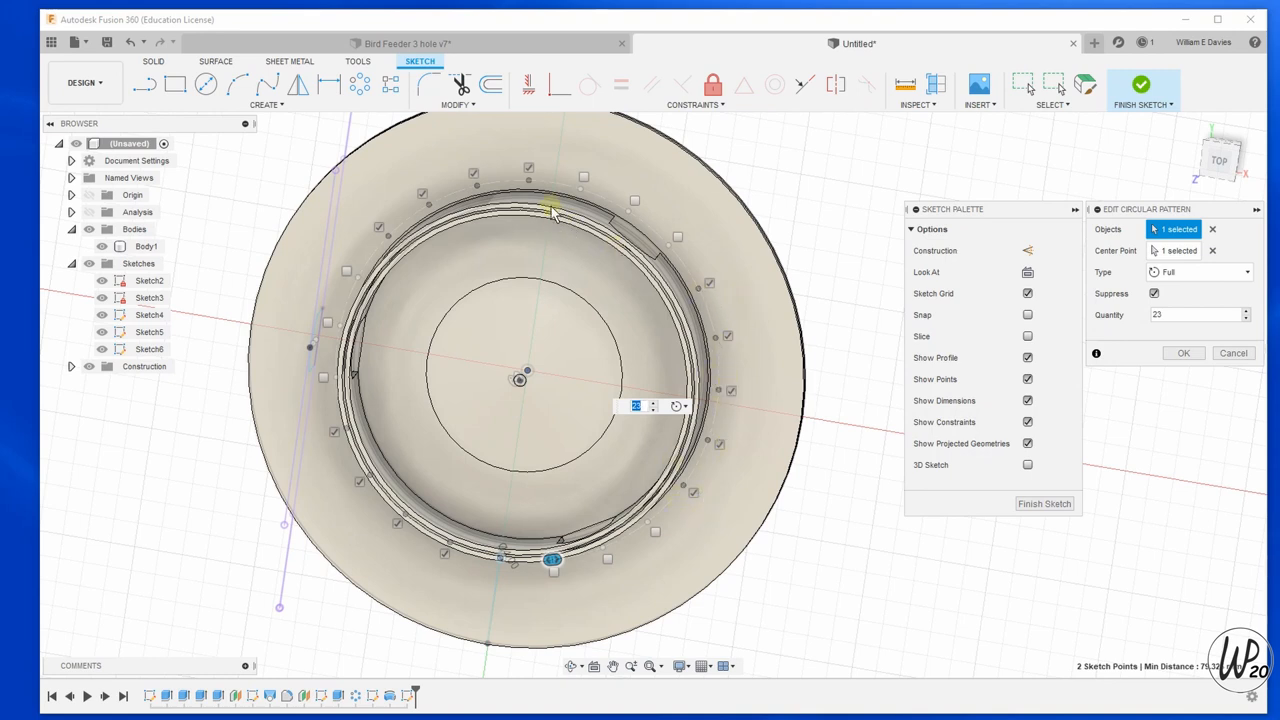
mouse_move(350, 445)
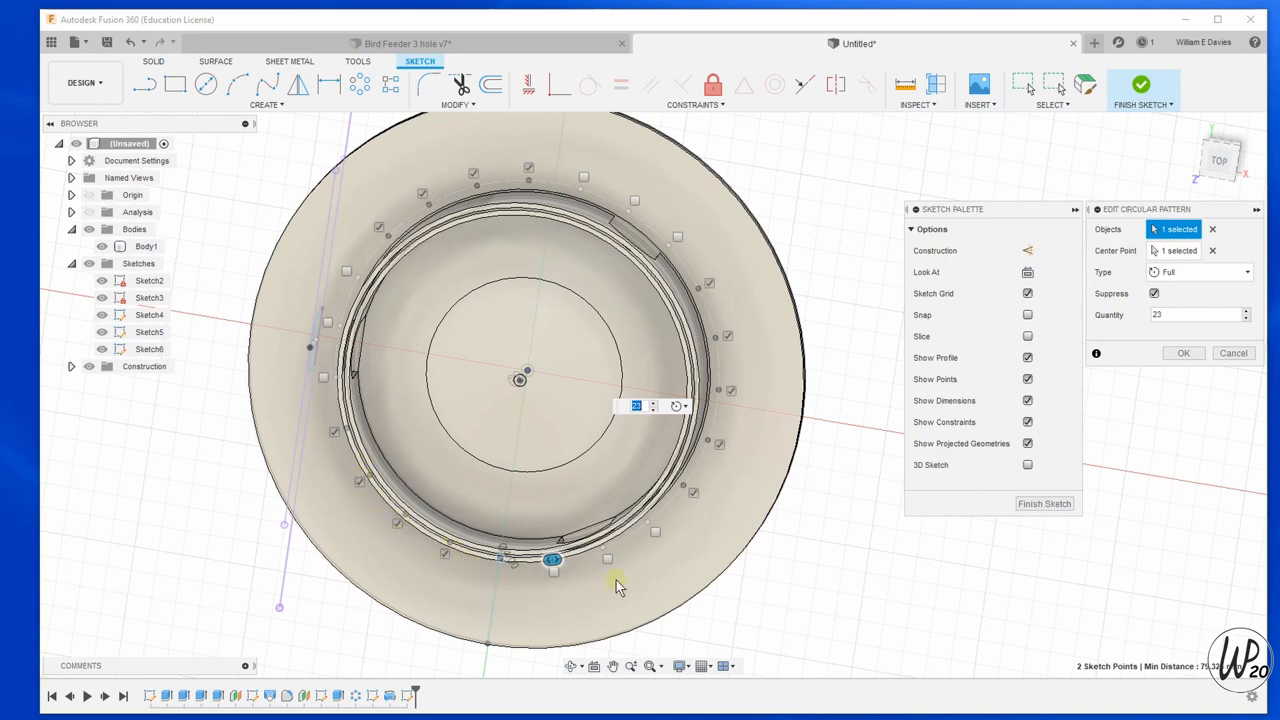
mouse_move(1246, 313)
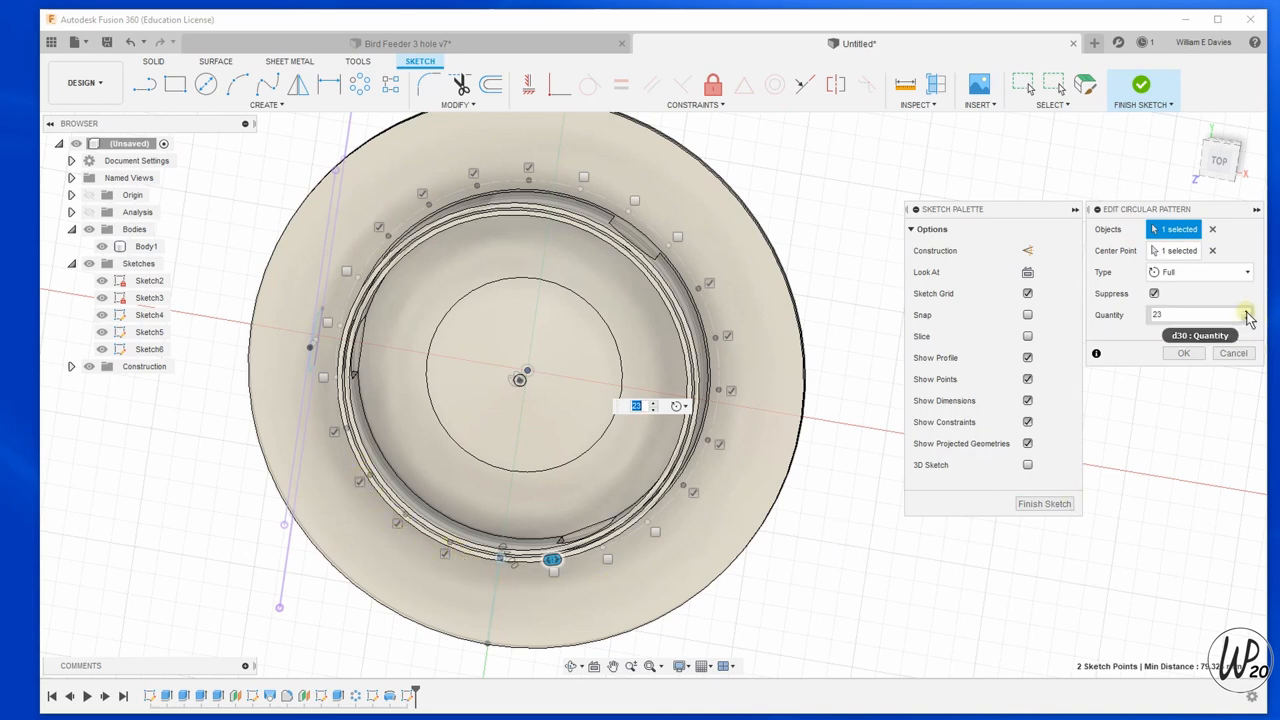
left_click(1246, 310)
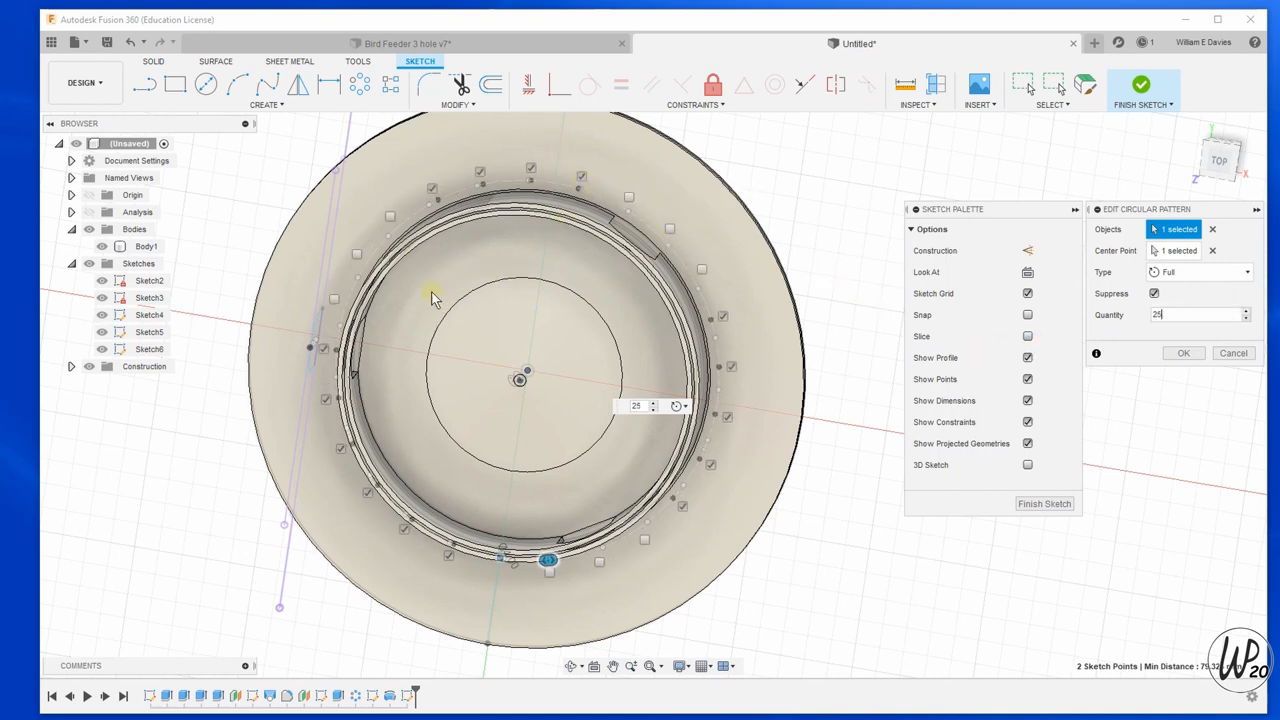
mouse_move(390, 318)
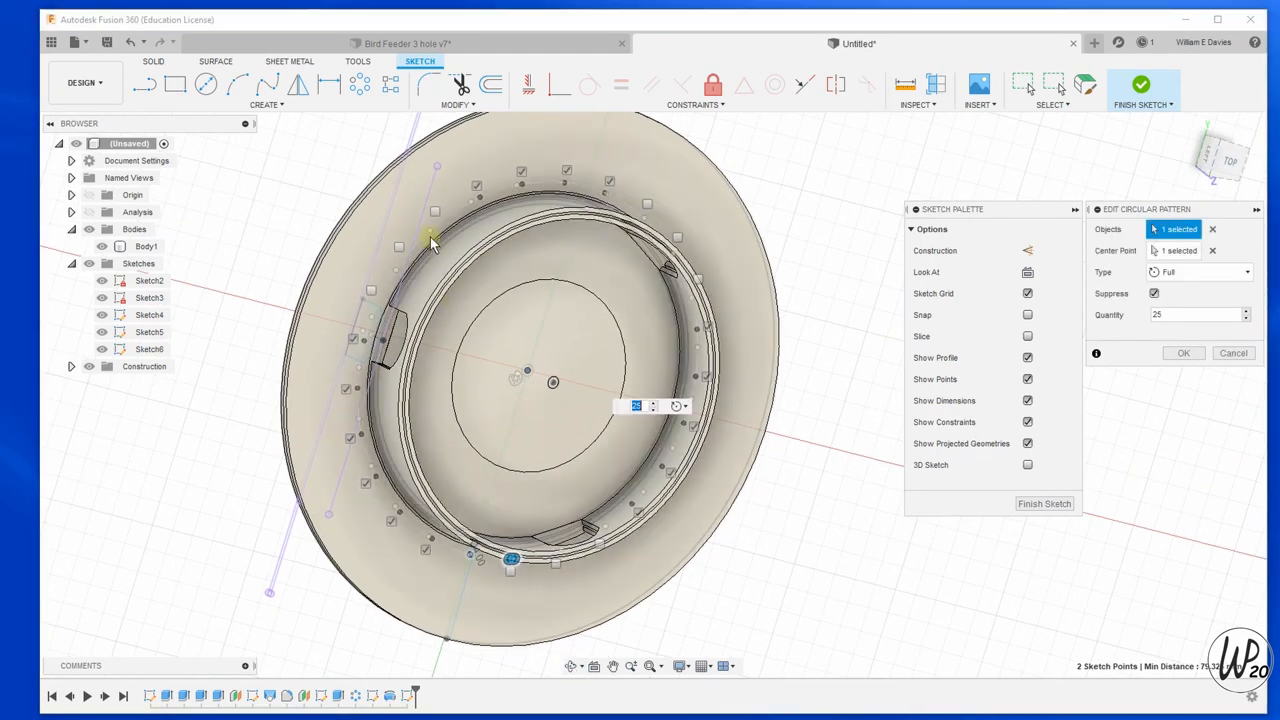
mouse_move(398, 247)
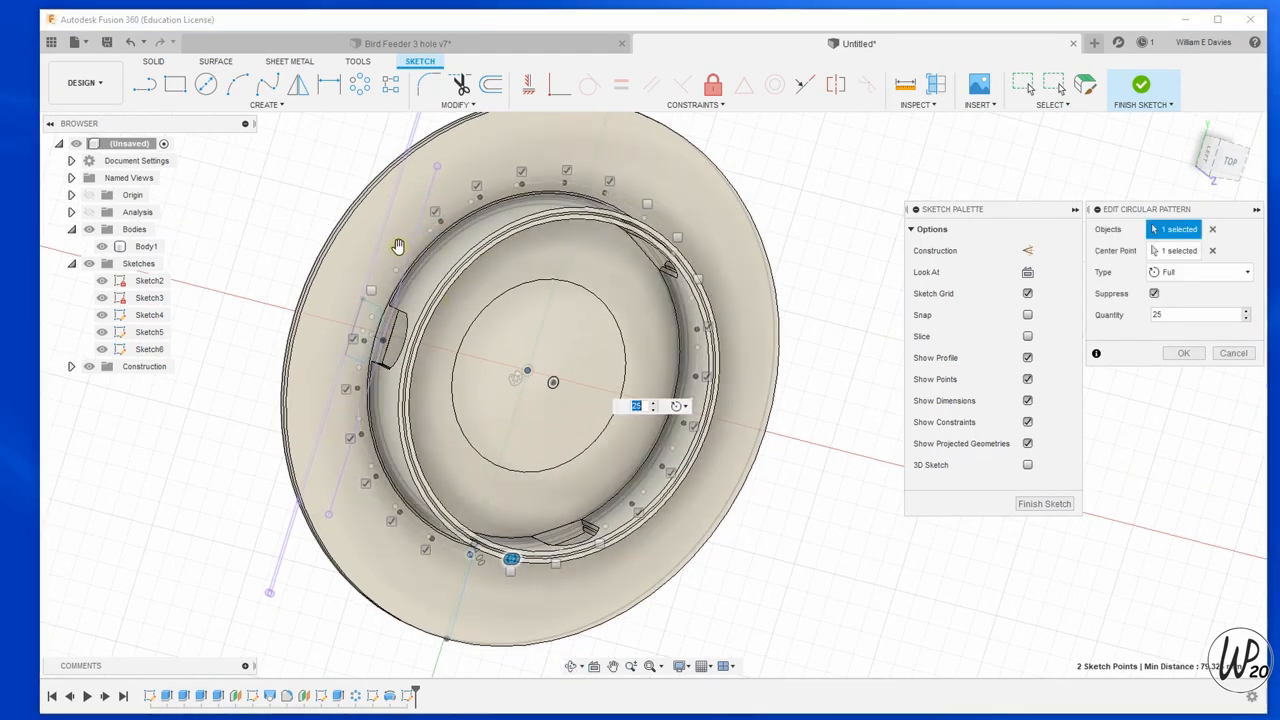
mouse_move(352, 338)
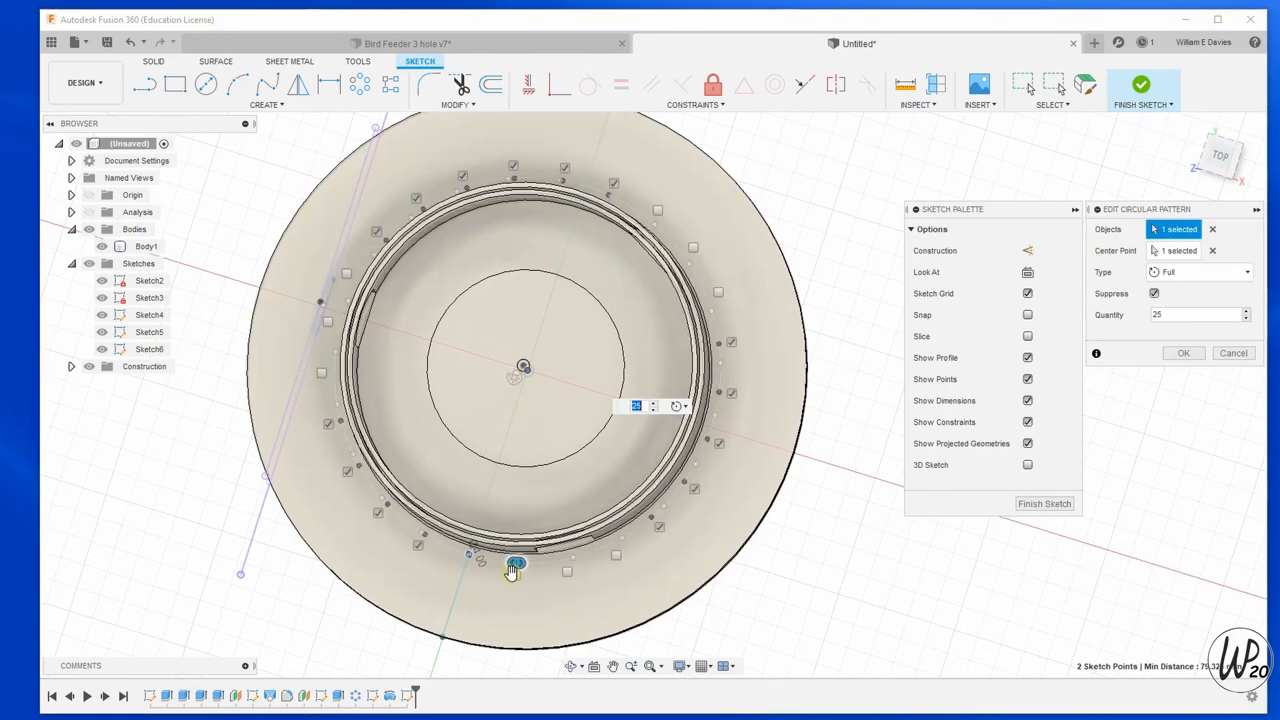
mouse_move(835, 363)
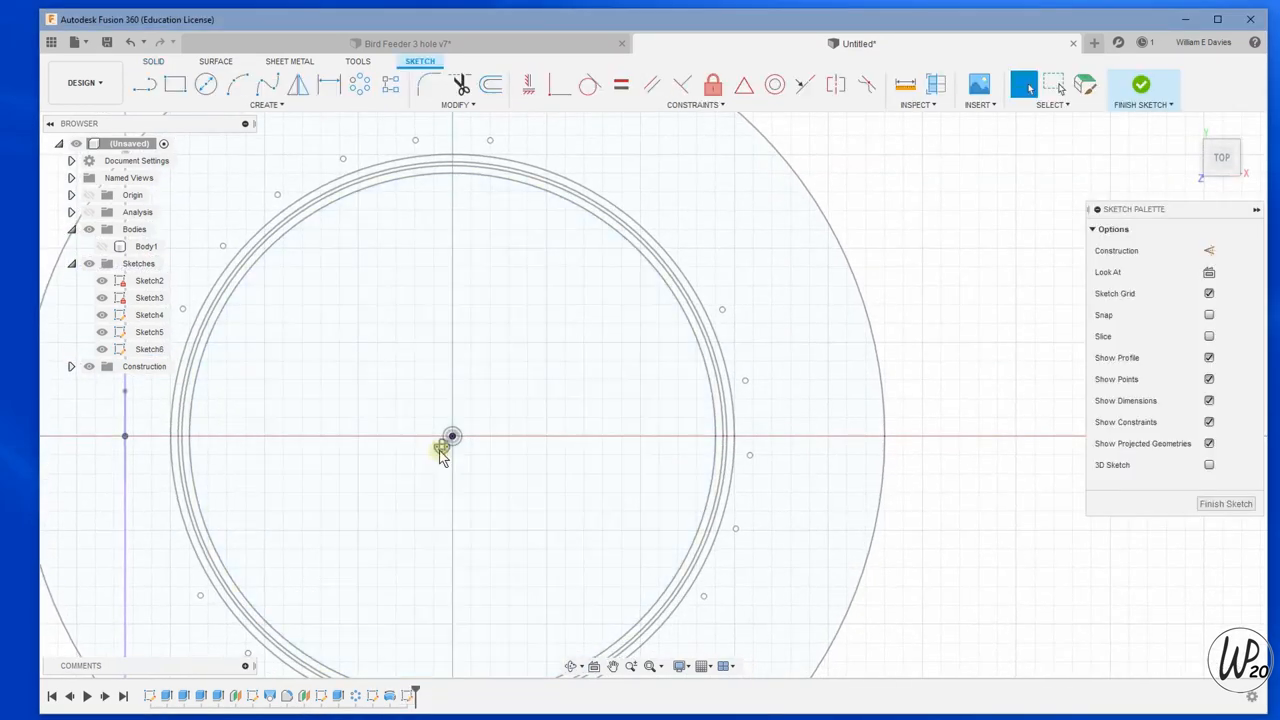
Review the circular hole pattern once more and finish the drainage-hole sketch.
right_click(442, 445)
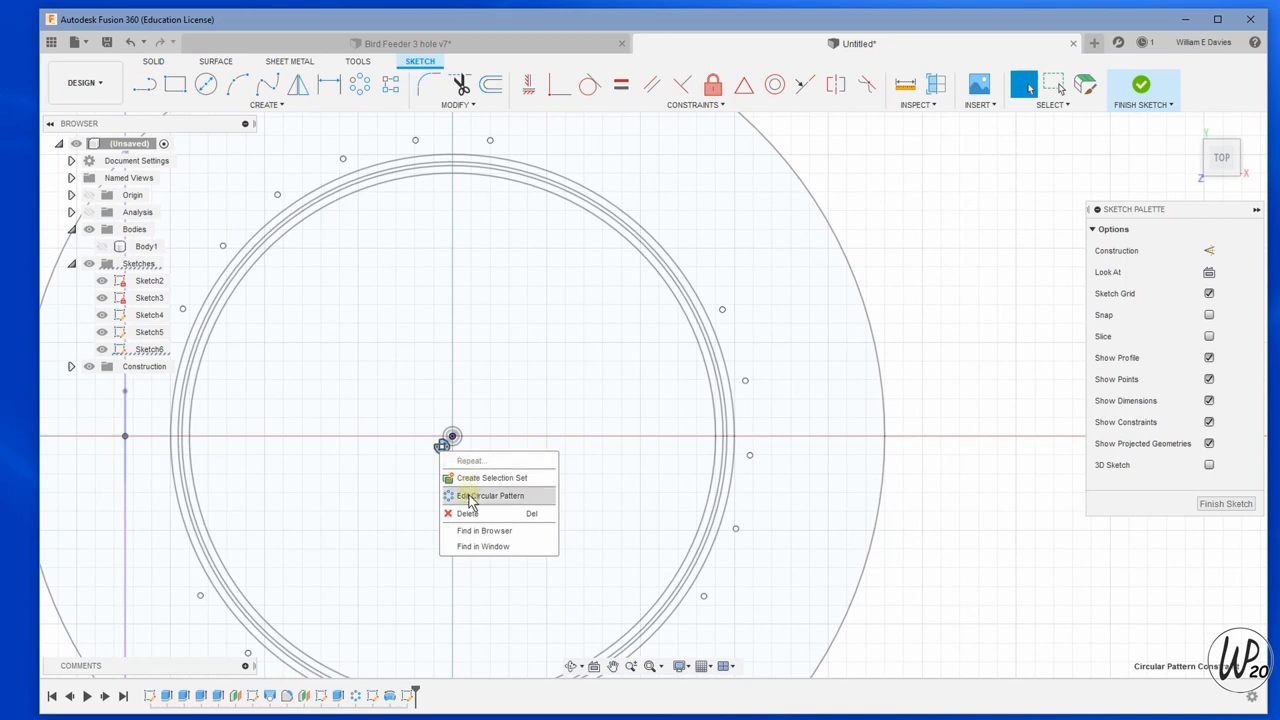
left_click(489, 495)
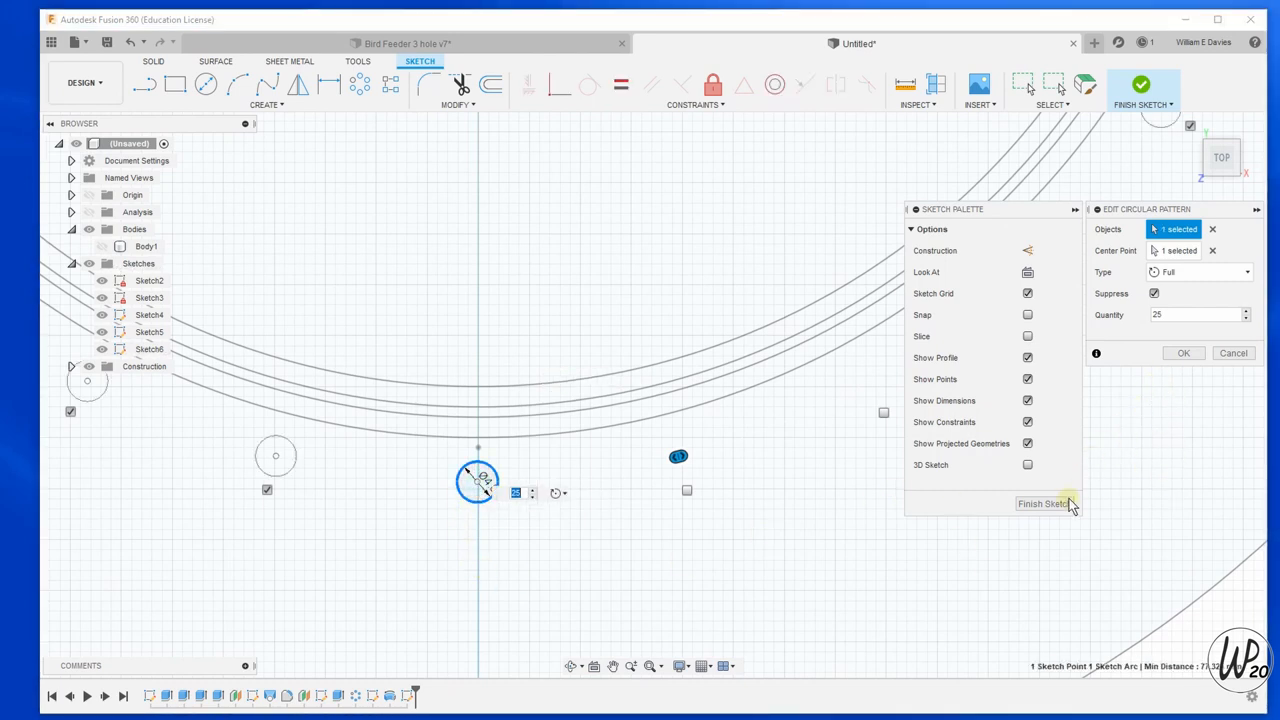
left_click(1043, 503)
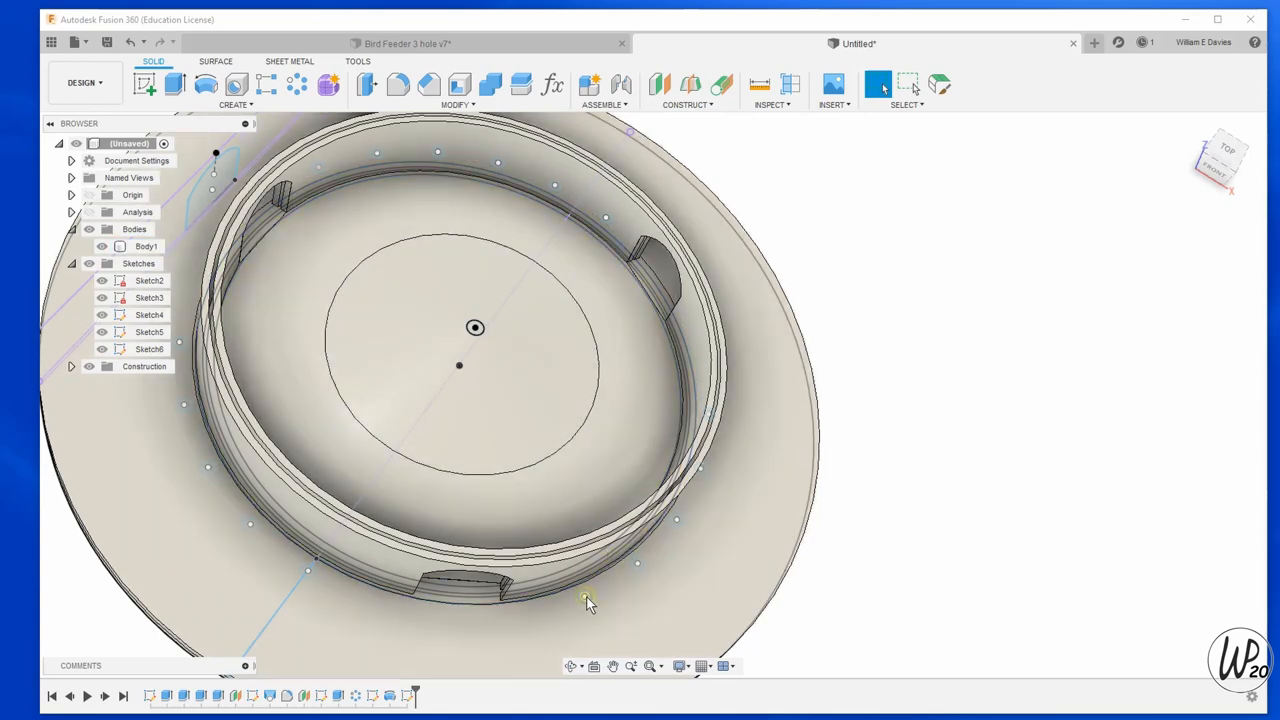
mouse_move(588, 600)
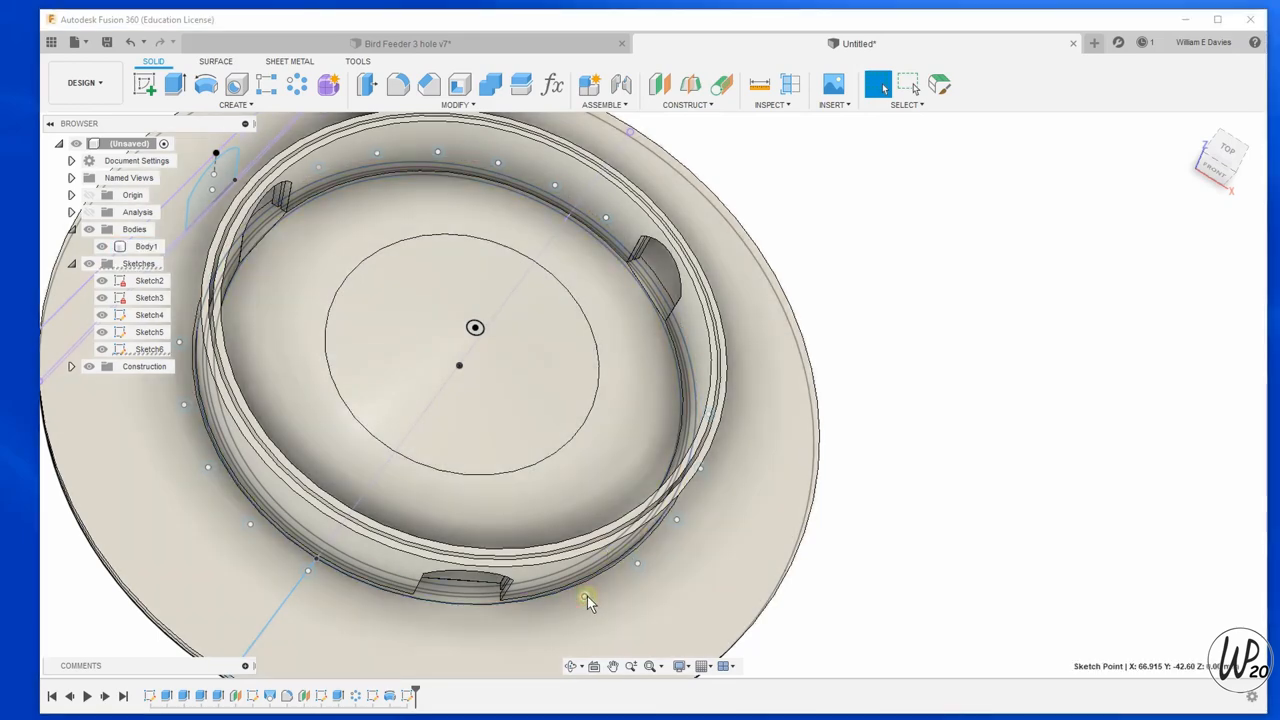
Extrude-cut the sixteen small circle profiles through the base flange as drainage holes.
left_click(174, 84)
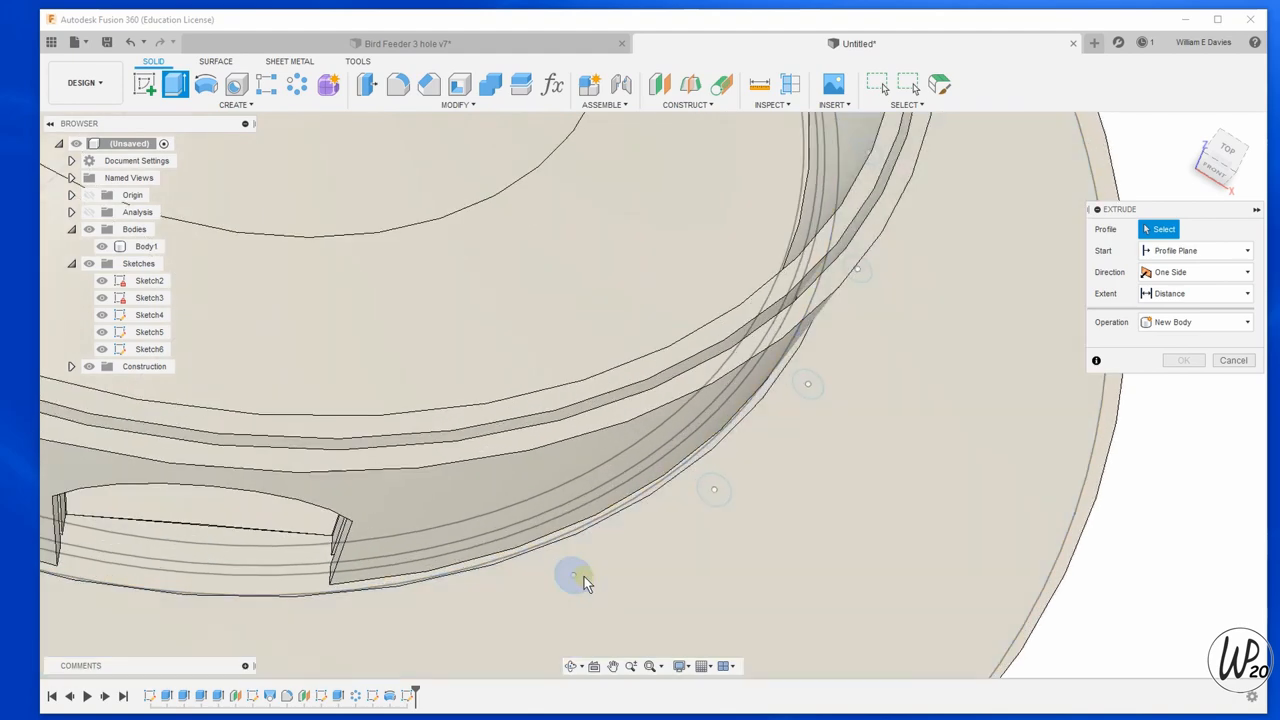
left_click(573, 577)
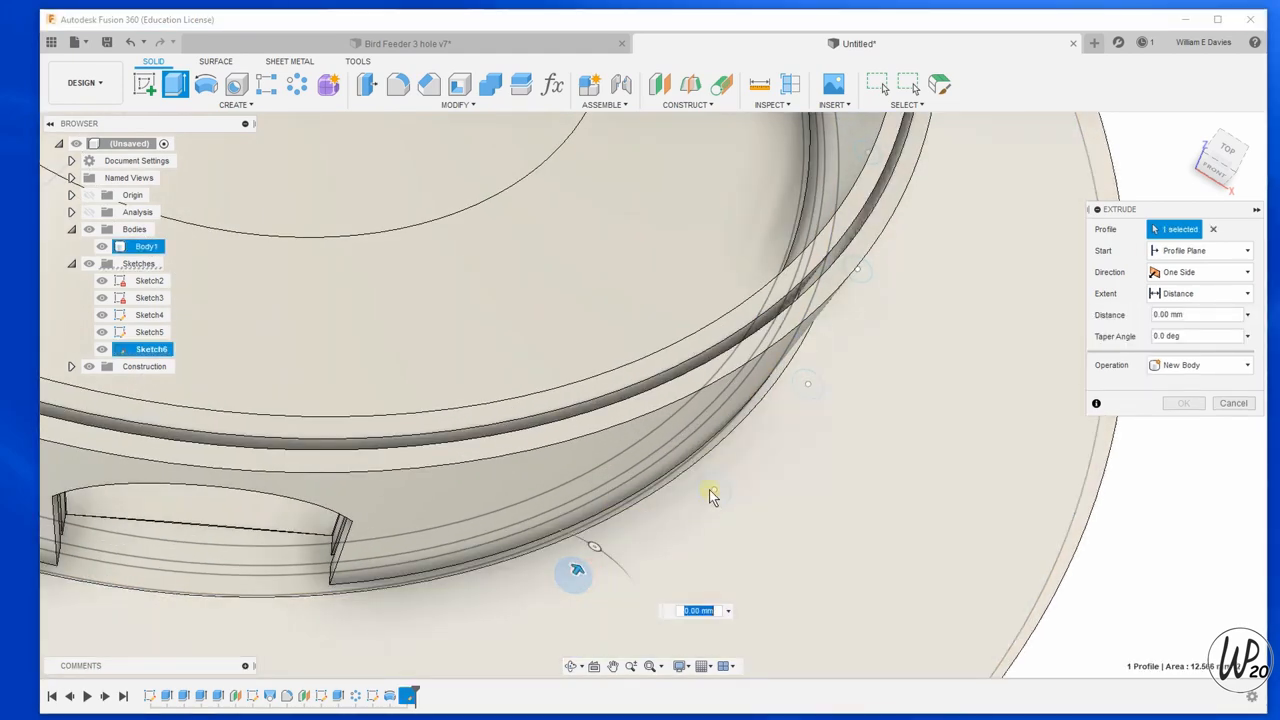
left_click(89, 229)
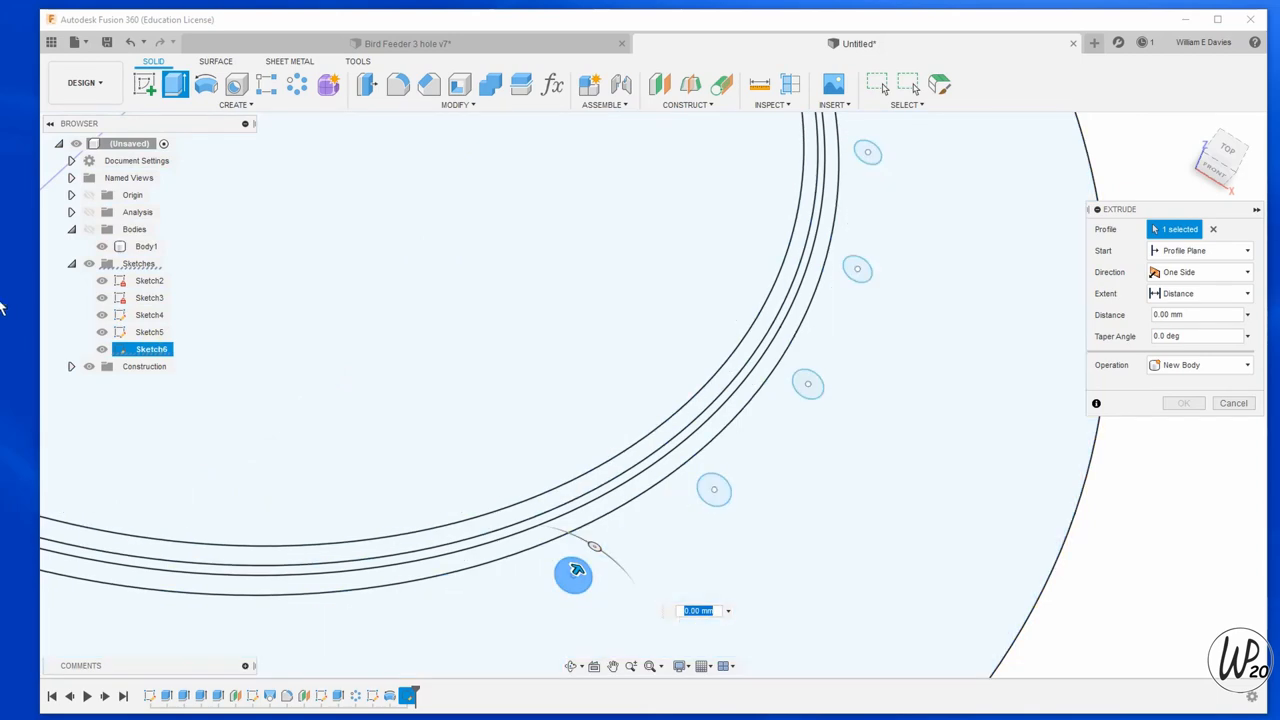
left_click(101, 314)
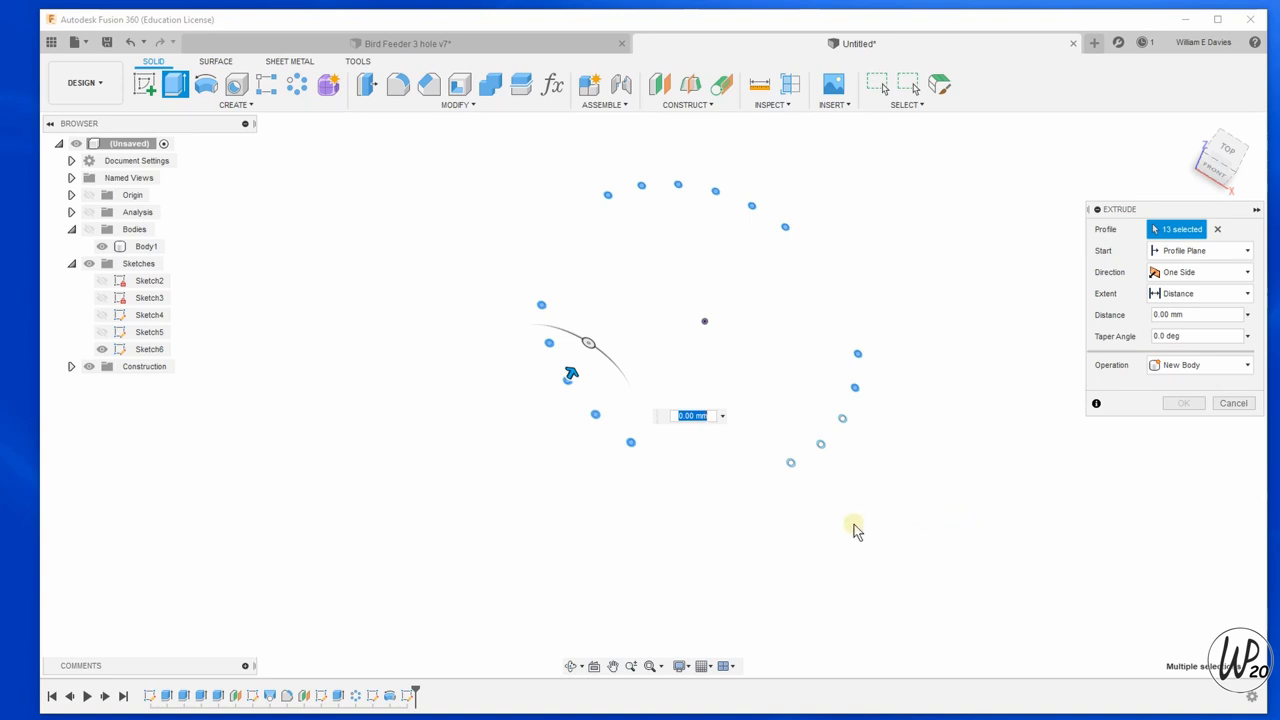
left_click(790, 462)
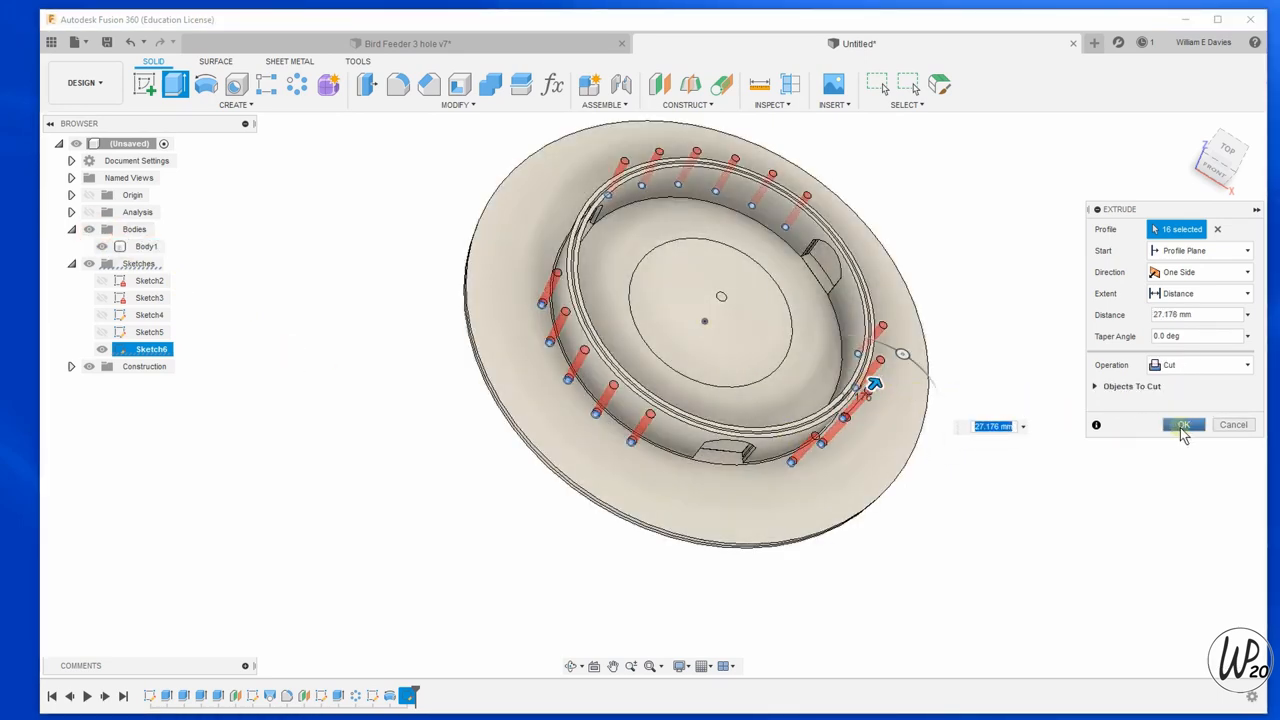
left_click(1183, 424)
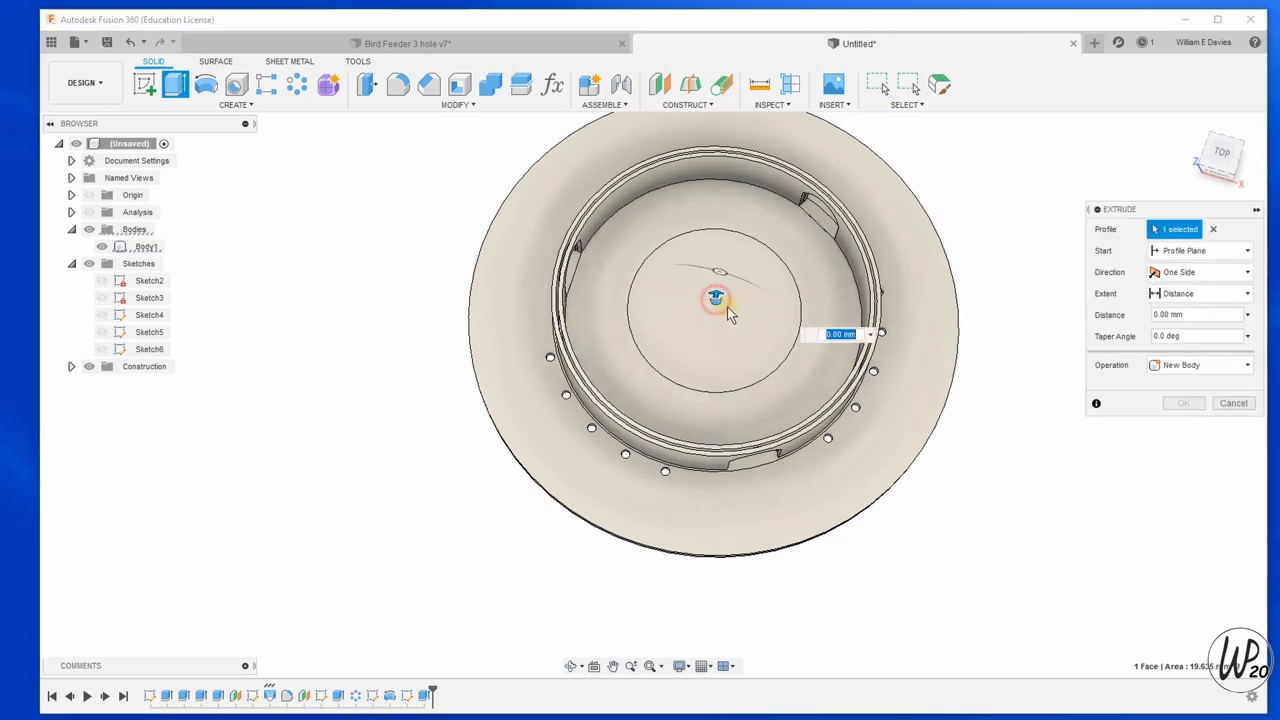
left_click_drag(715, 300, 700, 400)
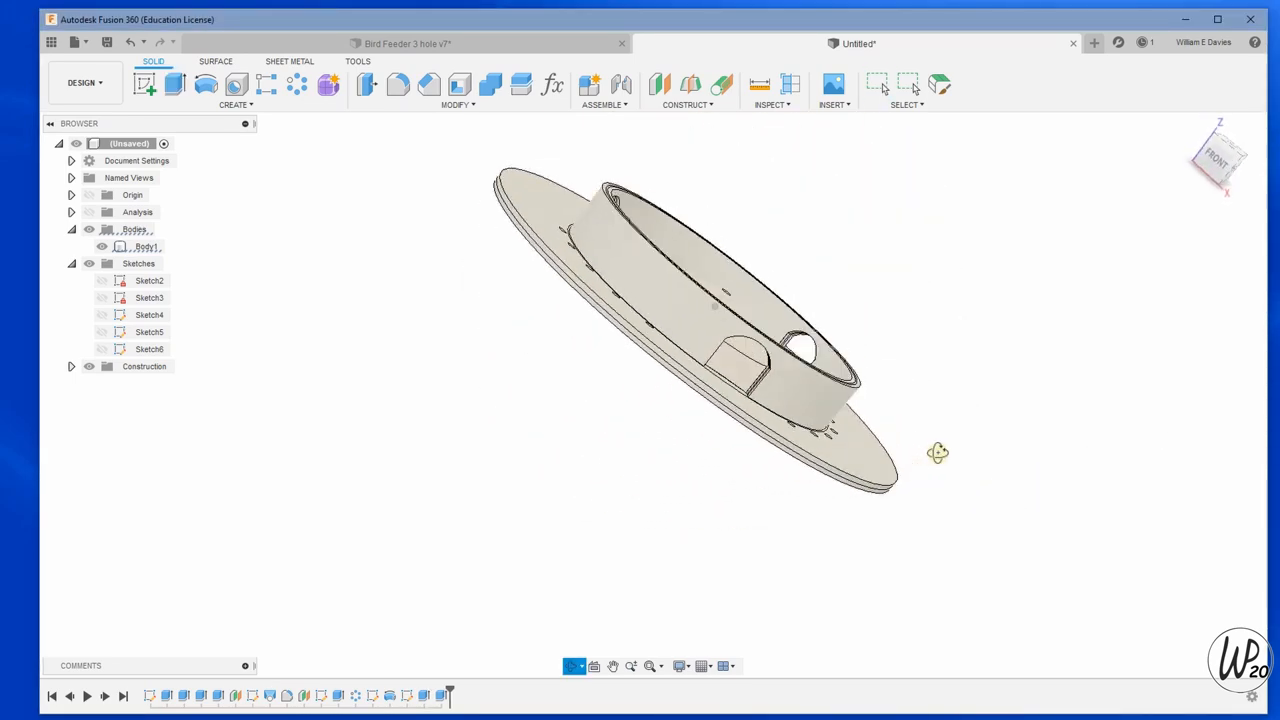
left_click_drag(938, 452, 847, 402)
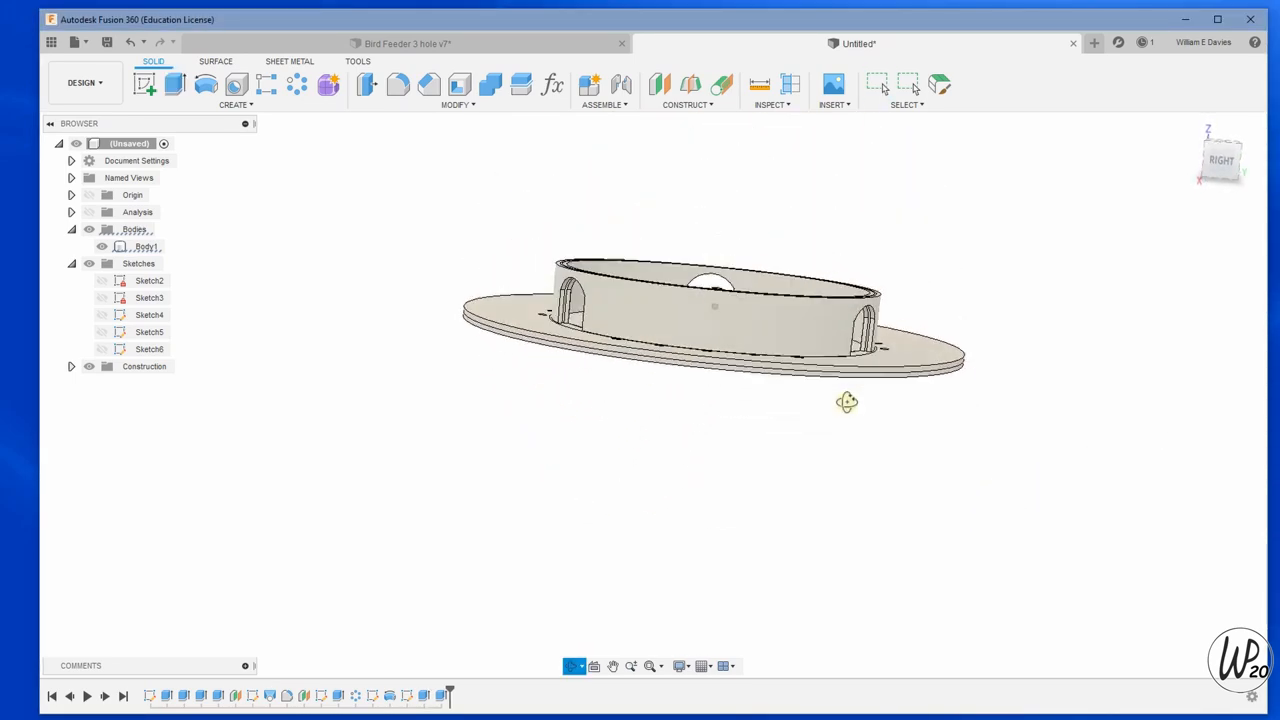
left_click_drag(847, 402, 880, 425)
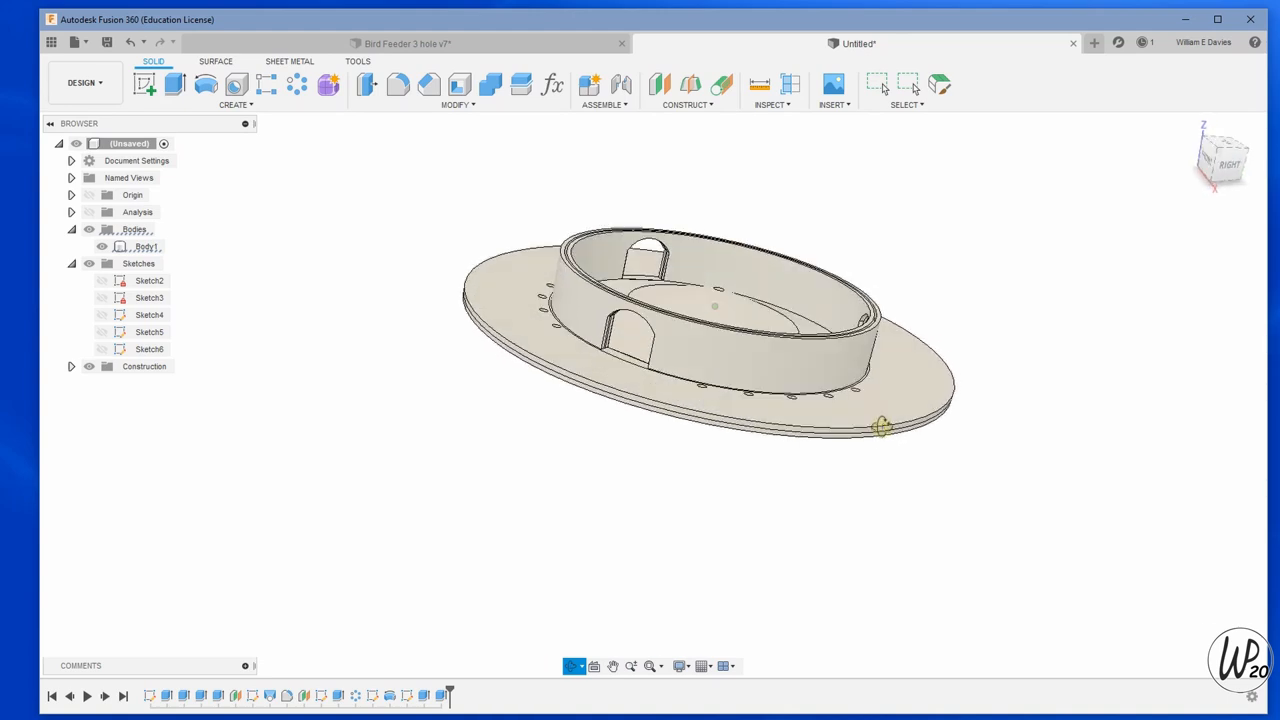
left_click_drag(880, 425, 862, 407)
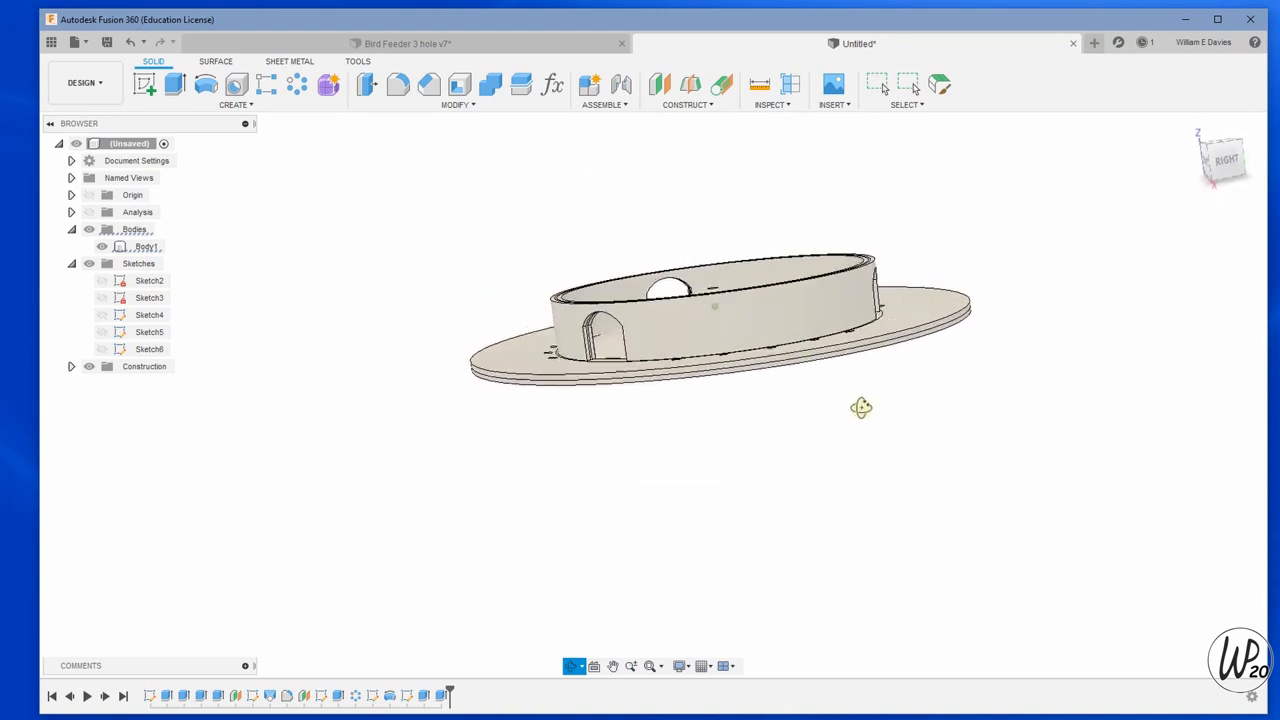
left_click_drag(862, 407, 897, 398)
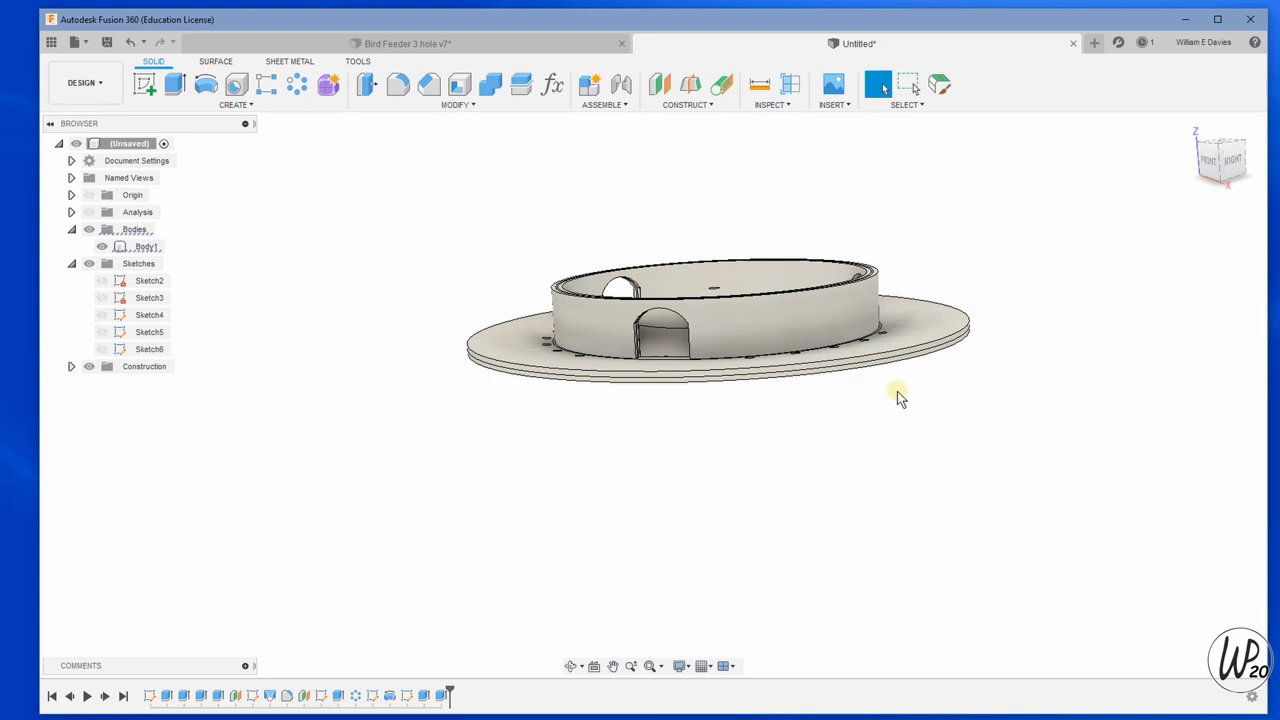
left_click_drag(895, 395, 898, 385)
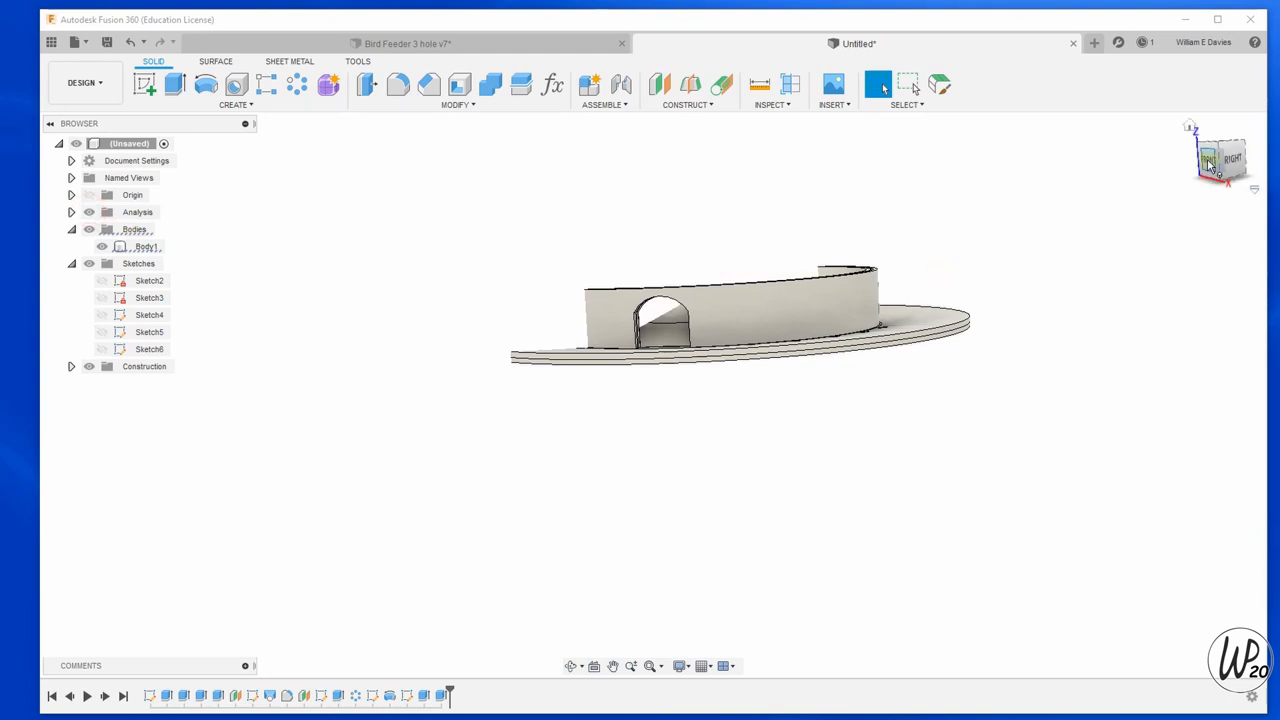
left_click(1220, 160)
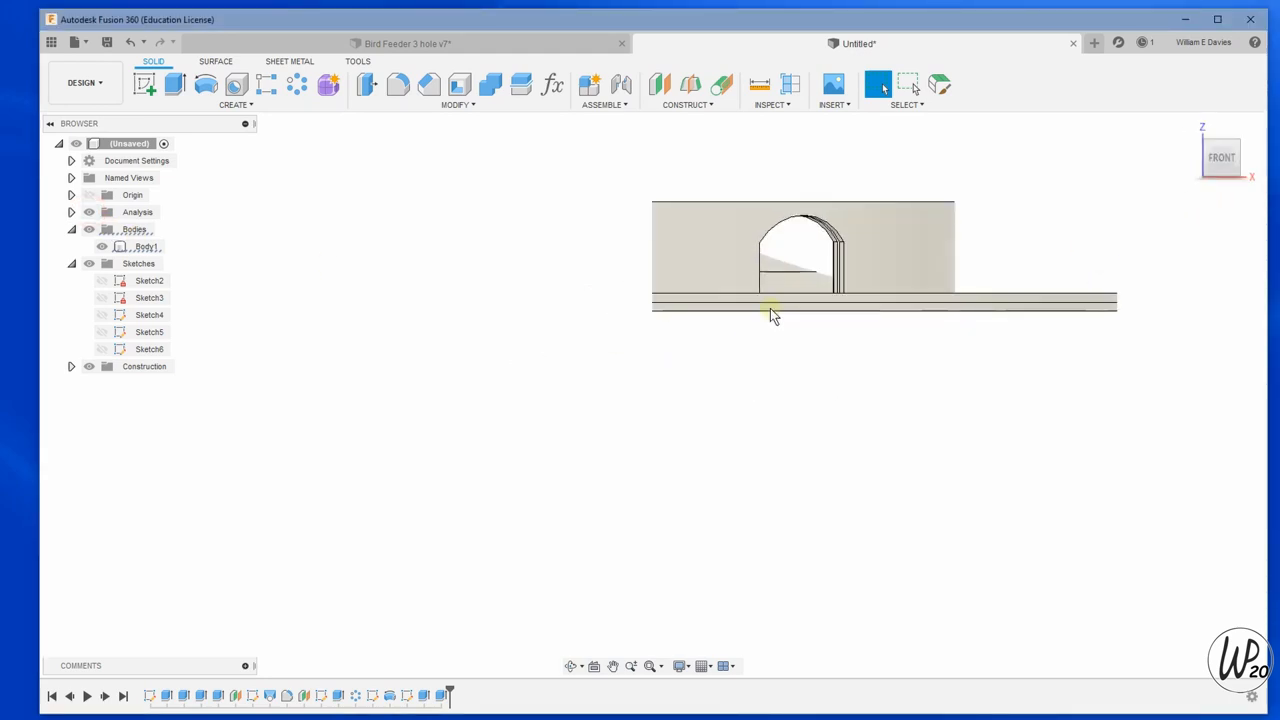
left_click(1248, 160)
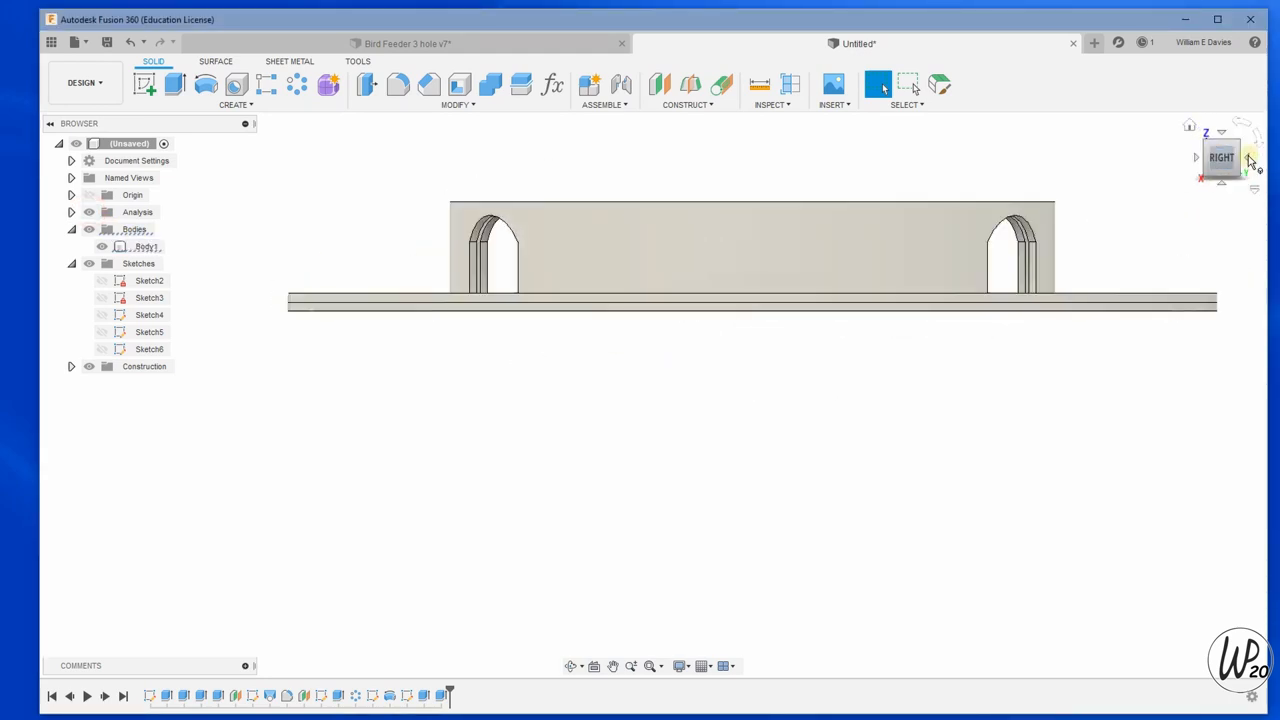
left_click(1250, 160)
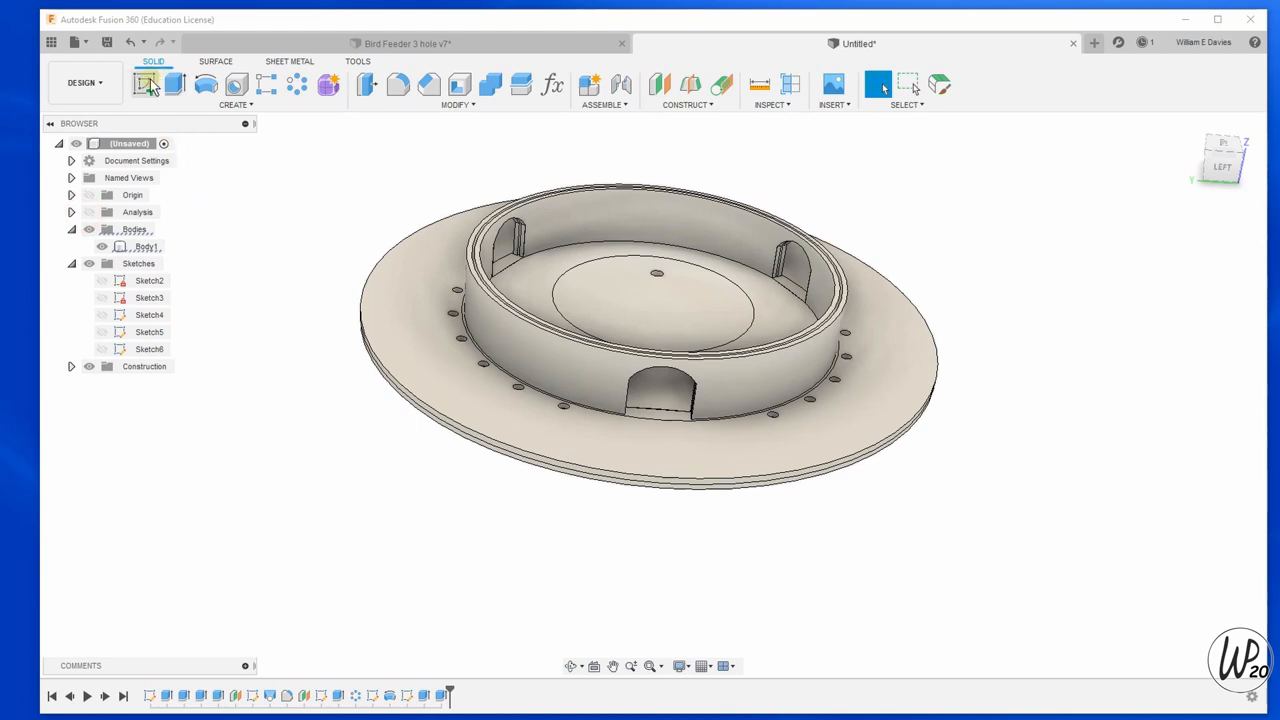
Create an offset construction plane about 50 mm above the top of the feeder wall.
left_click(659, 84)
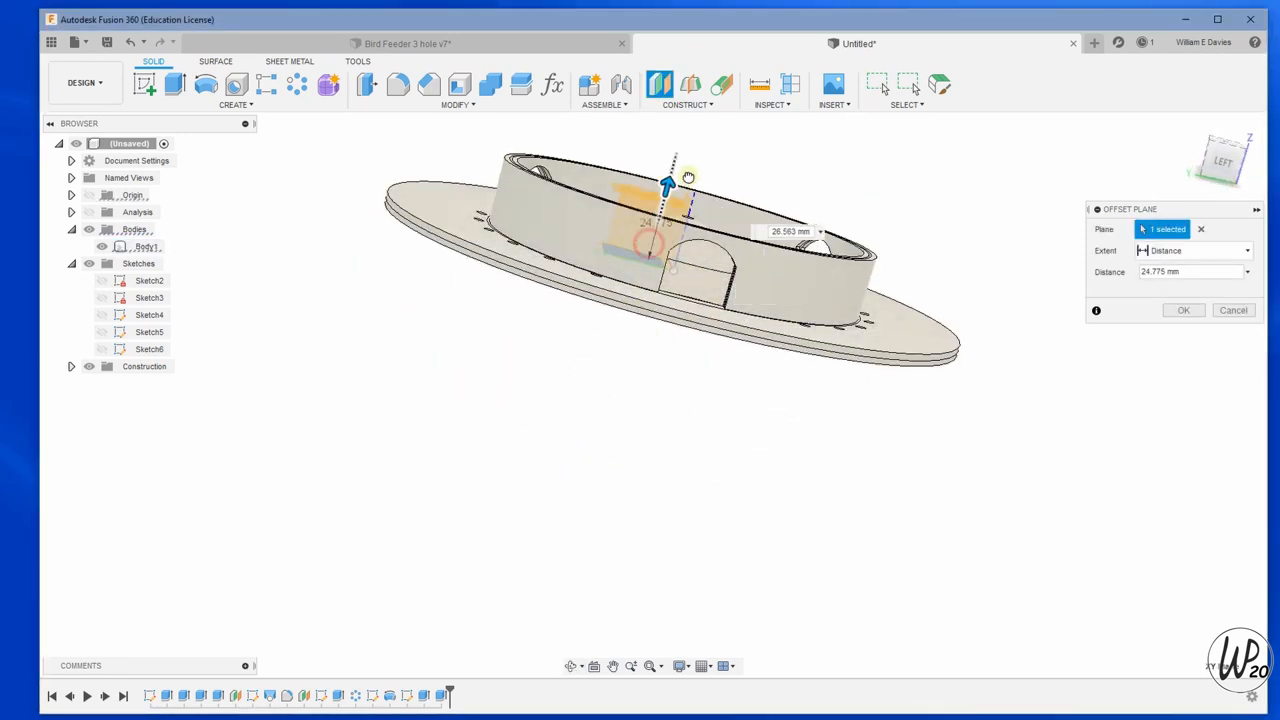
left_click_drag(667, 178, 684, 123)
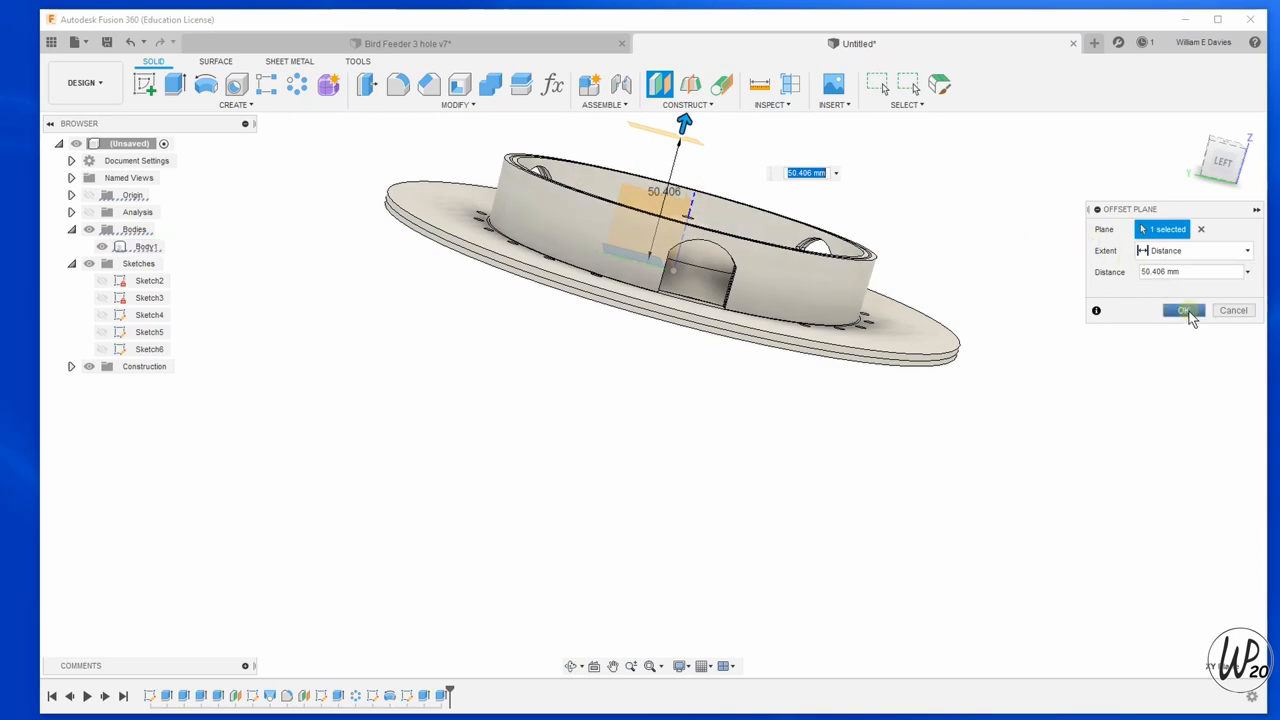
left_click(1183, 310)
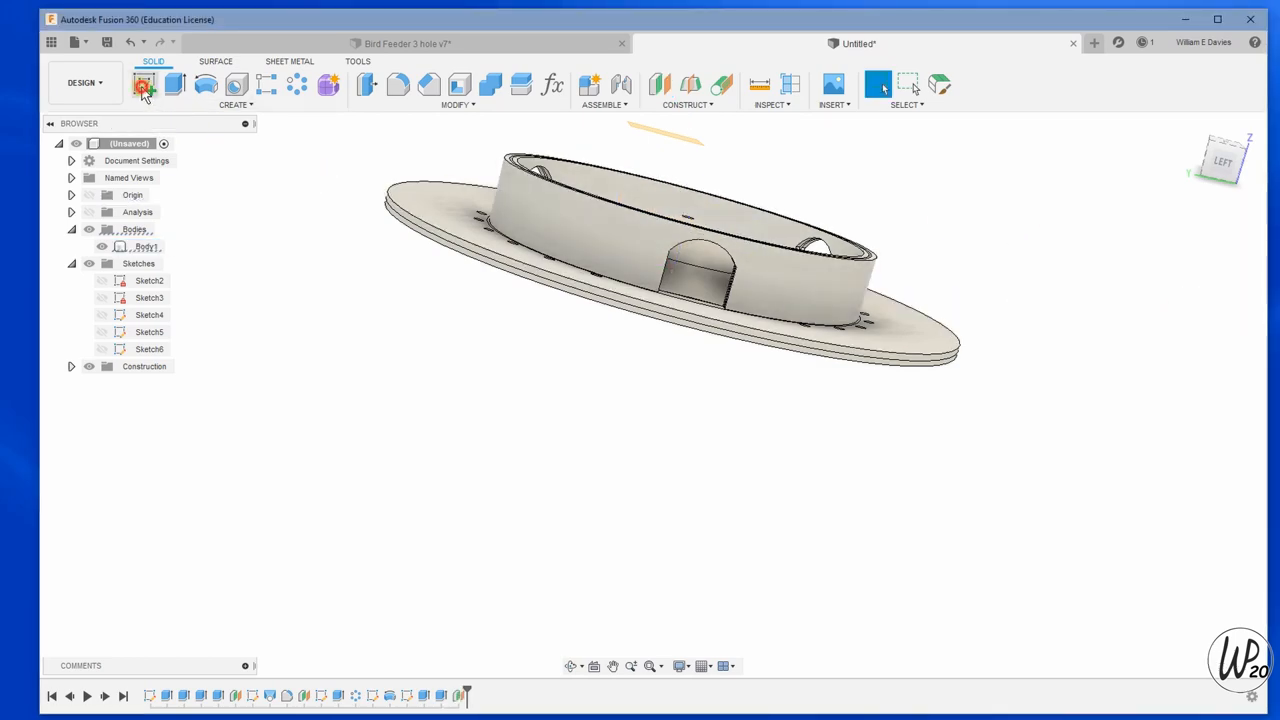
Start a sketch on the new plane with a centre-diameter circle at the origin.
left_click(143, 85)
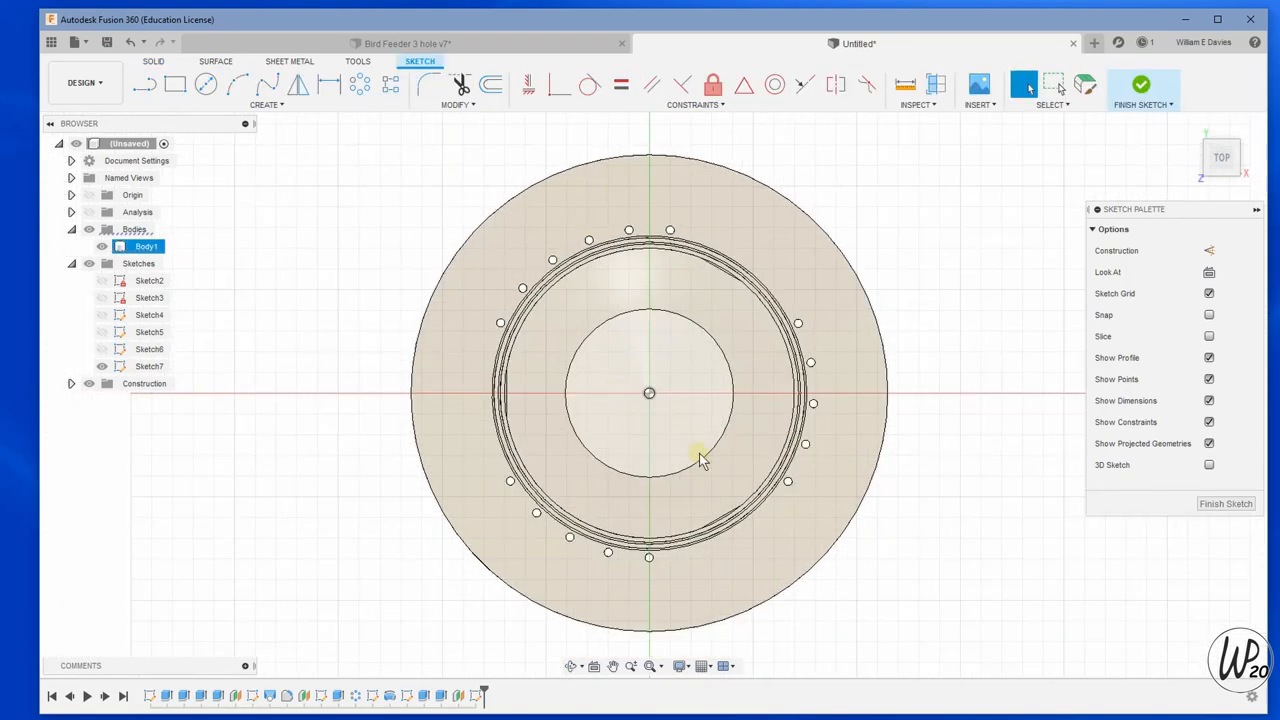
left_click(205, 84)
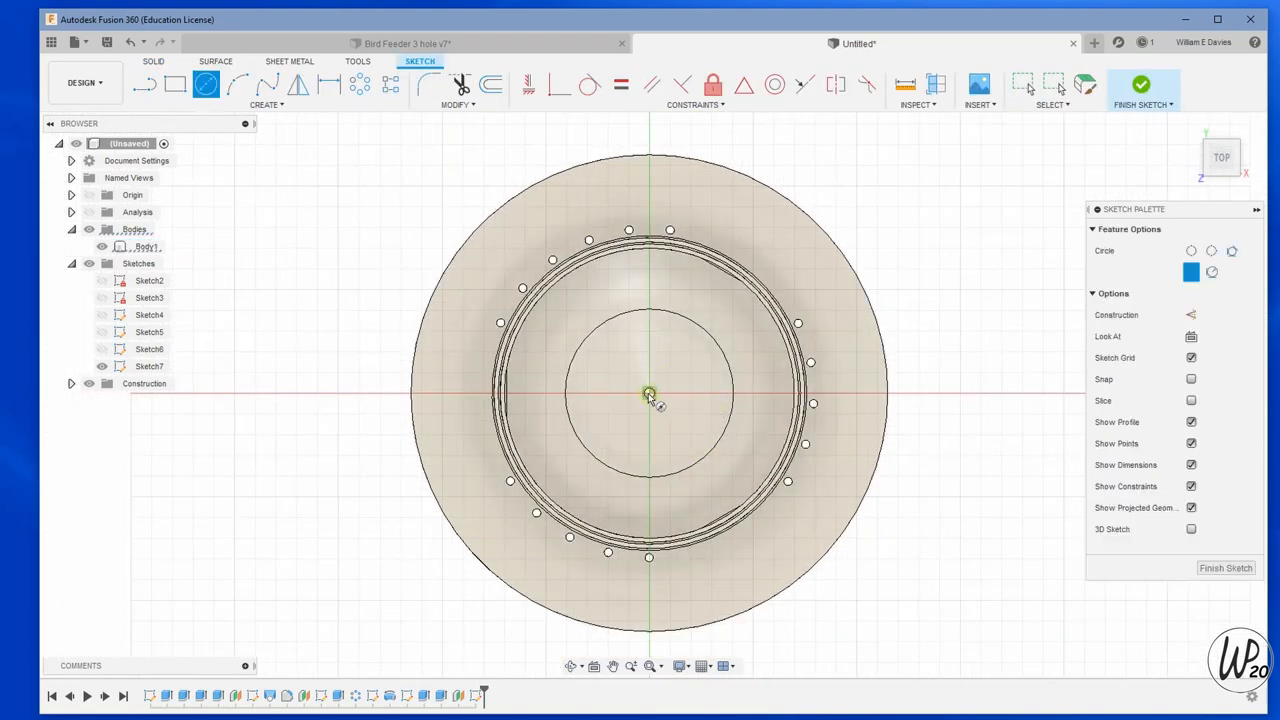
left_click(649, 392)
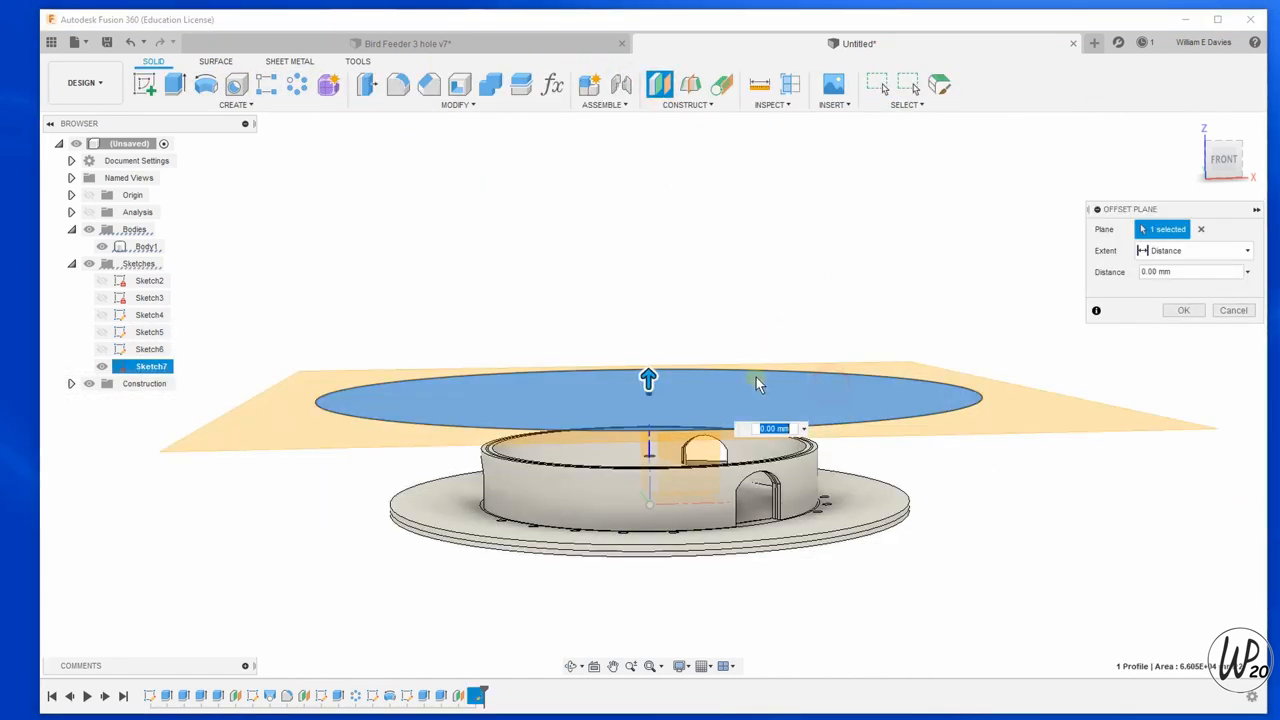
Finish the roof disc circle and begin a centred circle for the cone tip point.
left_click_drag(648, 378, 648, 350)
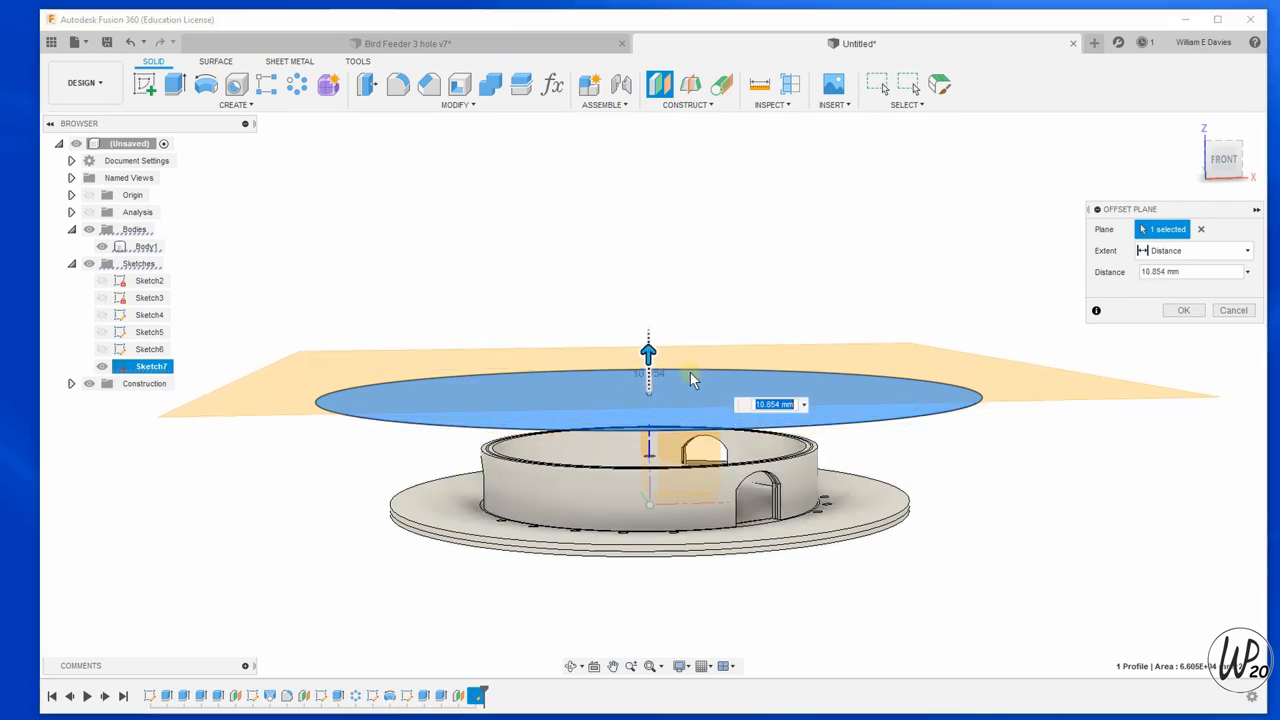
type("1")
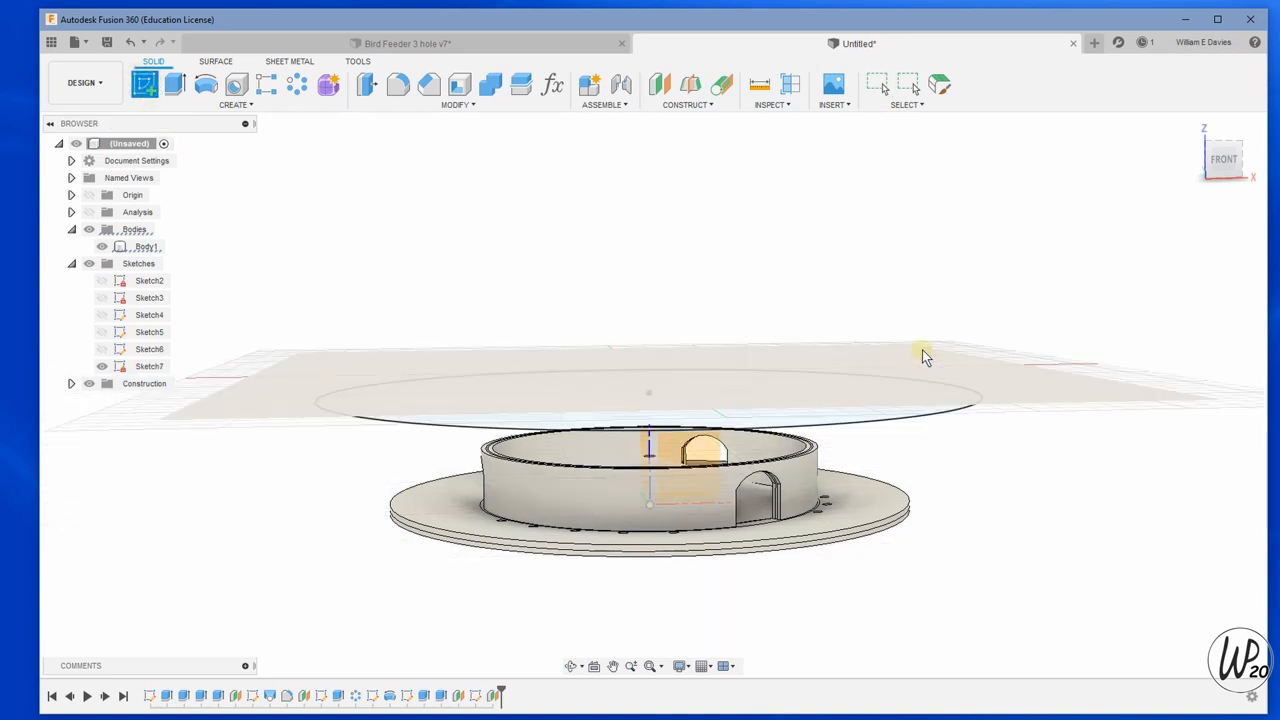
left_click_drag(925, 357, 330, 370)
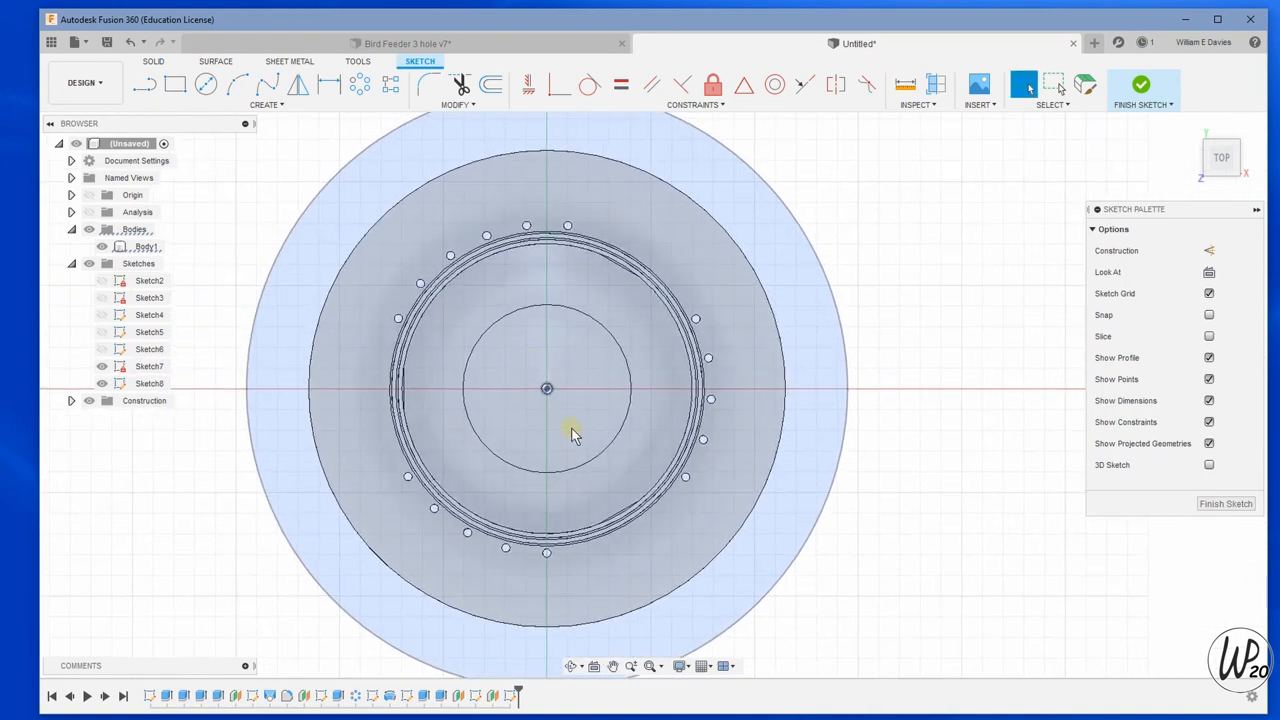
left_click(206, 85)
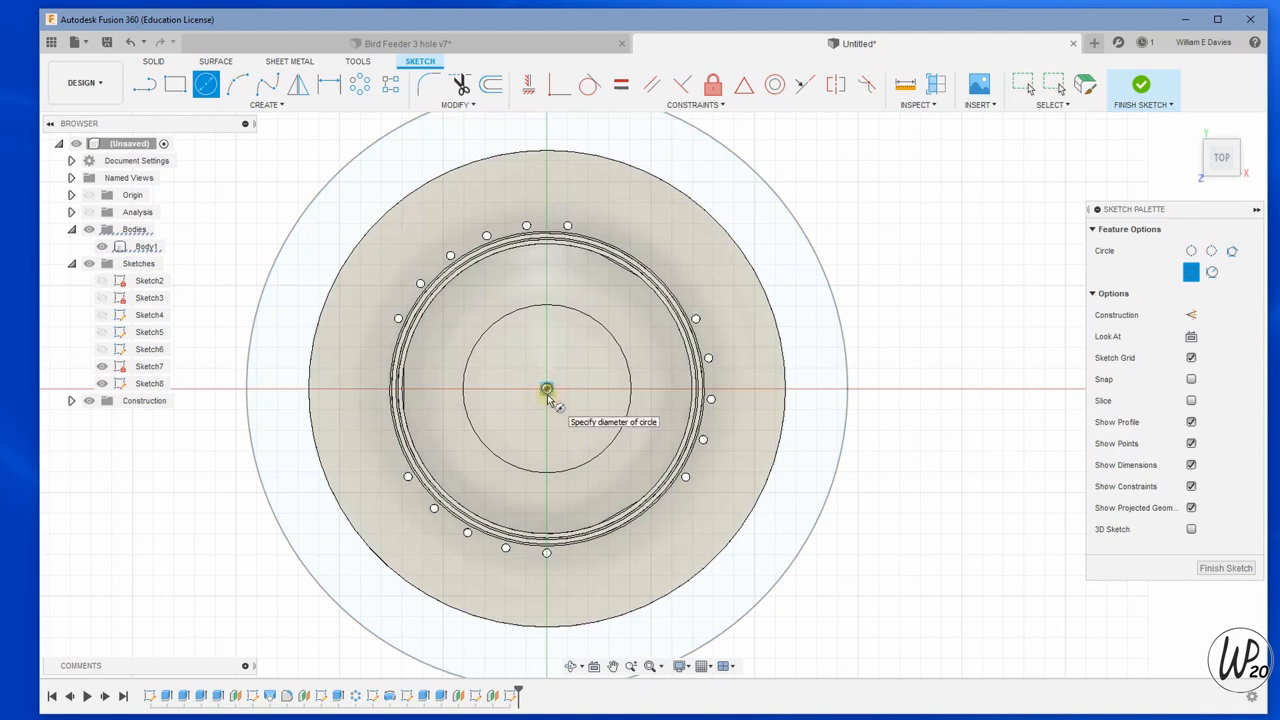
mouse_move(640, 432)
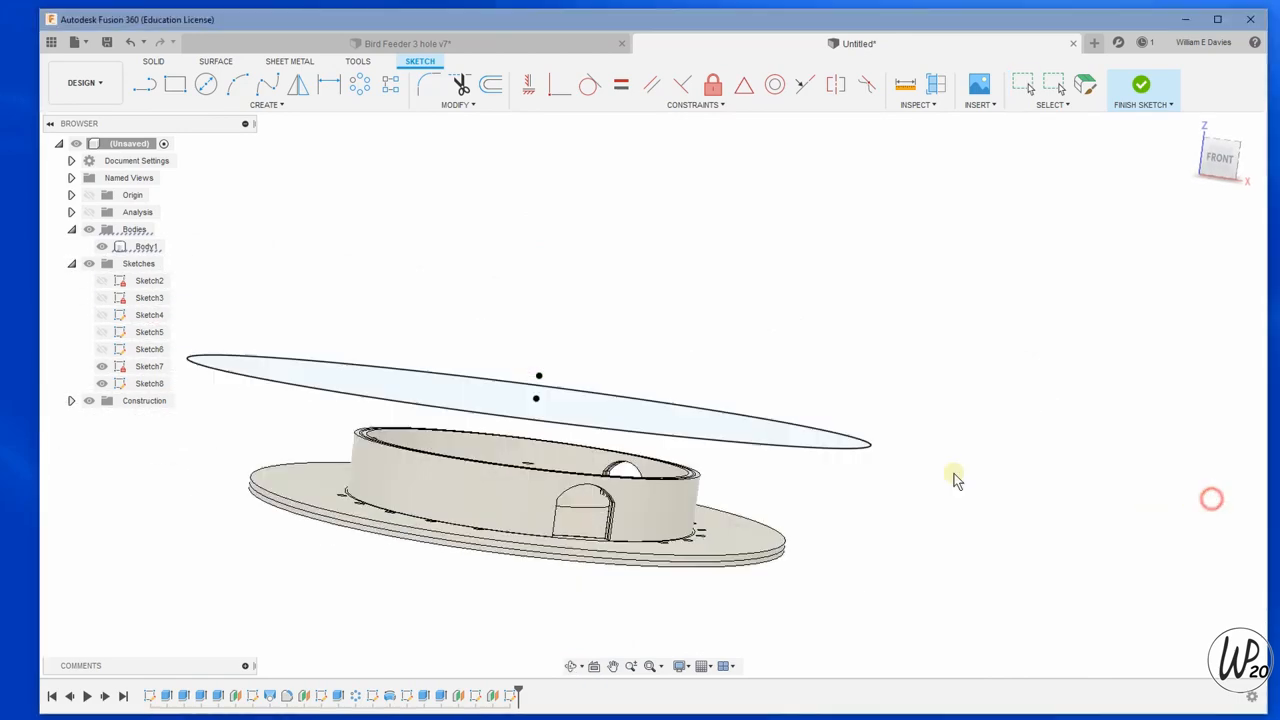
Loft a conical roof body from the disc profile up to the centre point.
left_click(1141, 85)
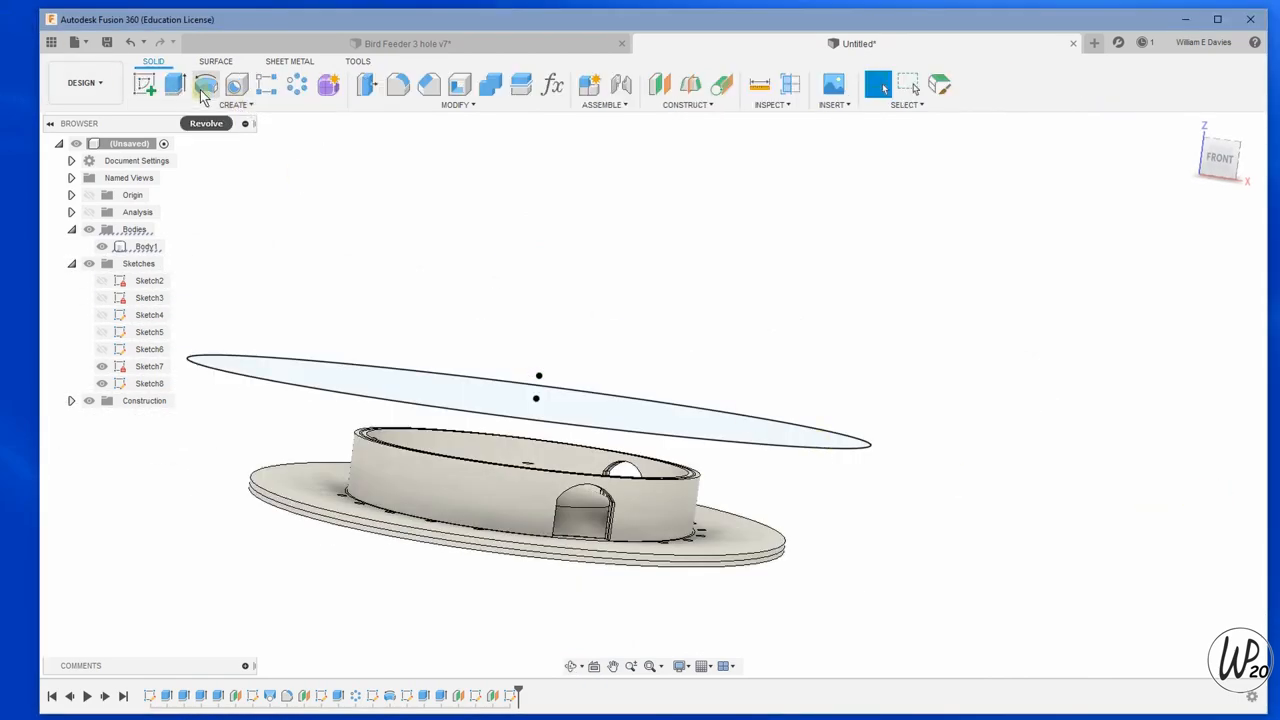
left_click(236, 104)
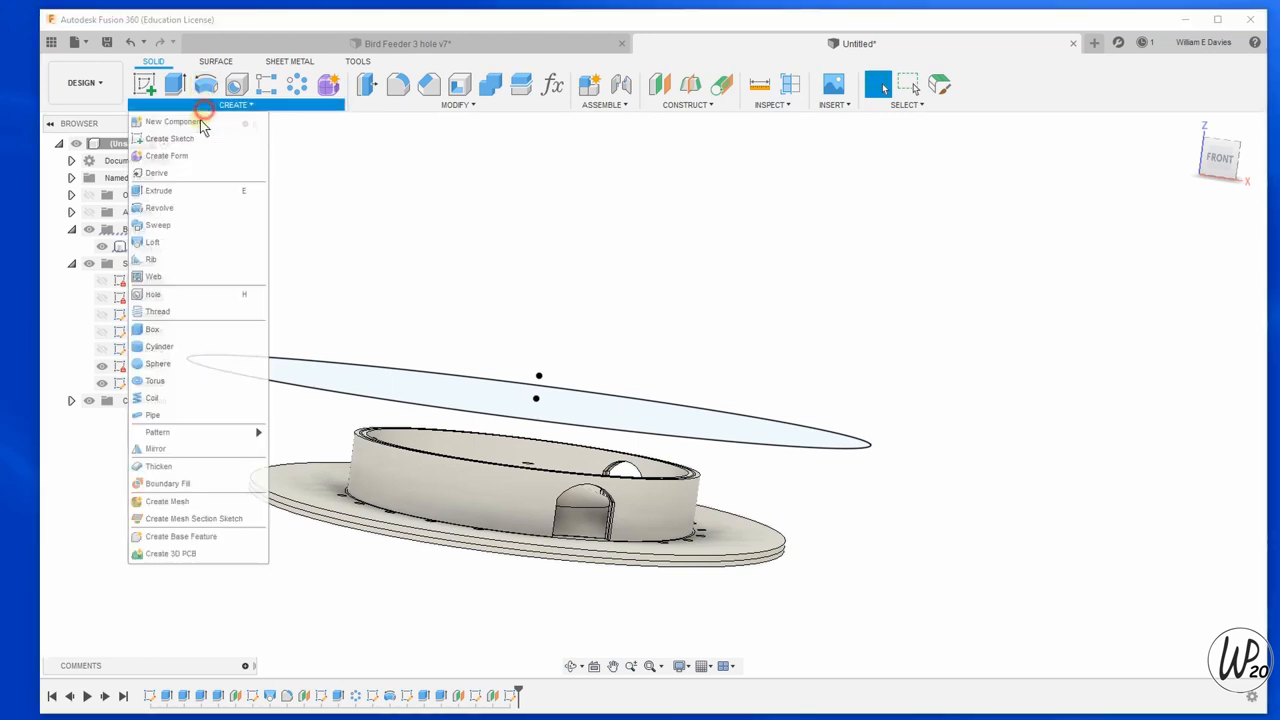
left_click(152, 242)
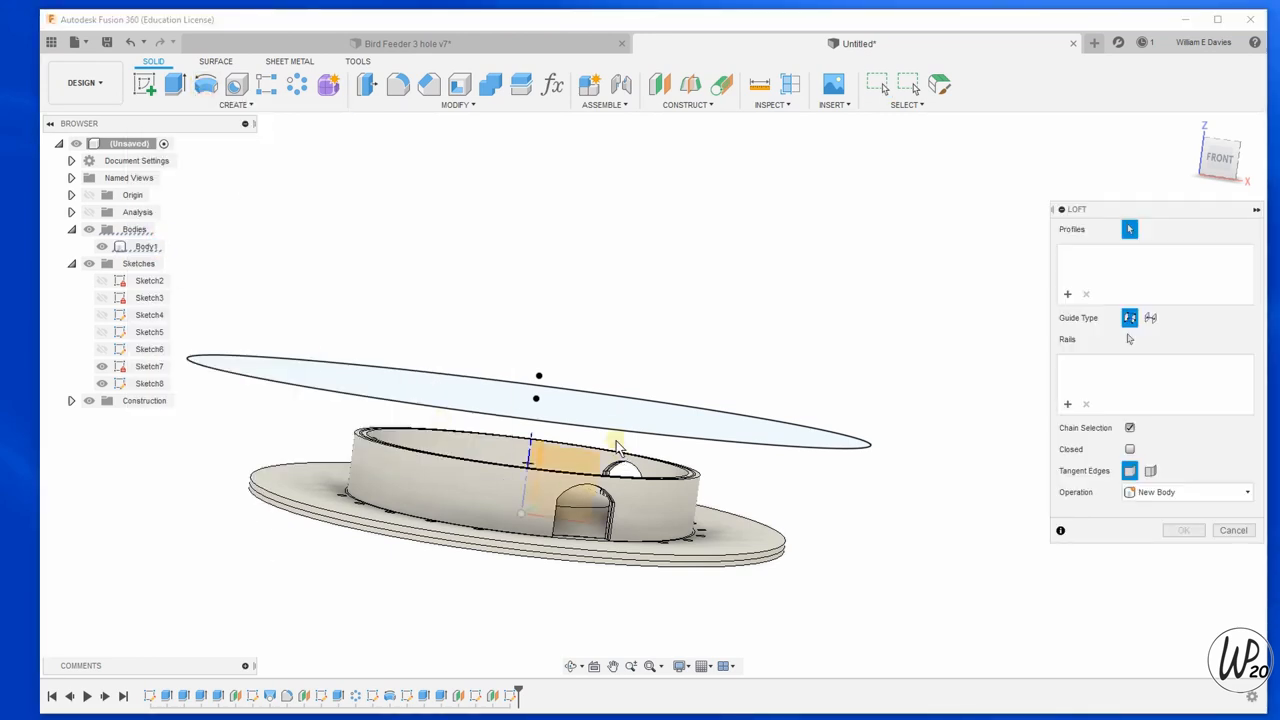
left_click(540, 380)
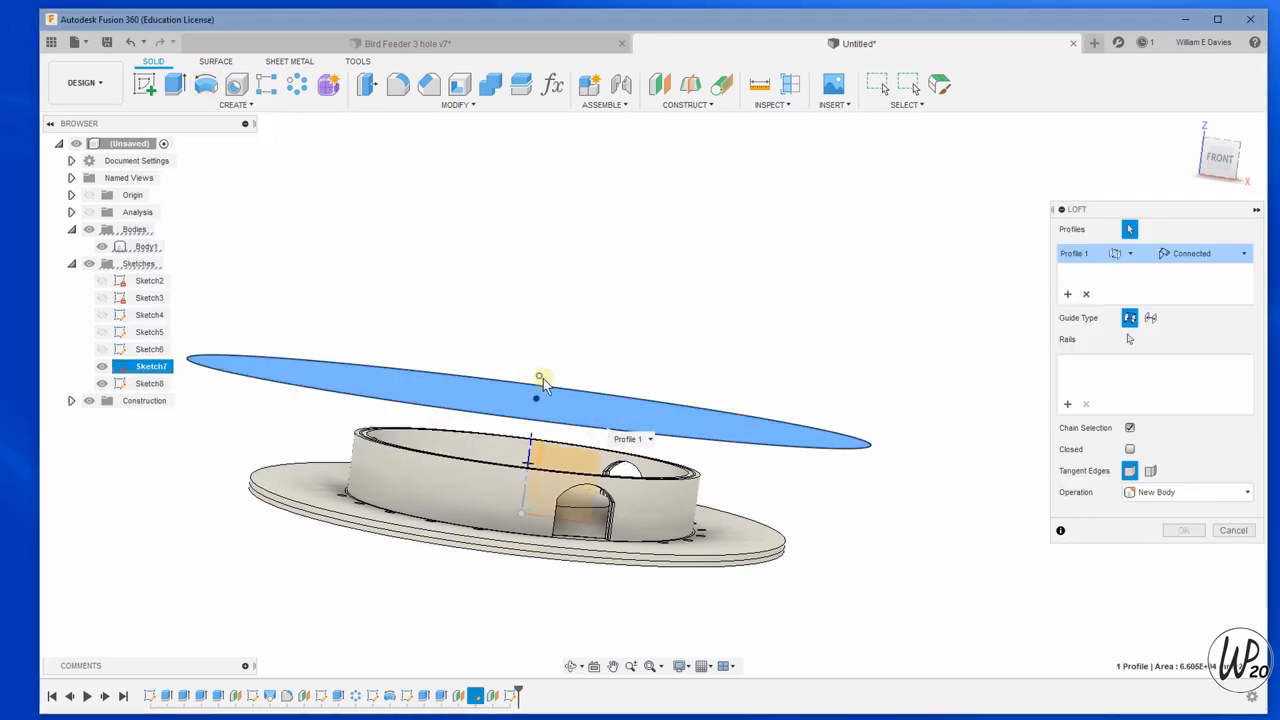
left_click(537, 378)
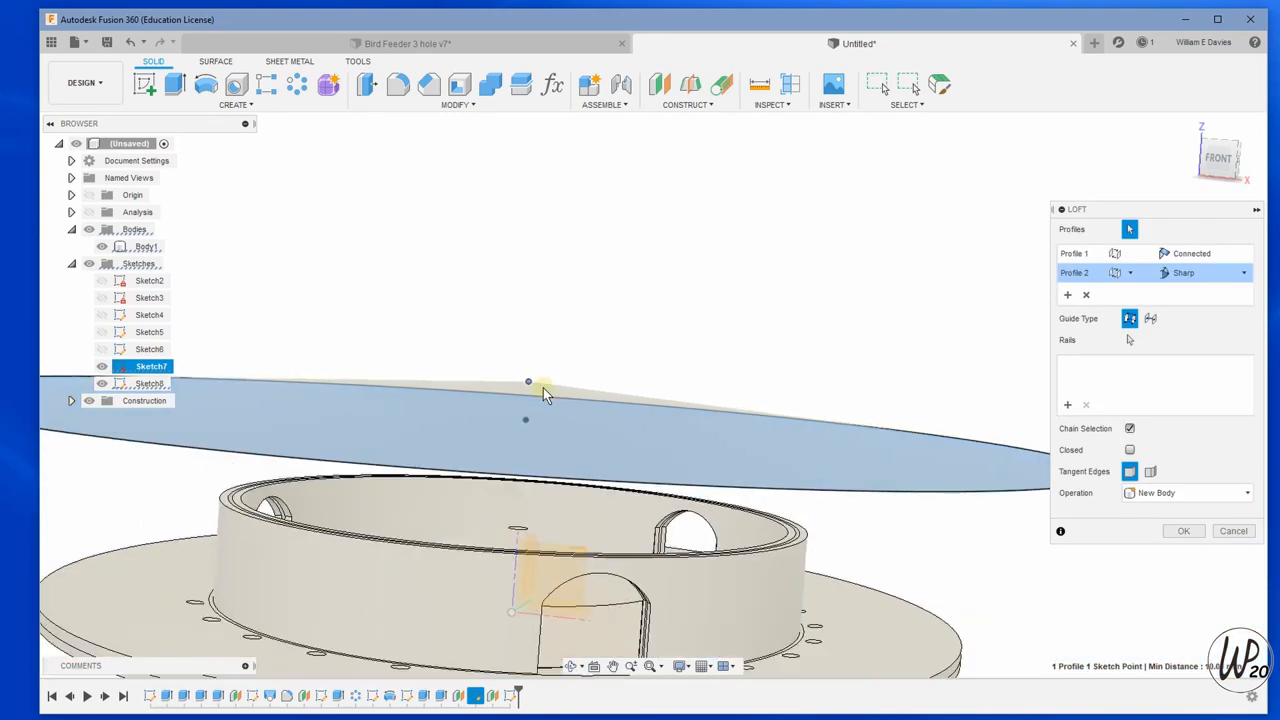
left_click_drag(545, 395, 510, 462)
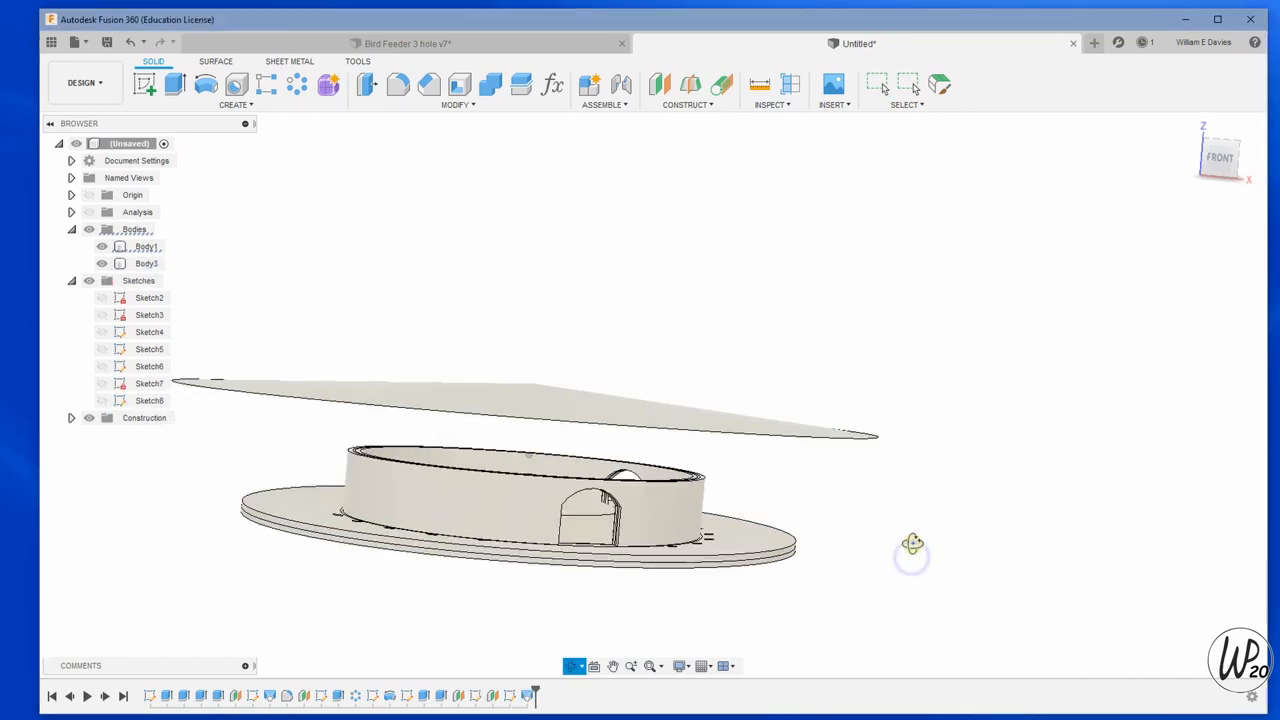
Extrude the roof disc profile into a thin solid plate beneath the cone.
left_click(174, 84)
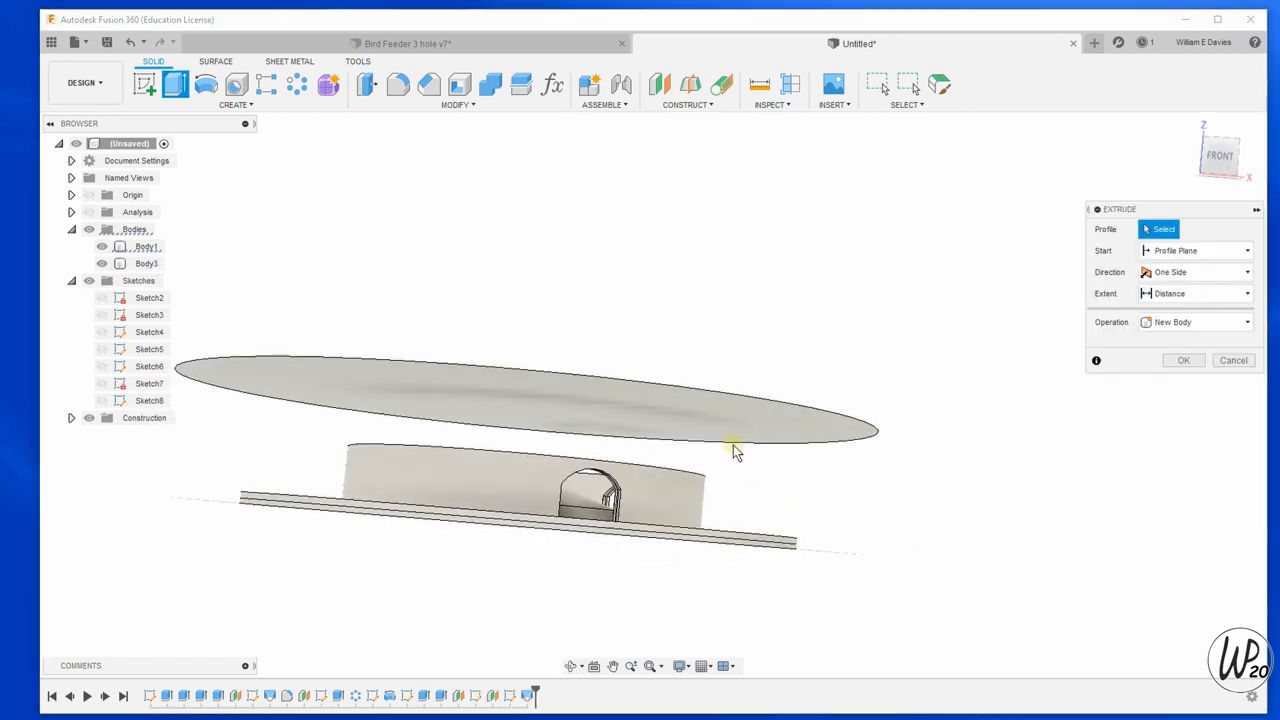
left_click(520, 400)
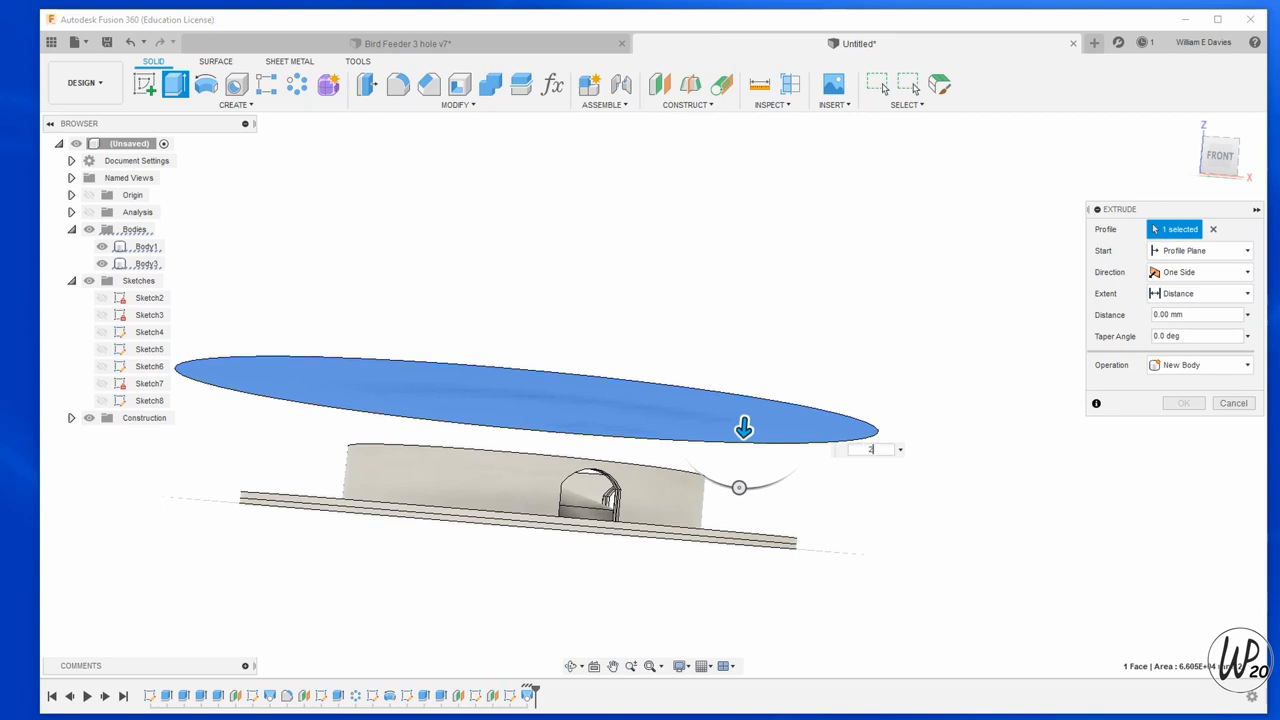
left_click(1233, 402)
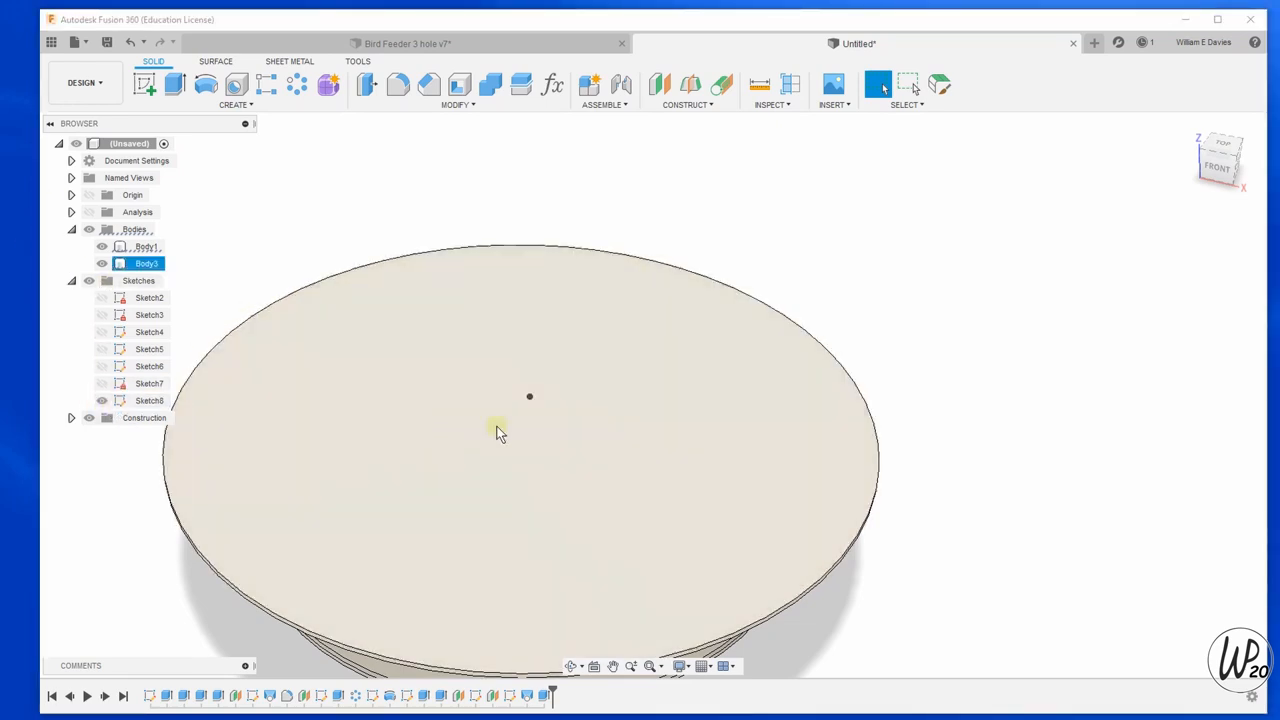
scroll("up", 3)
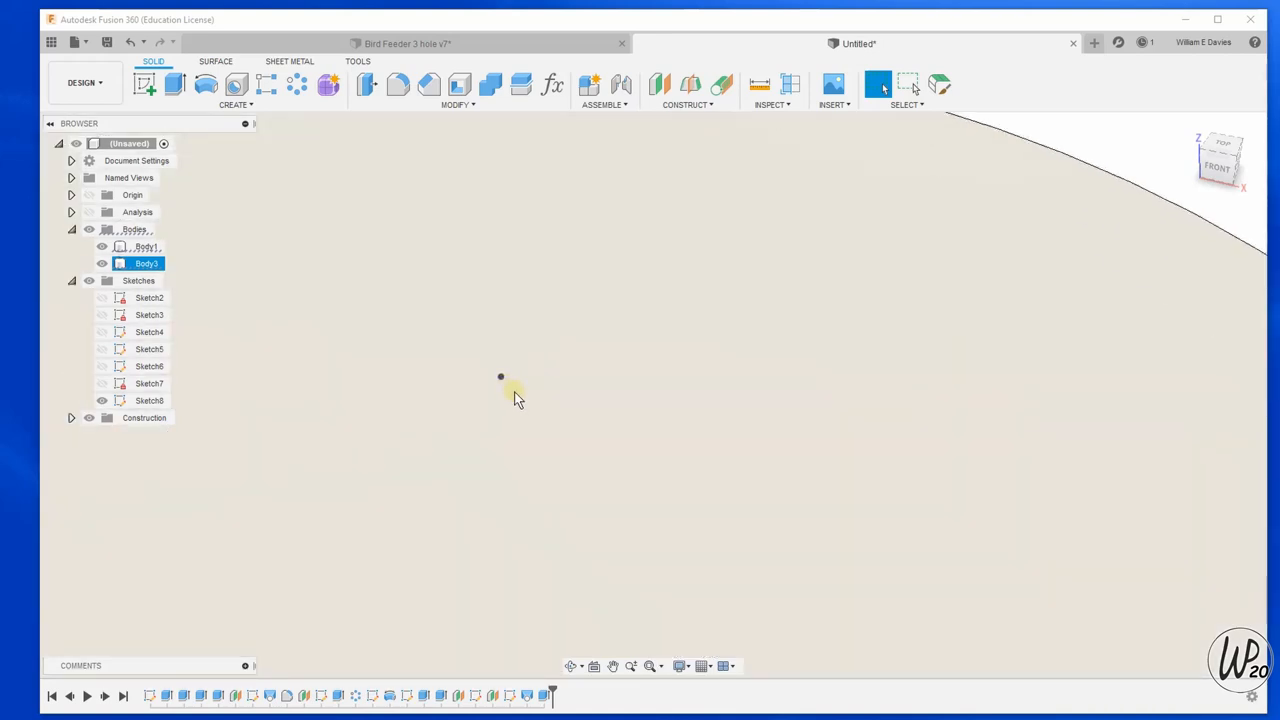
left_click(144, 84)
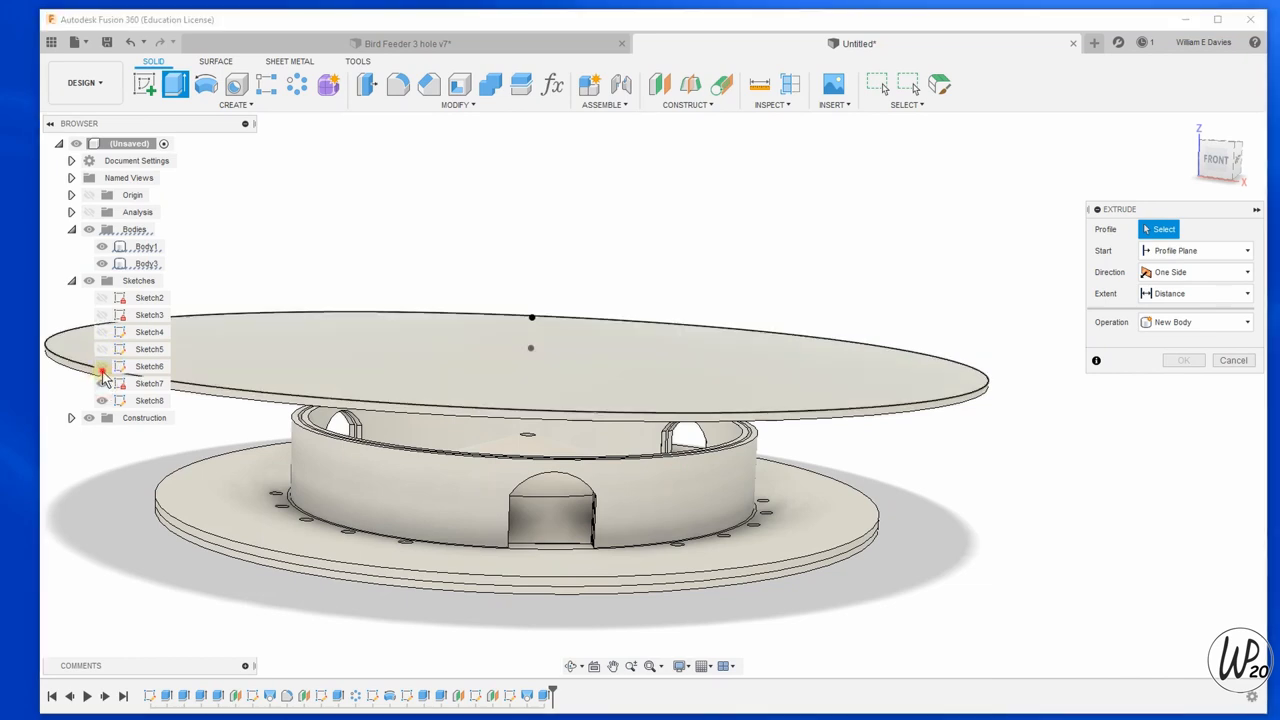
Show the sketches and extrude-cut the small centre circle upward 49 mm as a hanging hole.
left_click(101, 315)
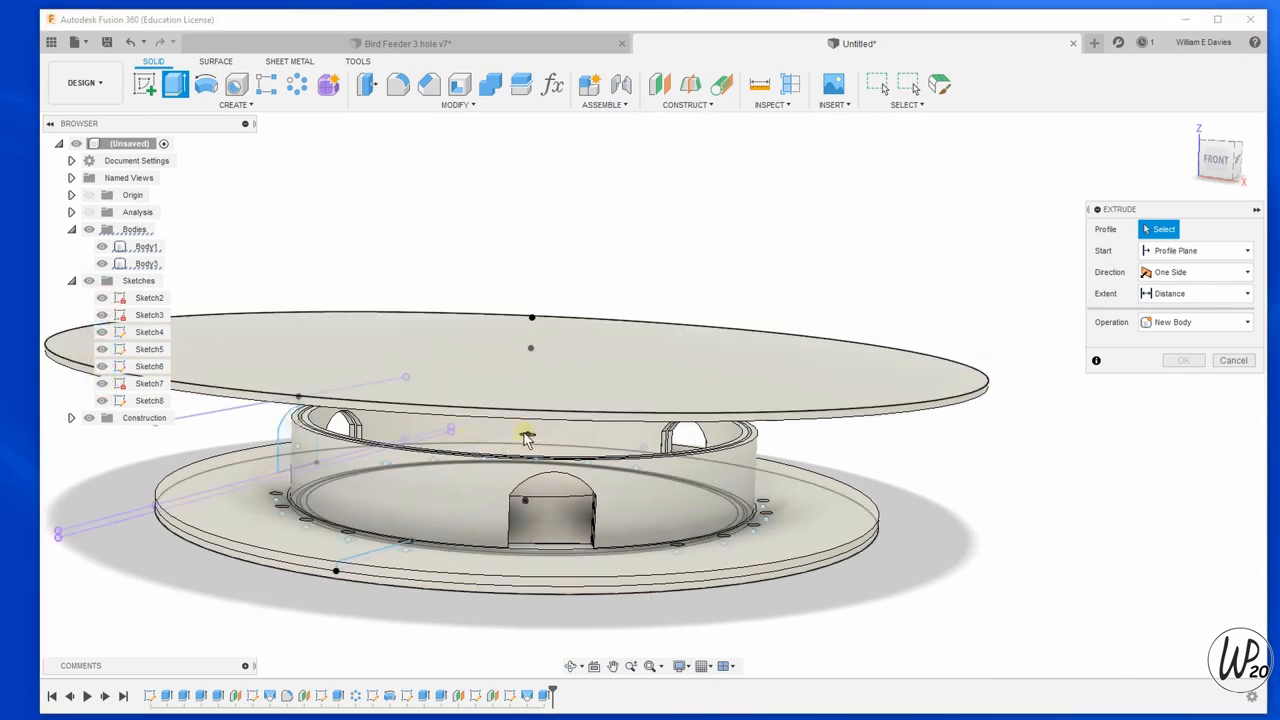
left_click(527, 437)
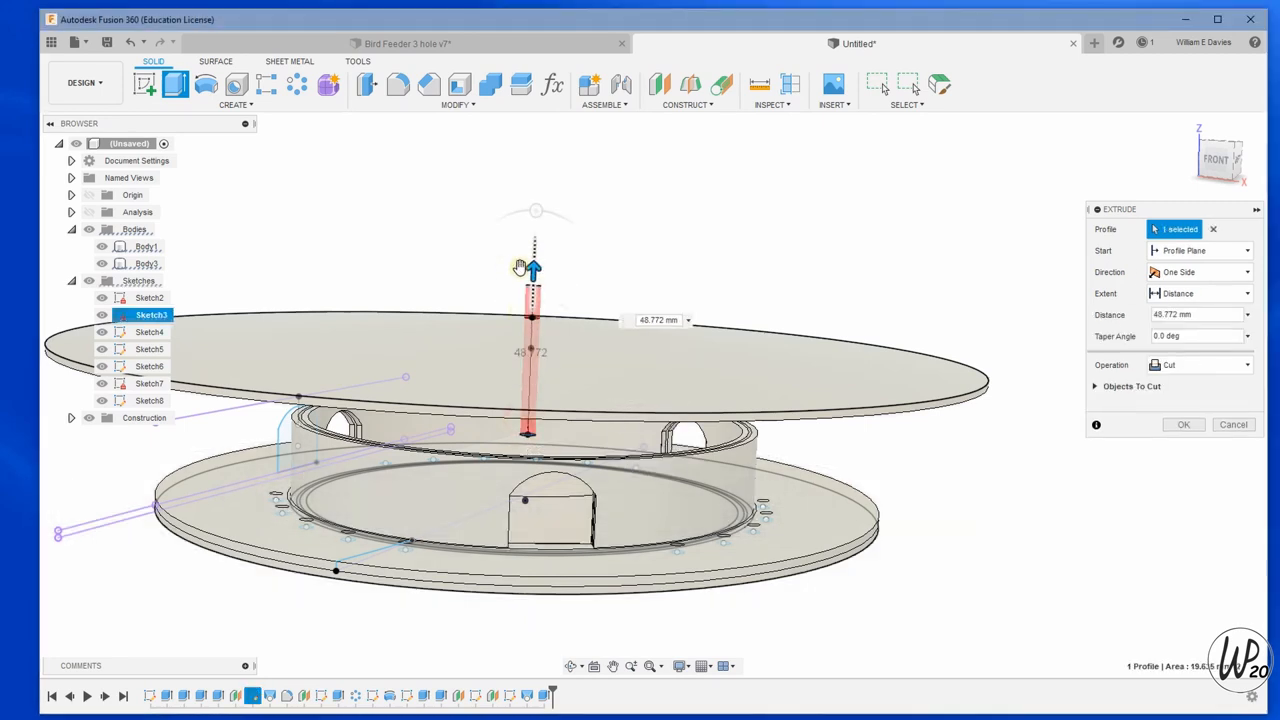
left_click(1183, 424)
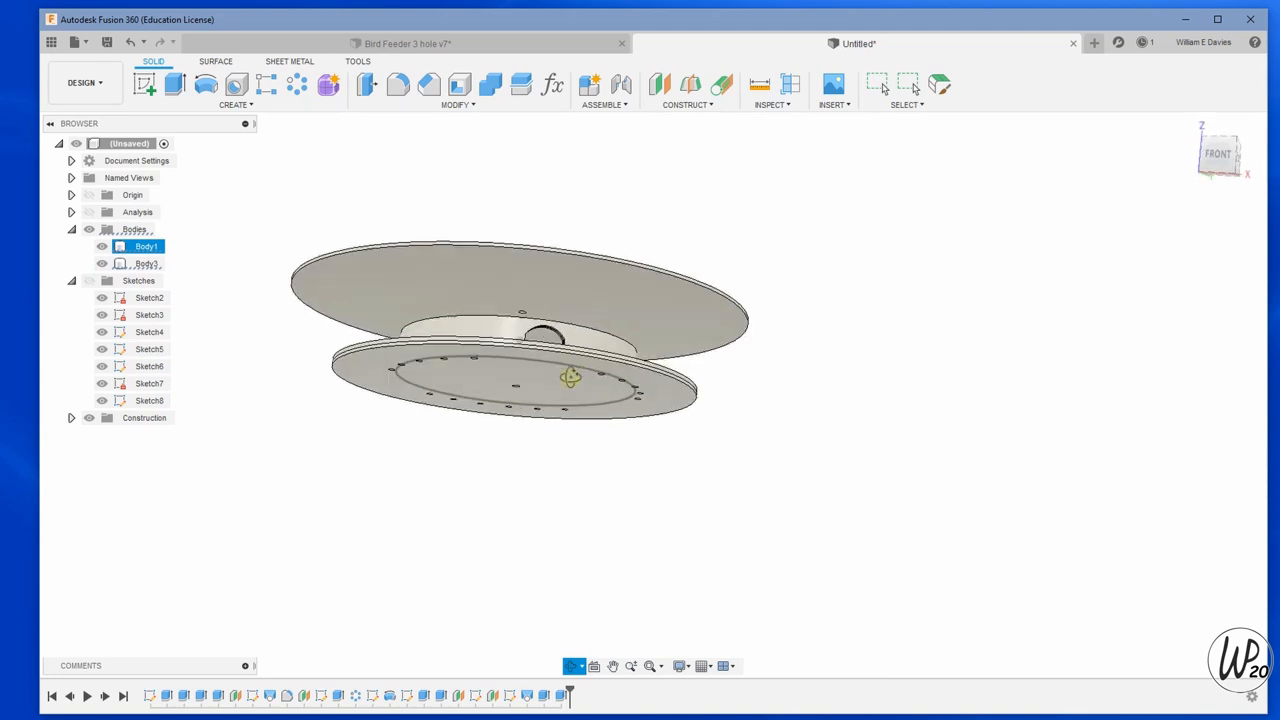
left_click_drag(570, 378, 562, 413)
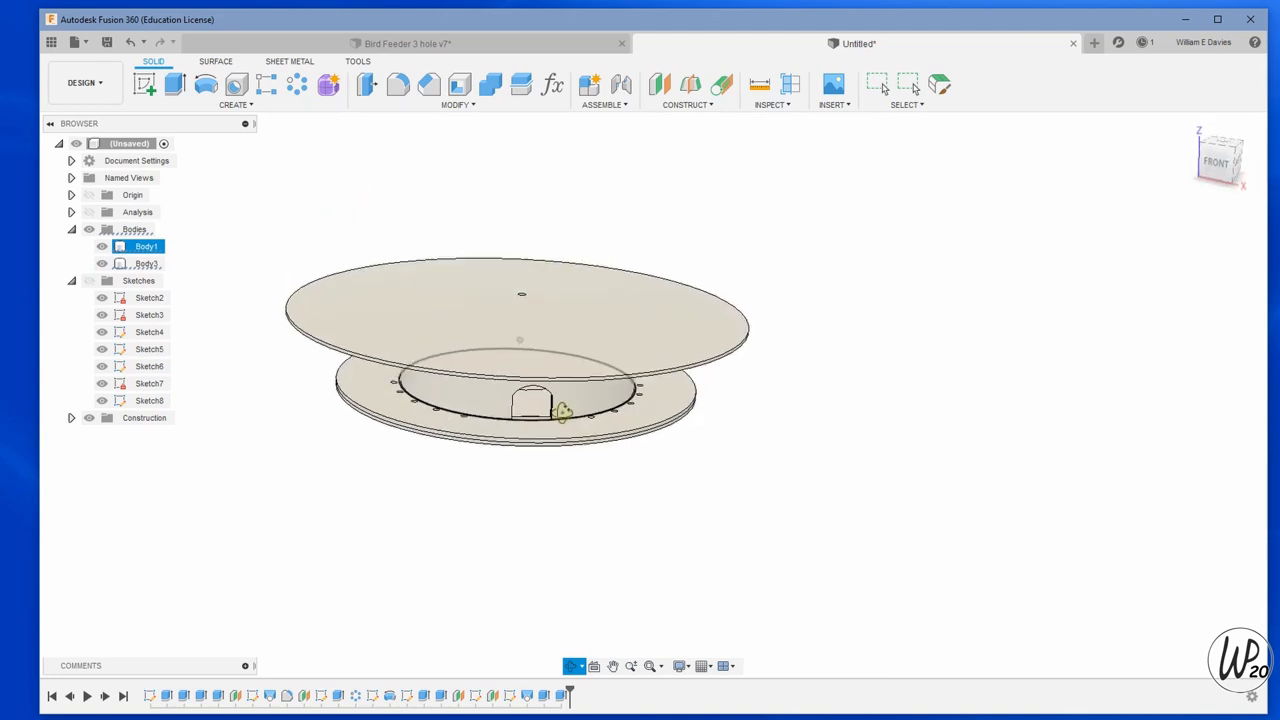
left_click(877, 84)
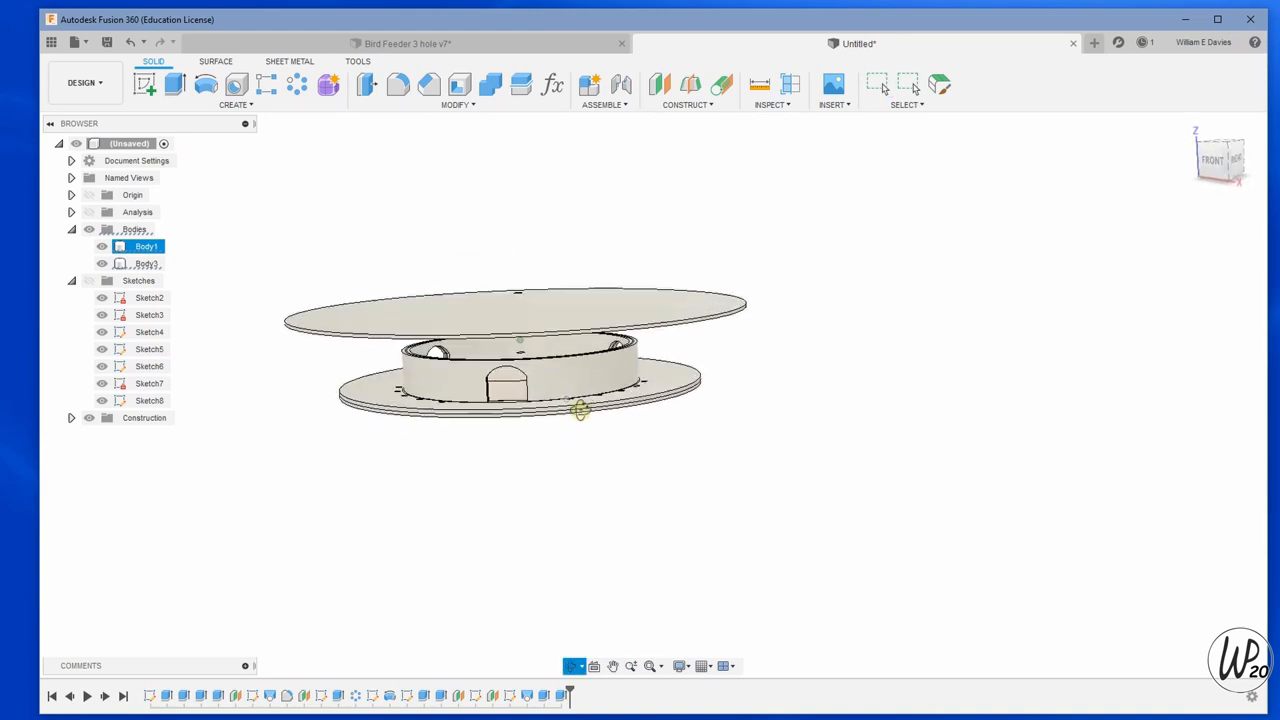
left_click_drag(580, 410, 380, 375)
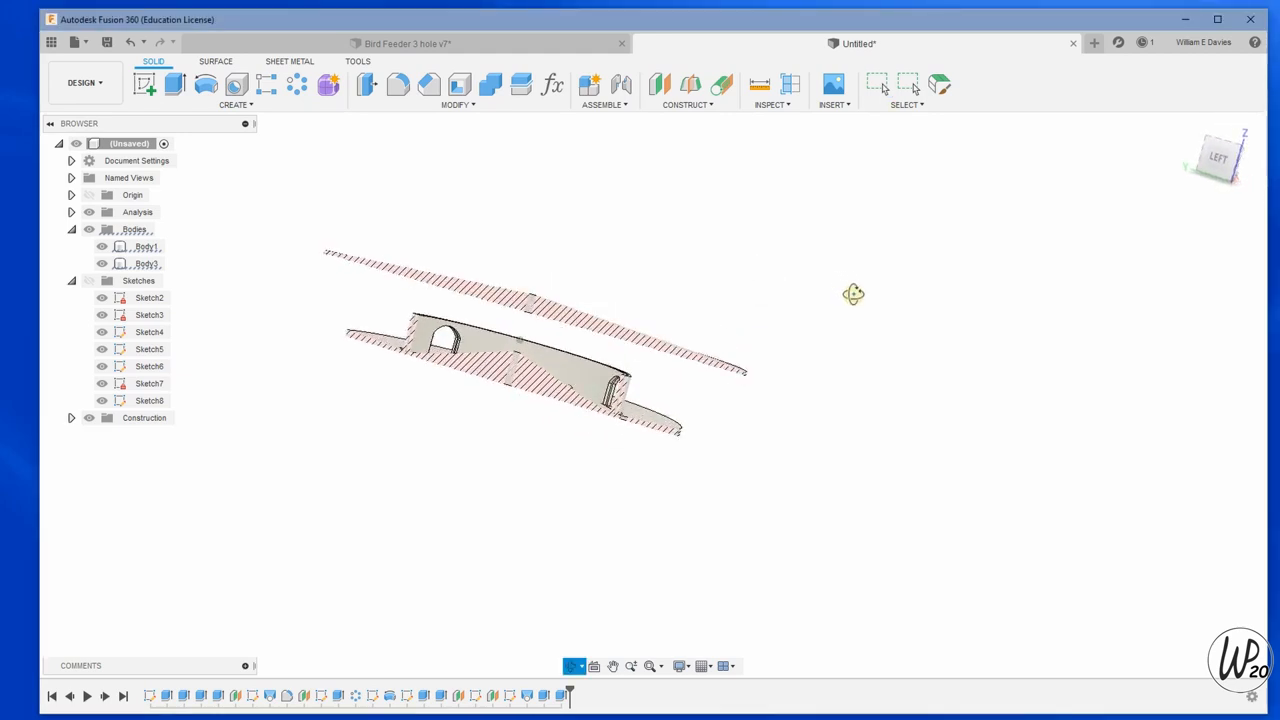
left_click(1218, 157)
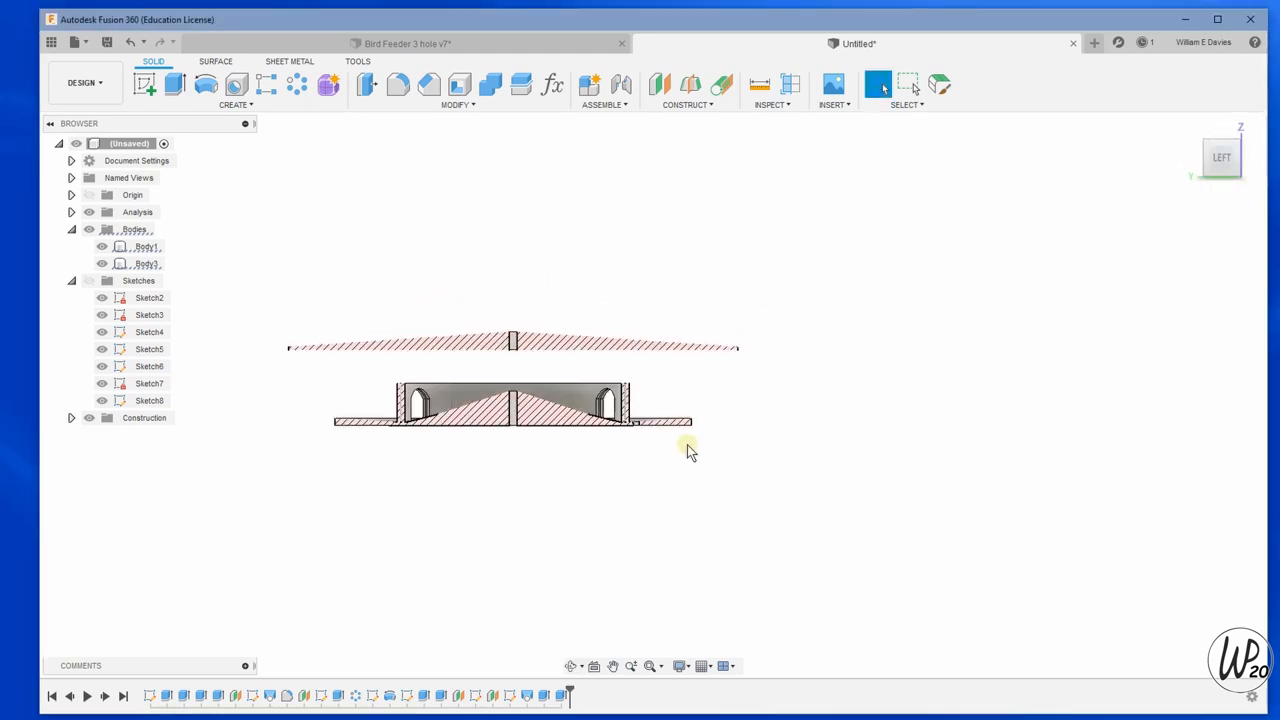
left_click(388, 347)
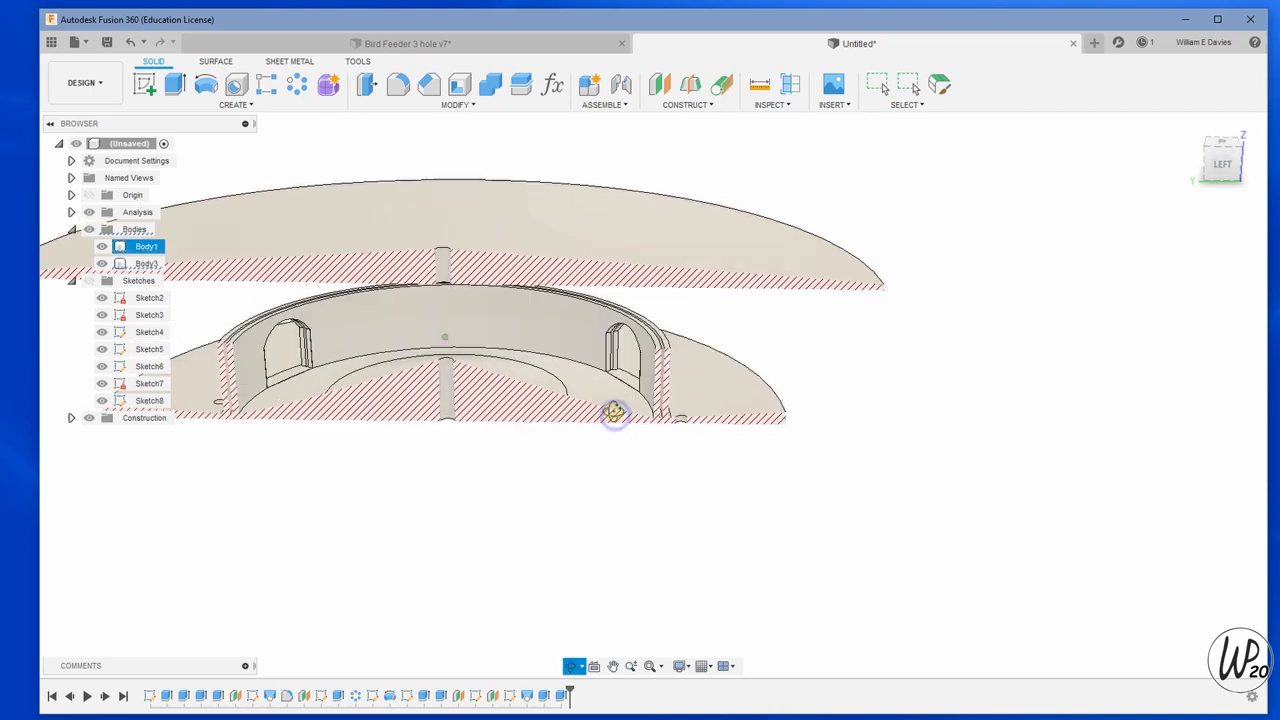
left_click_drag(615, 413, 590, 425)
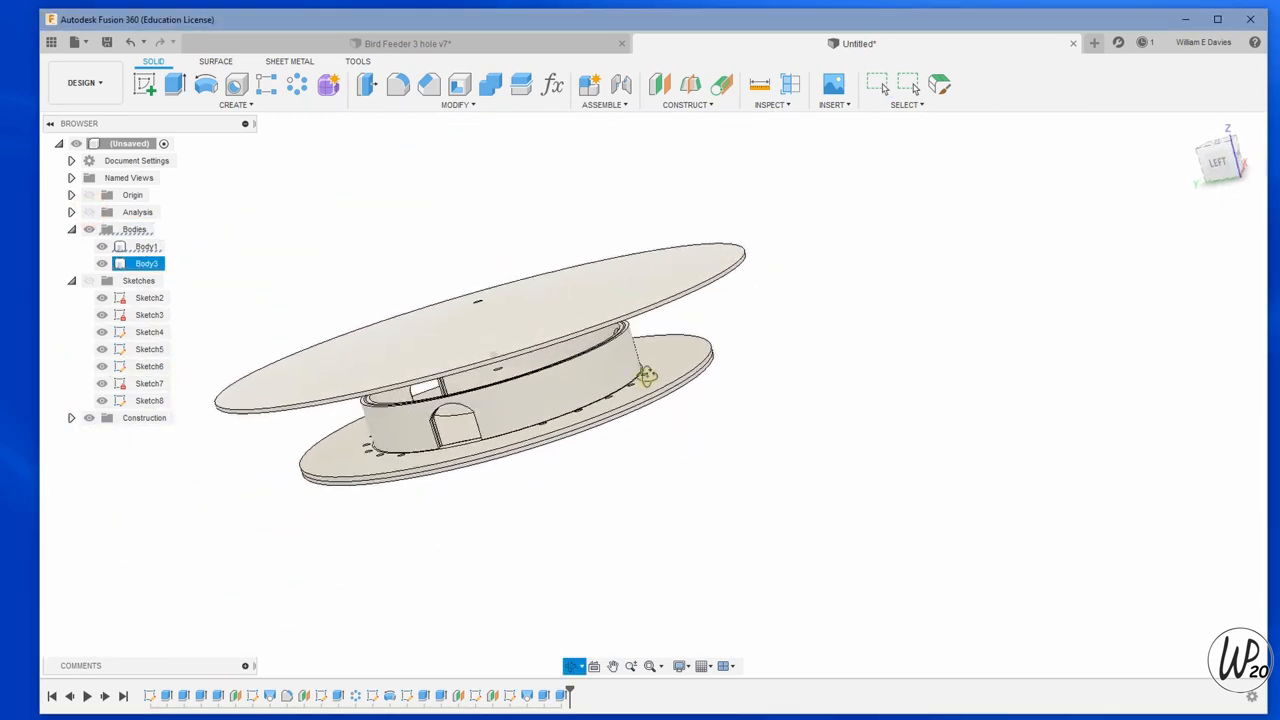
left_click_drag(648, 375, 719, 362)
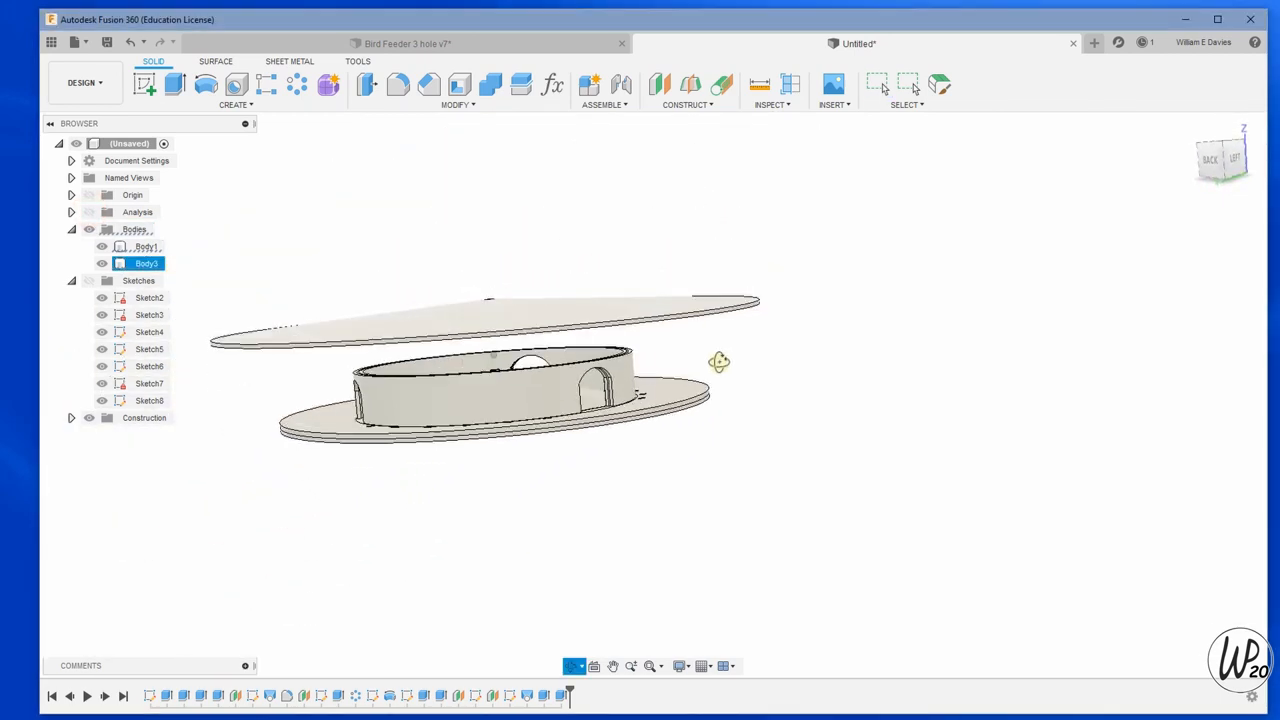